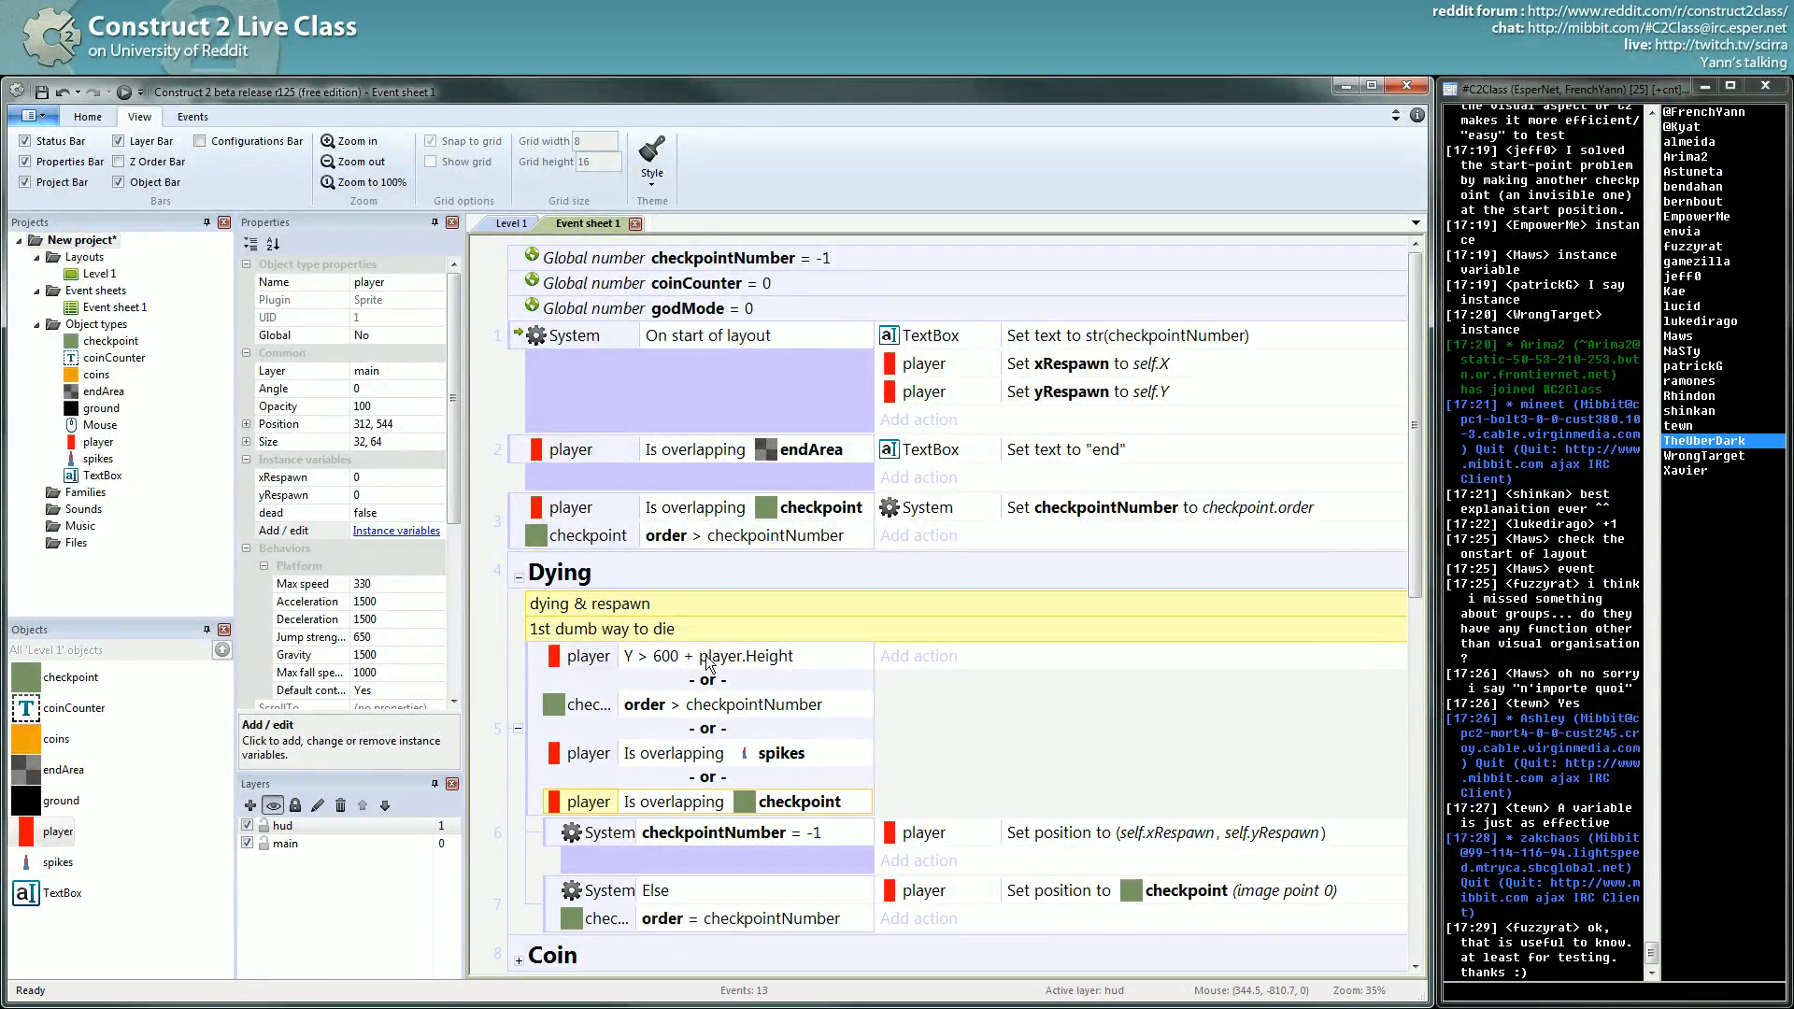
pyautogui.moveTo(706, 725)
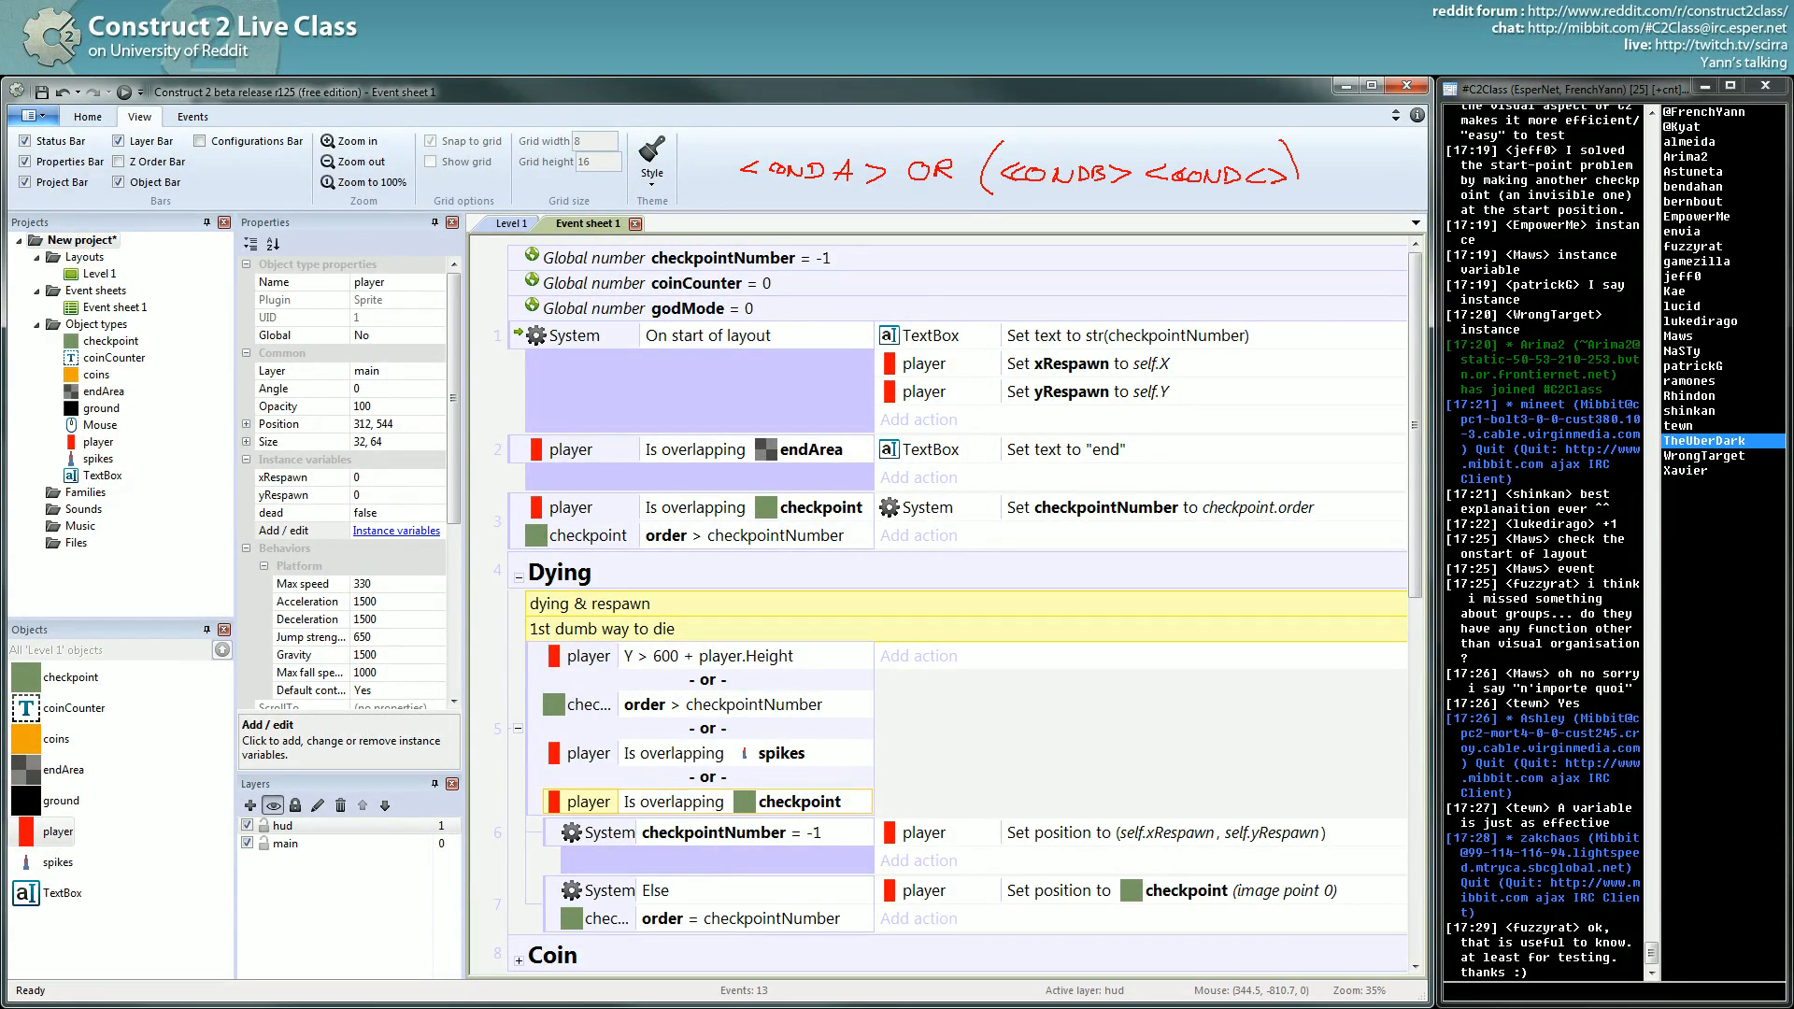
pyautogui.moveTo(783, 653)
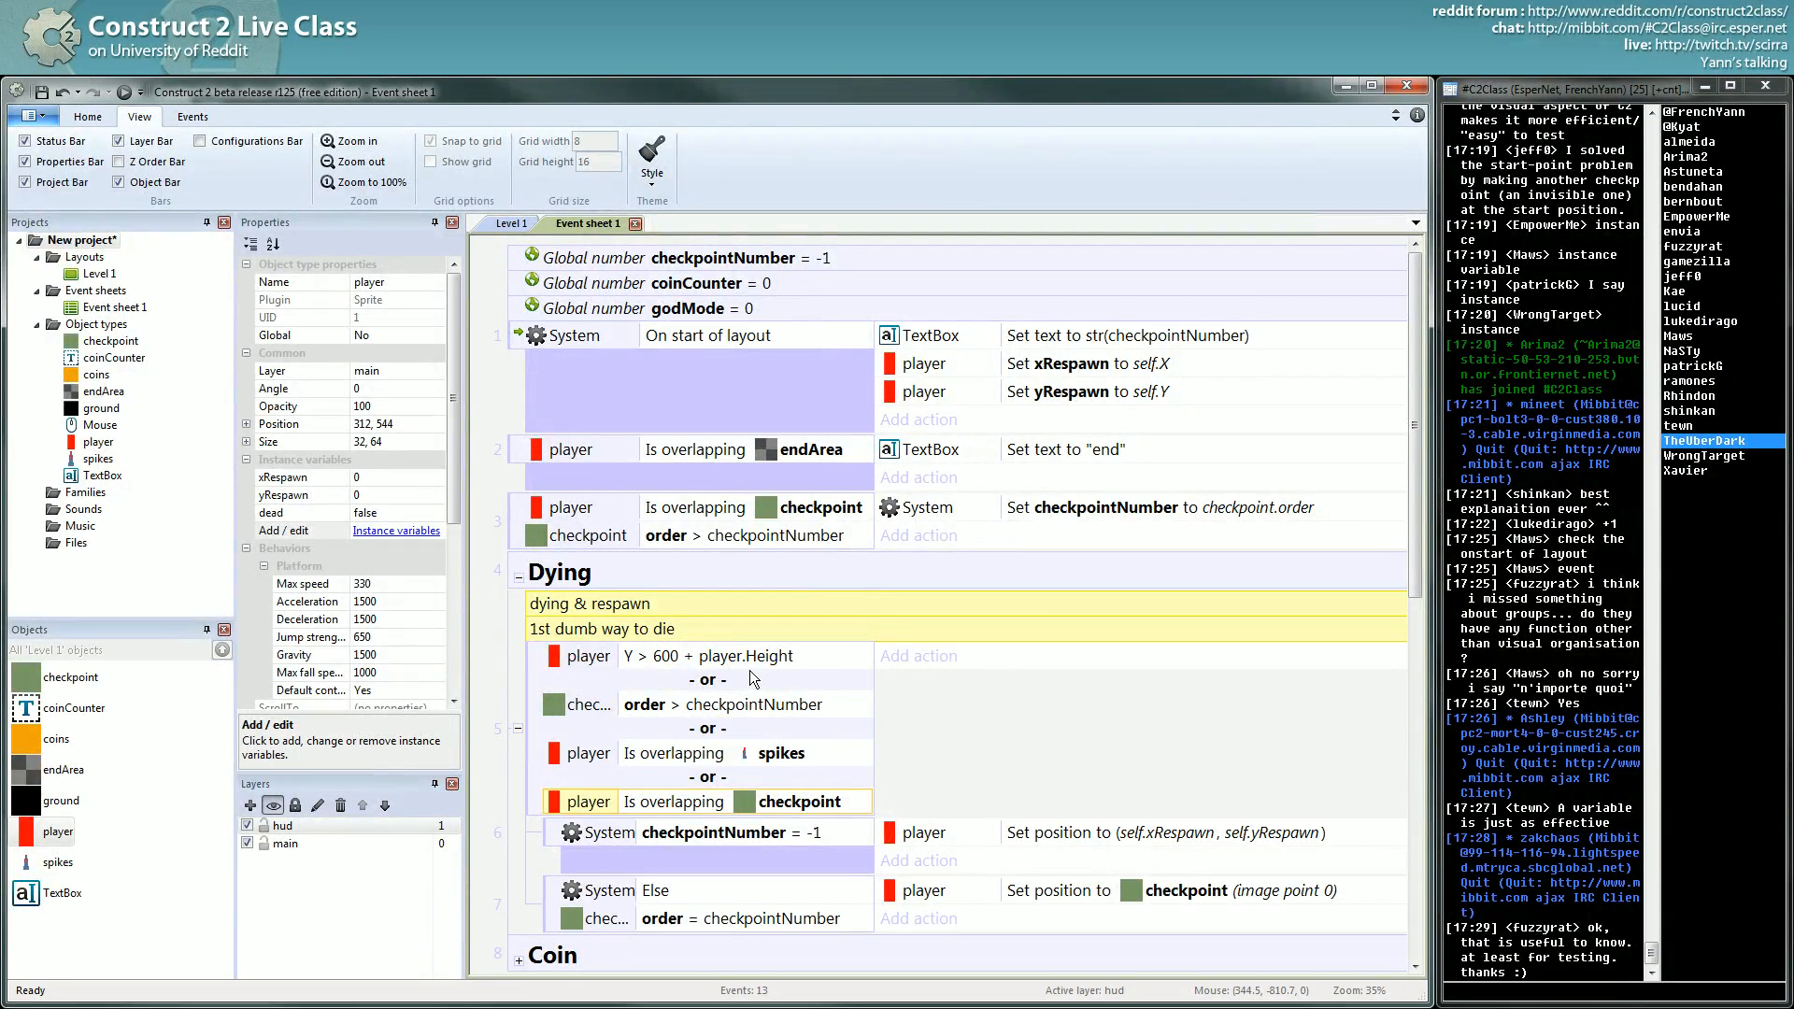
# Step: Strip the checkpoint conditions from the dying OR event, keeping falling off-screen and spikes
pyautogui.press('ctrl+z')
pyautogui.write('<cond A')
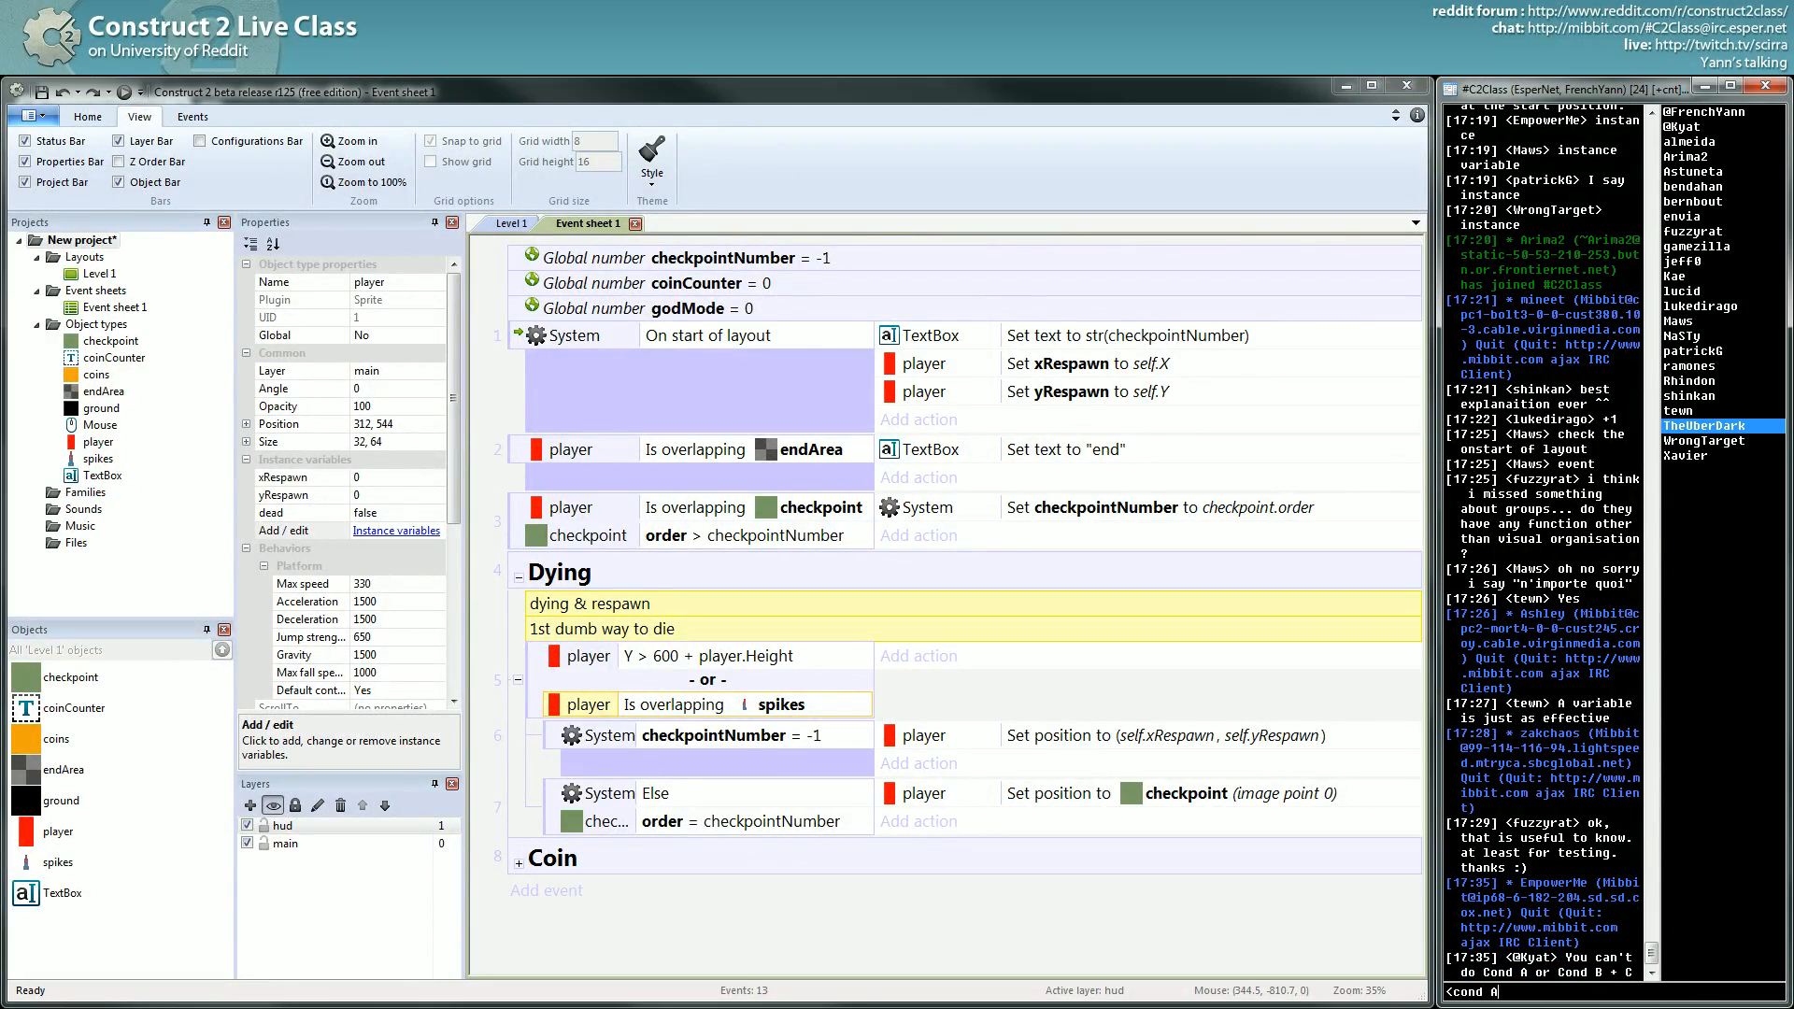
pyautogui.write('OR <cond B> <cond>')
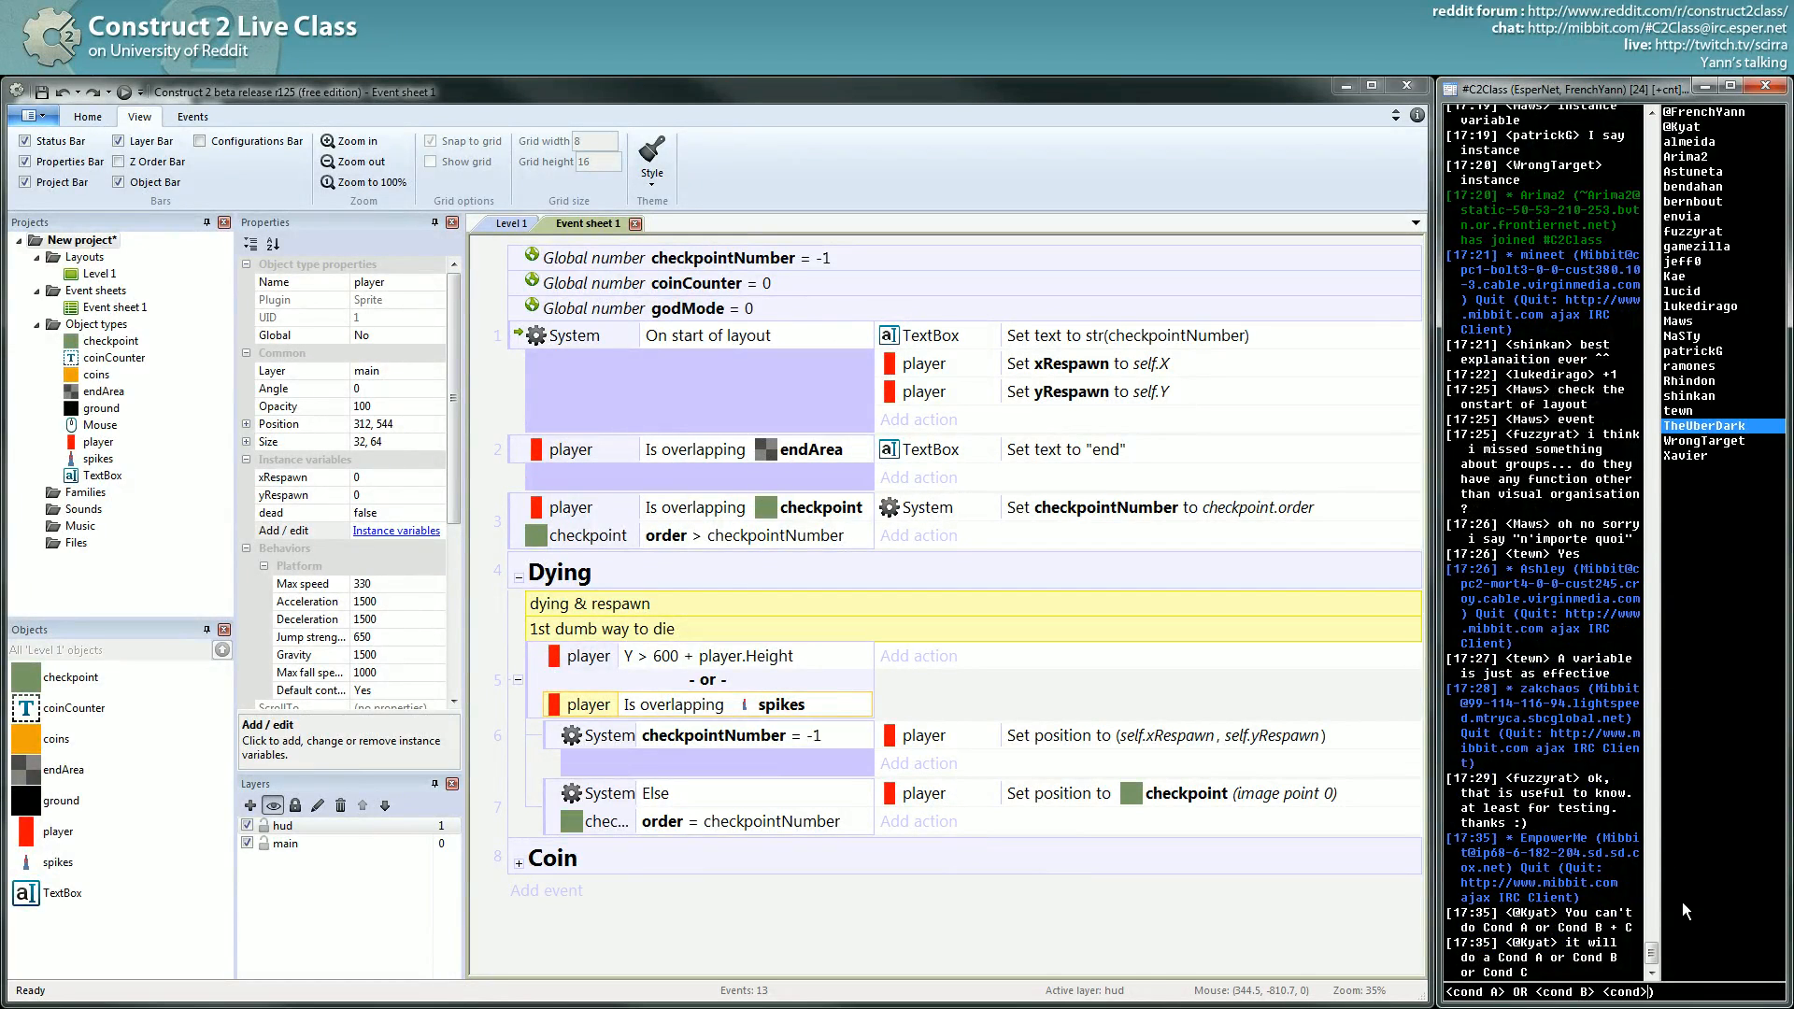
pyautogui.scroll(-3)
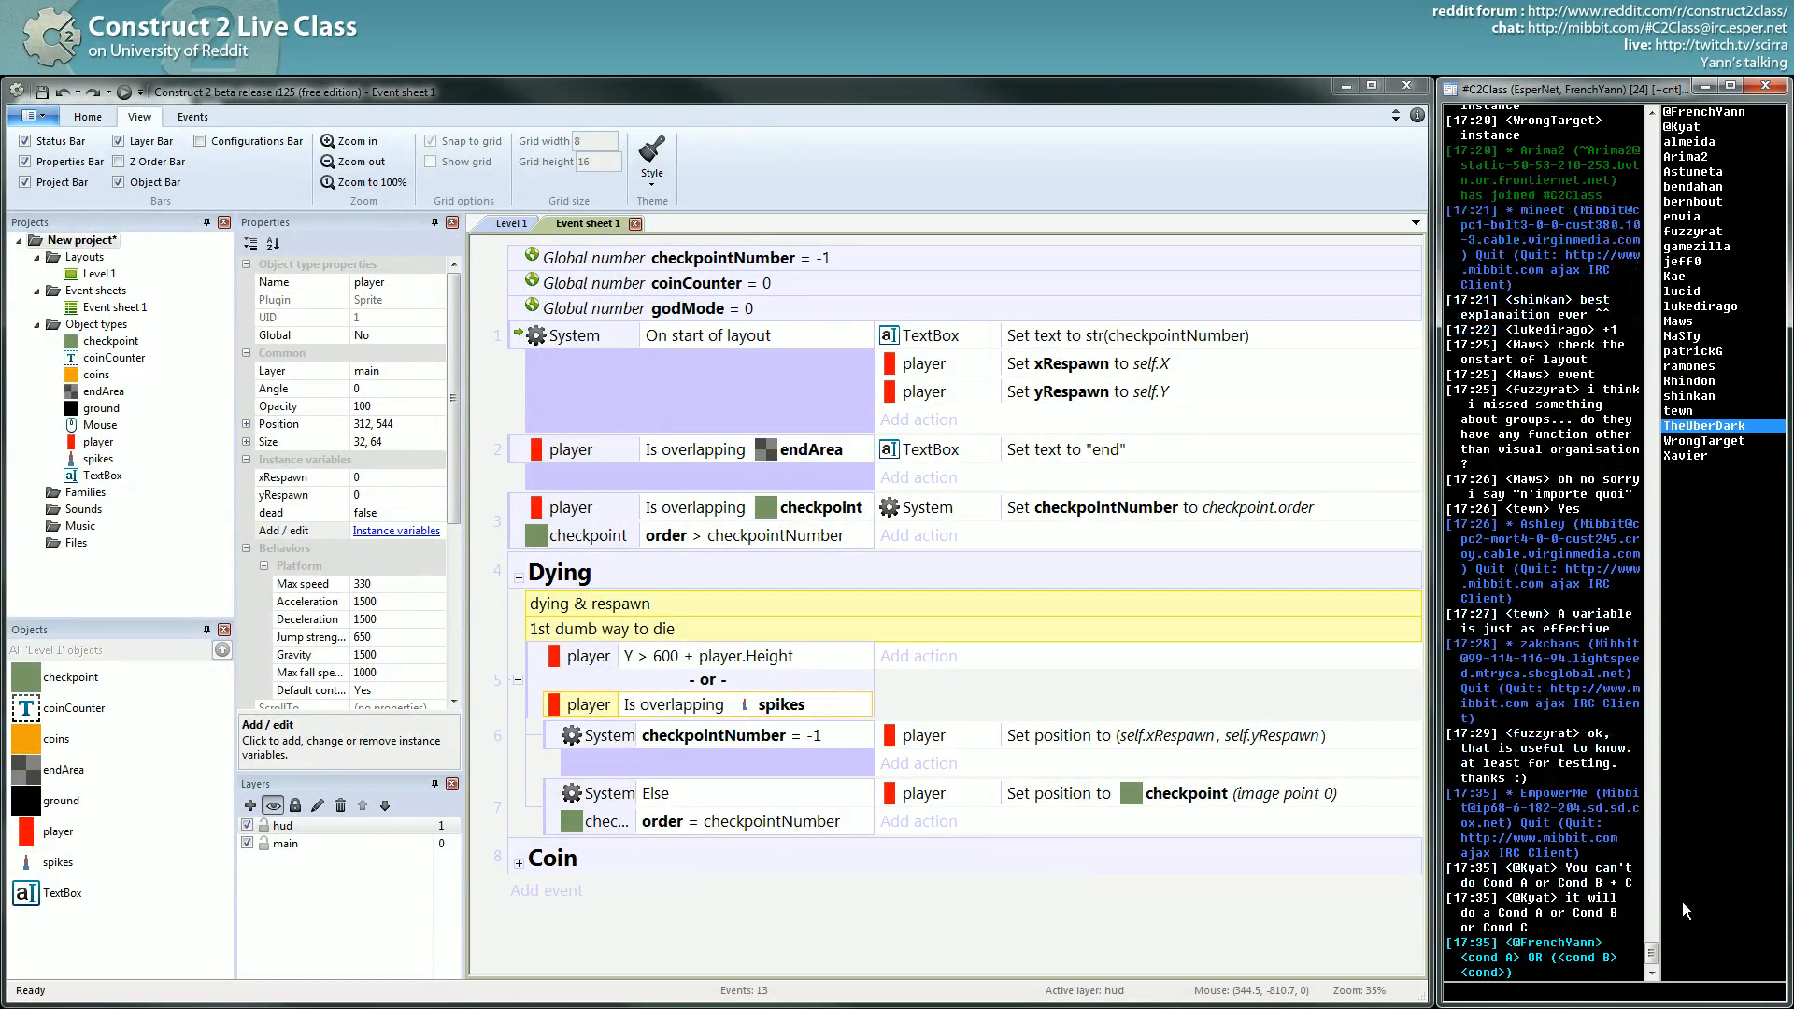
pyautogui.scroll(-3)
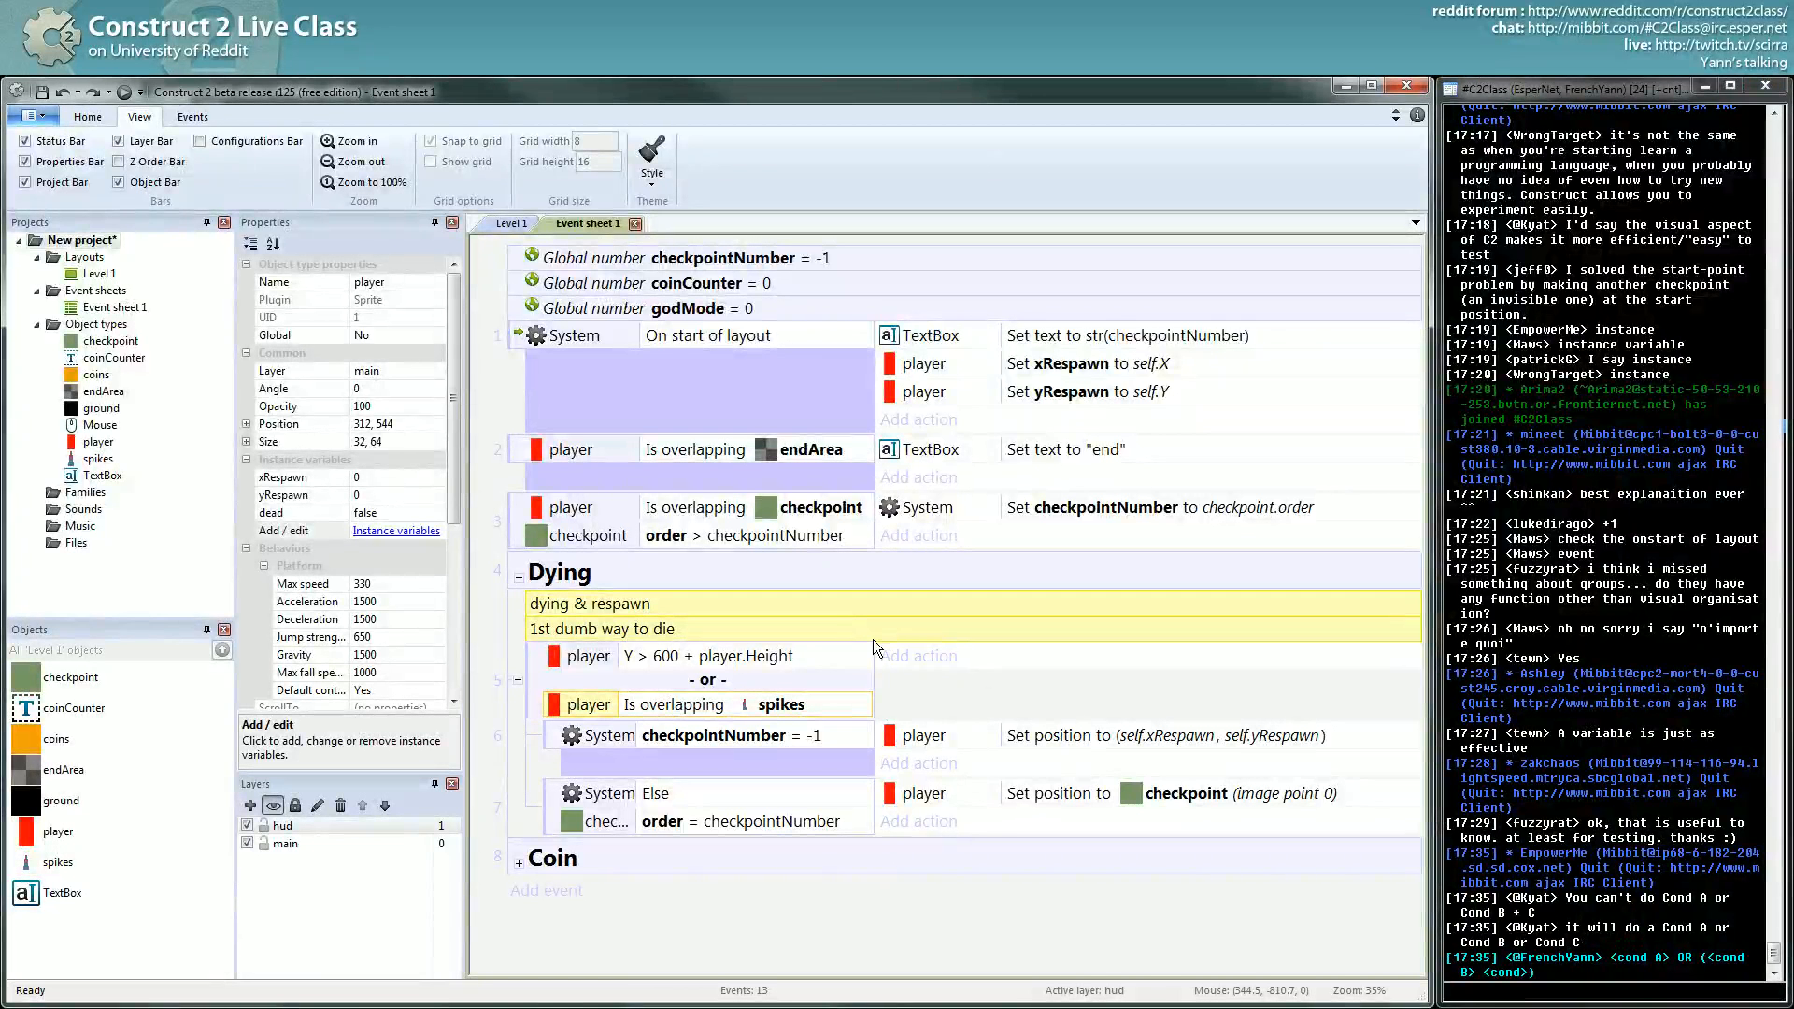
pyautogui.moveTo(916, 656)
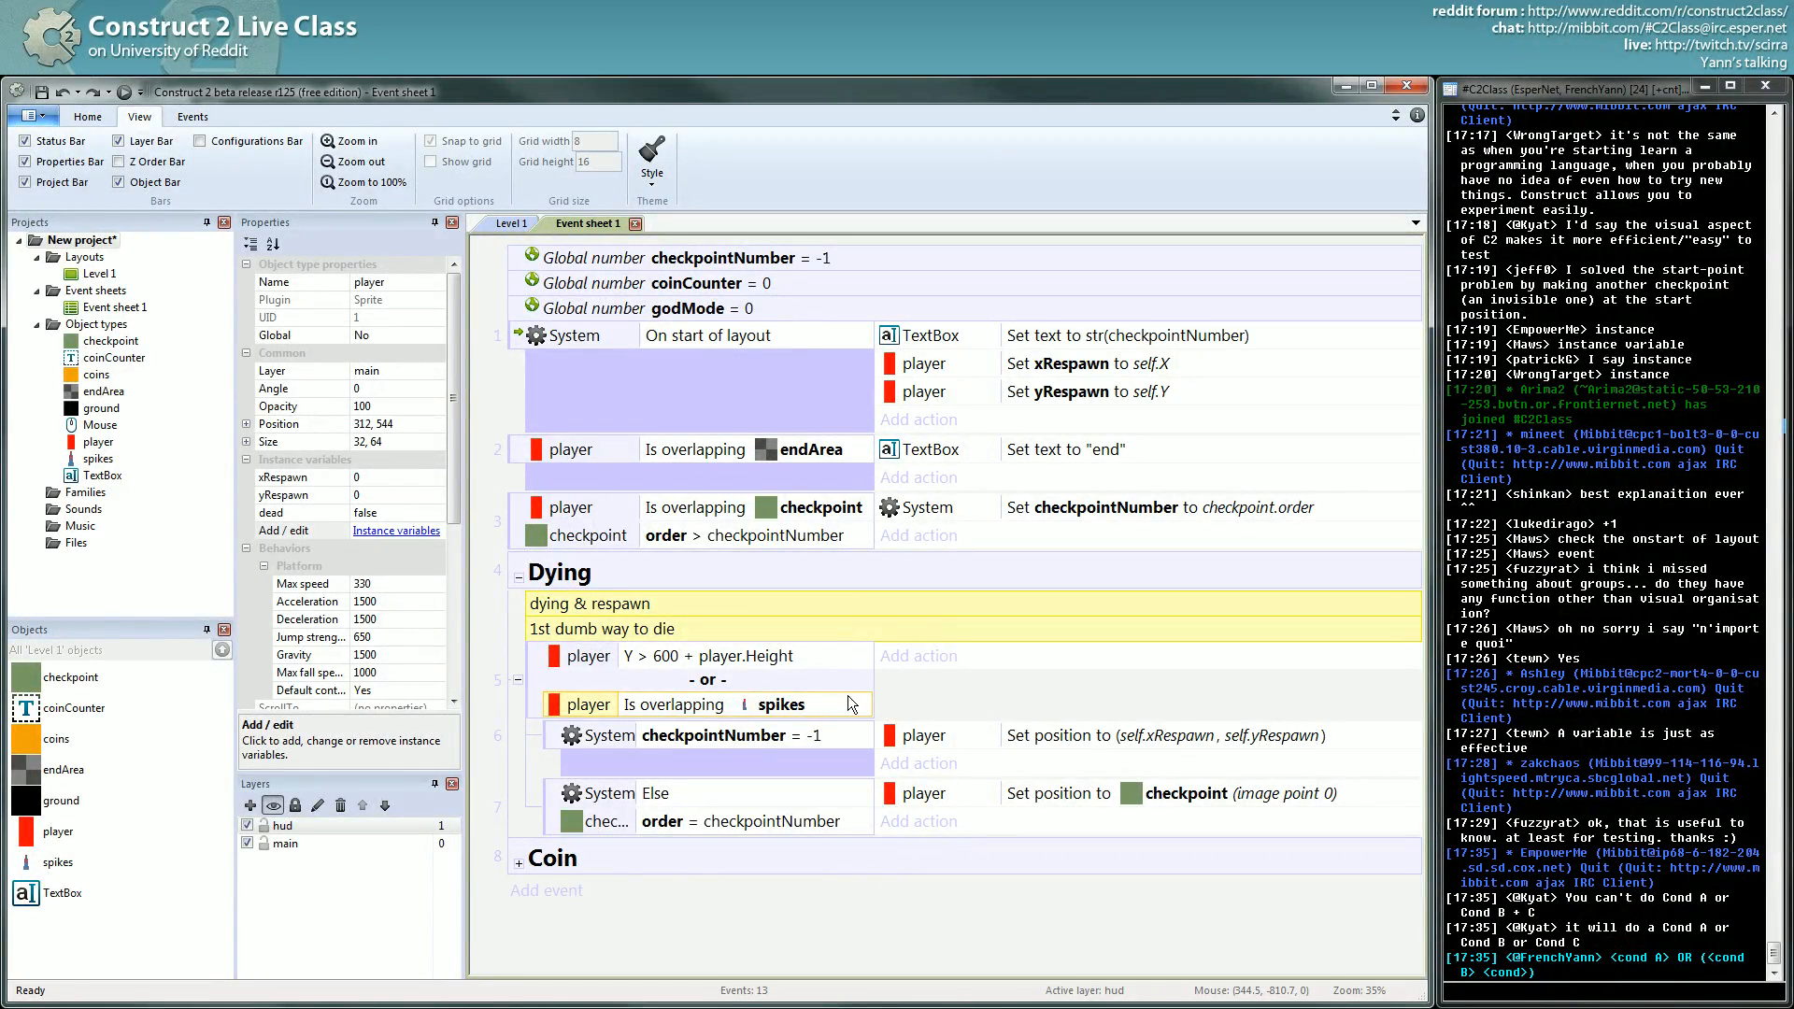
pyautogui.moveTo(828, 714)
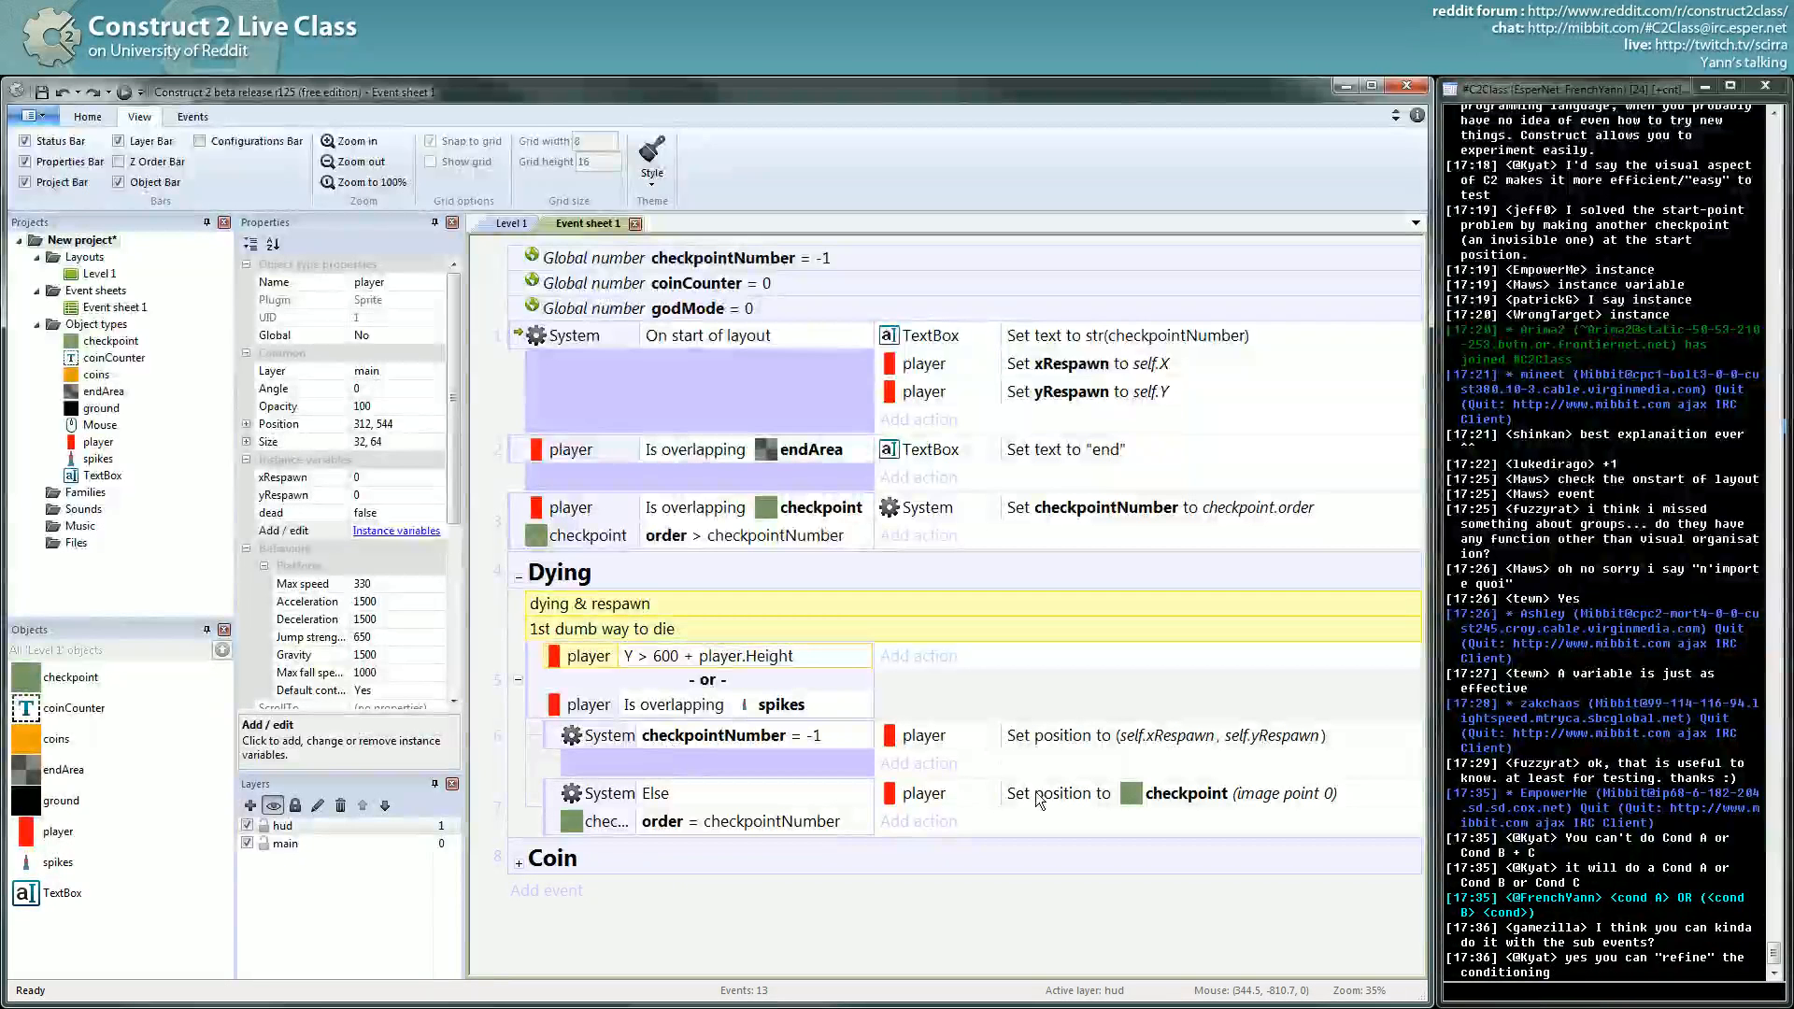
pyautogui.moveTo(996, 787)
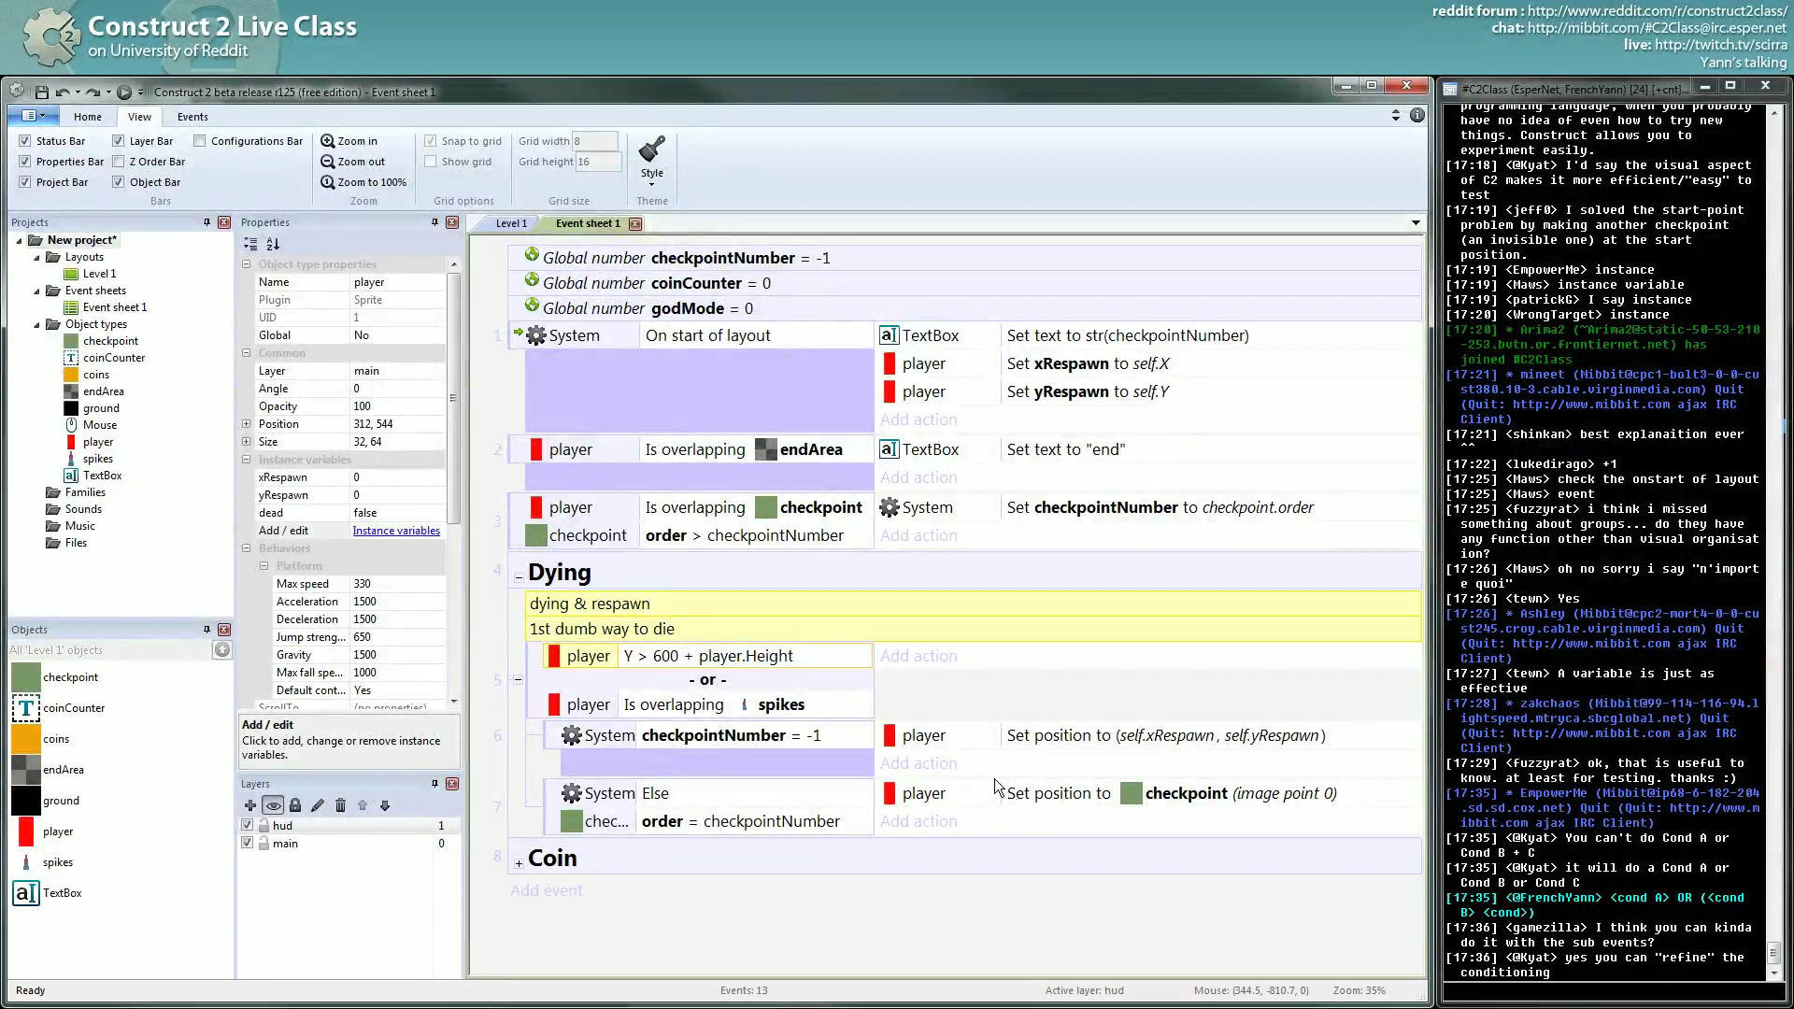
pyautogui.moveTo(561, 695)
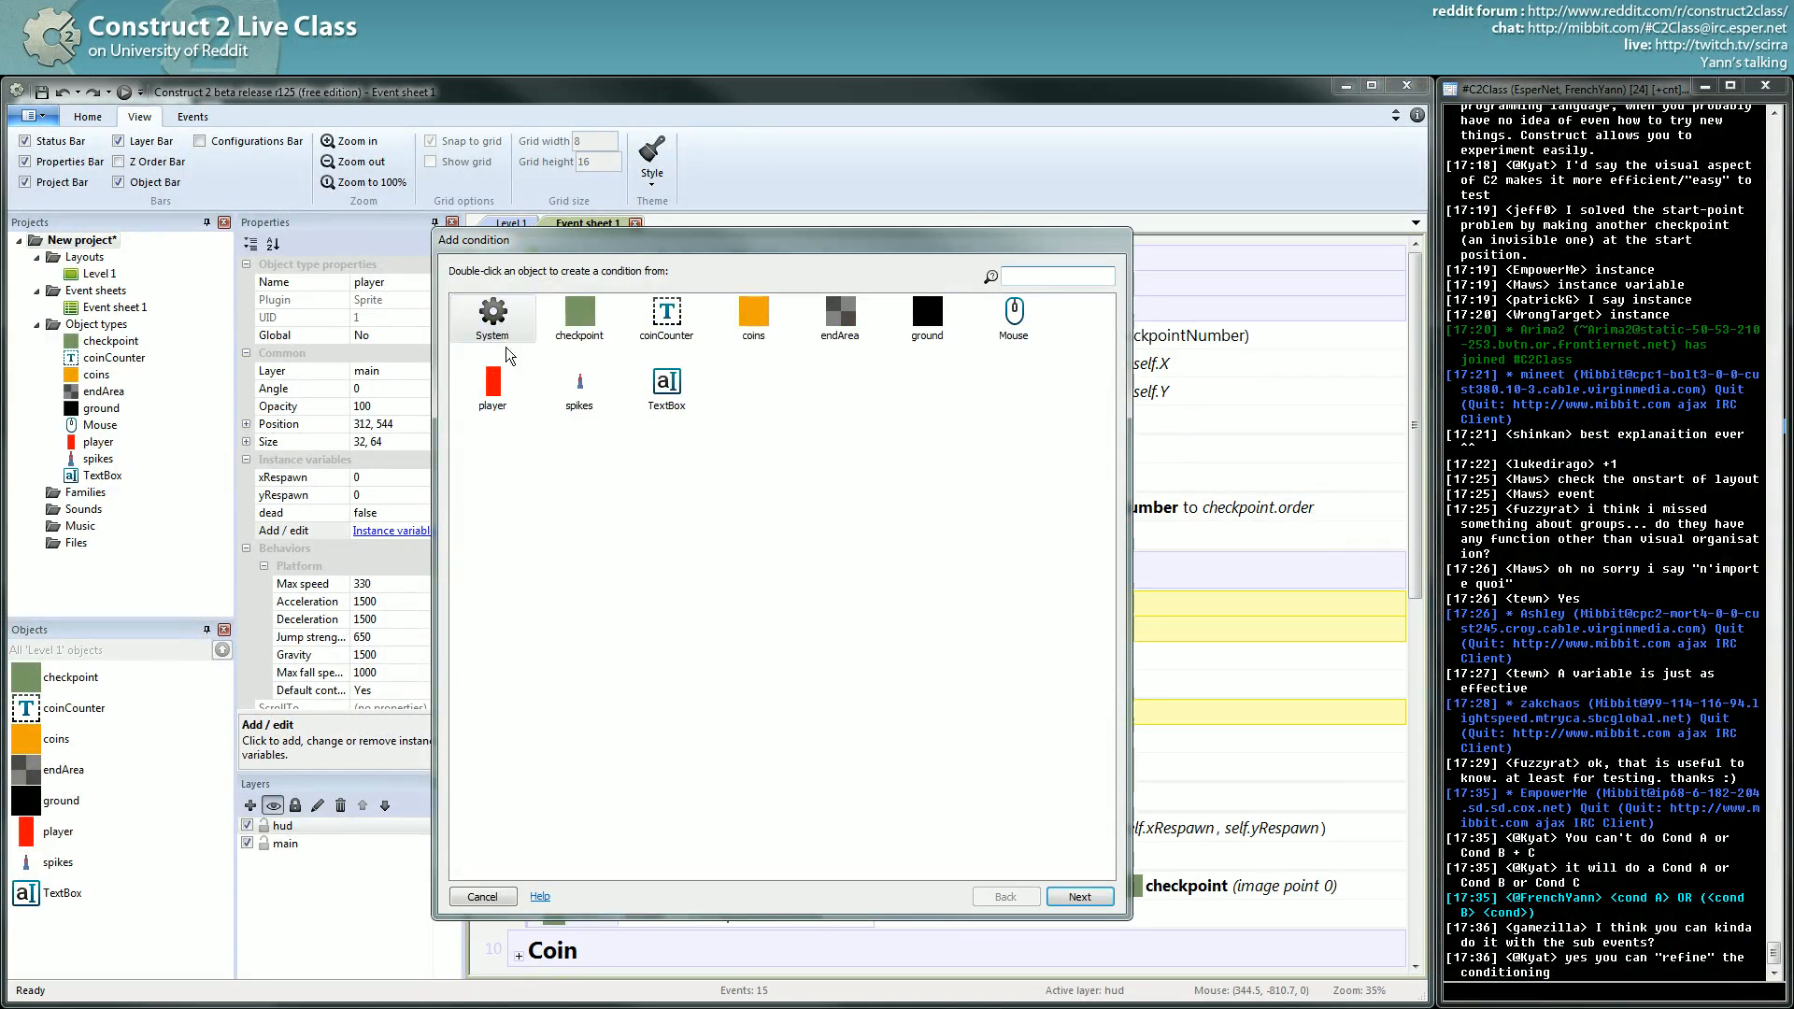
# Step: Add a System condition godMode = 0 to the spikes death event
pyautogui.doubleClick(492, 312)
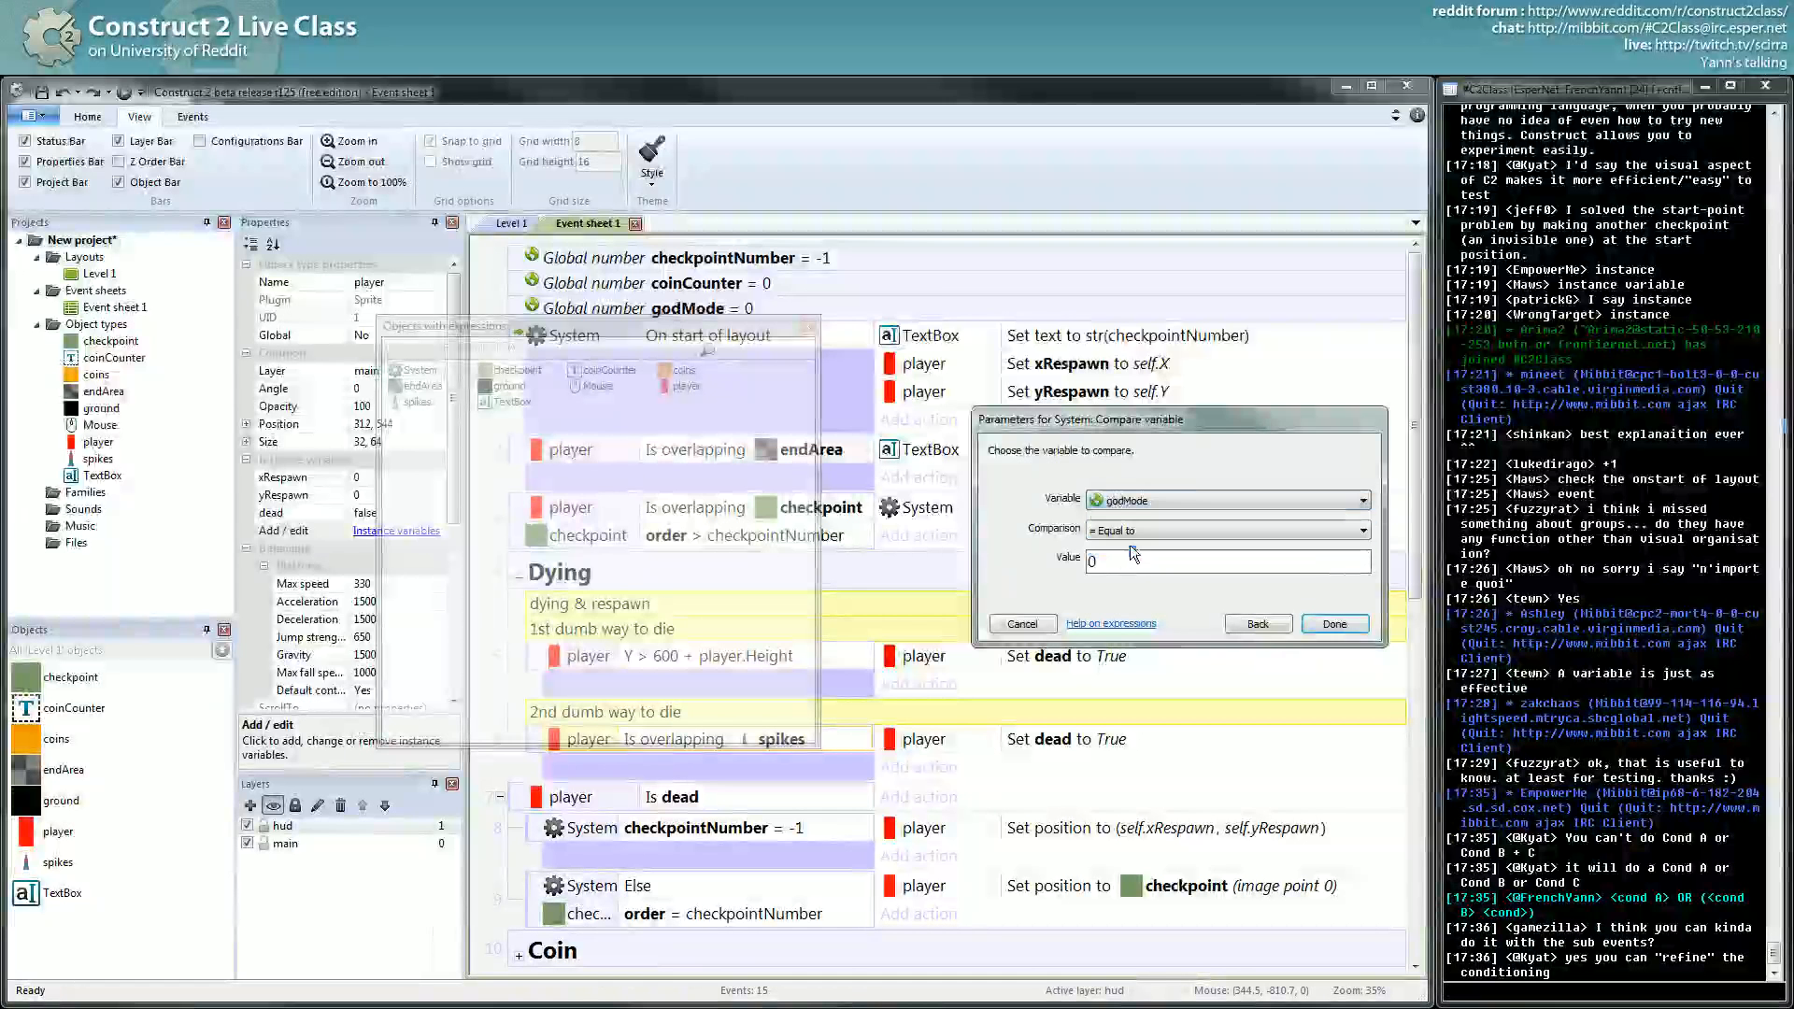
pyautogui.click(1332, 625)
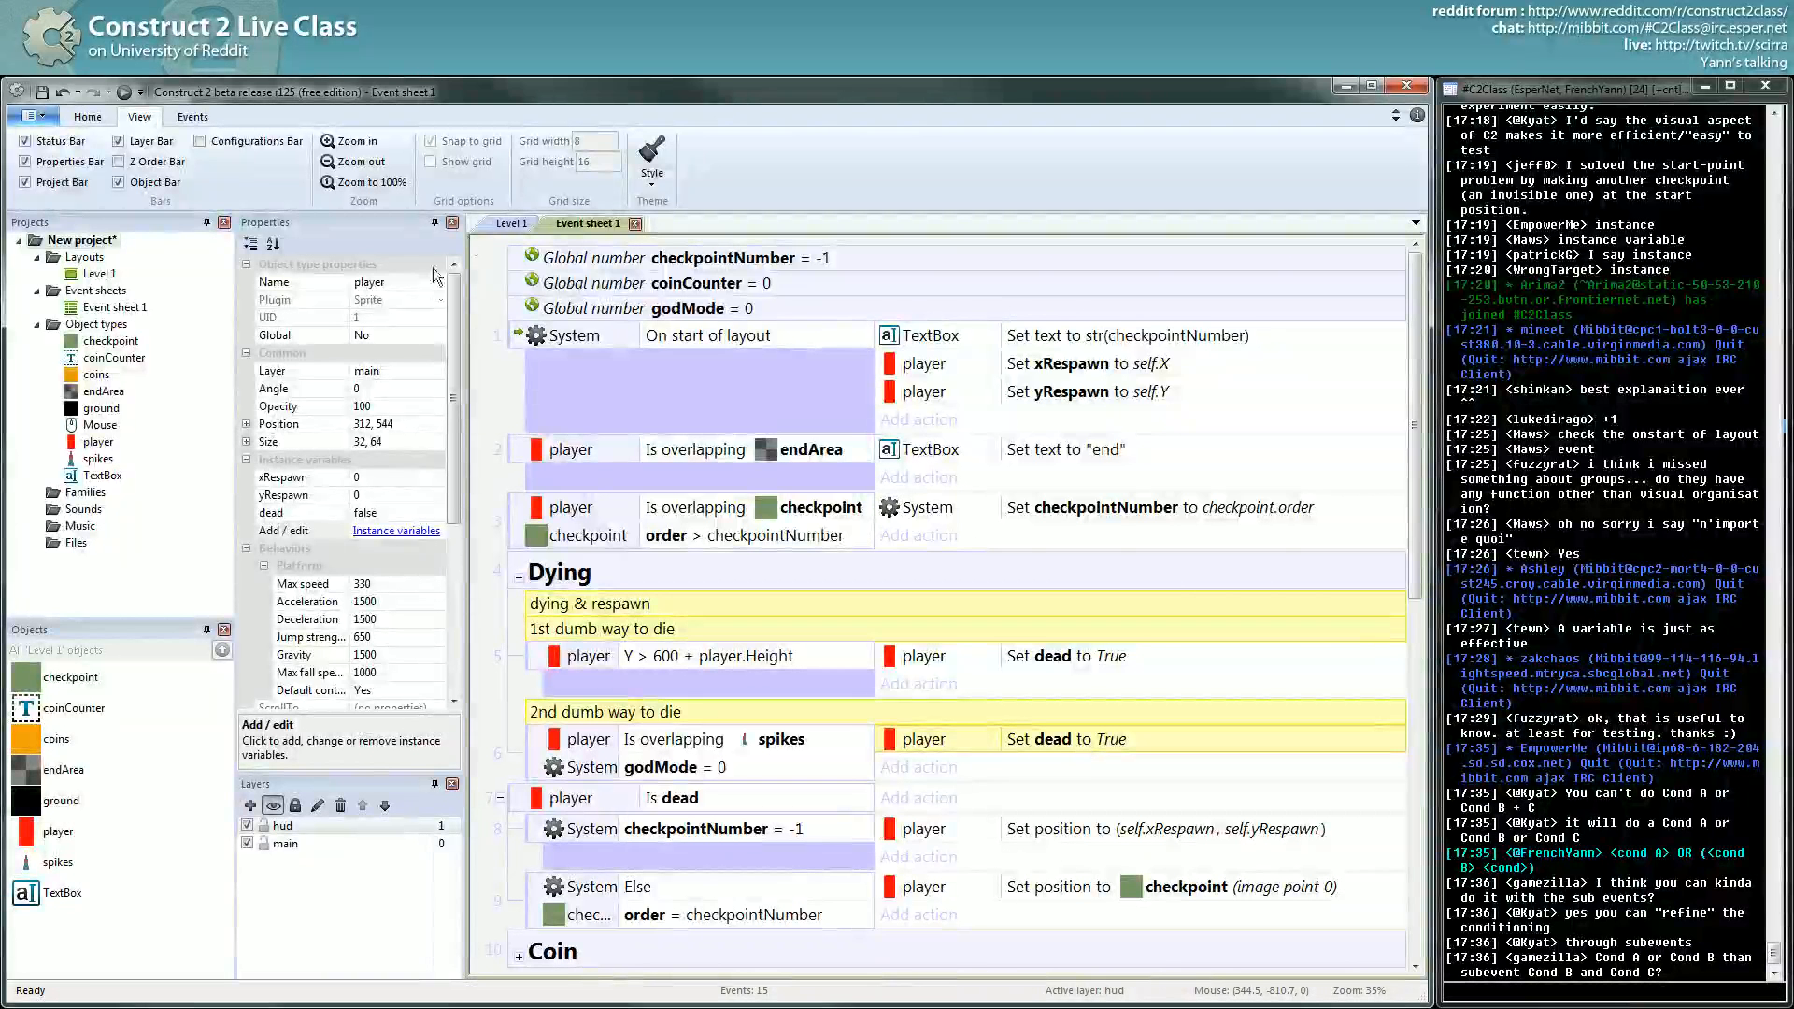
pyautogui.click(512, 222)
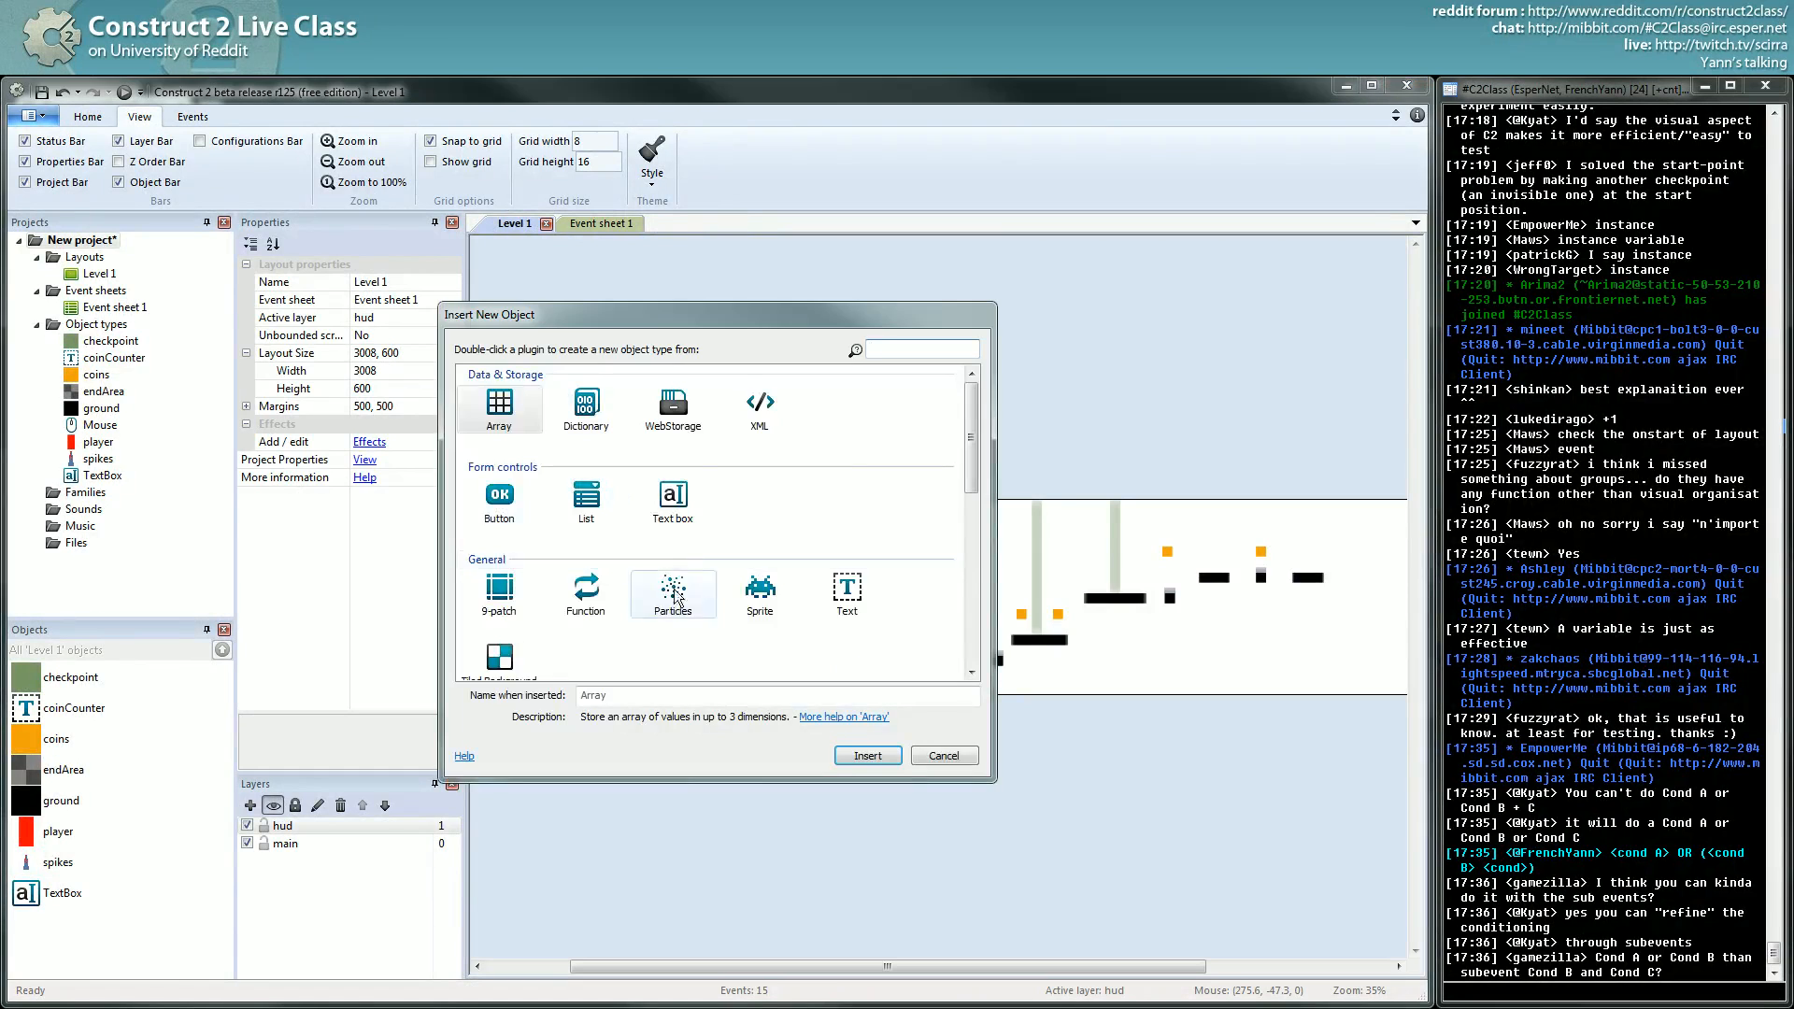
# Step: Insert a Function object from the Level 1 layout and rename it f
pyautogui.scroll(-3)
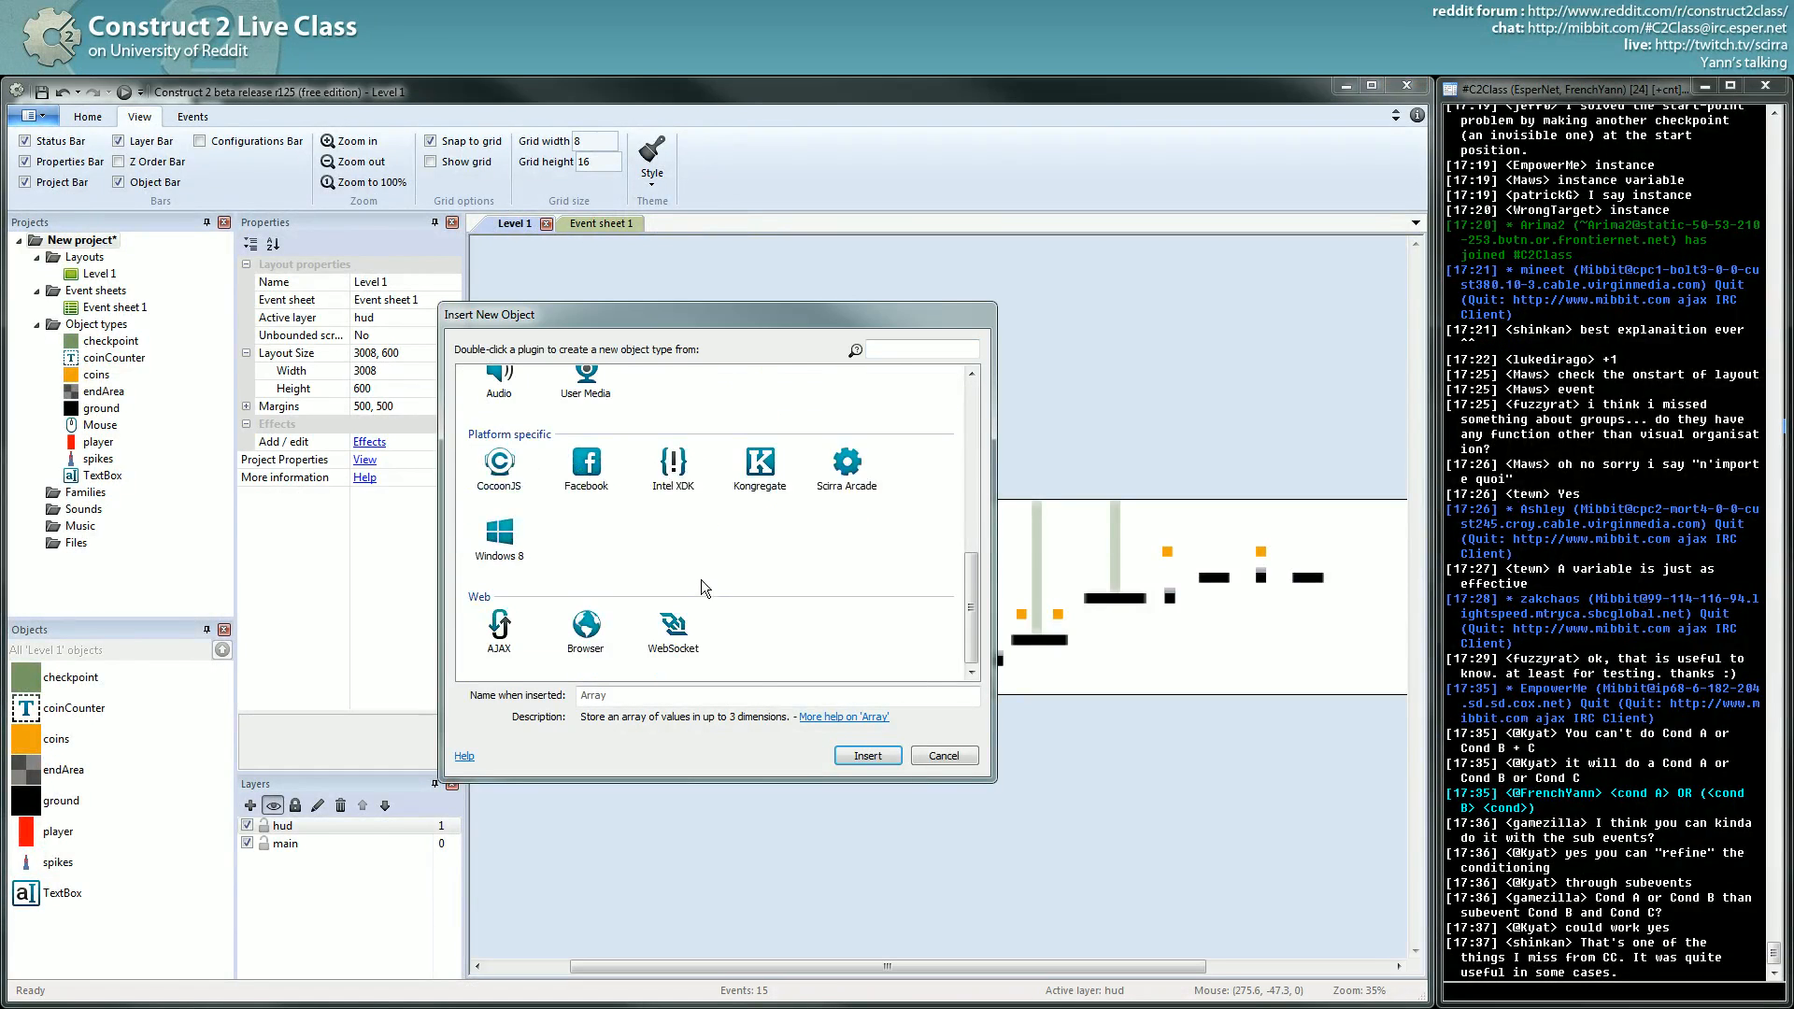
pyautogui.scroll(3)
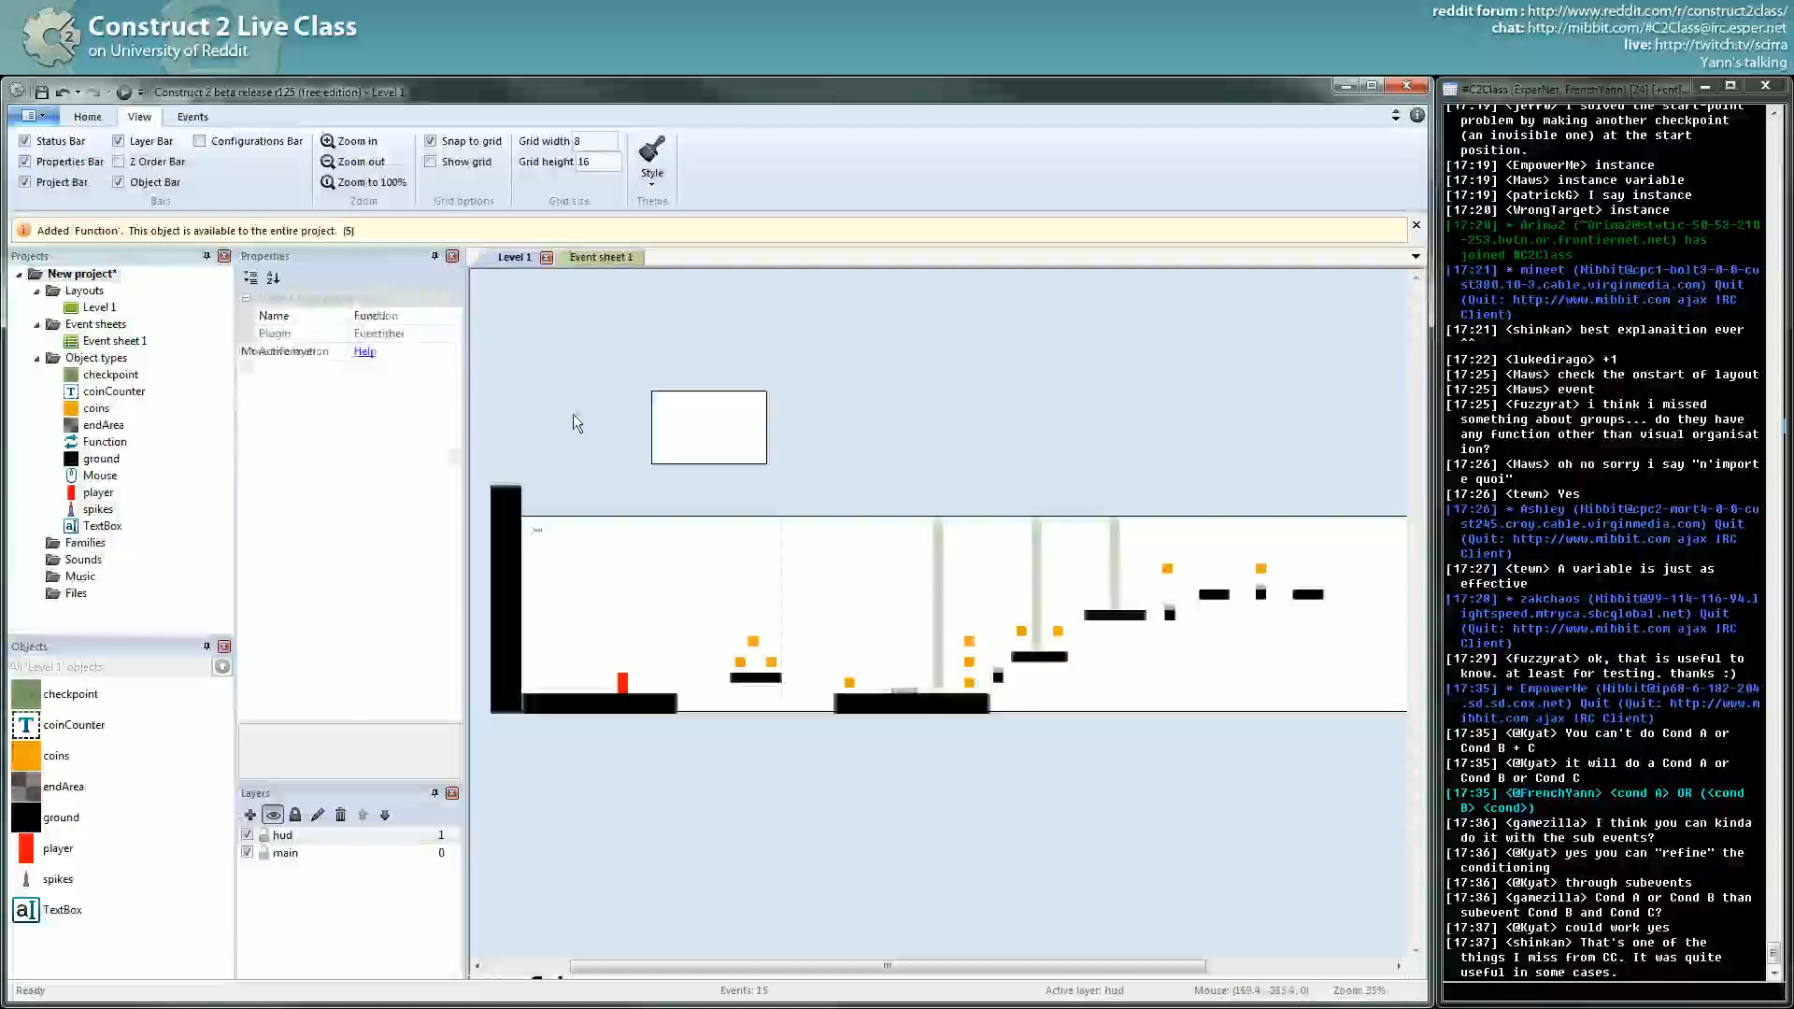
pyautogui.click(585, 256)
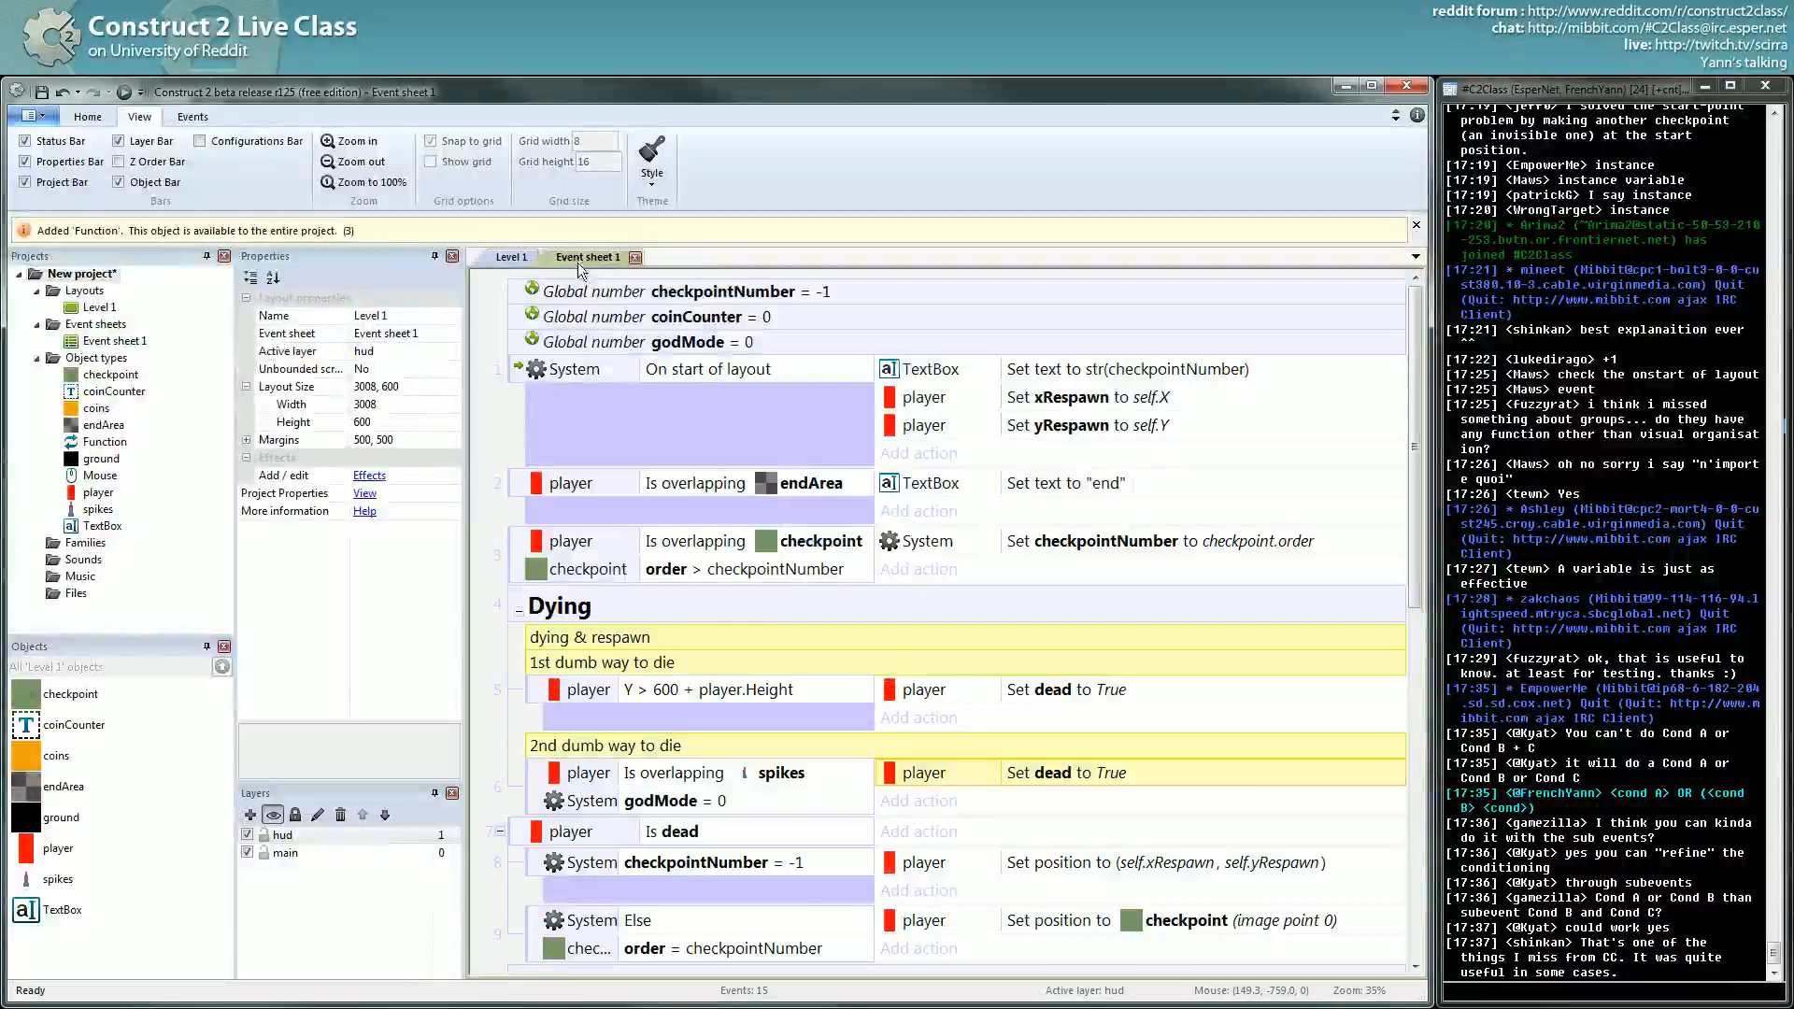
pyautogui.scroll(-3)
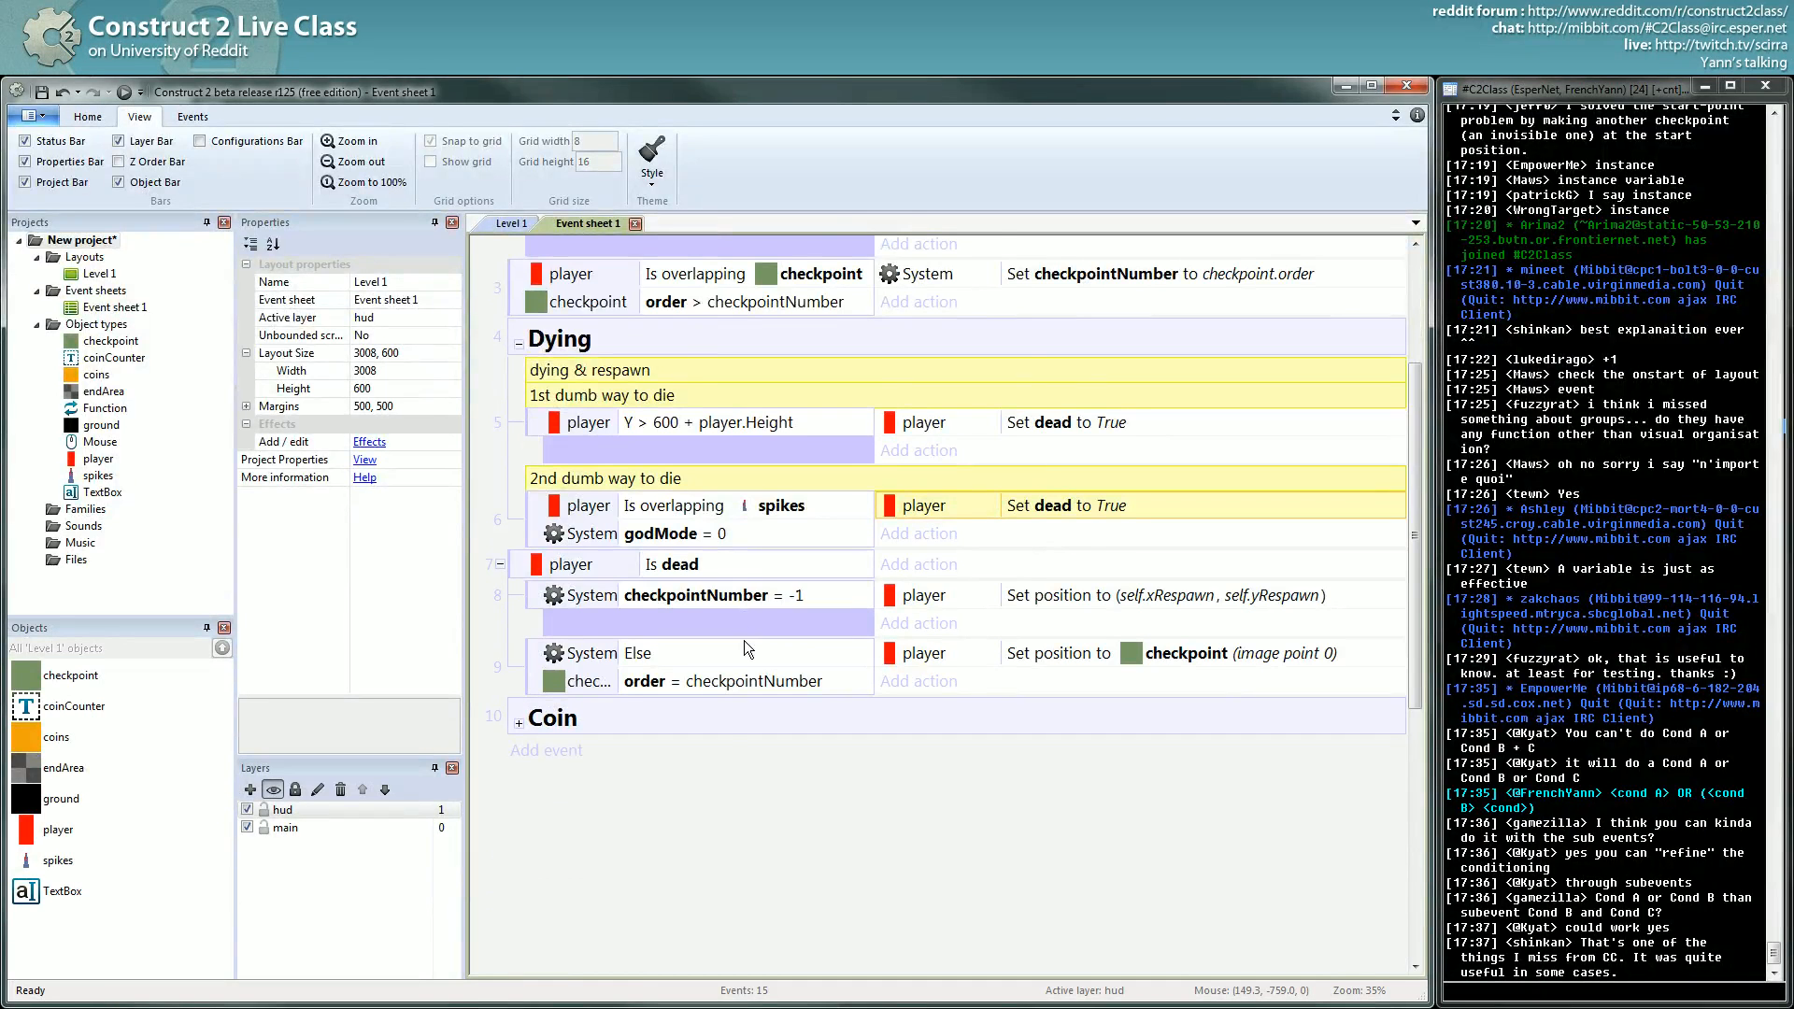
pyautogui.scroll(-3)
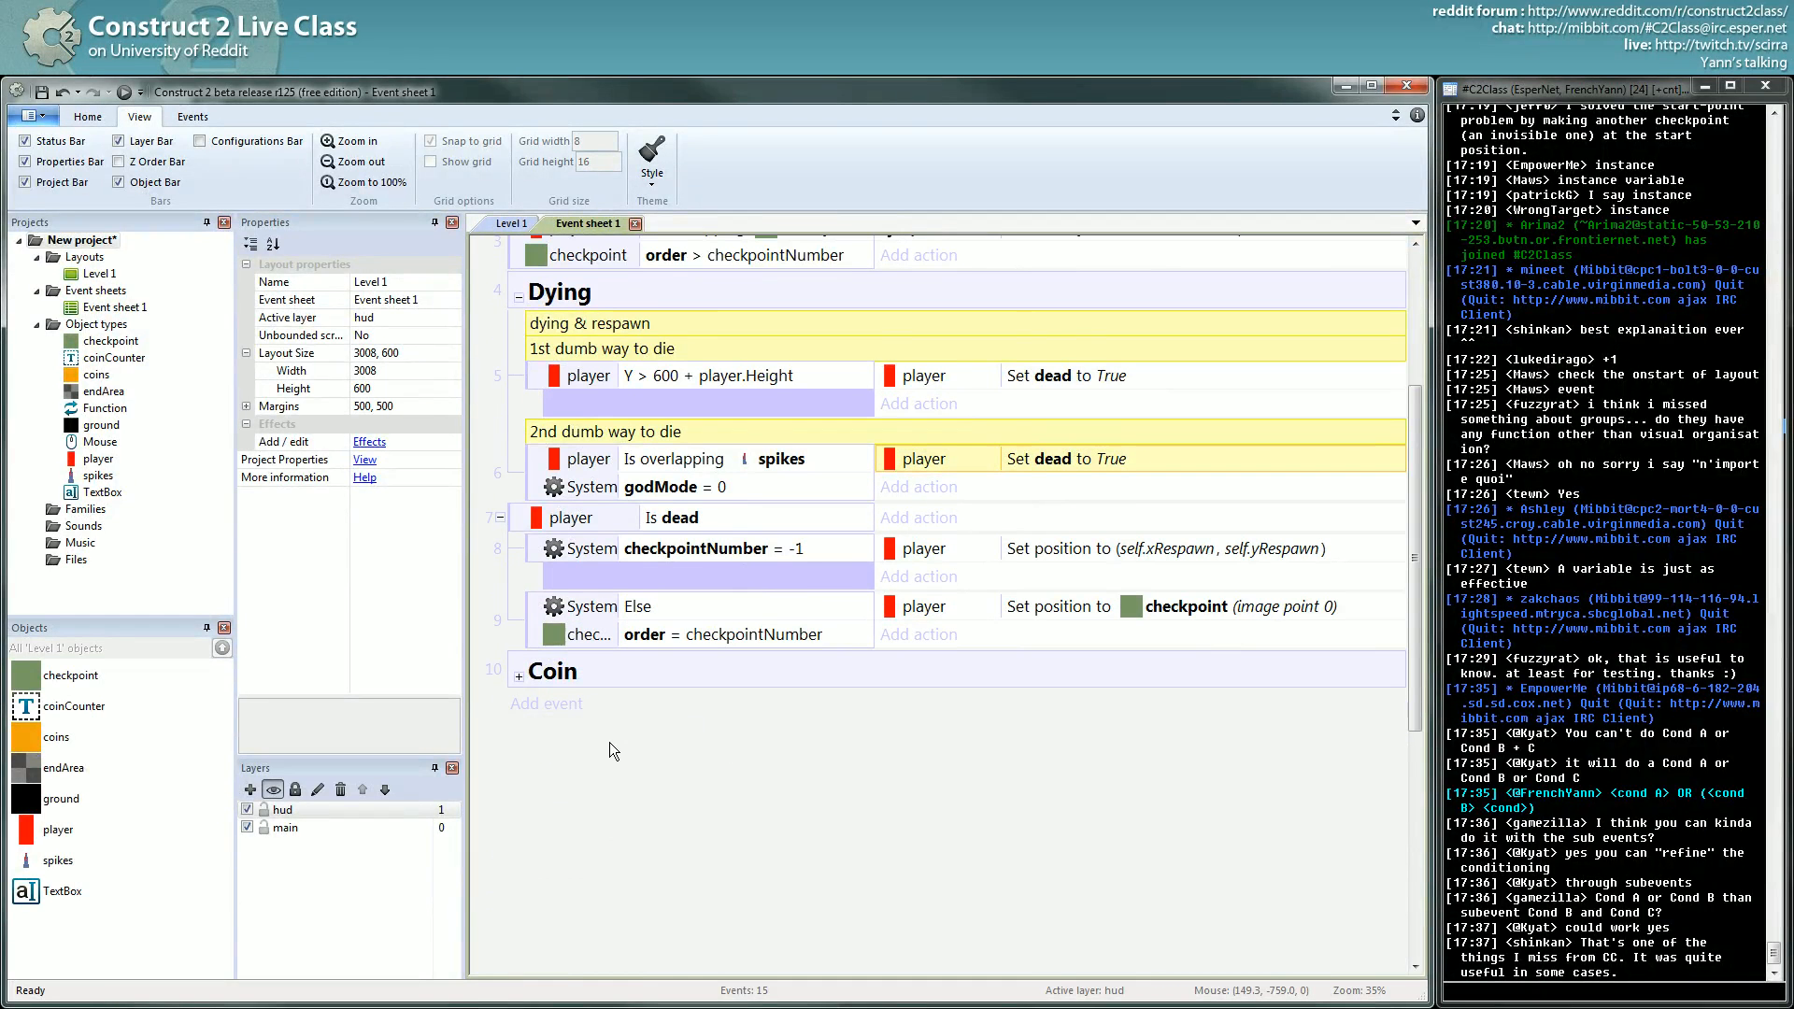
pyautogui.click(520, 222)
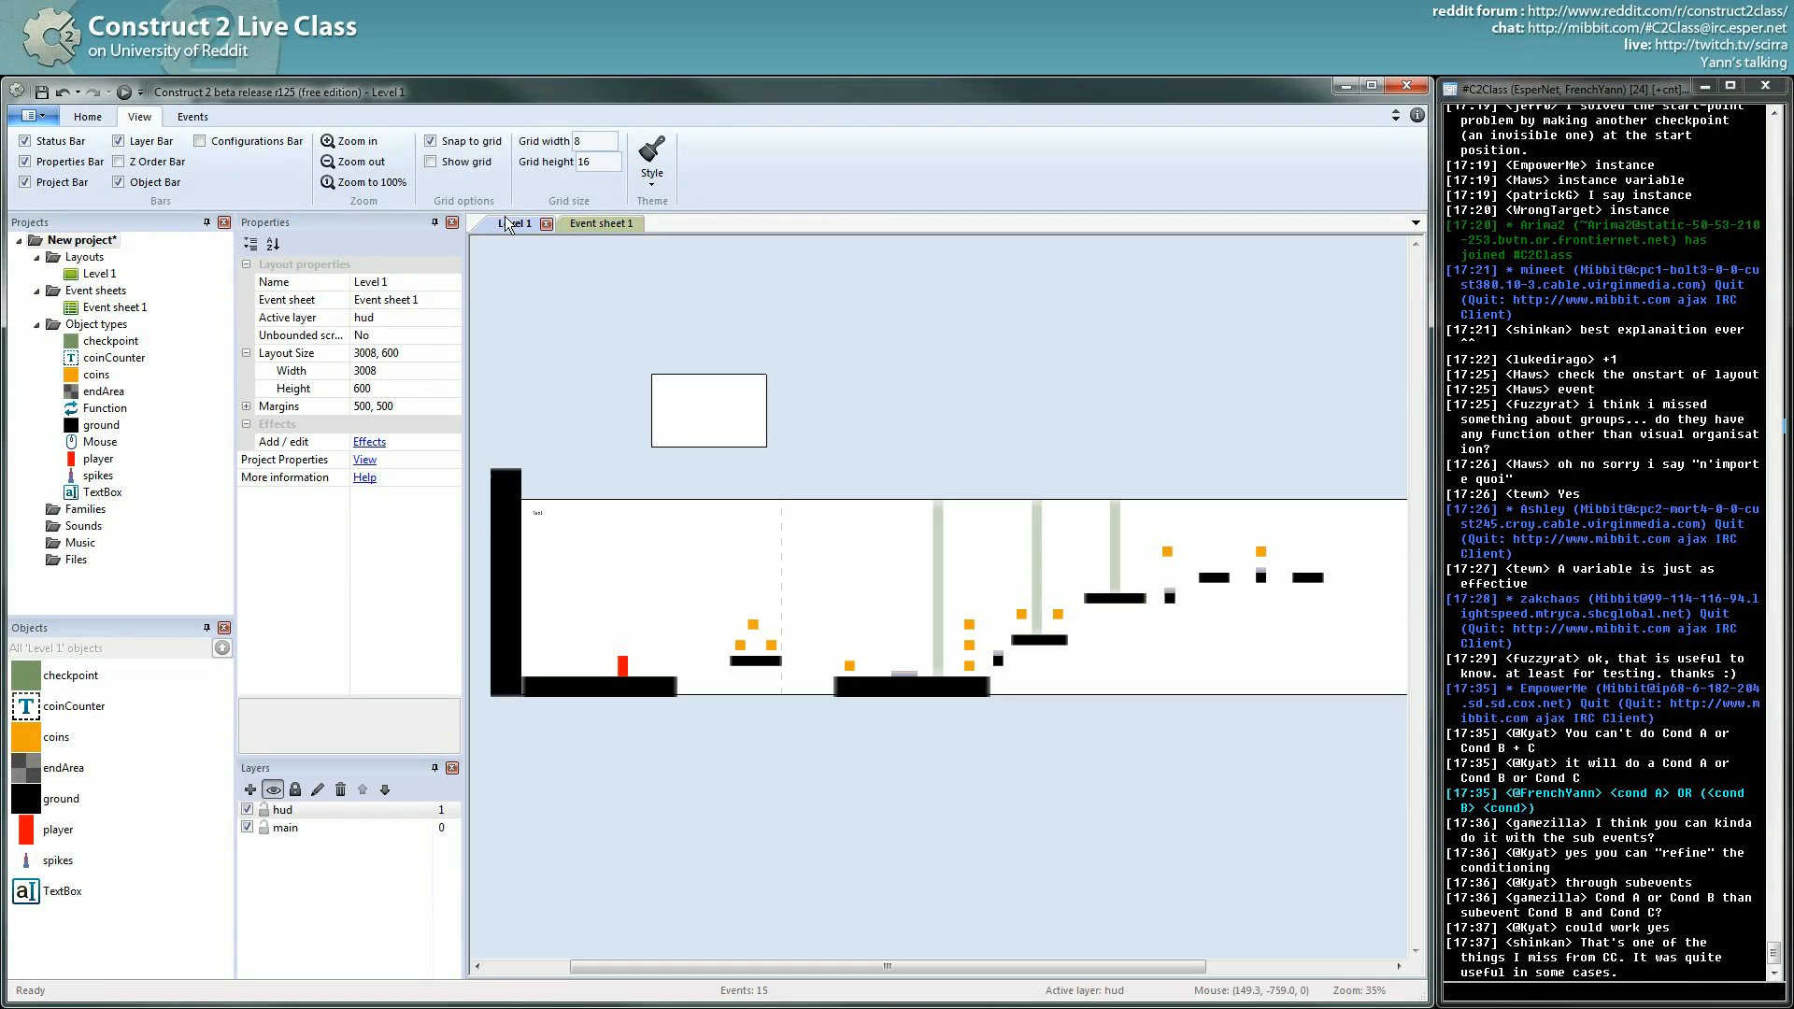
pyautogui.click(105, 408)
pyautogui.write('f')
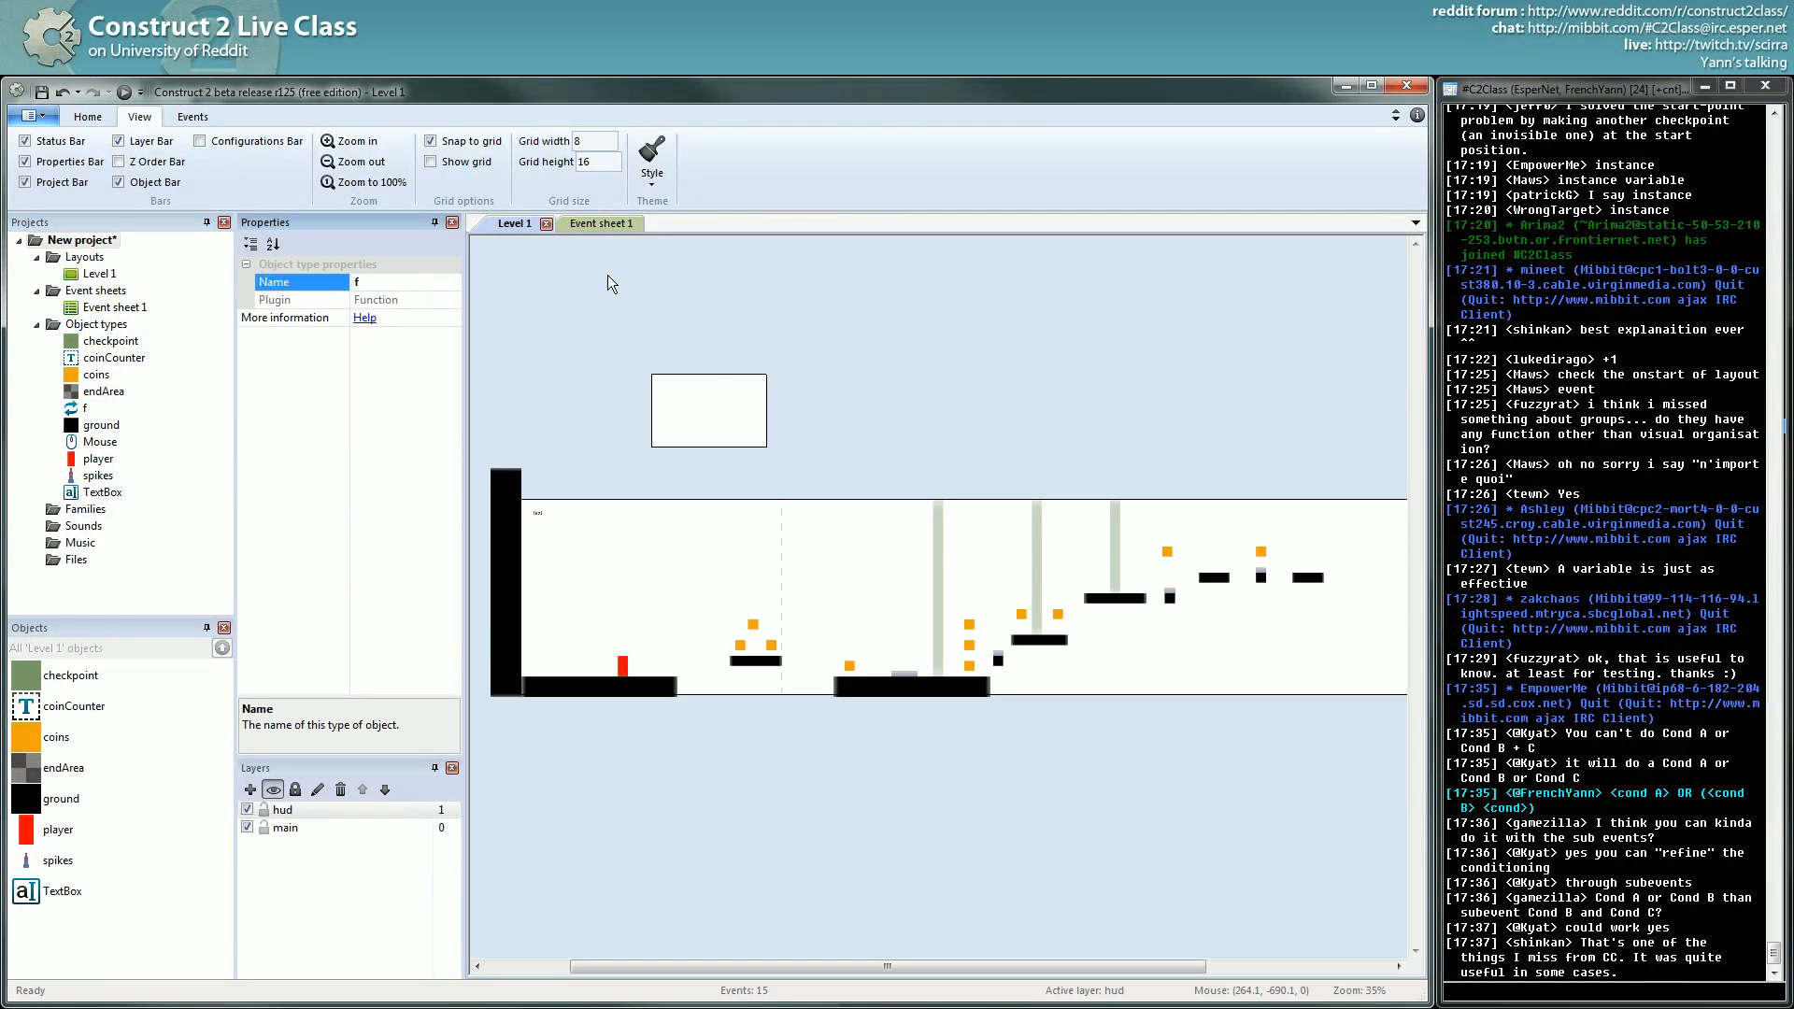
pyautogui.click(600, 222)
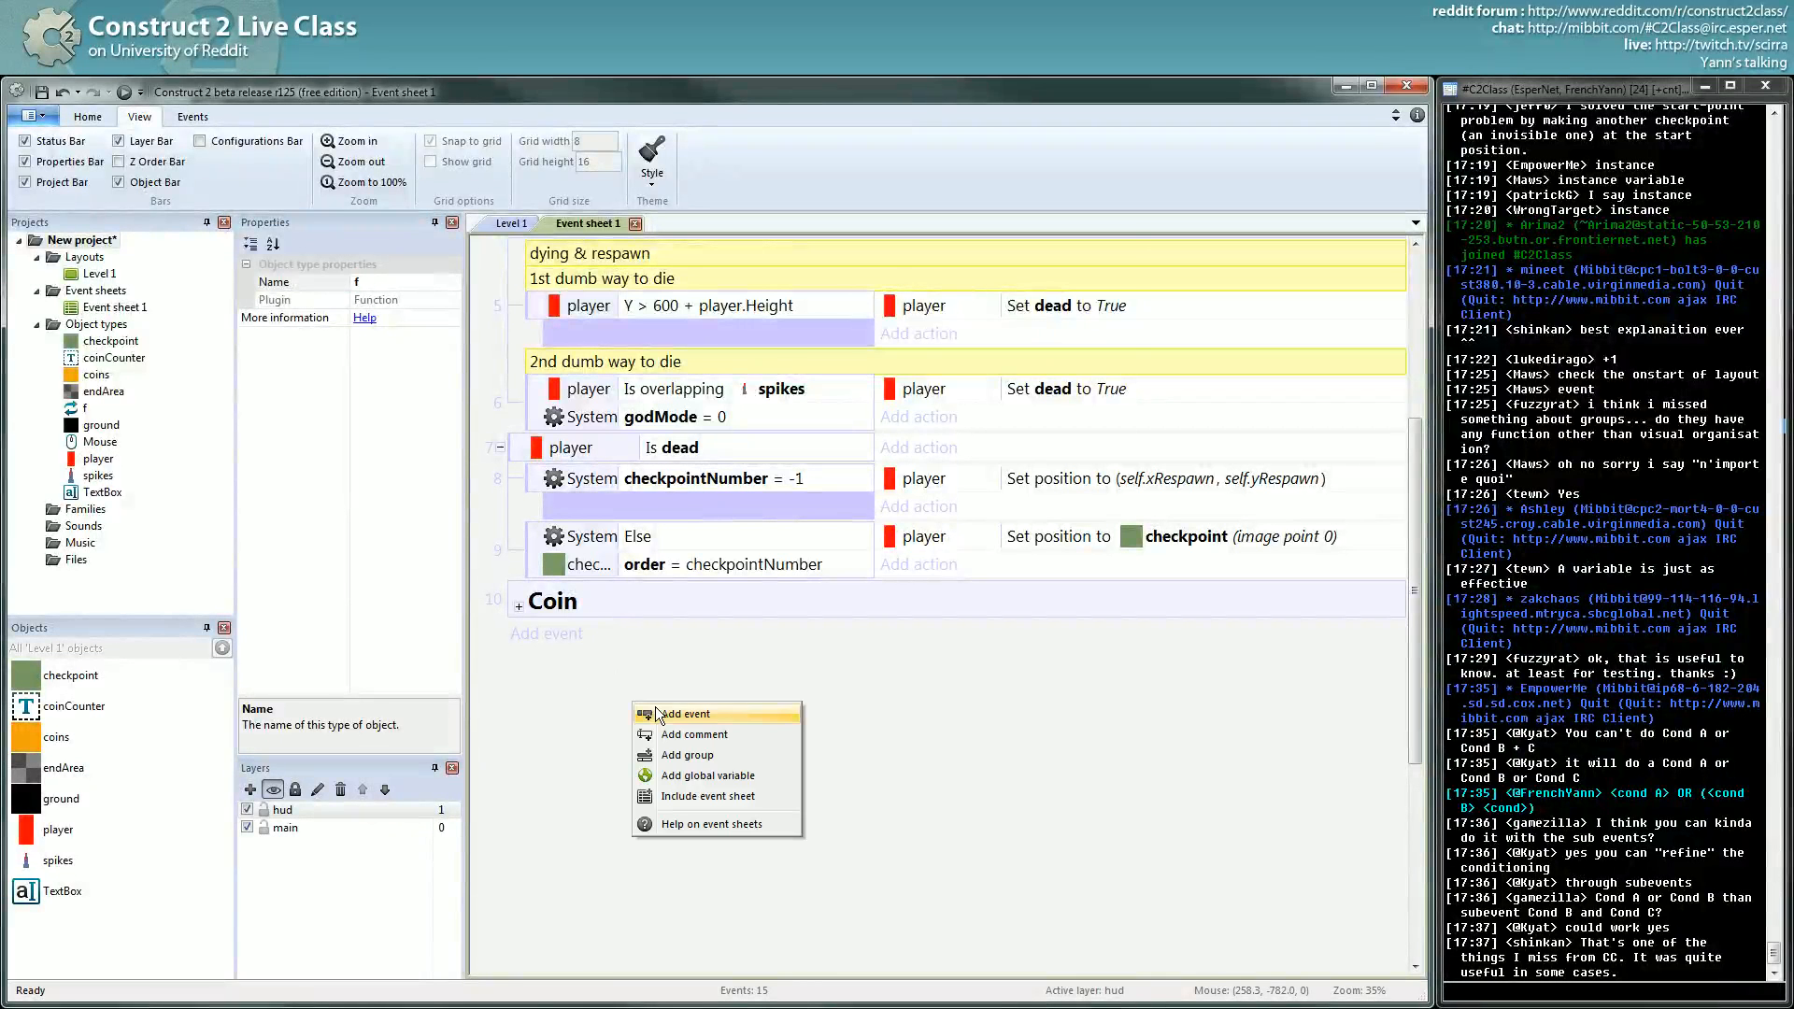
# Step: Create an On "death" function event for f handling the respawn
pyautogui.click(686, 712)
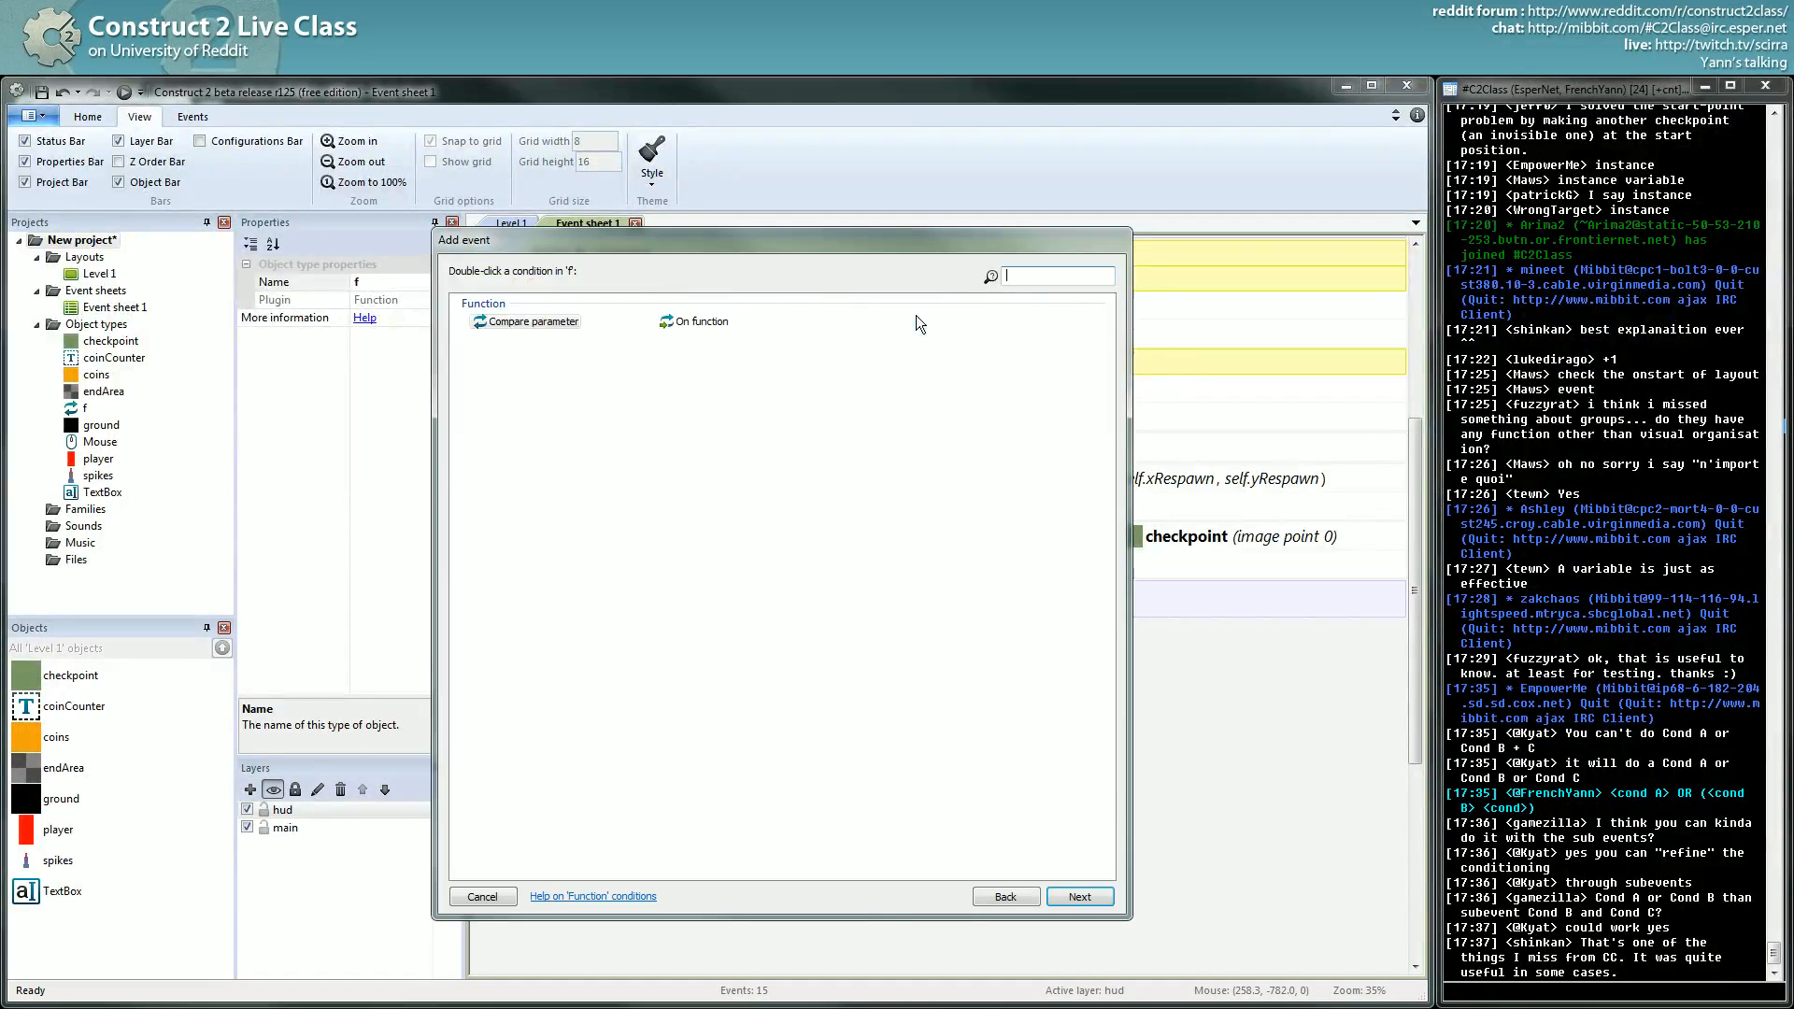
pyautogui.doubleClick(703, 320)
pyautogui.write('"d')
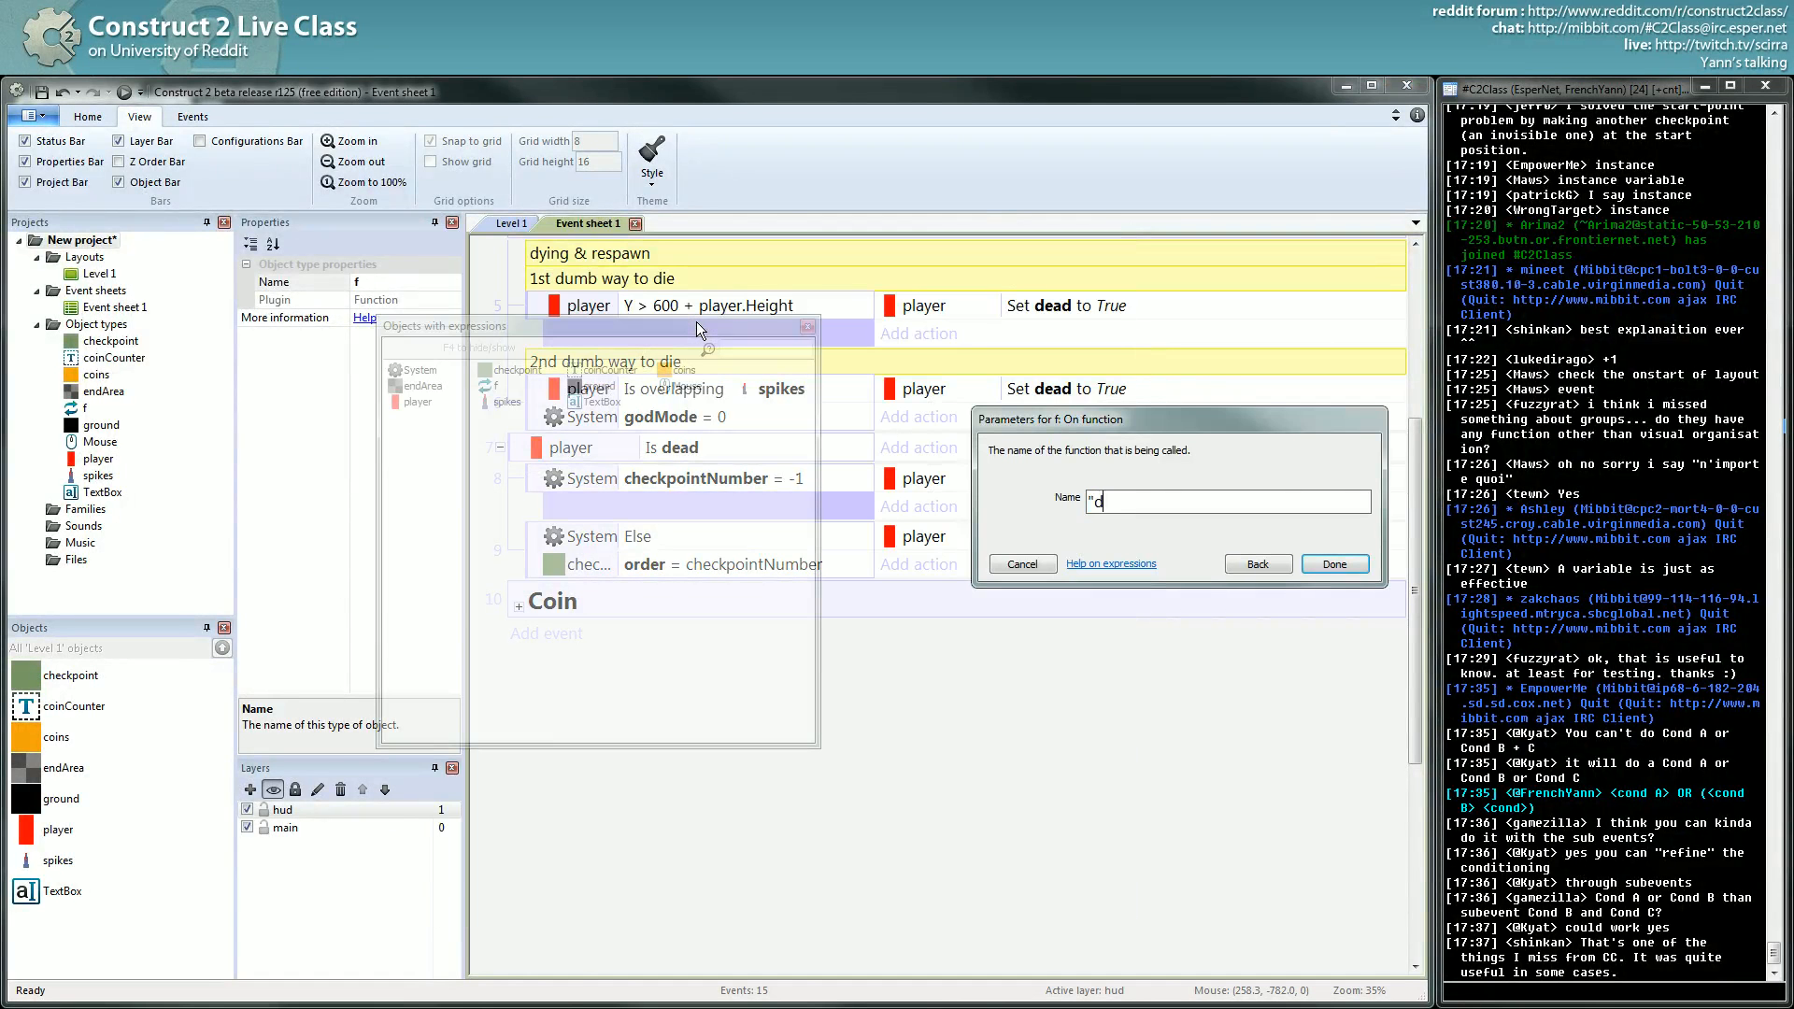
pyautogui.click(1333, 563)
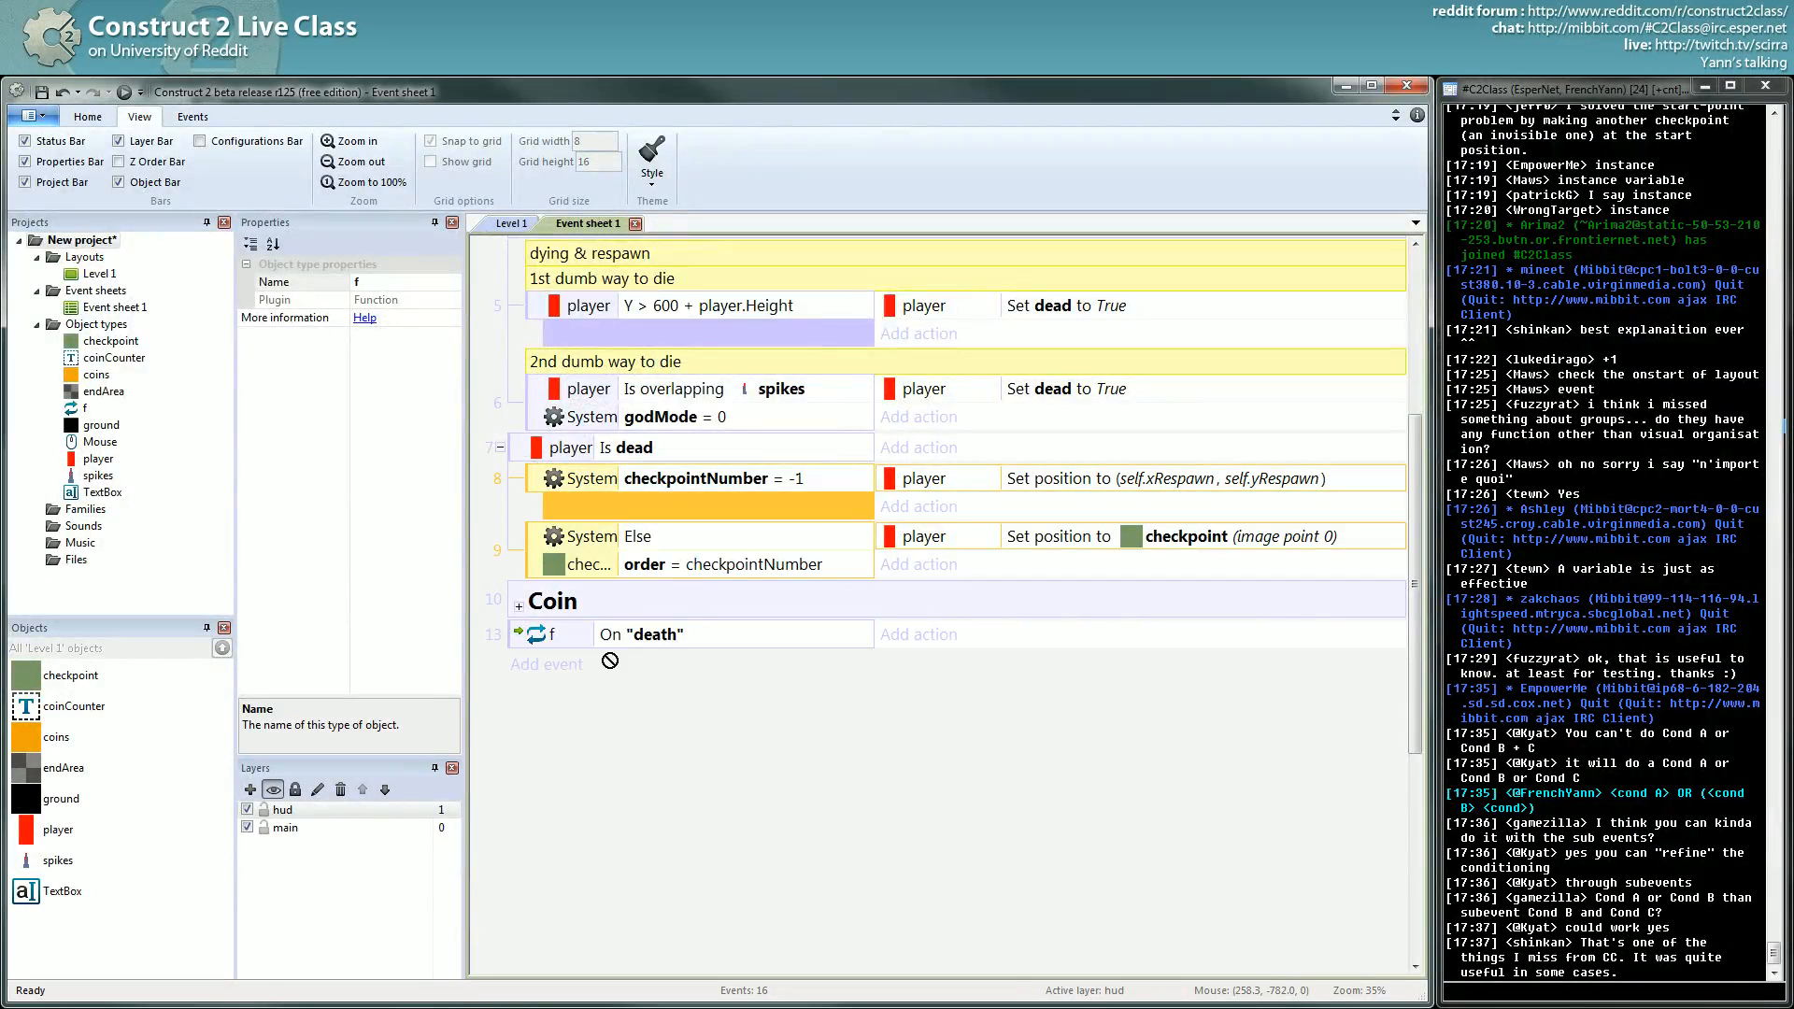
pyautogui.scroll(3)
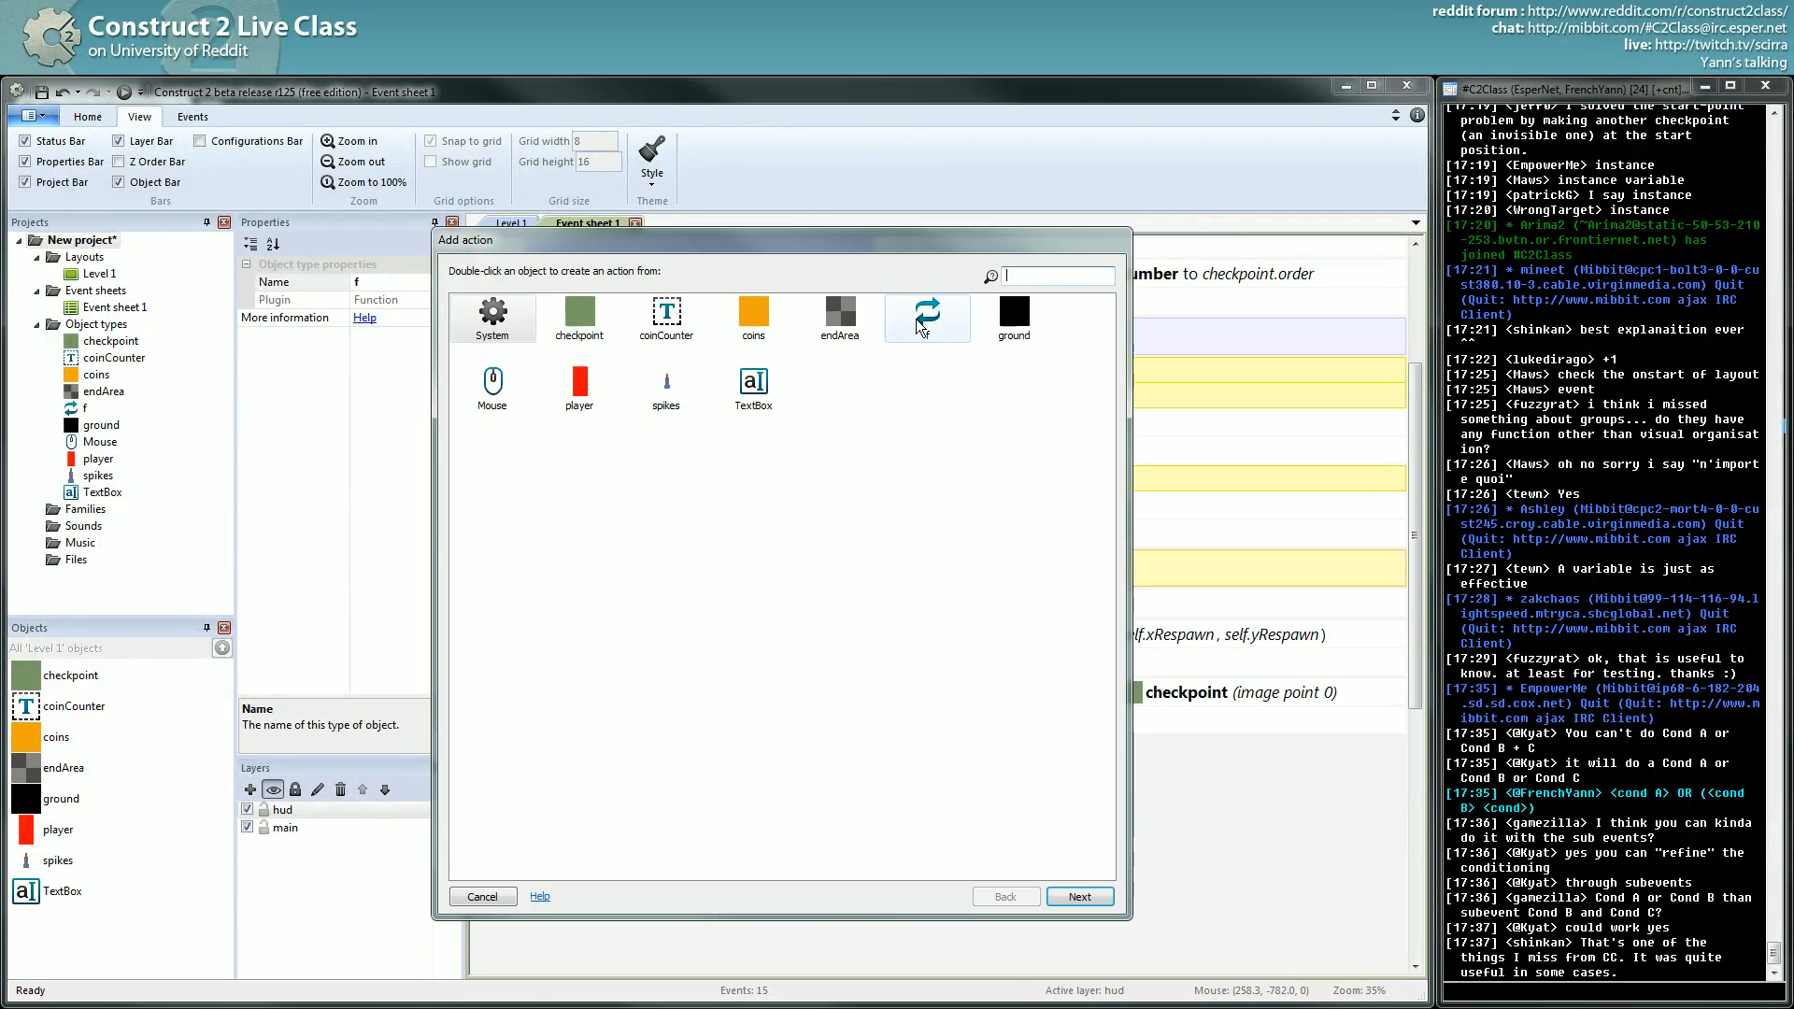
# Step: Make the falling and spikes events call function "death", with the function event above them
pyautogui.doubleClick(927, 318)
pyautogui.write('"de')
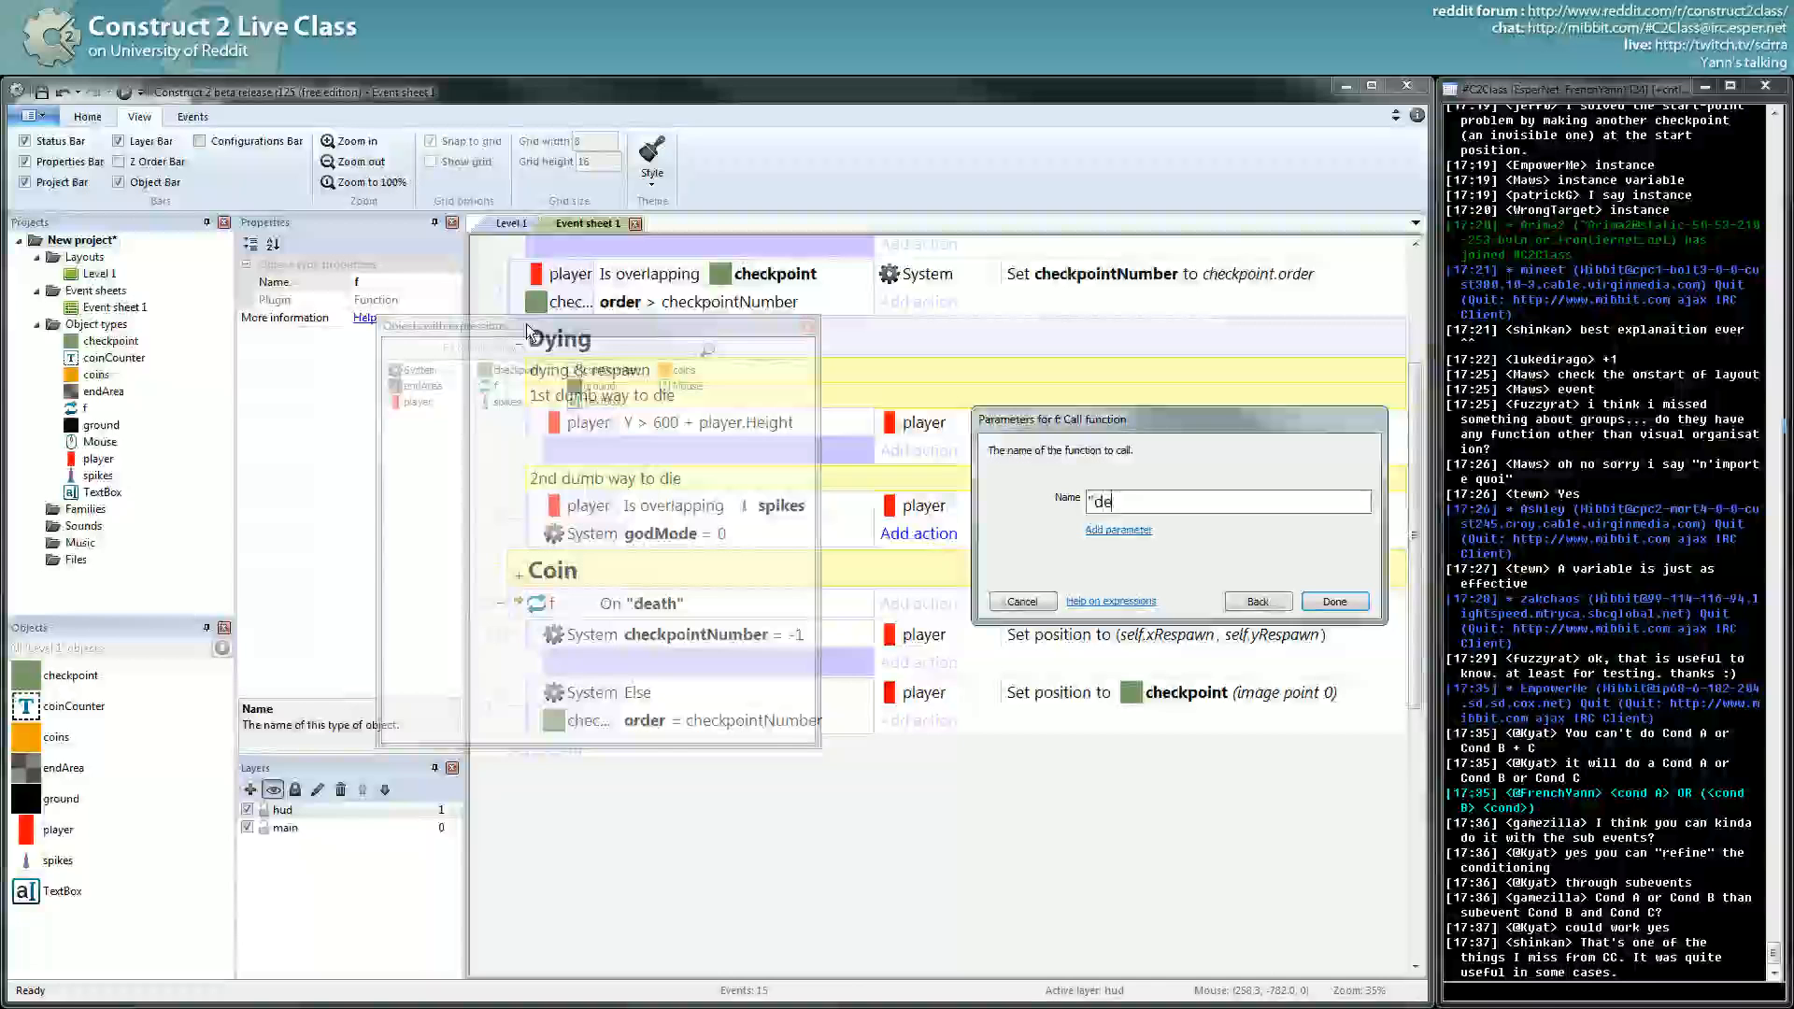
pyautogui.click(1333, 600)
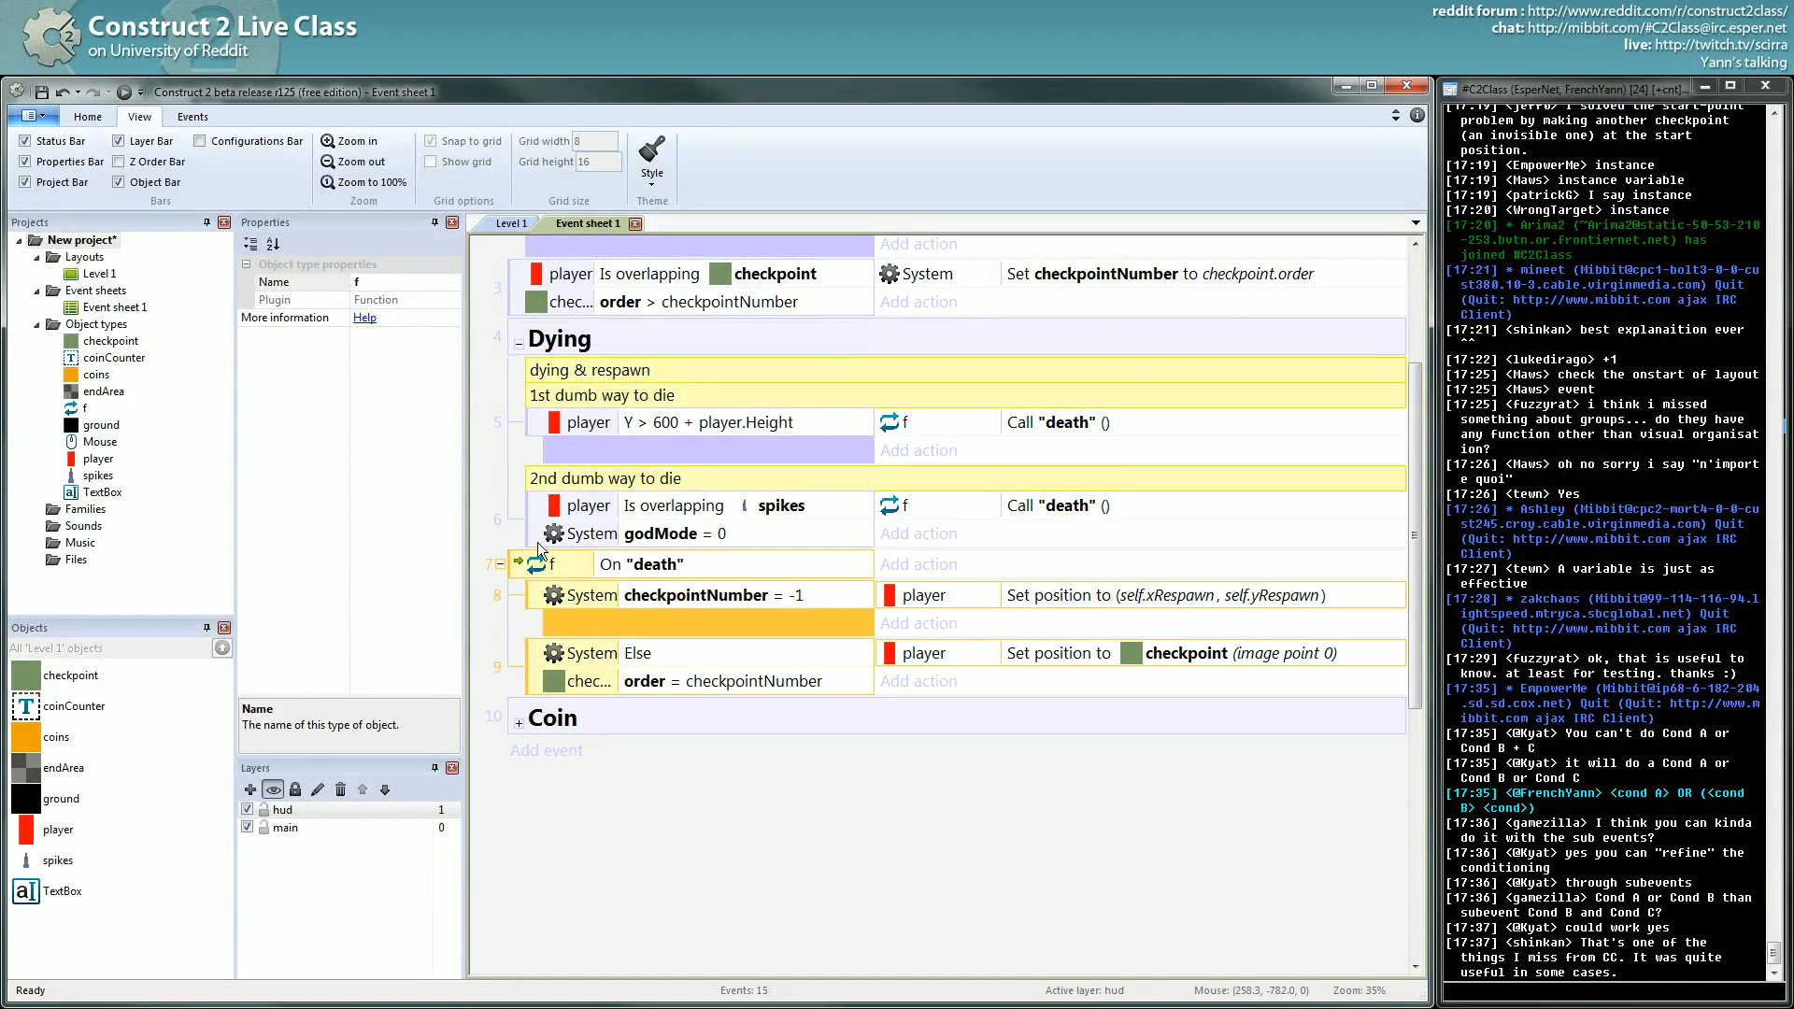
pyautogui.moveTo(529, 456)
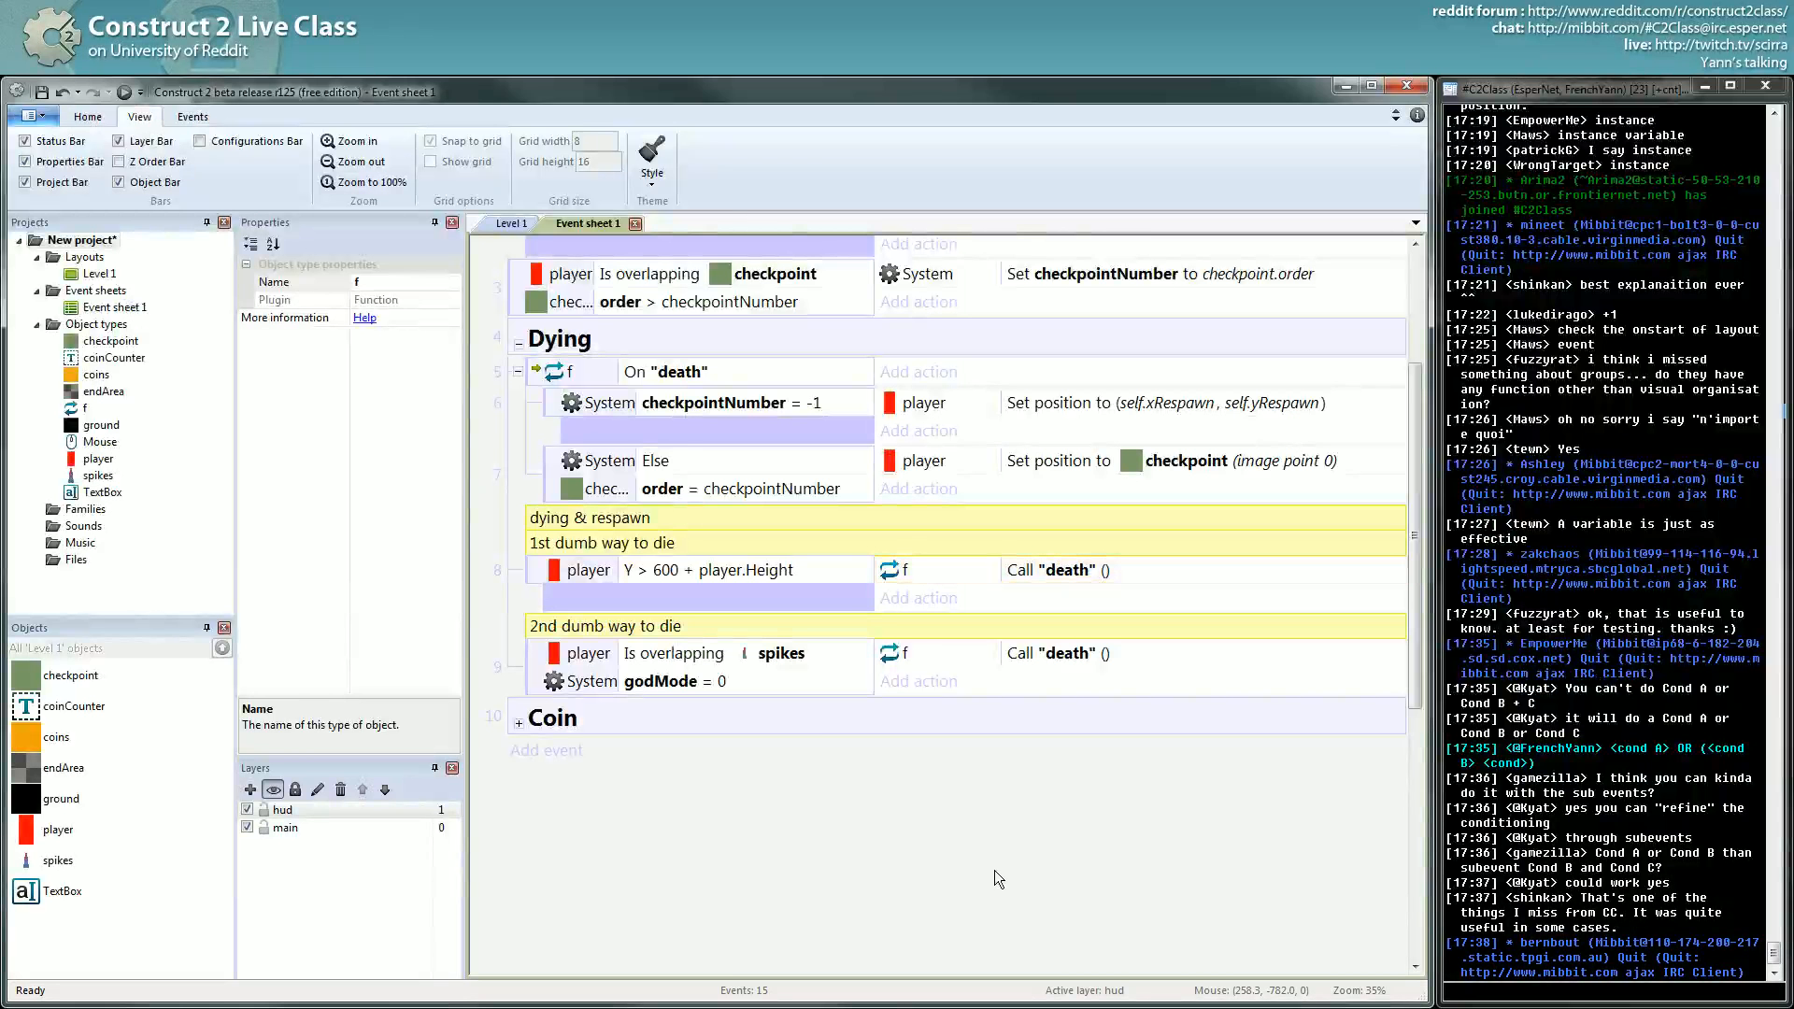
pyautogui.scroll(3)
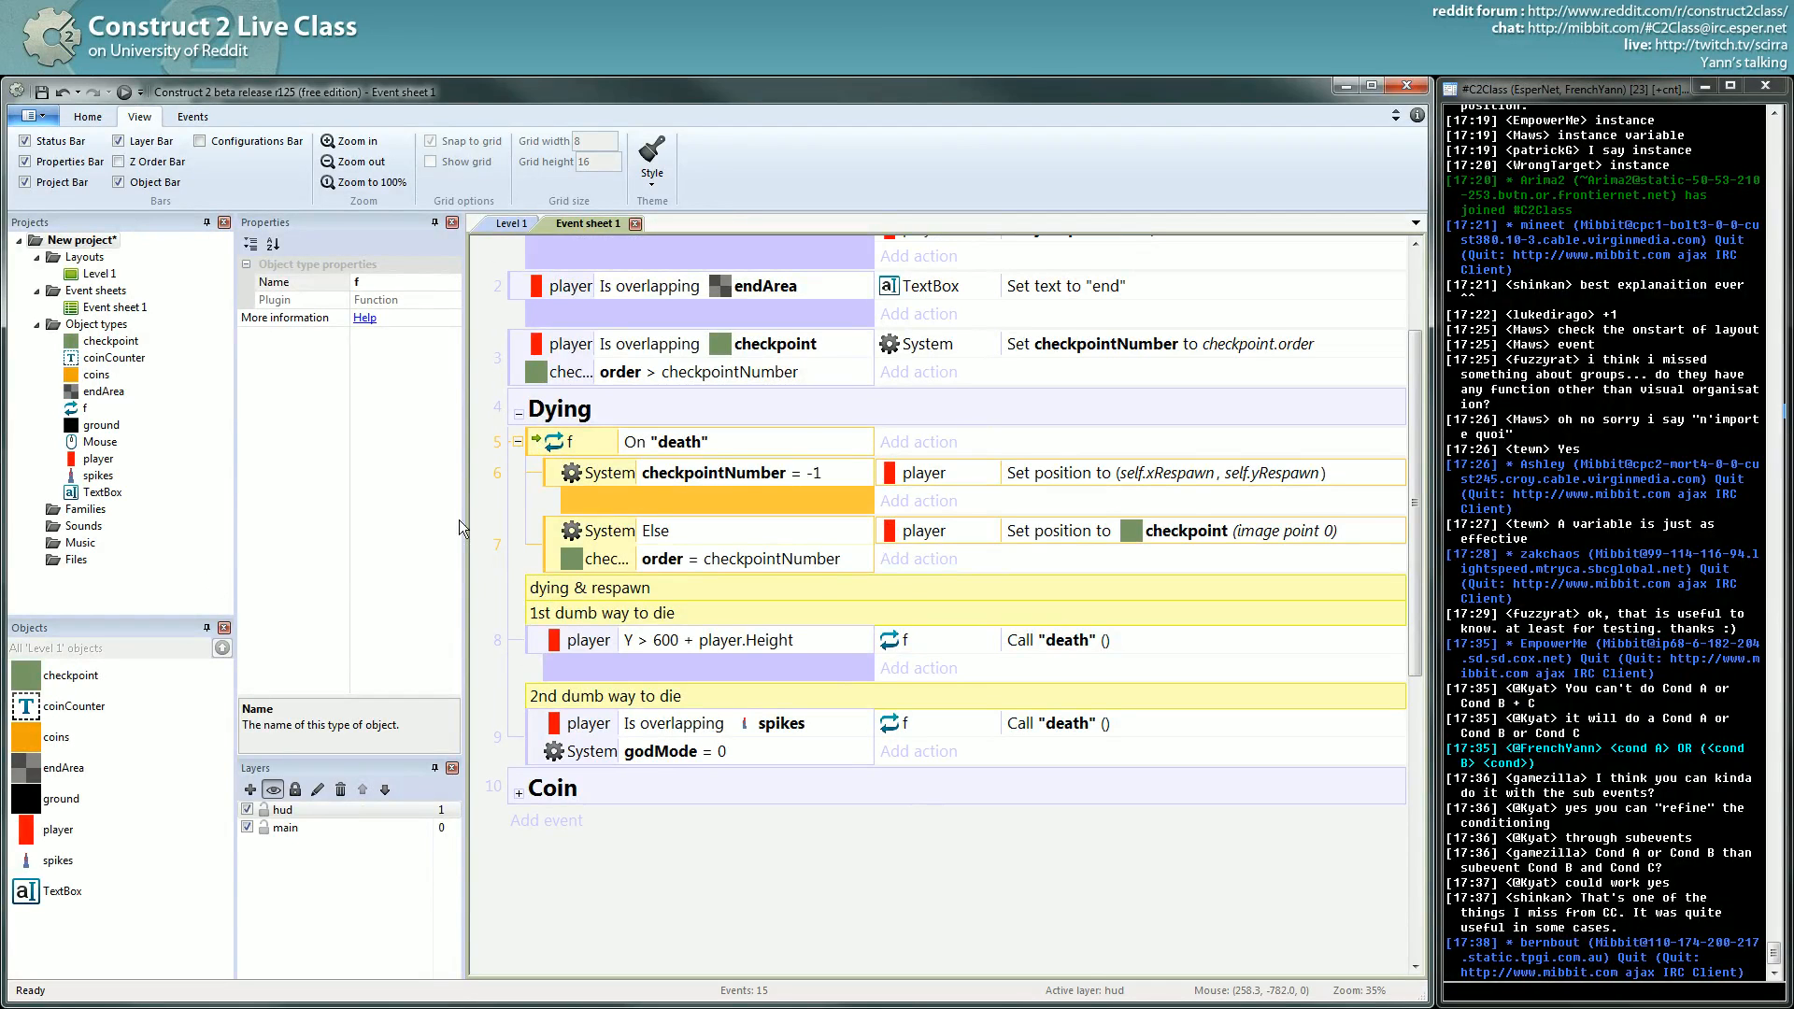
# Step: Preview the game in Chrome, then start sketching on ZoomIt's blank screen
pyautogui.click(512, 223)
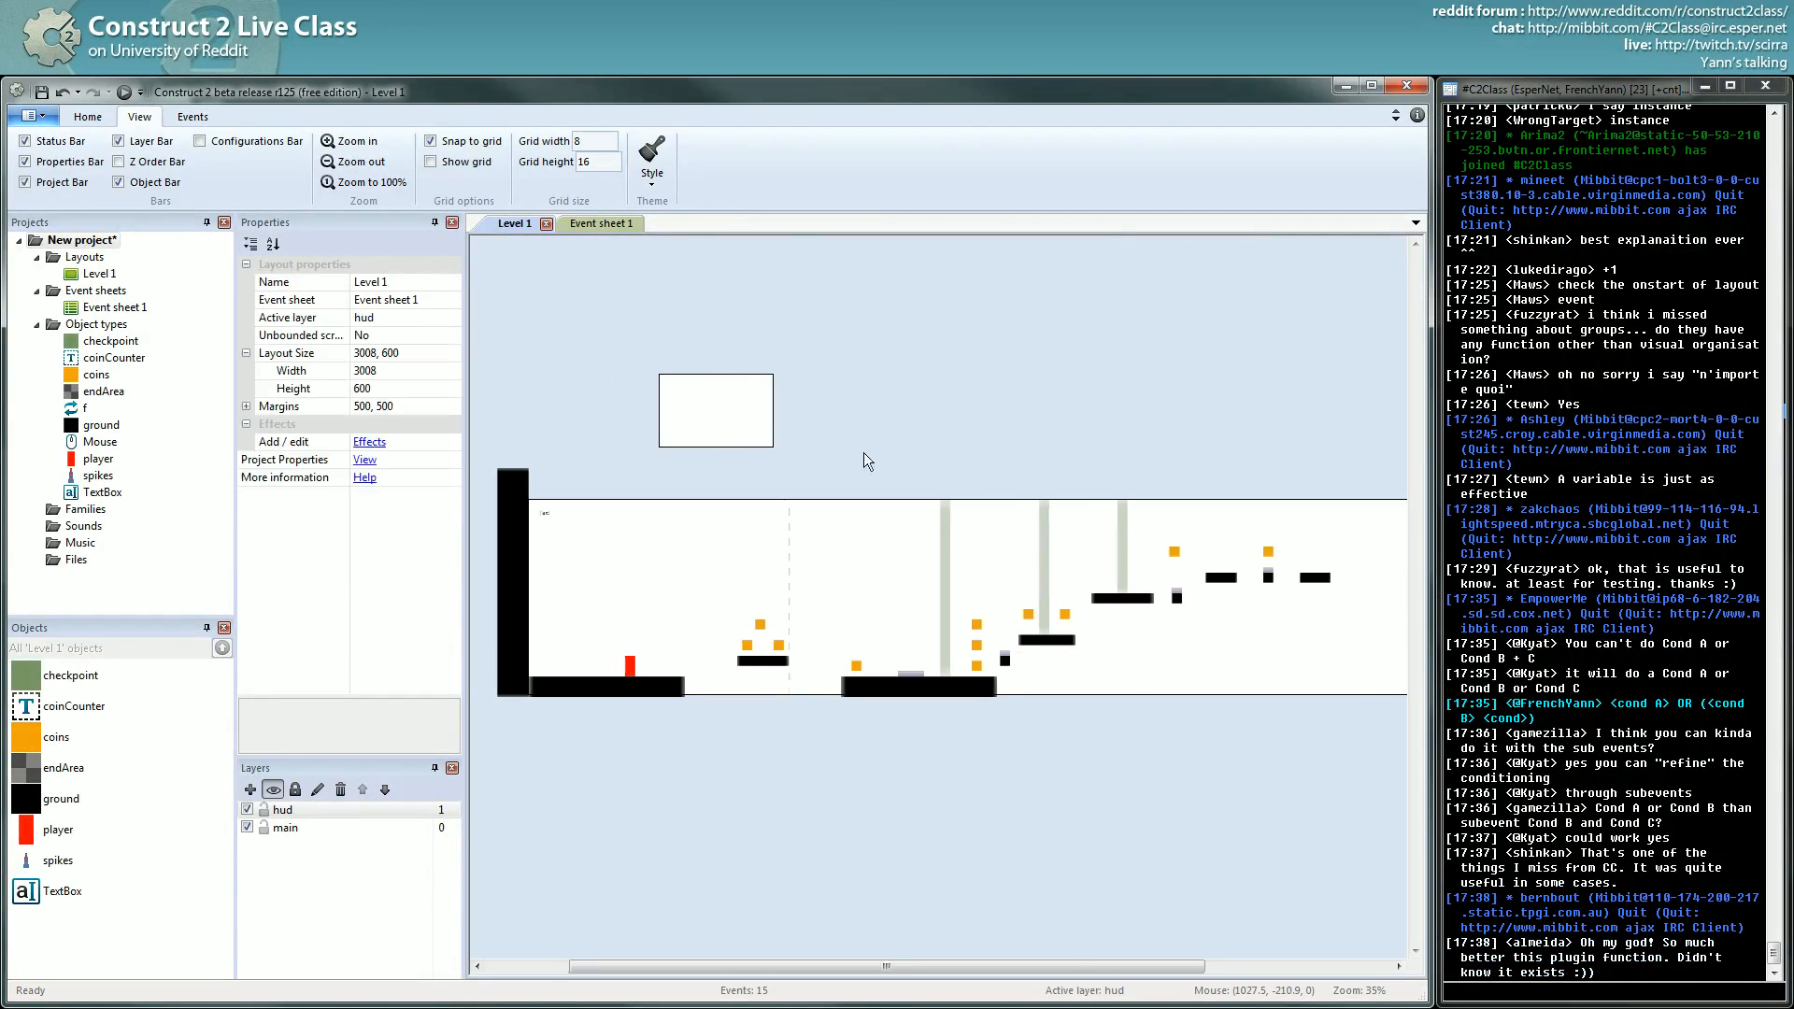
pyautogui.hscroll(3)
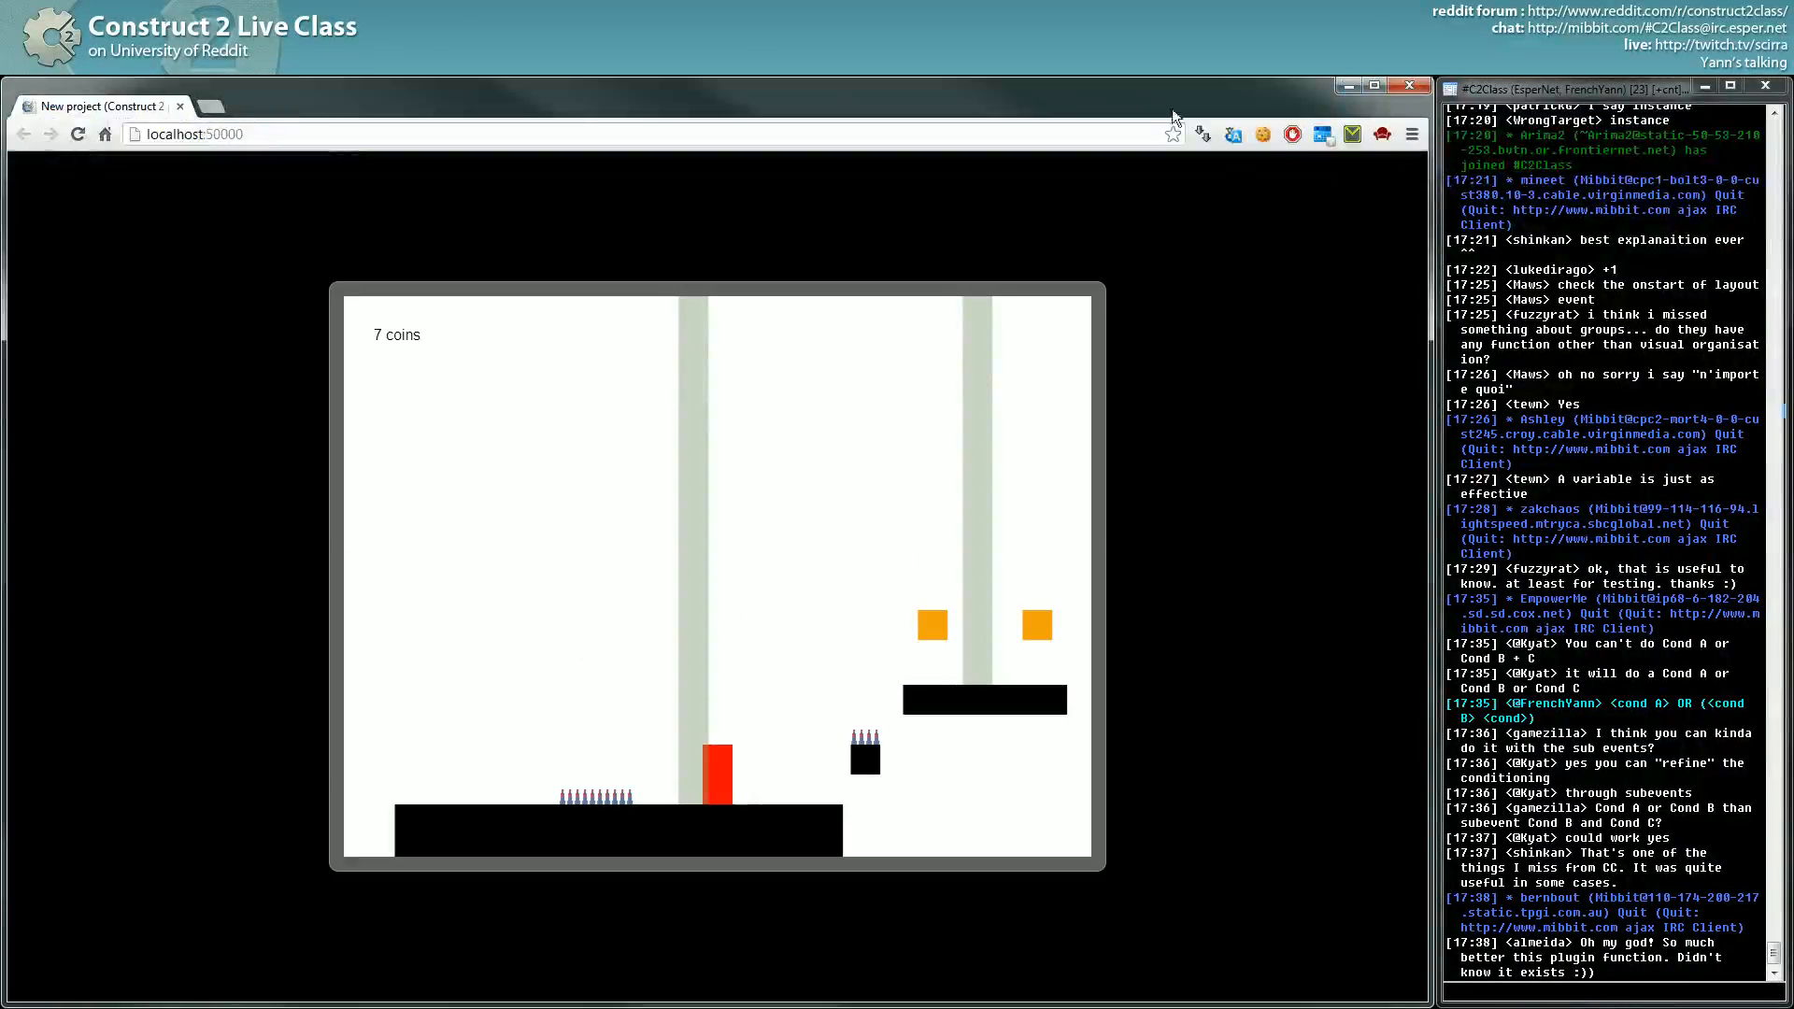
pyautogui.click(1410, 86)
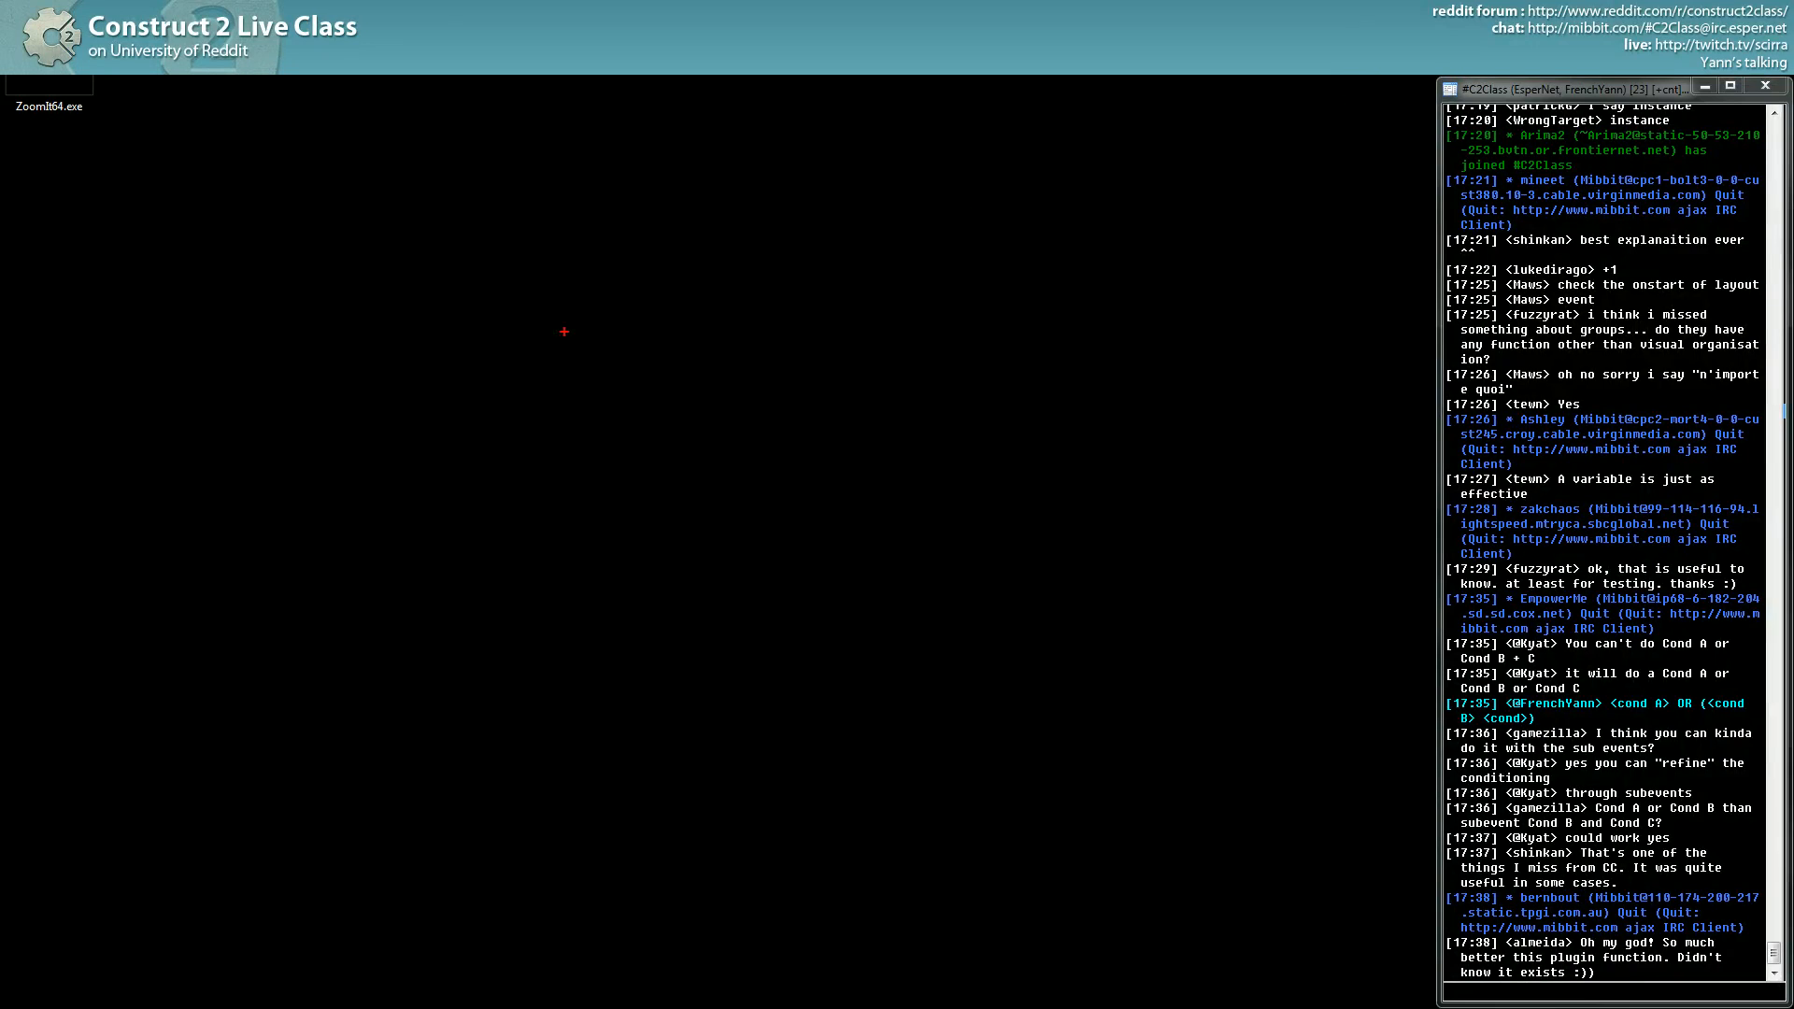
pyautogui.moveTo(563, 333); pyautogui.dragTo(673, 173)
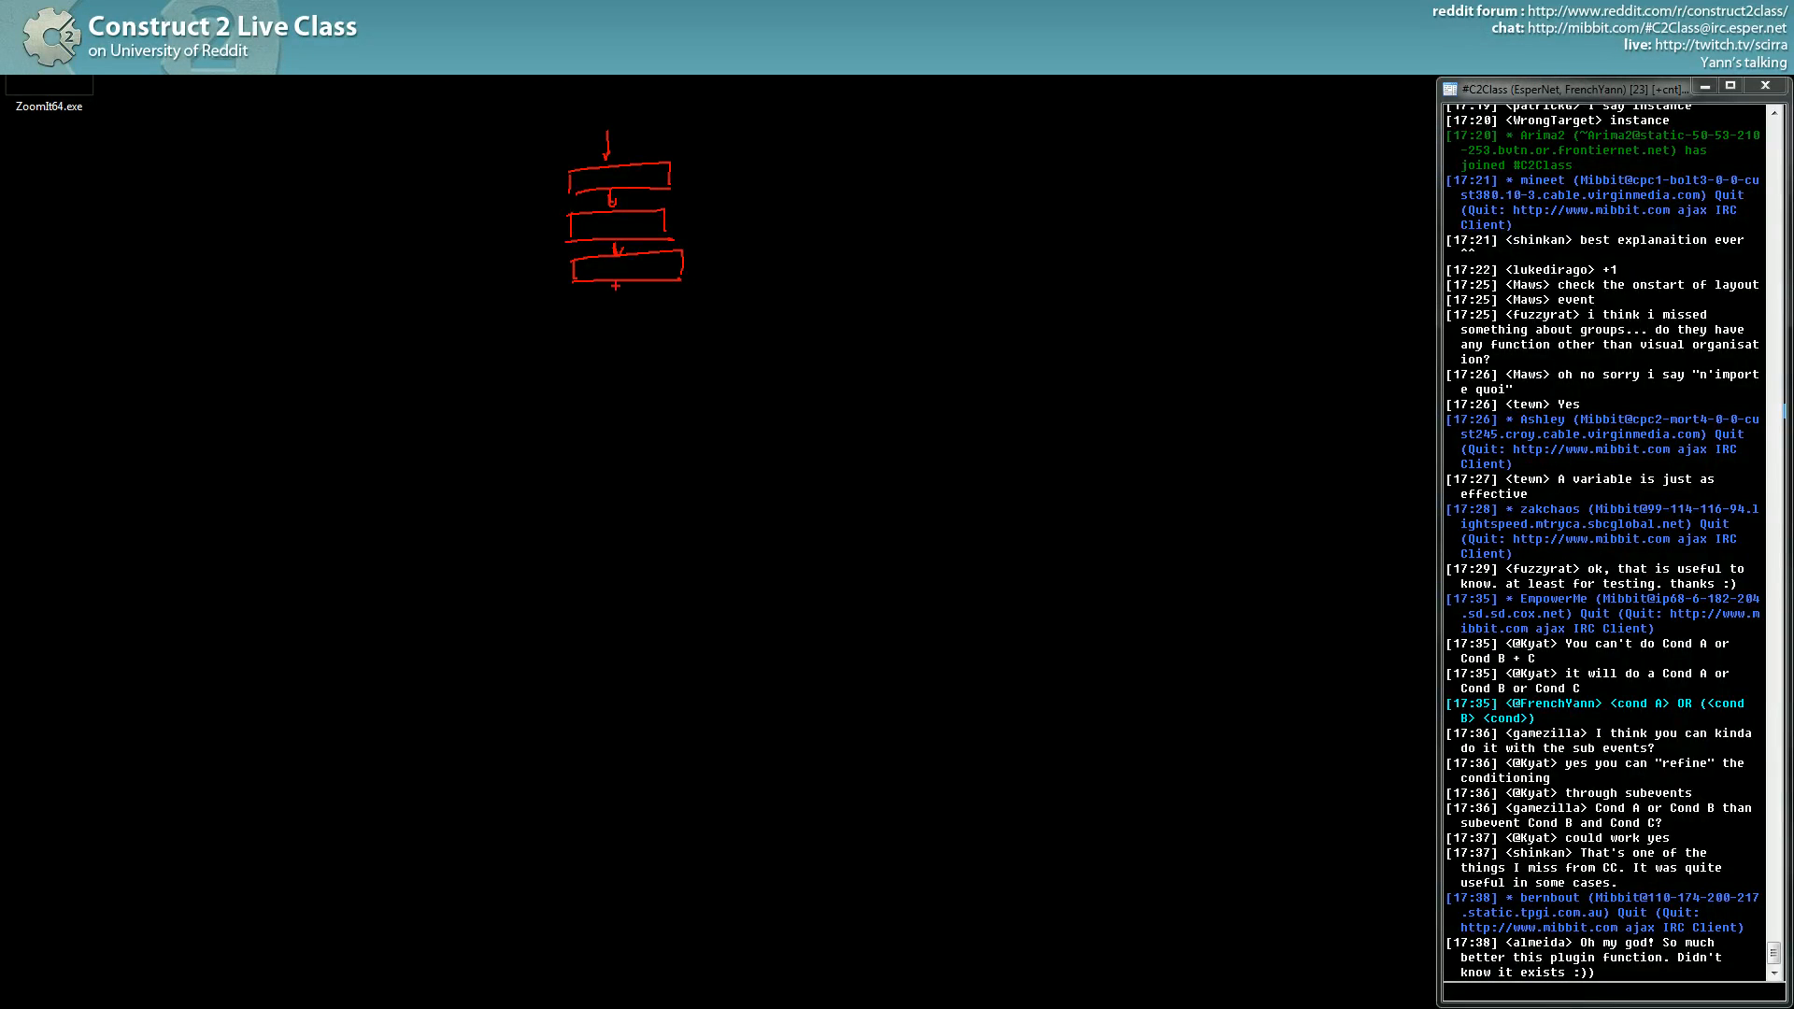
# Step: Draw more stacked event boxes and arrows of the flow diagram
pyautogui.moveTo(619, 280); pyautogui.dragTo(673, 344)
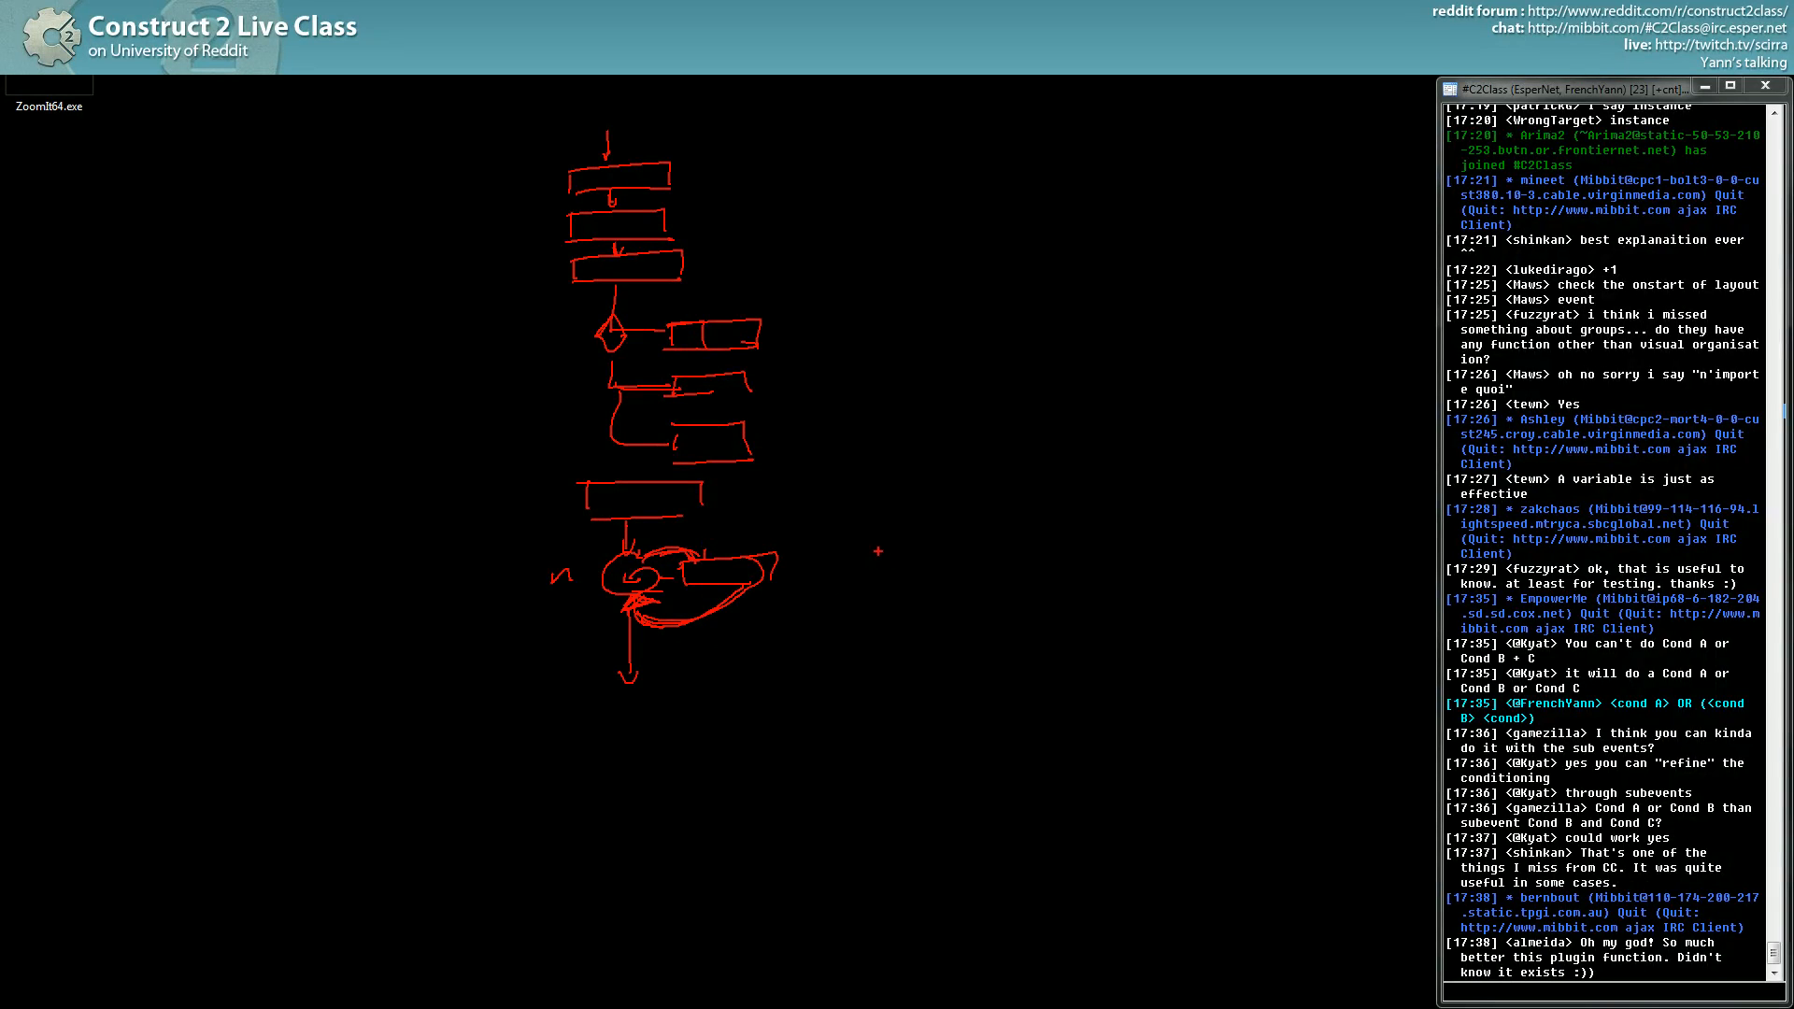
pyautogui.moveTo(1007, 181)
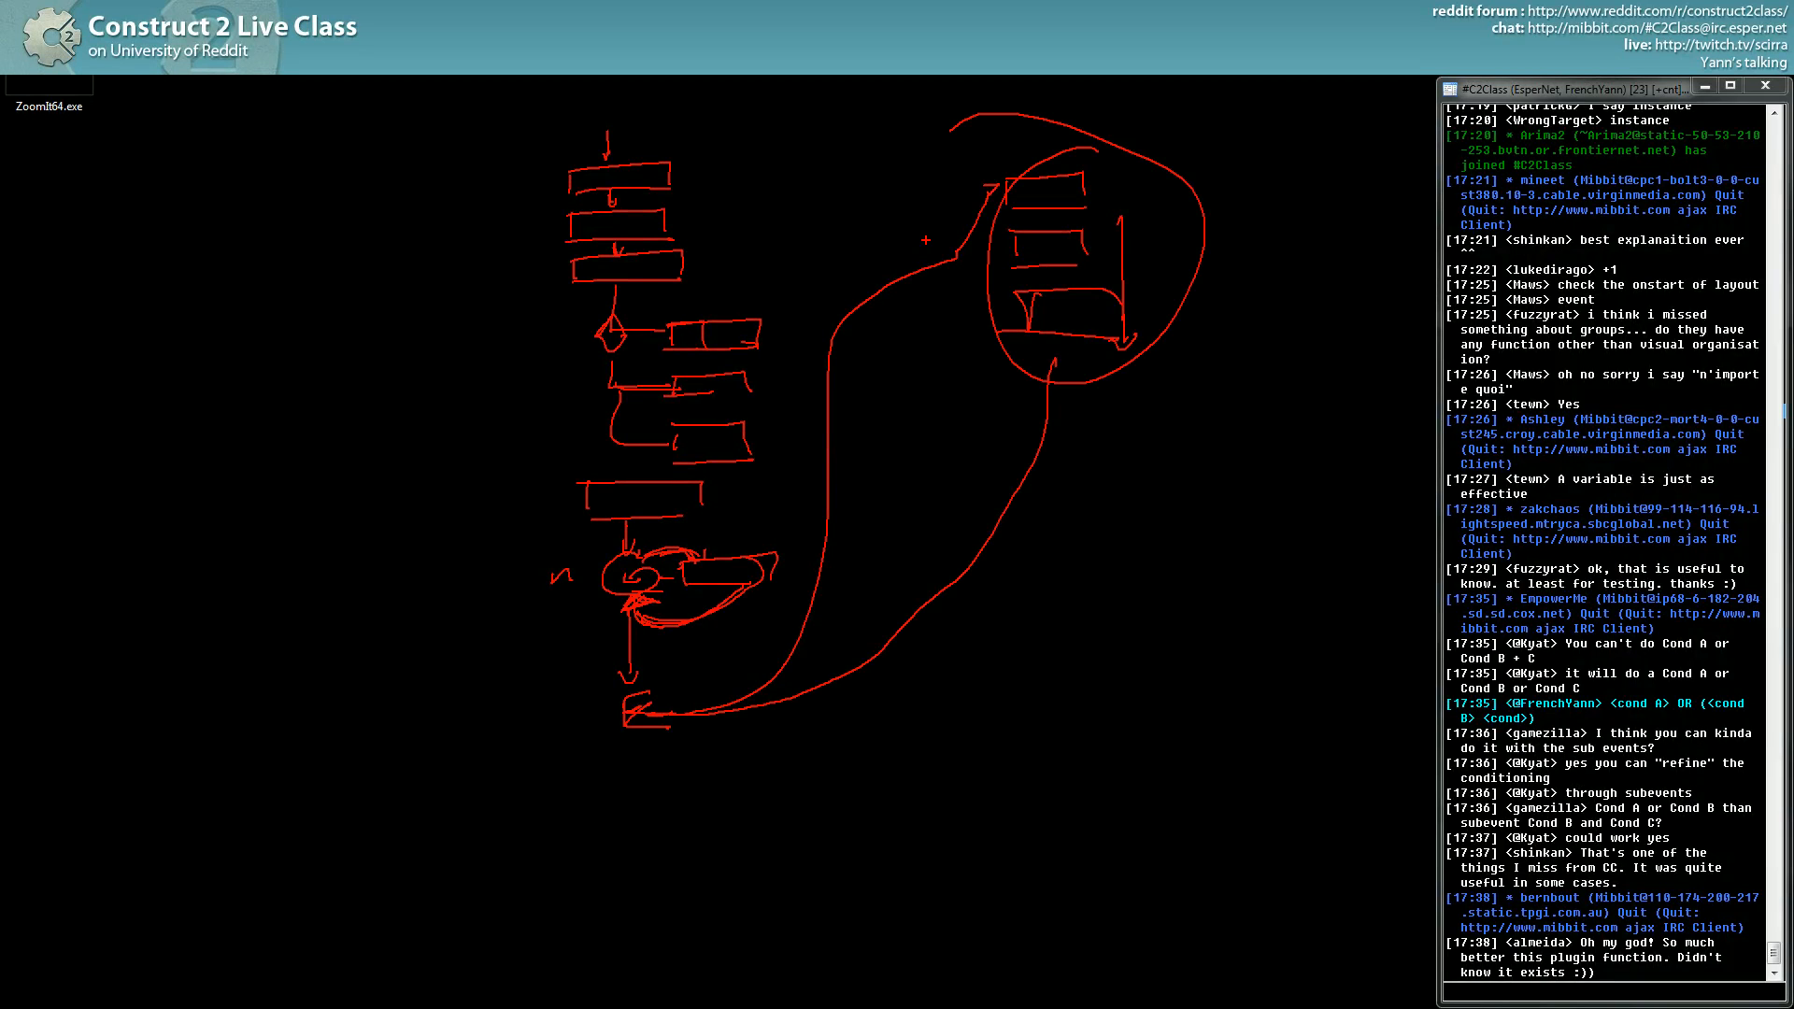
pyautogui.press('alt+tab')
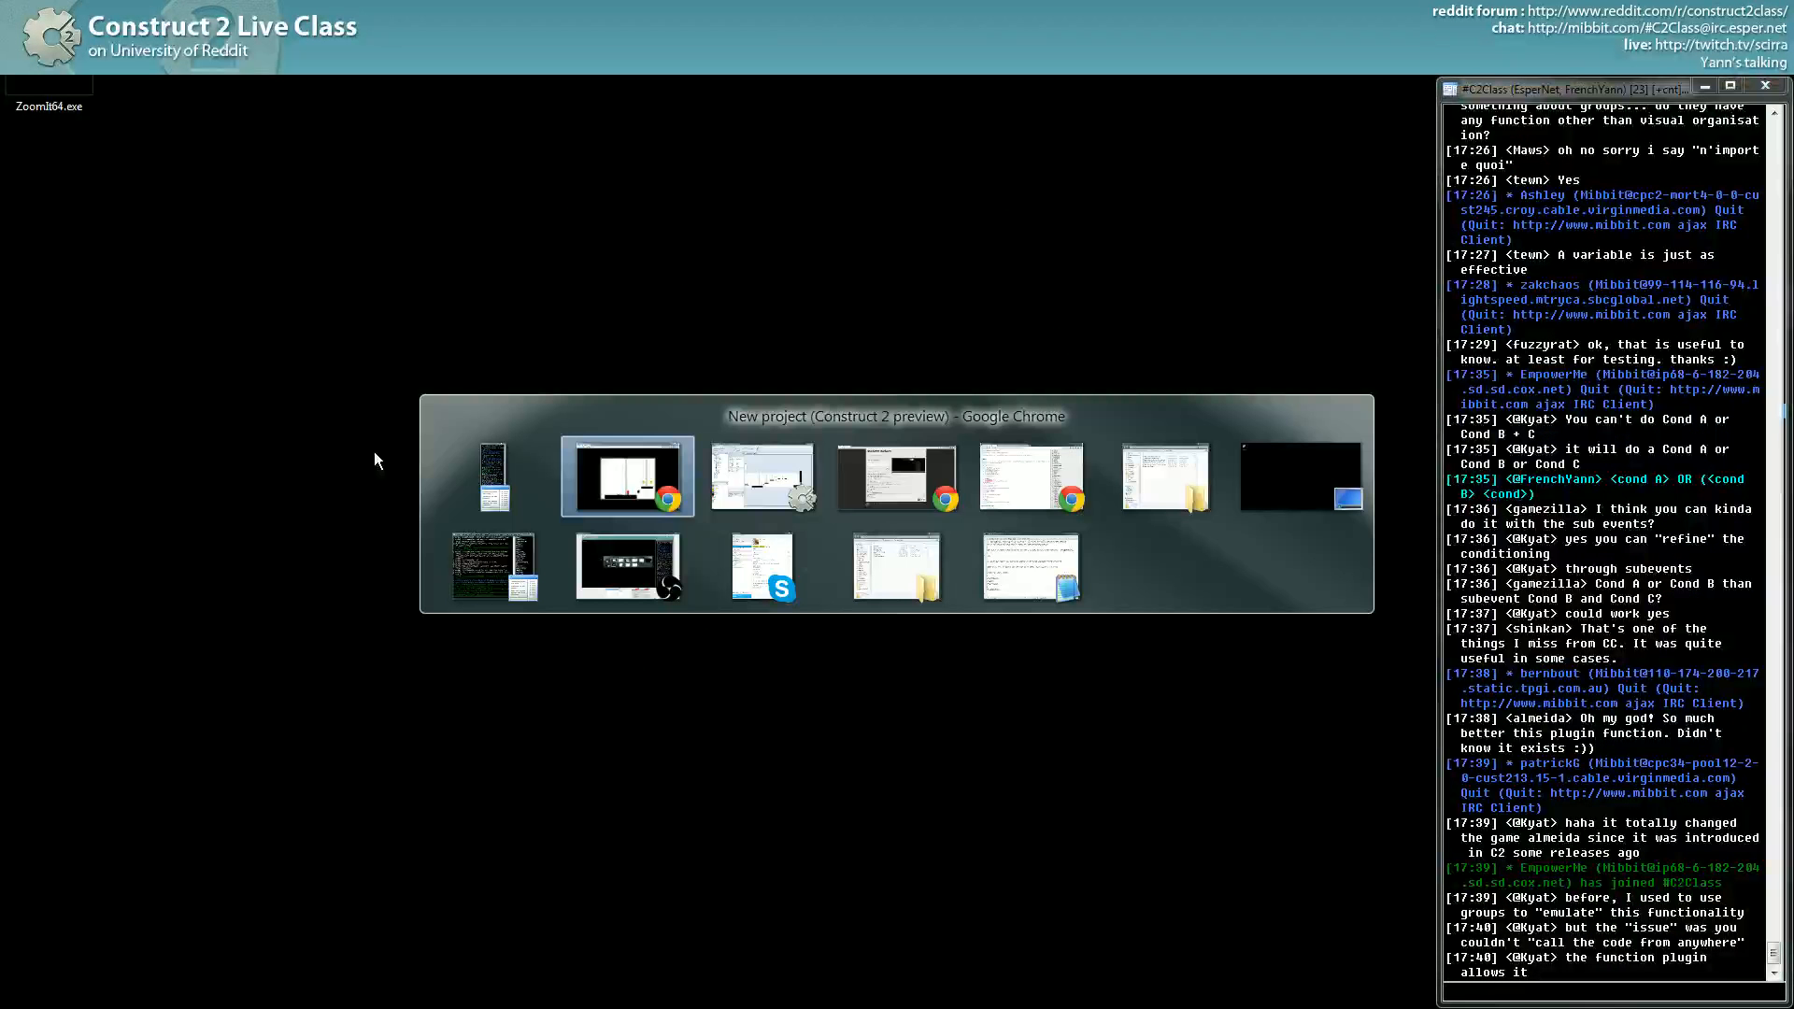
pyautogui.click(628, 477)
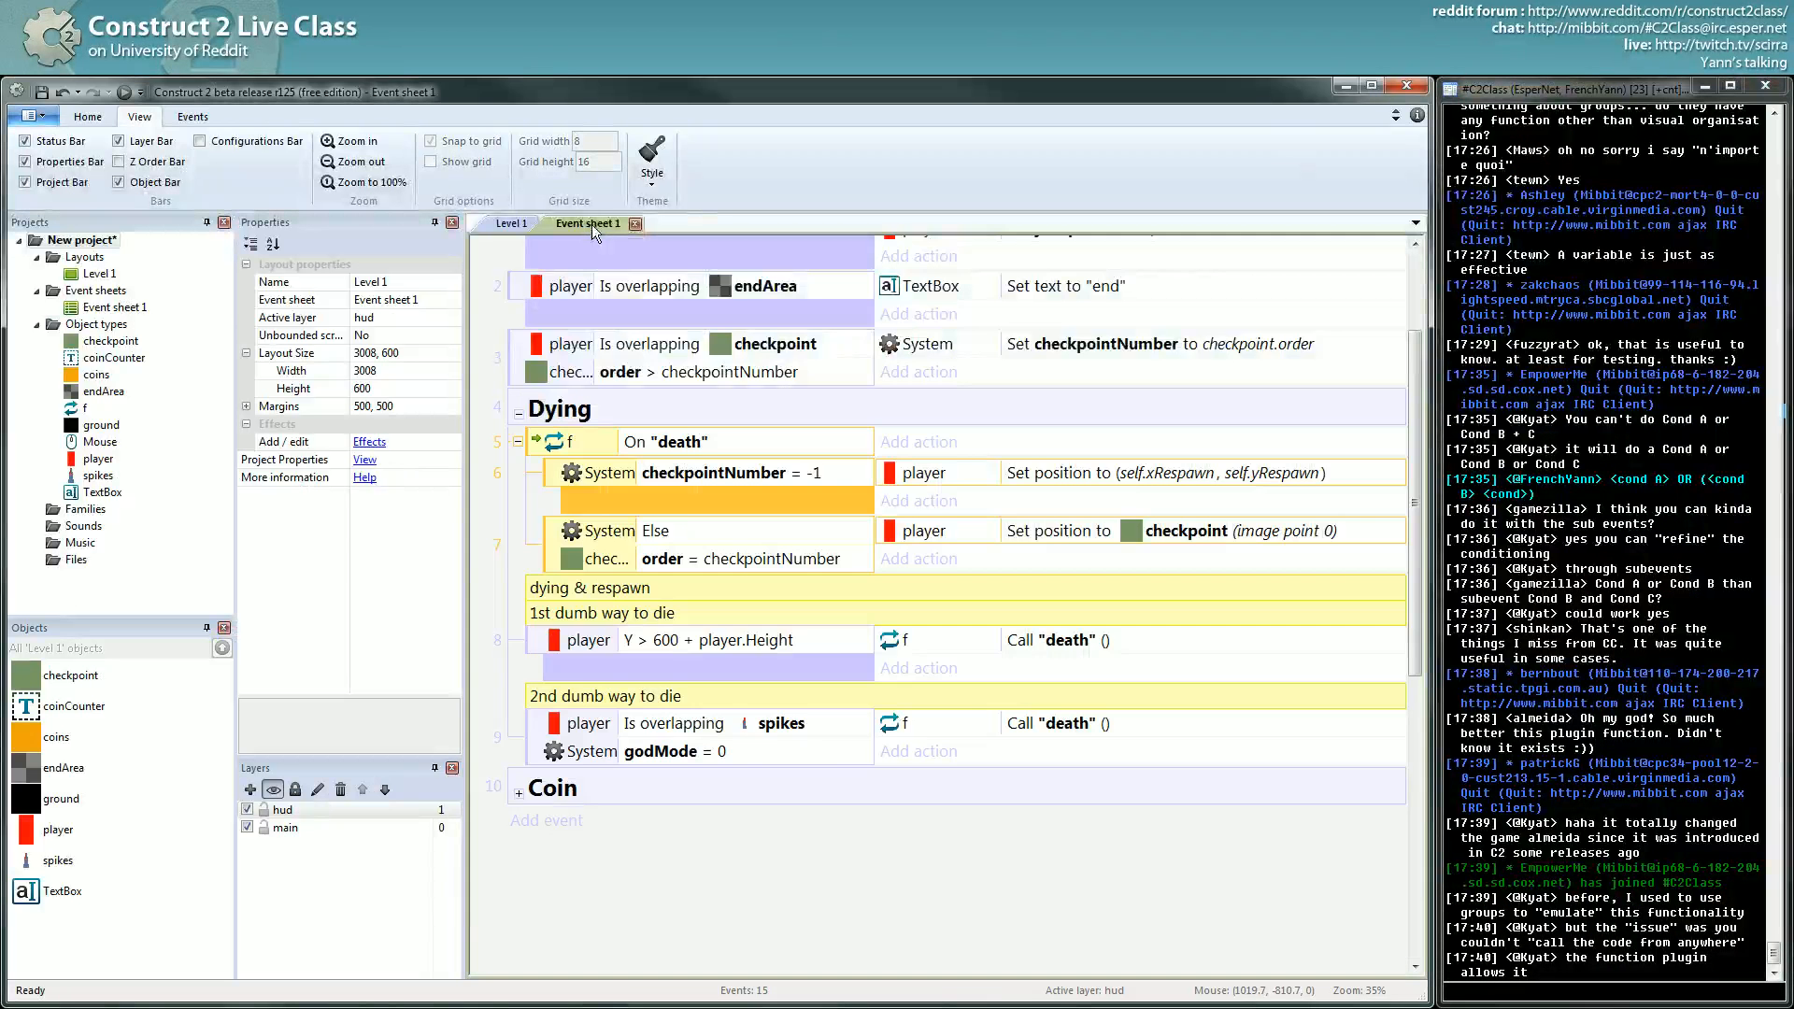
pyautogui.moveTo(533, 538)
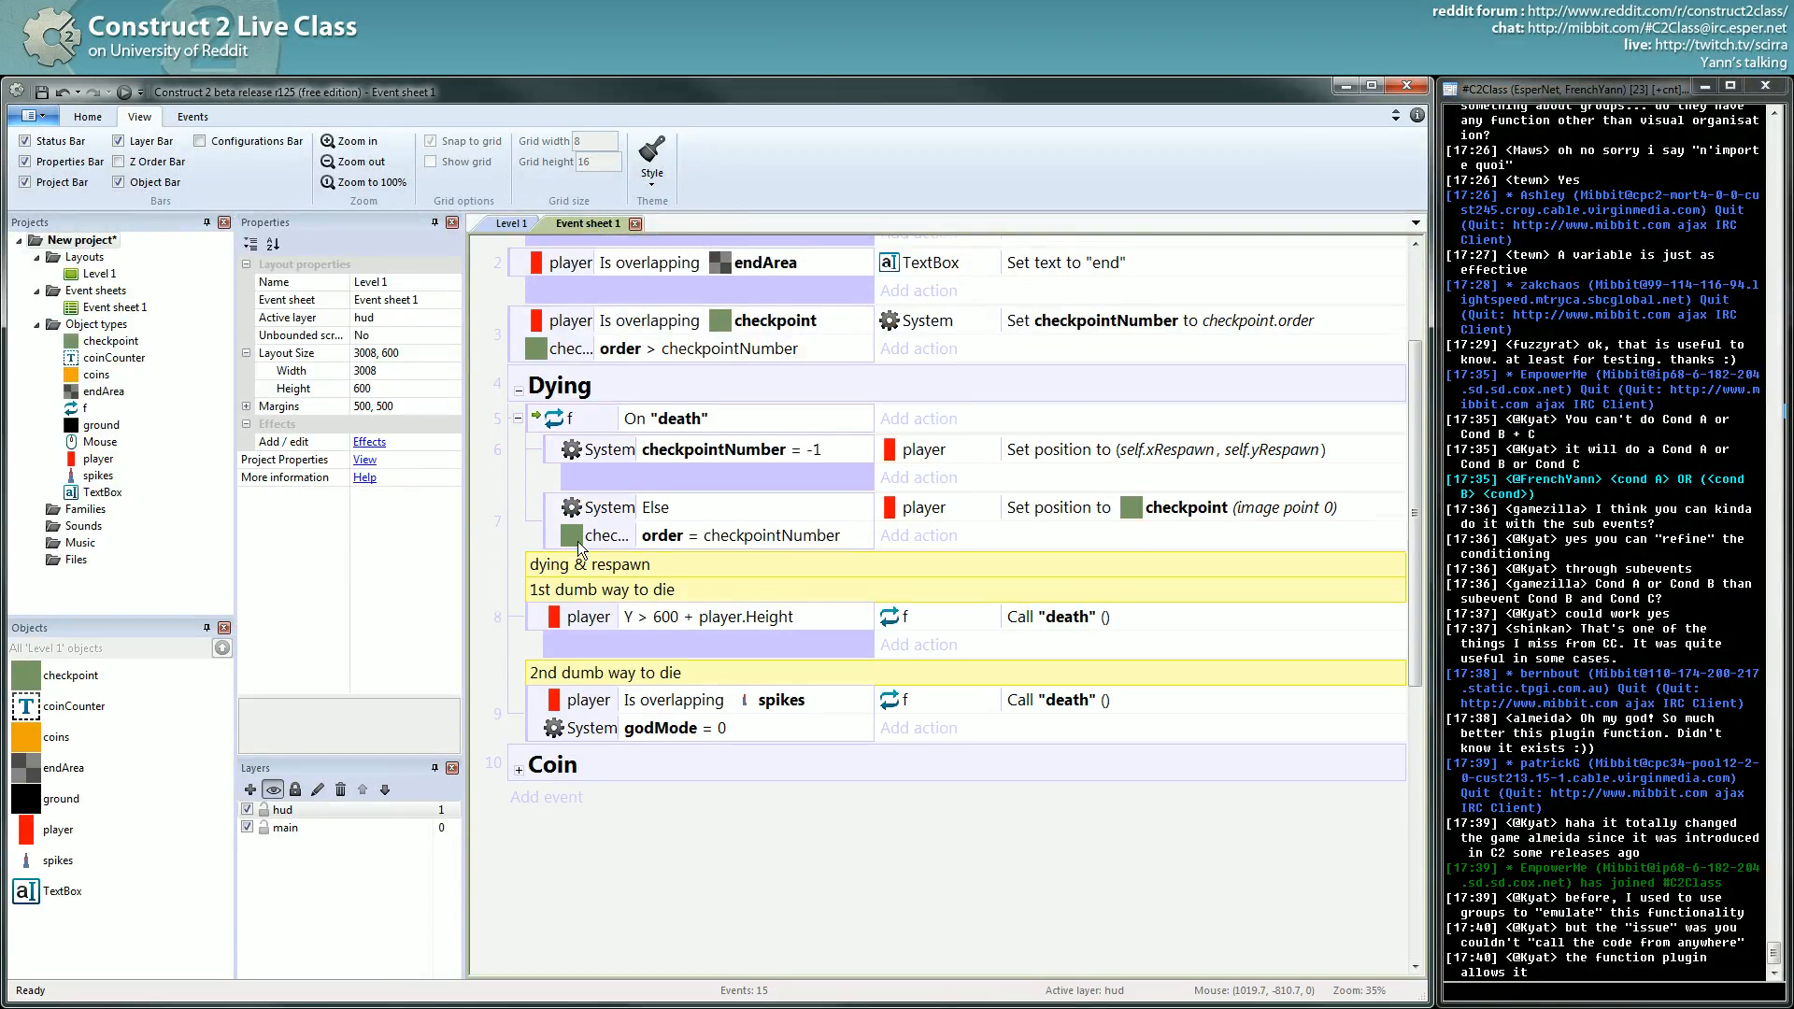
pyautogui.scroll(3)
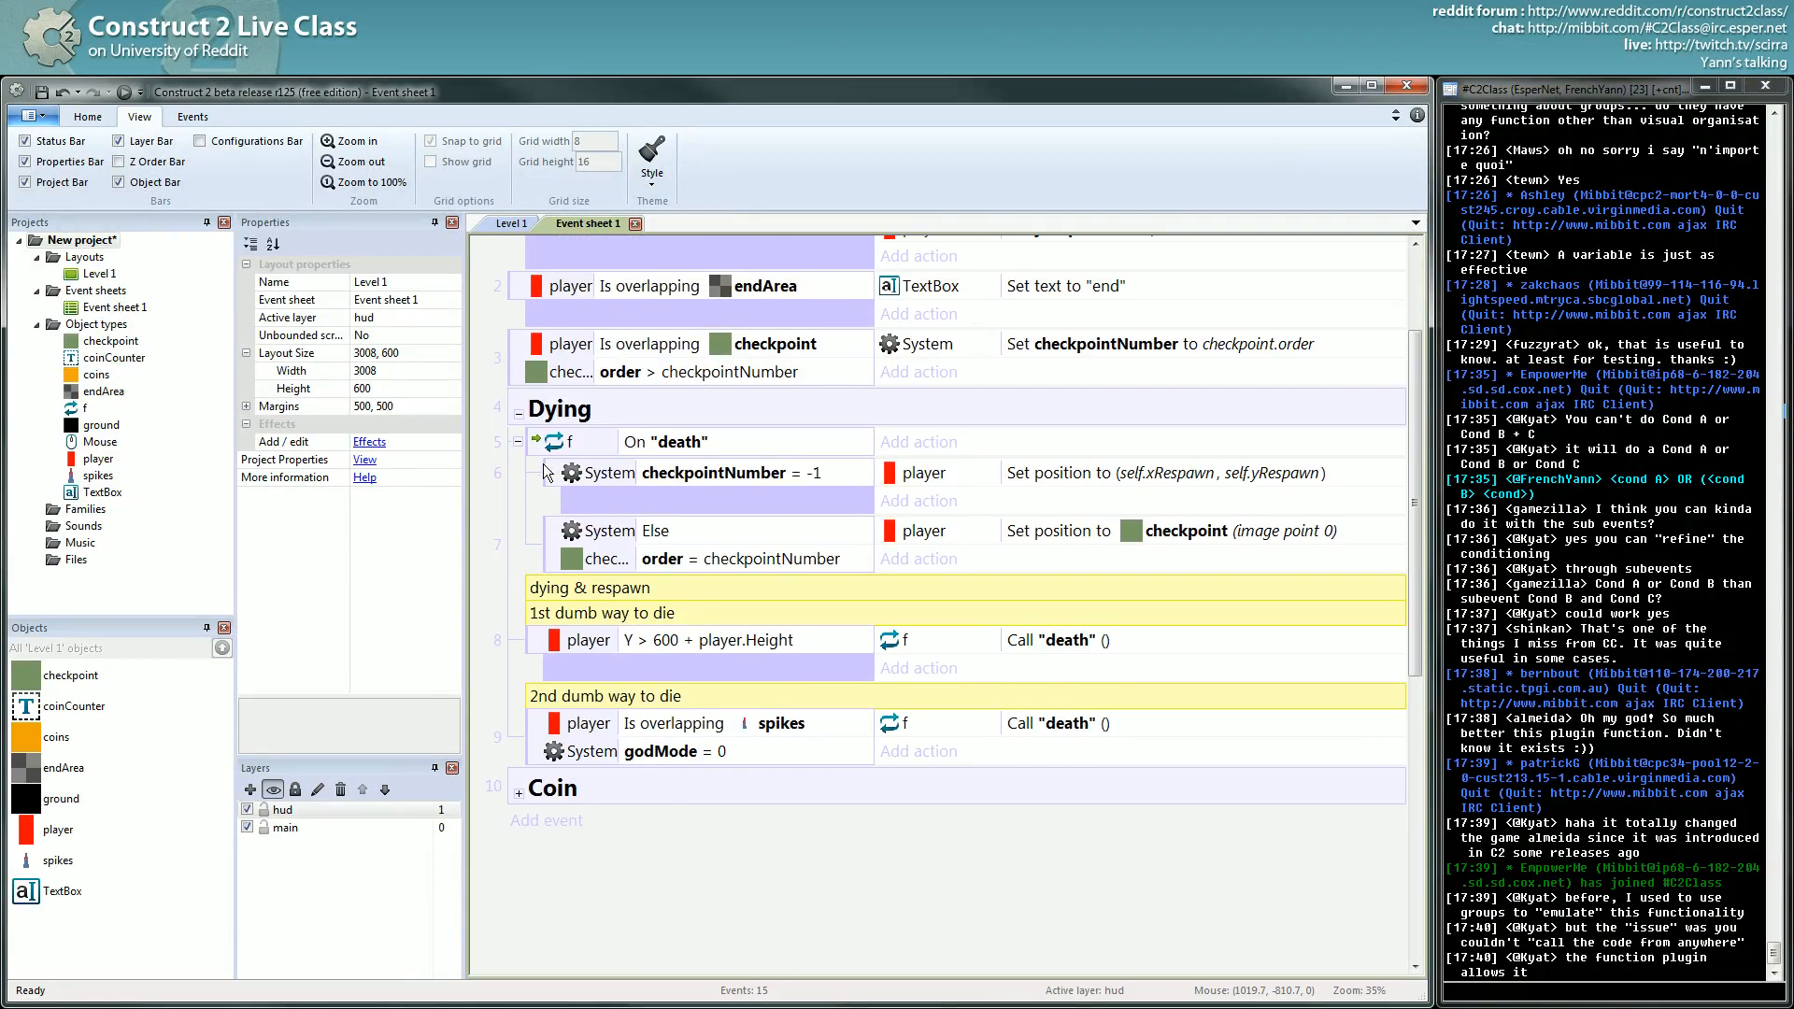
pyautogui.scroll(3)
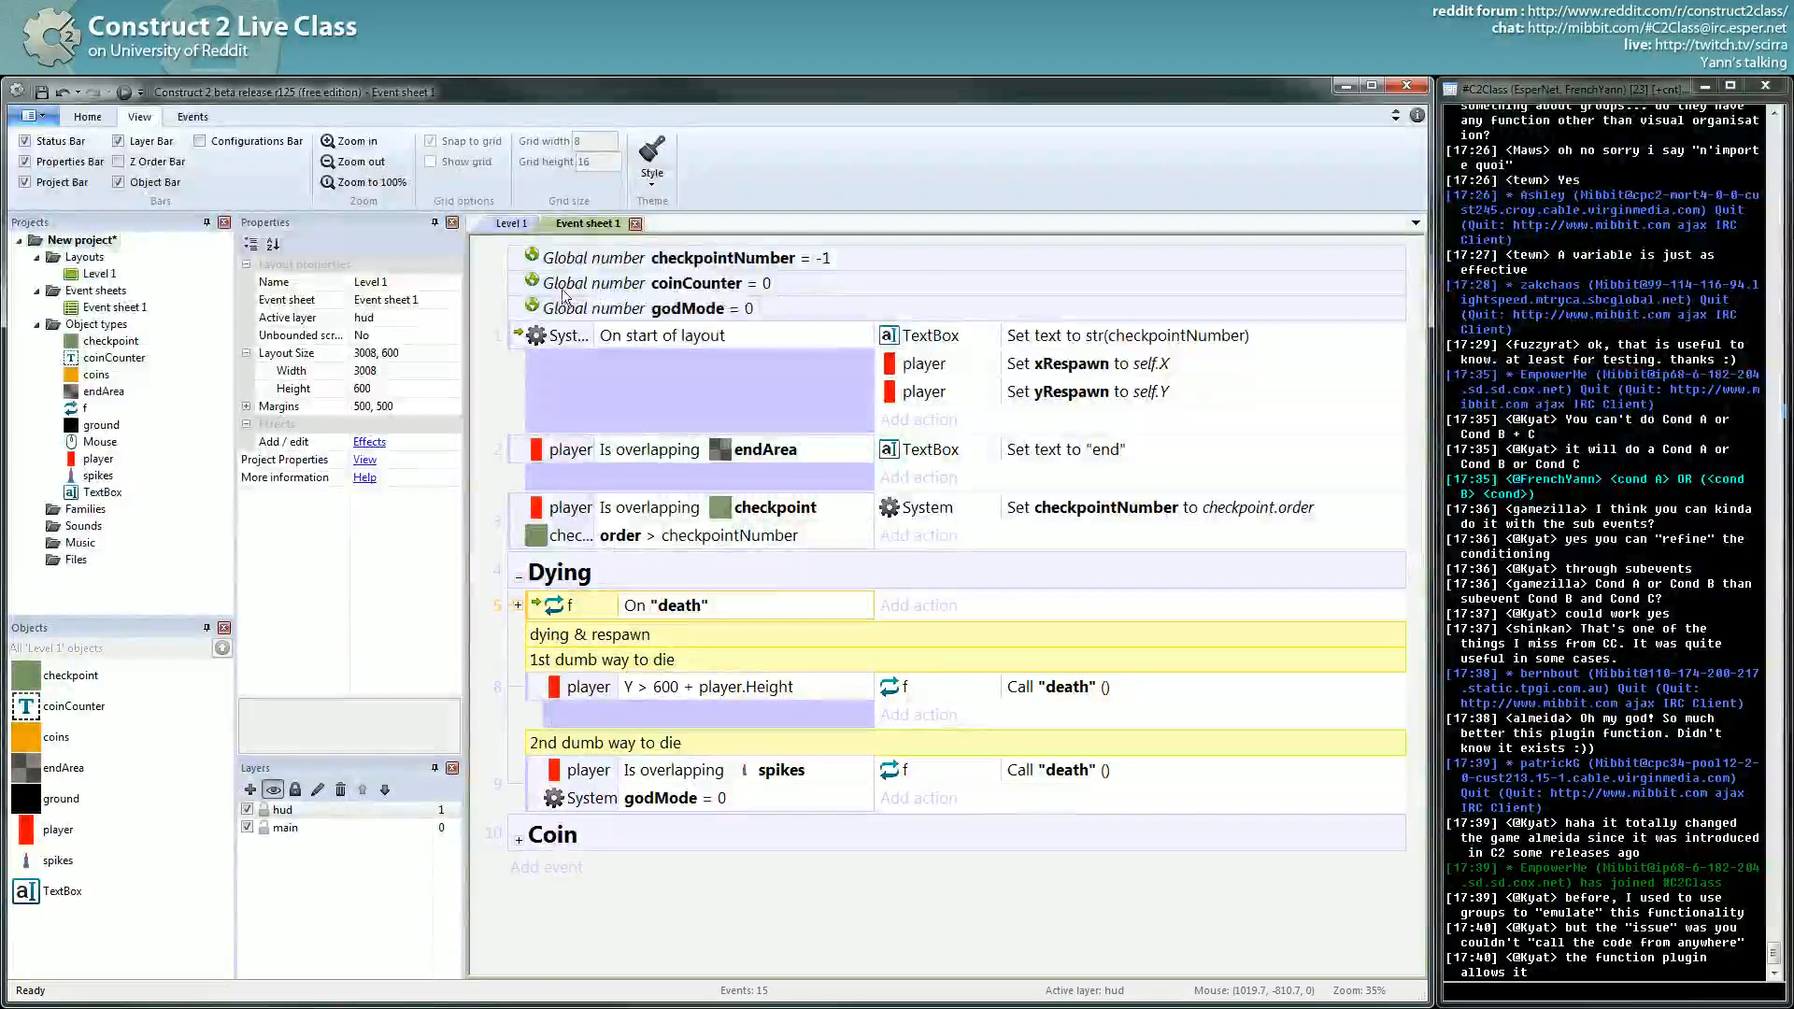
pyautogui.click(517, 535)
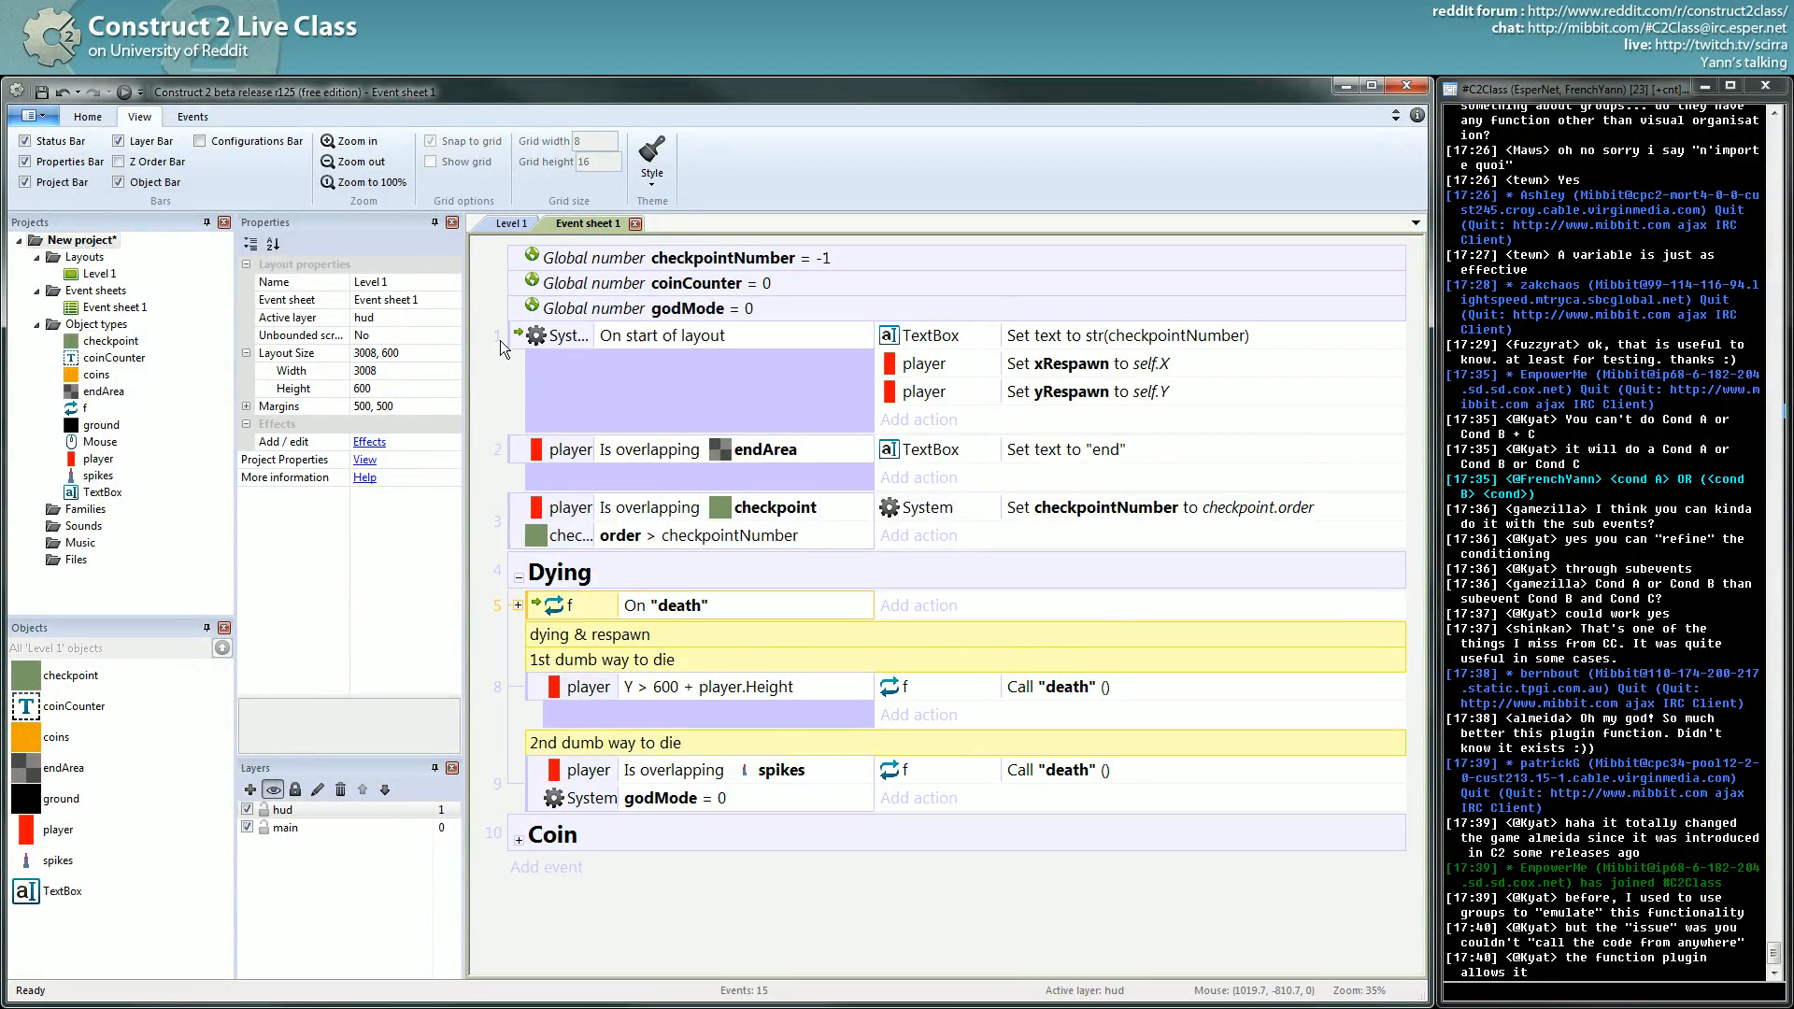
pyautogui.click(520, 603)
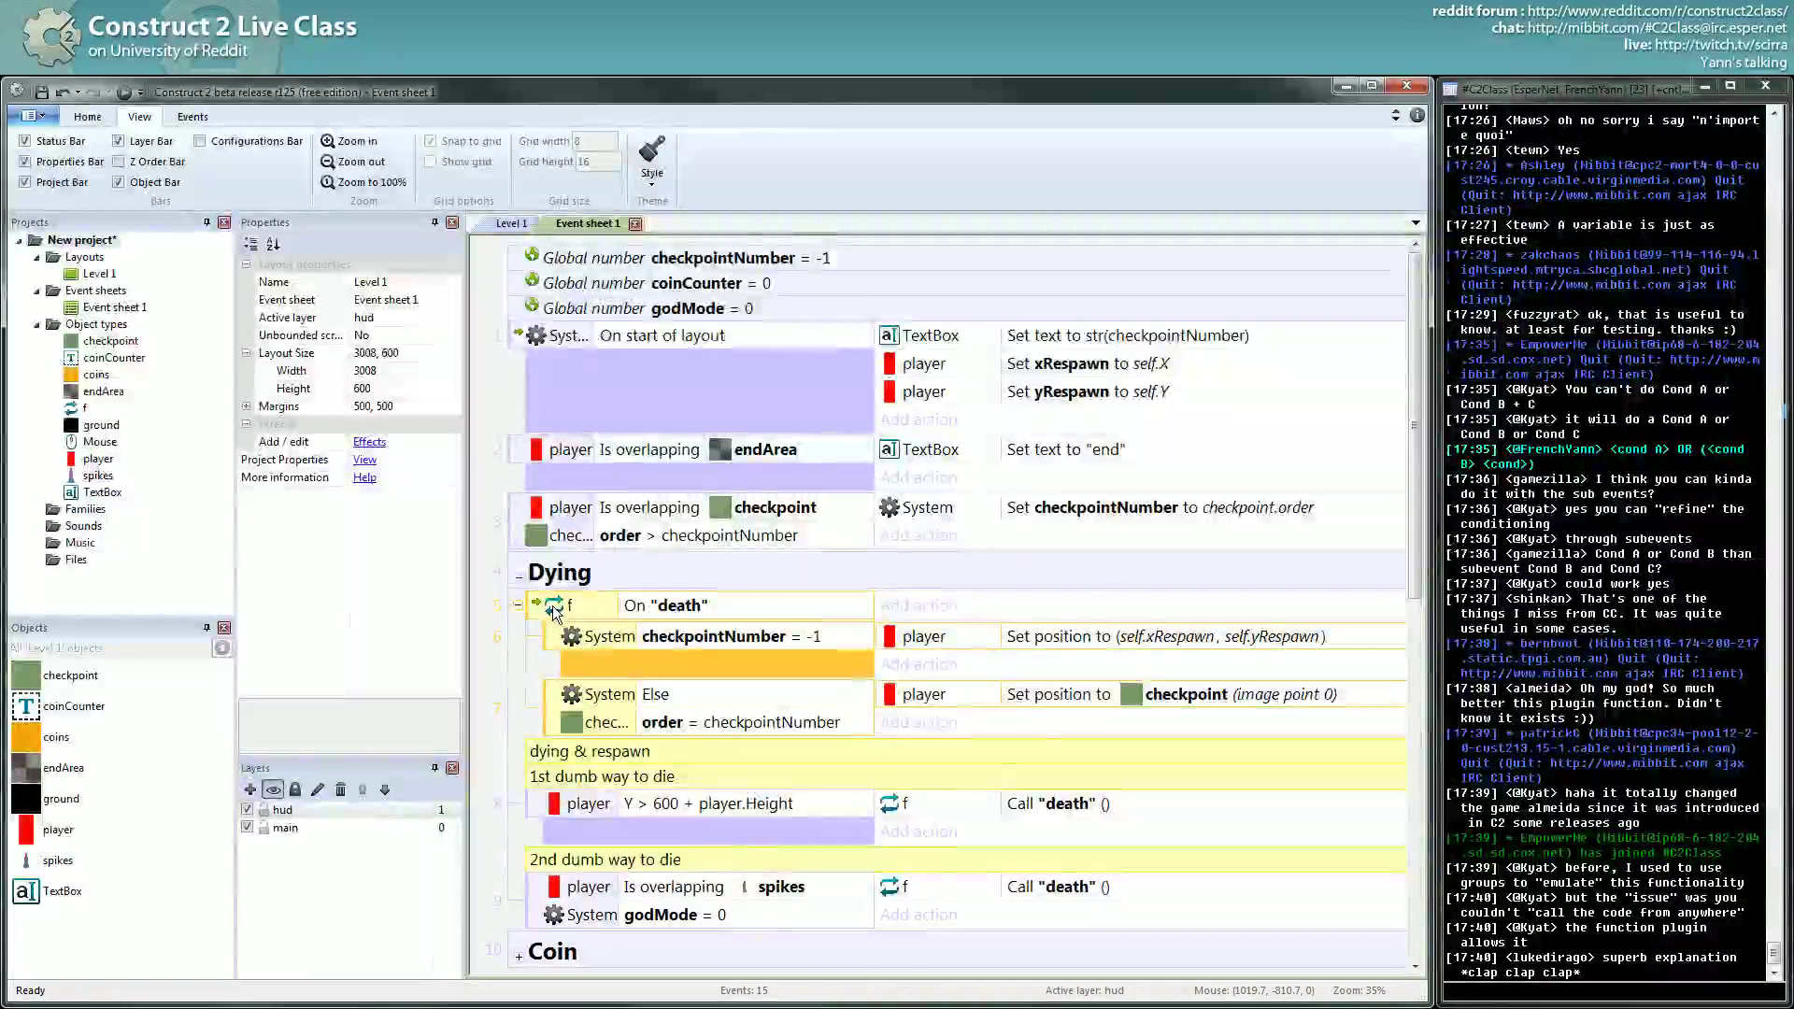
pyautogui.scroll(3)
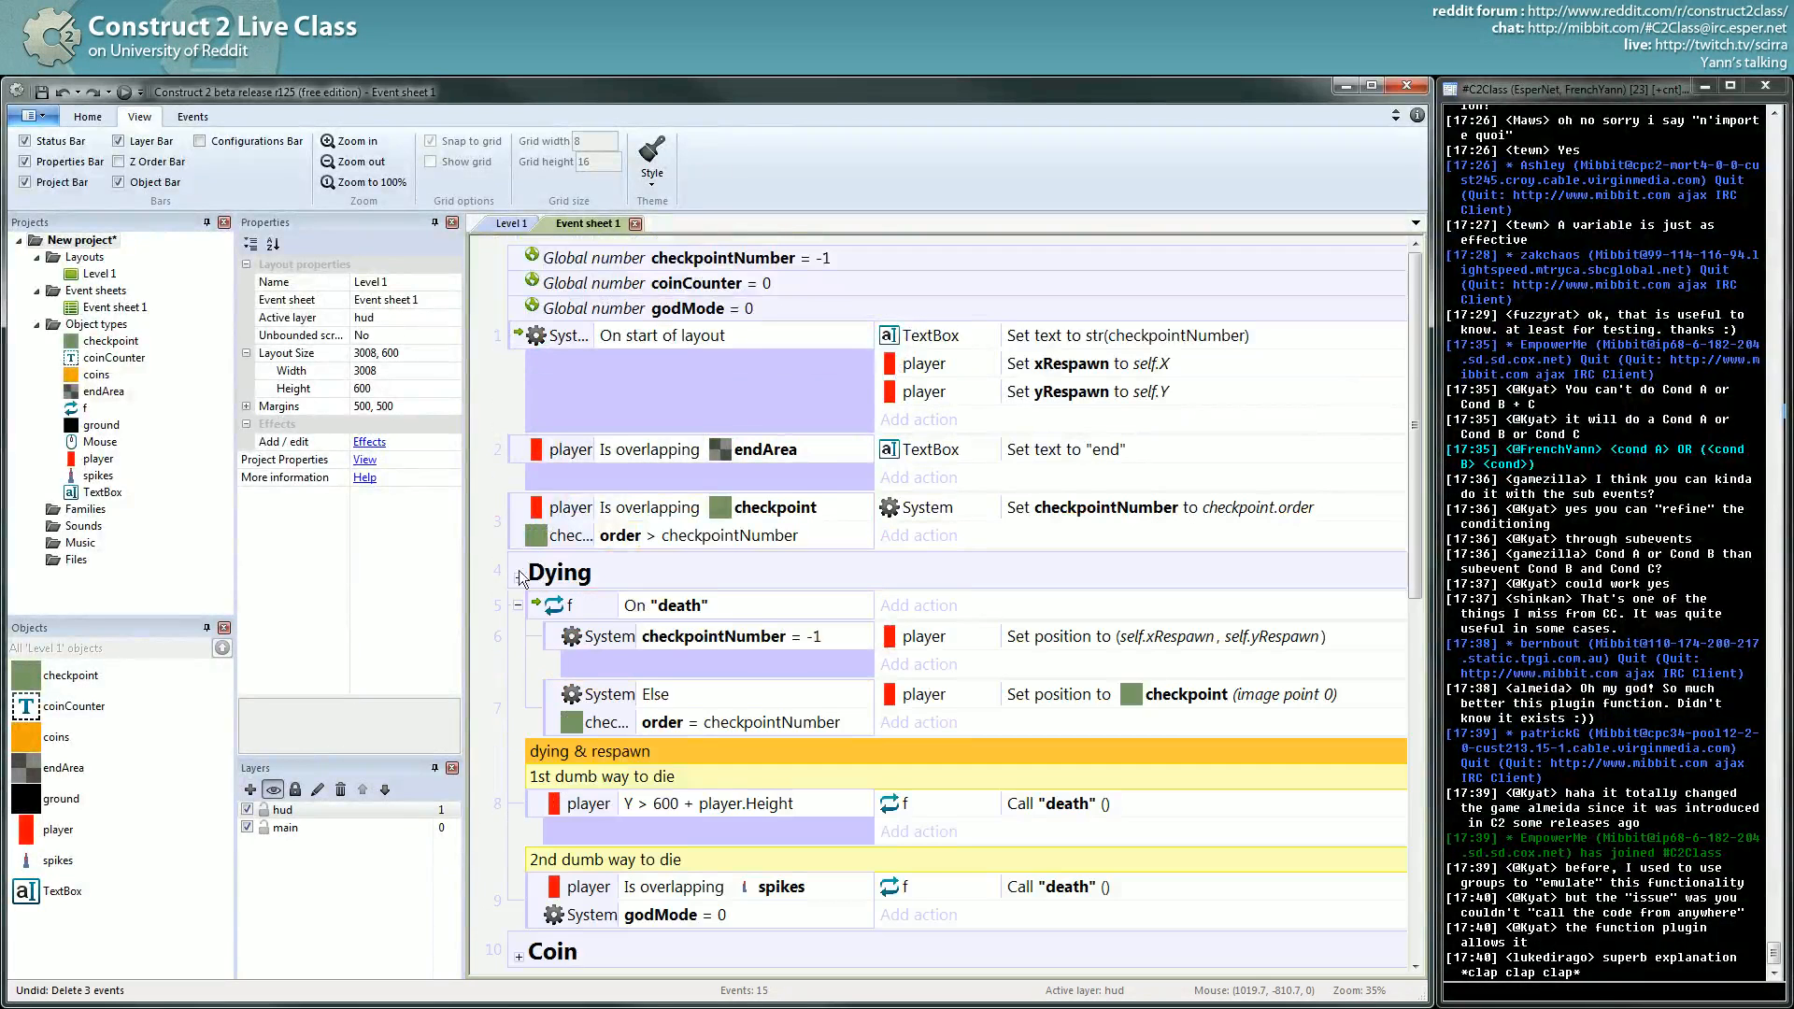
pyautogui.scroll(-3)
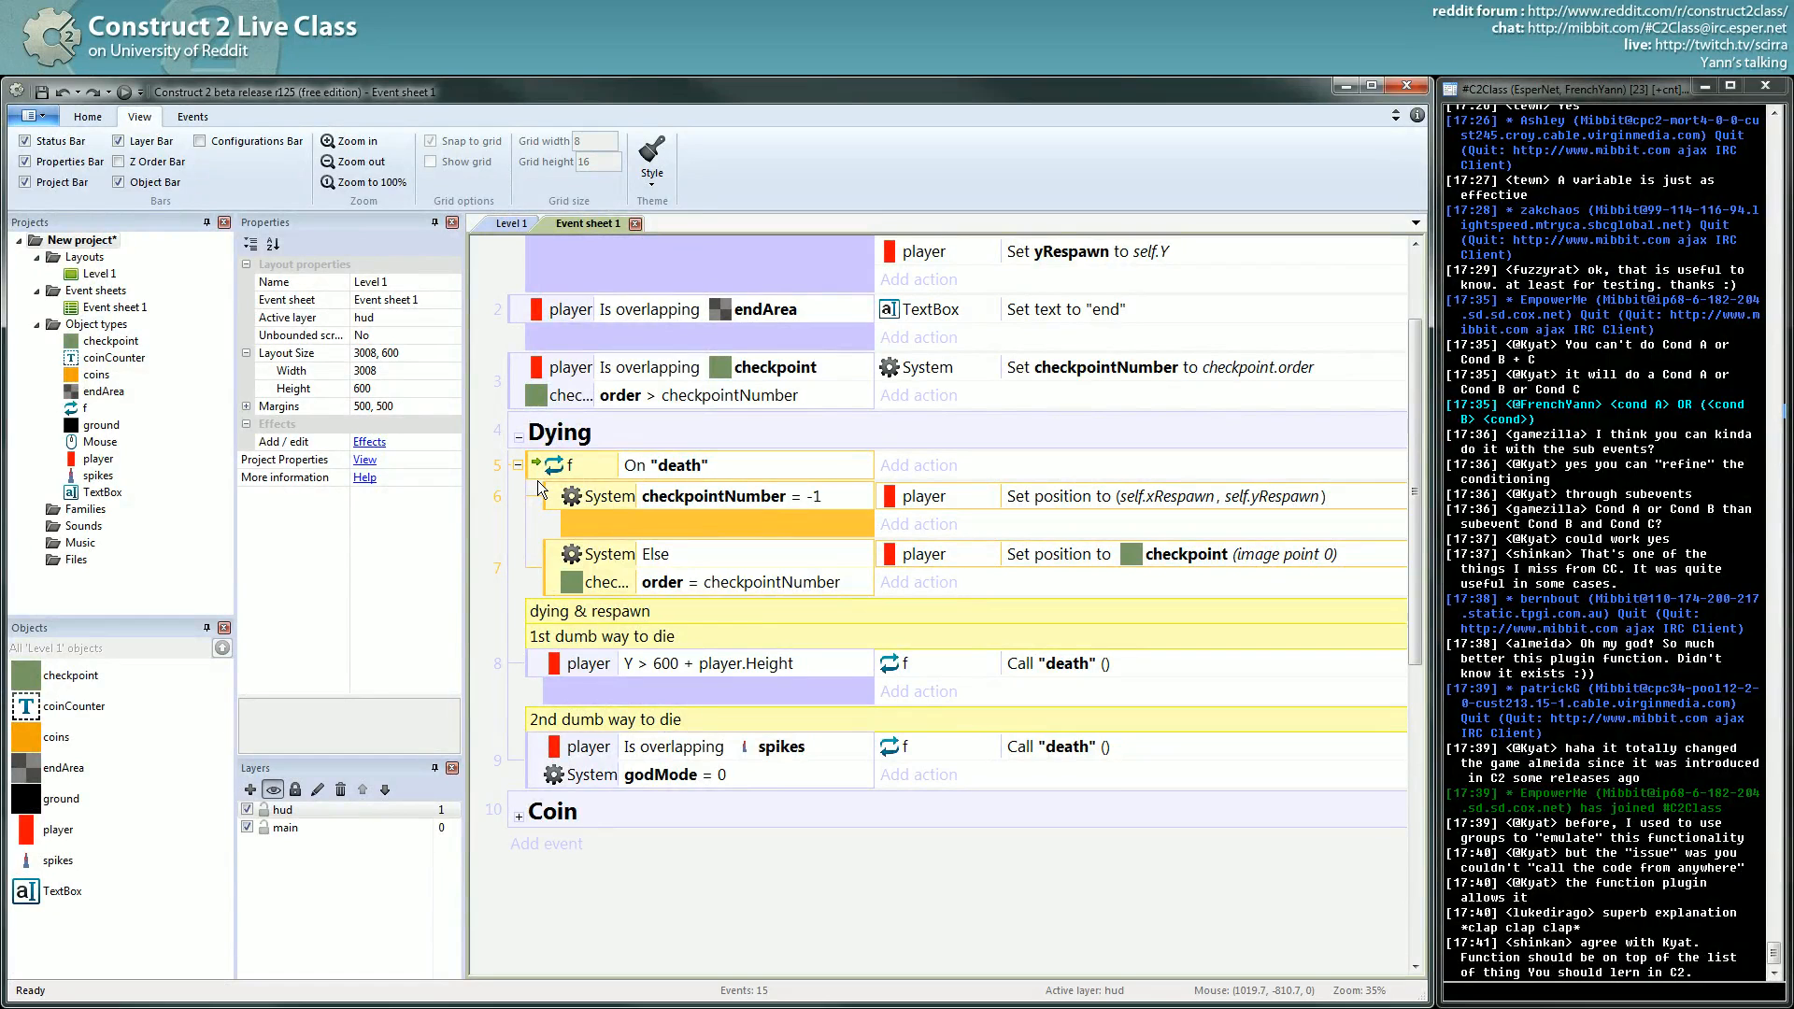
pyautogui.moveTo(651, 486)
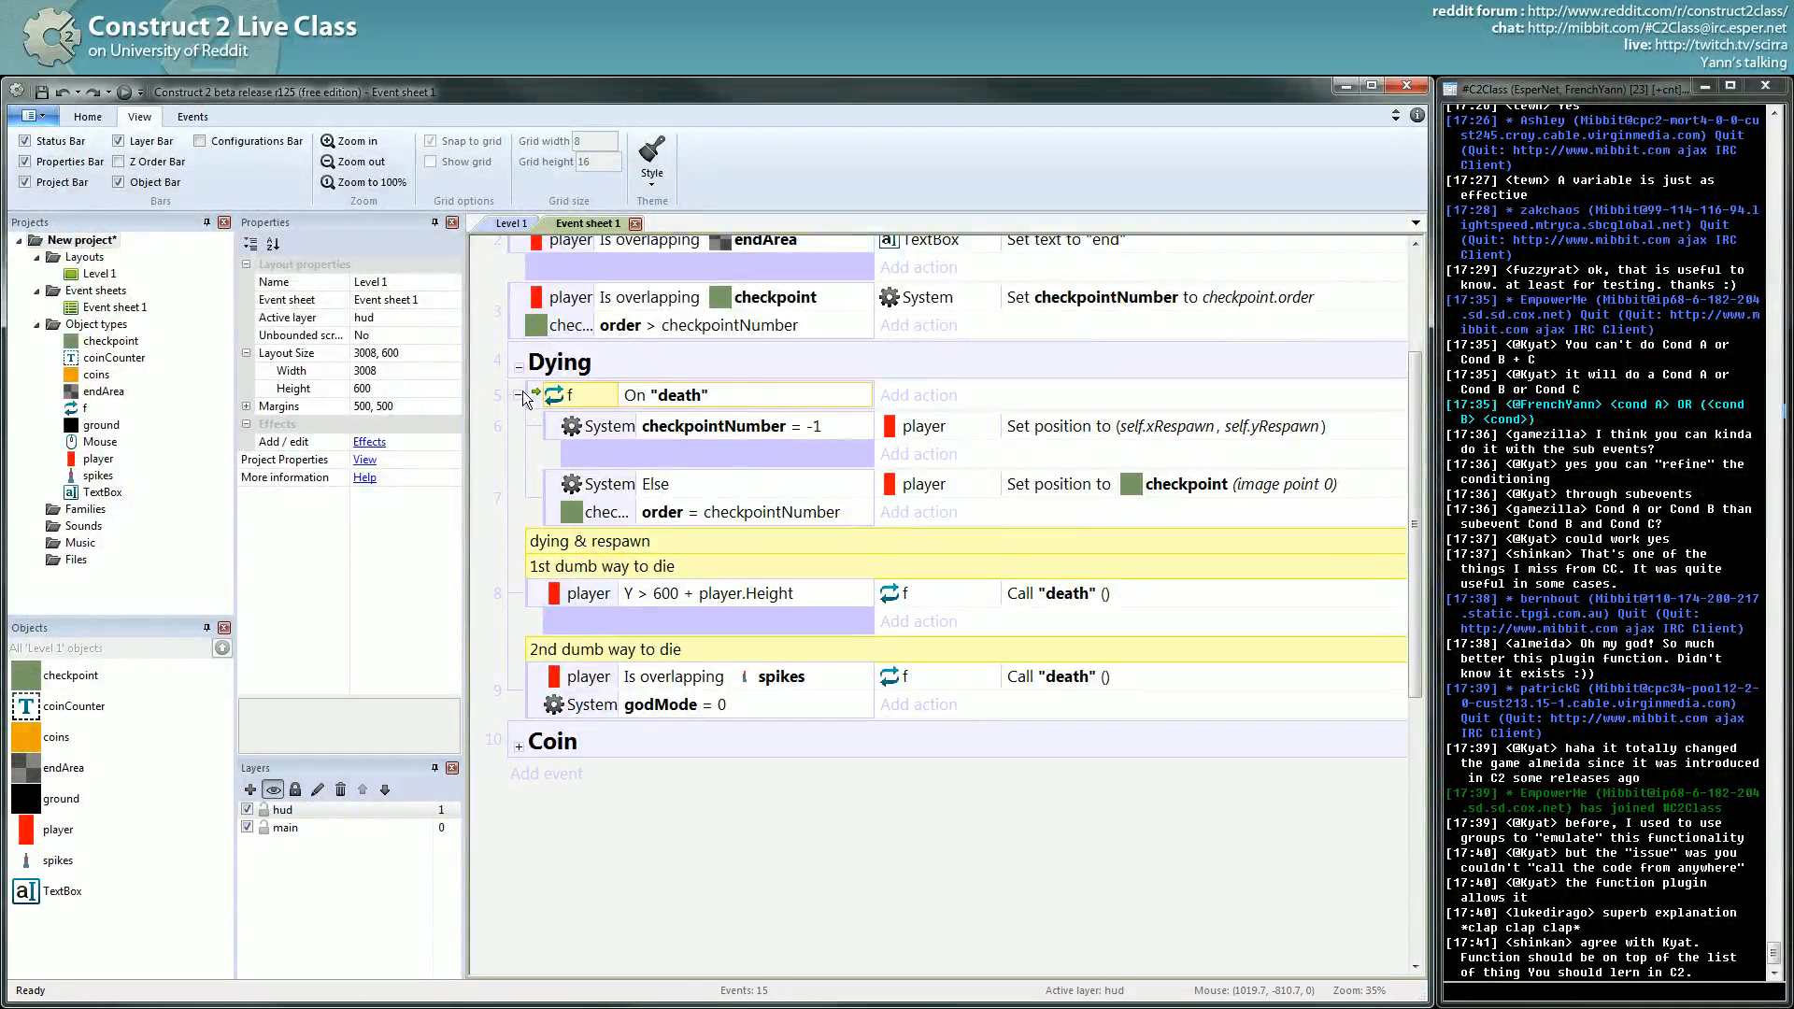
pyautogui.scroll(3)
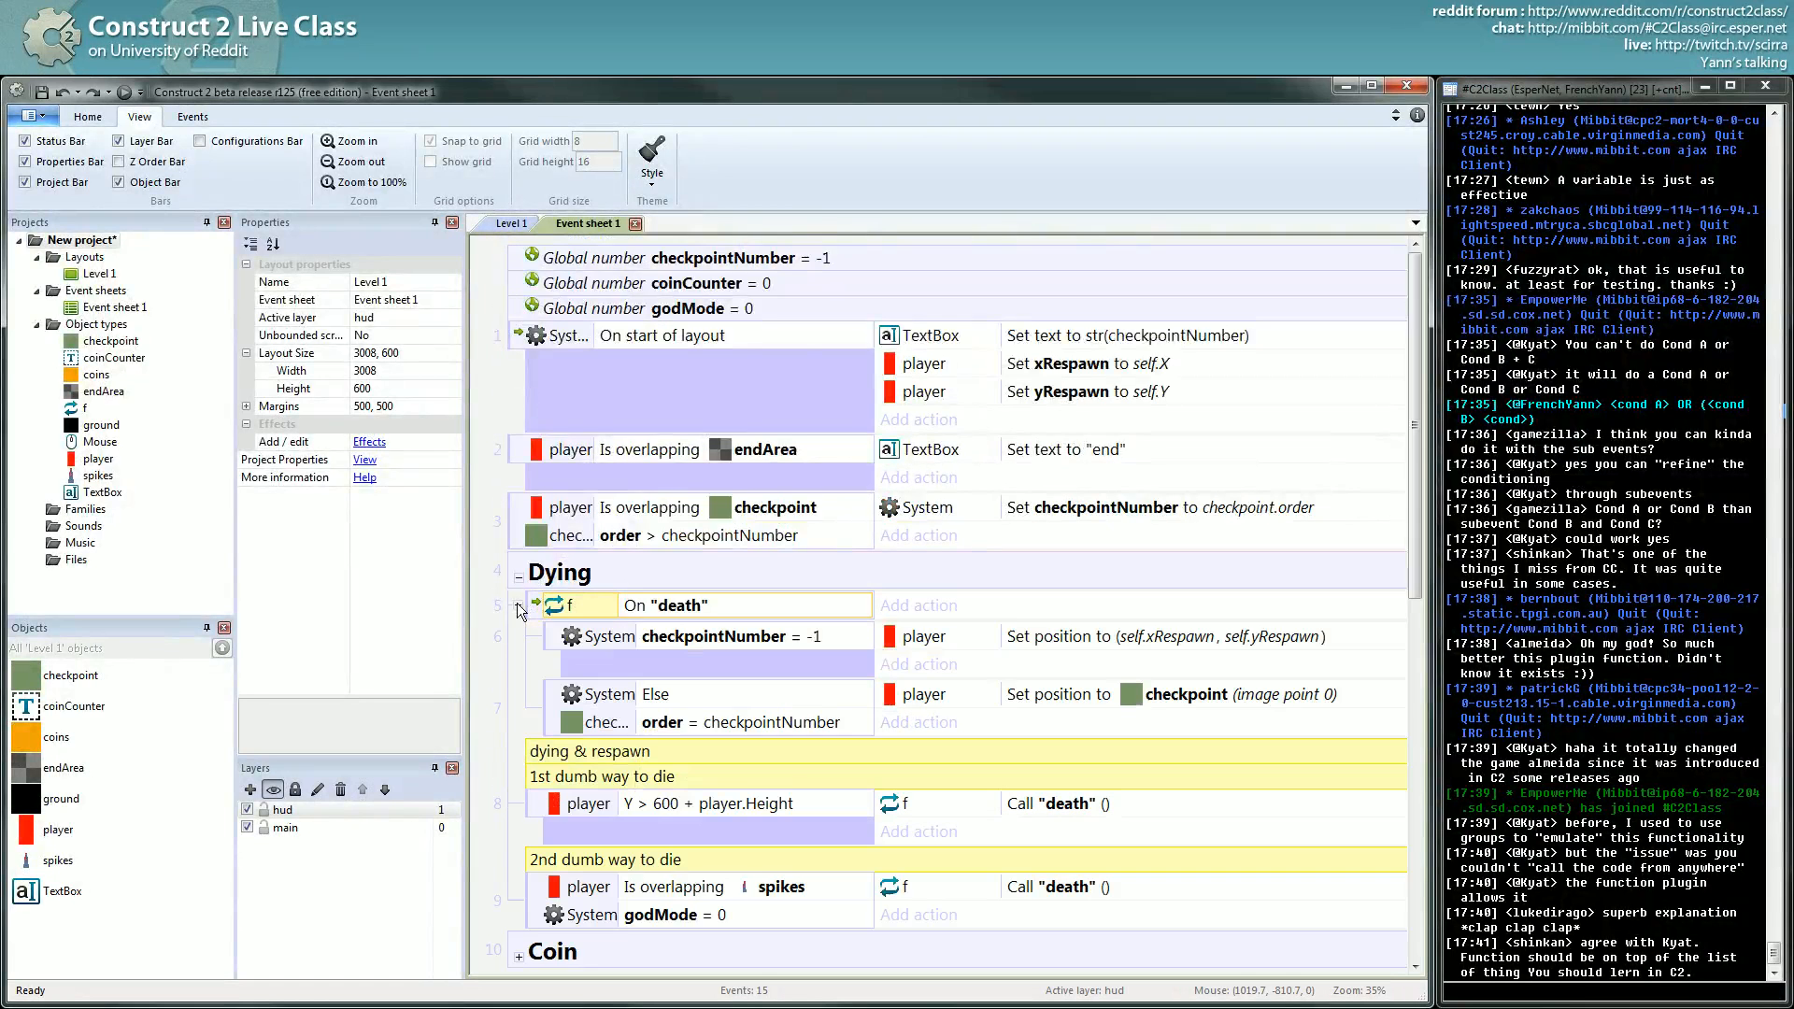
pyautogui.scroll(-3)
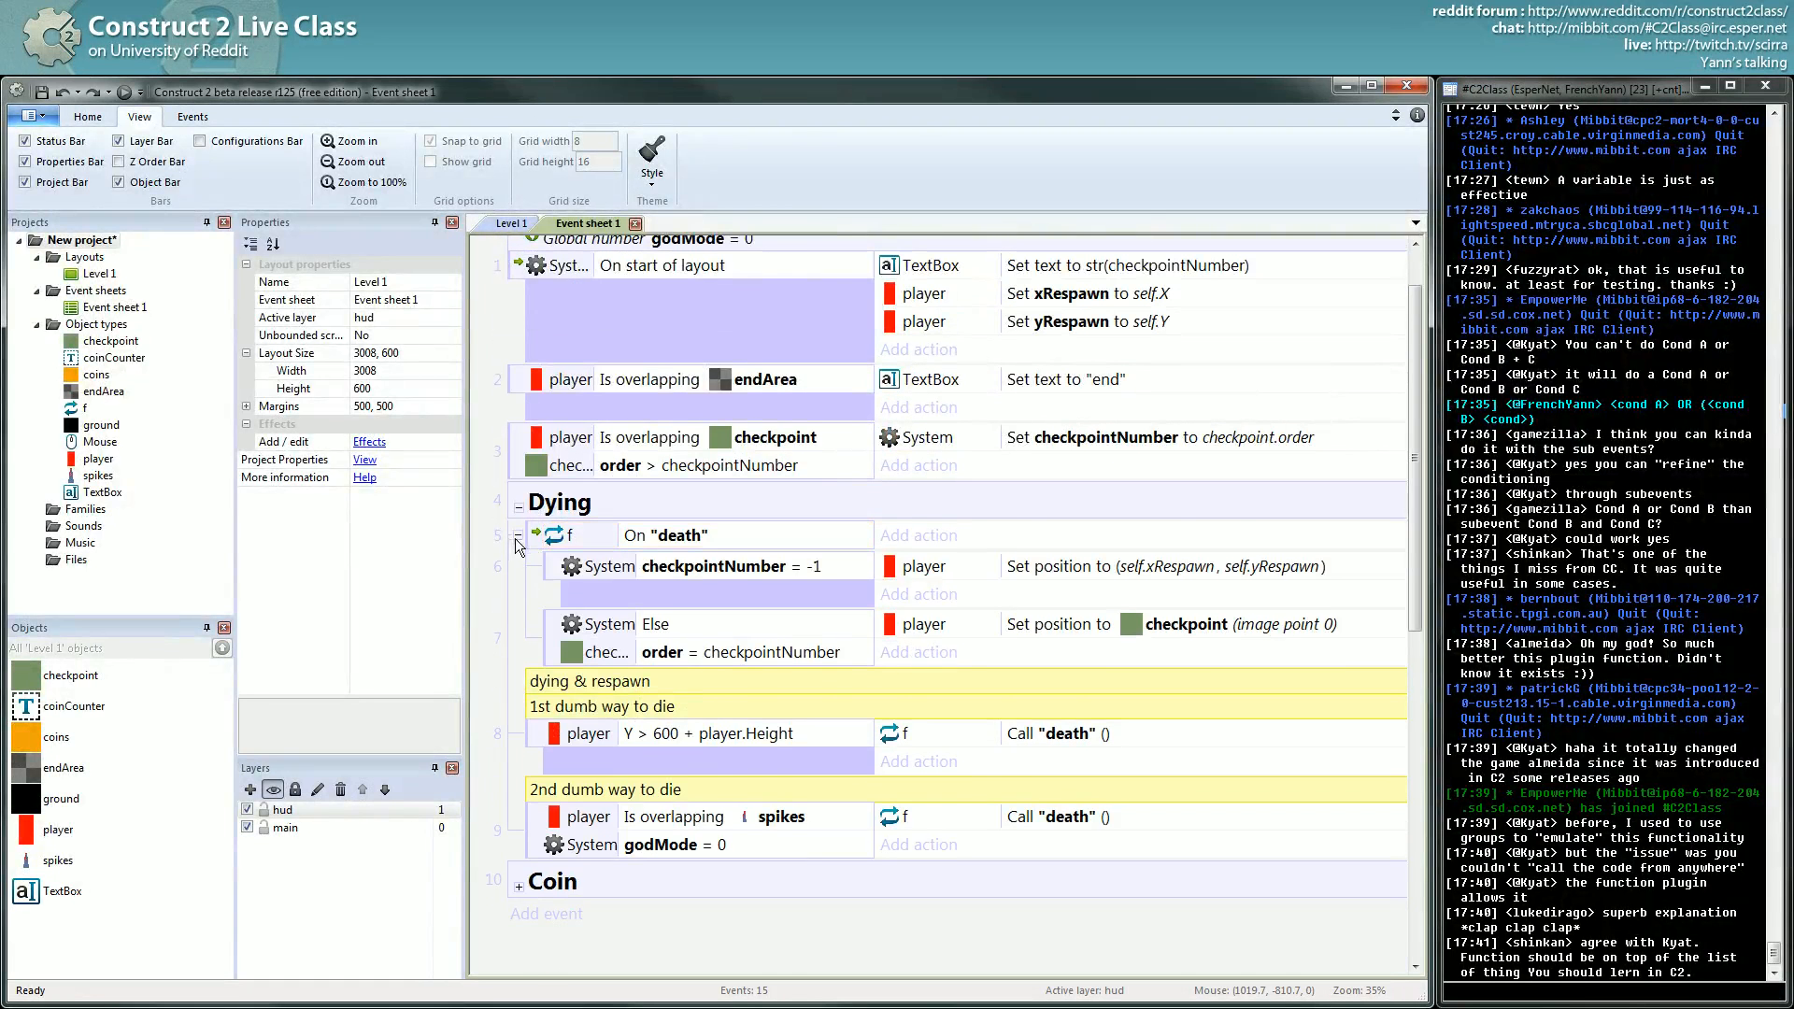
pyautogui.scroll(3)
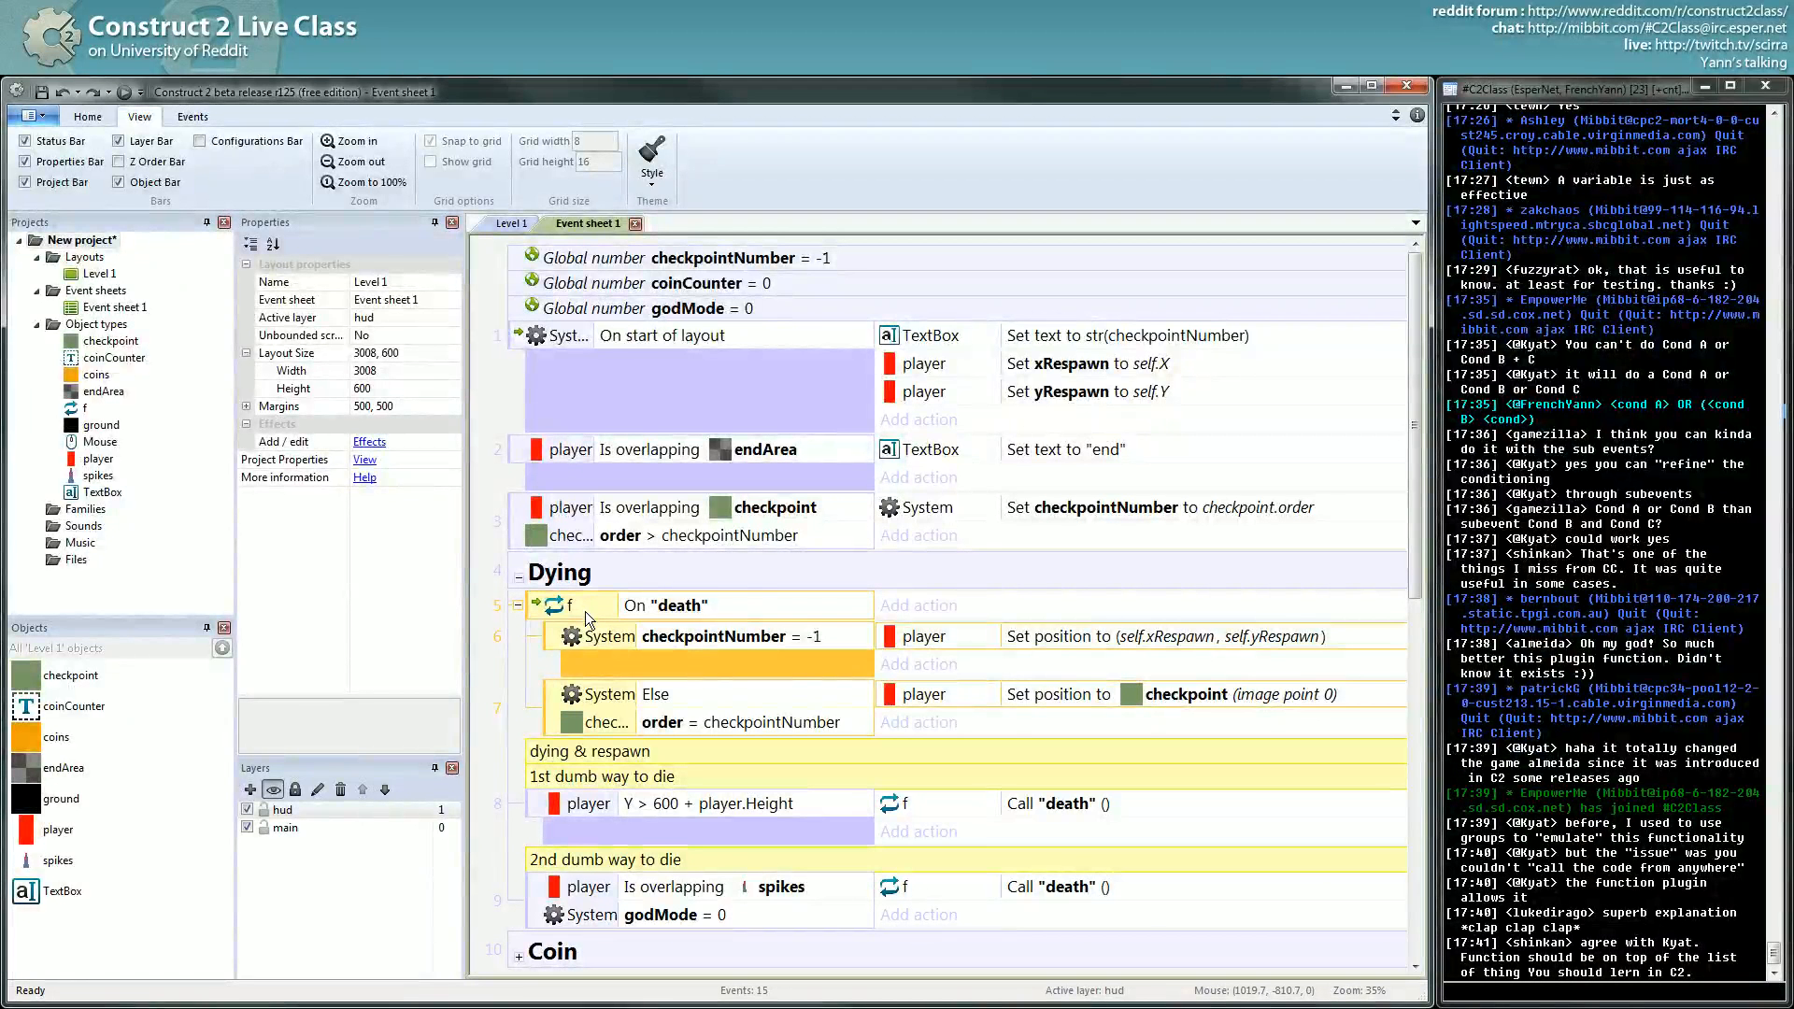
pyautogui.moveTo(529, 609)
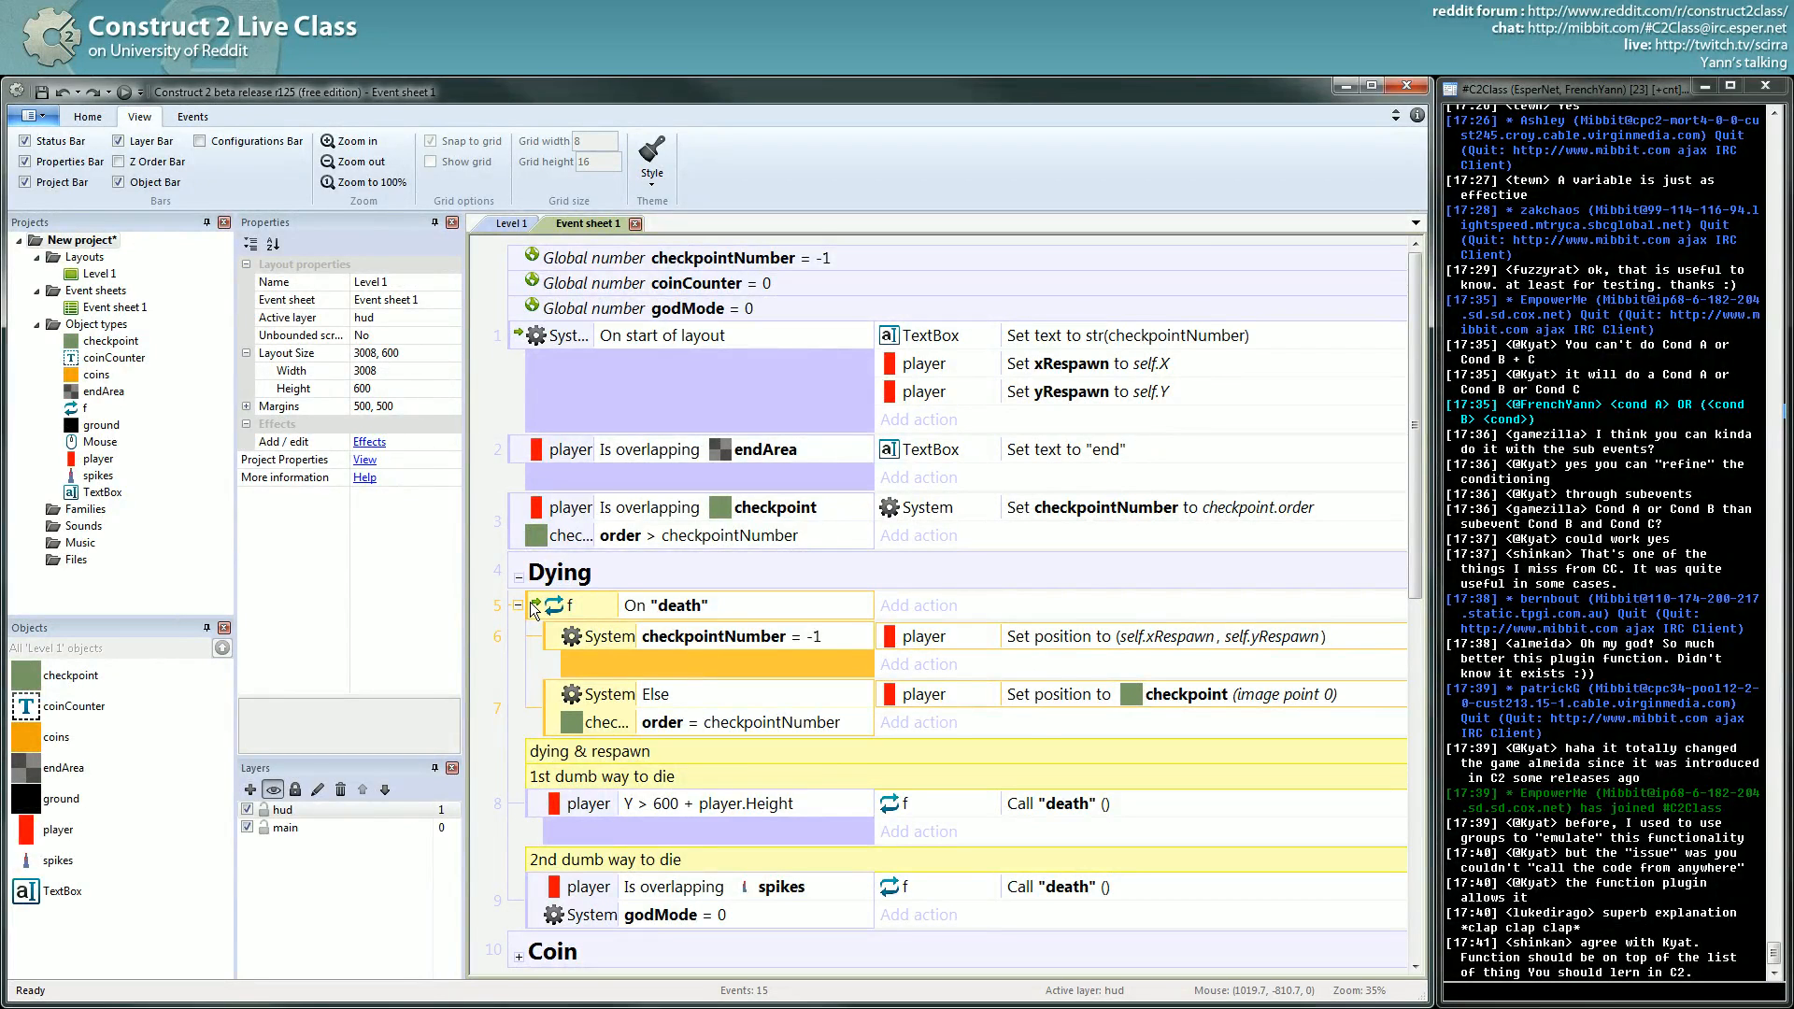
pyautogui.click(517, 606)
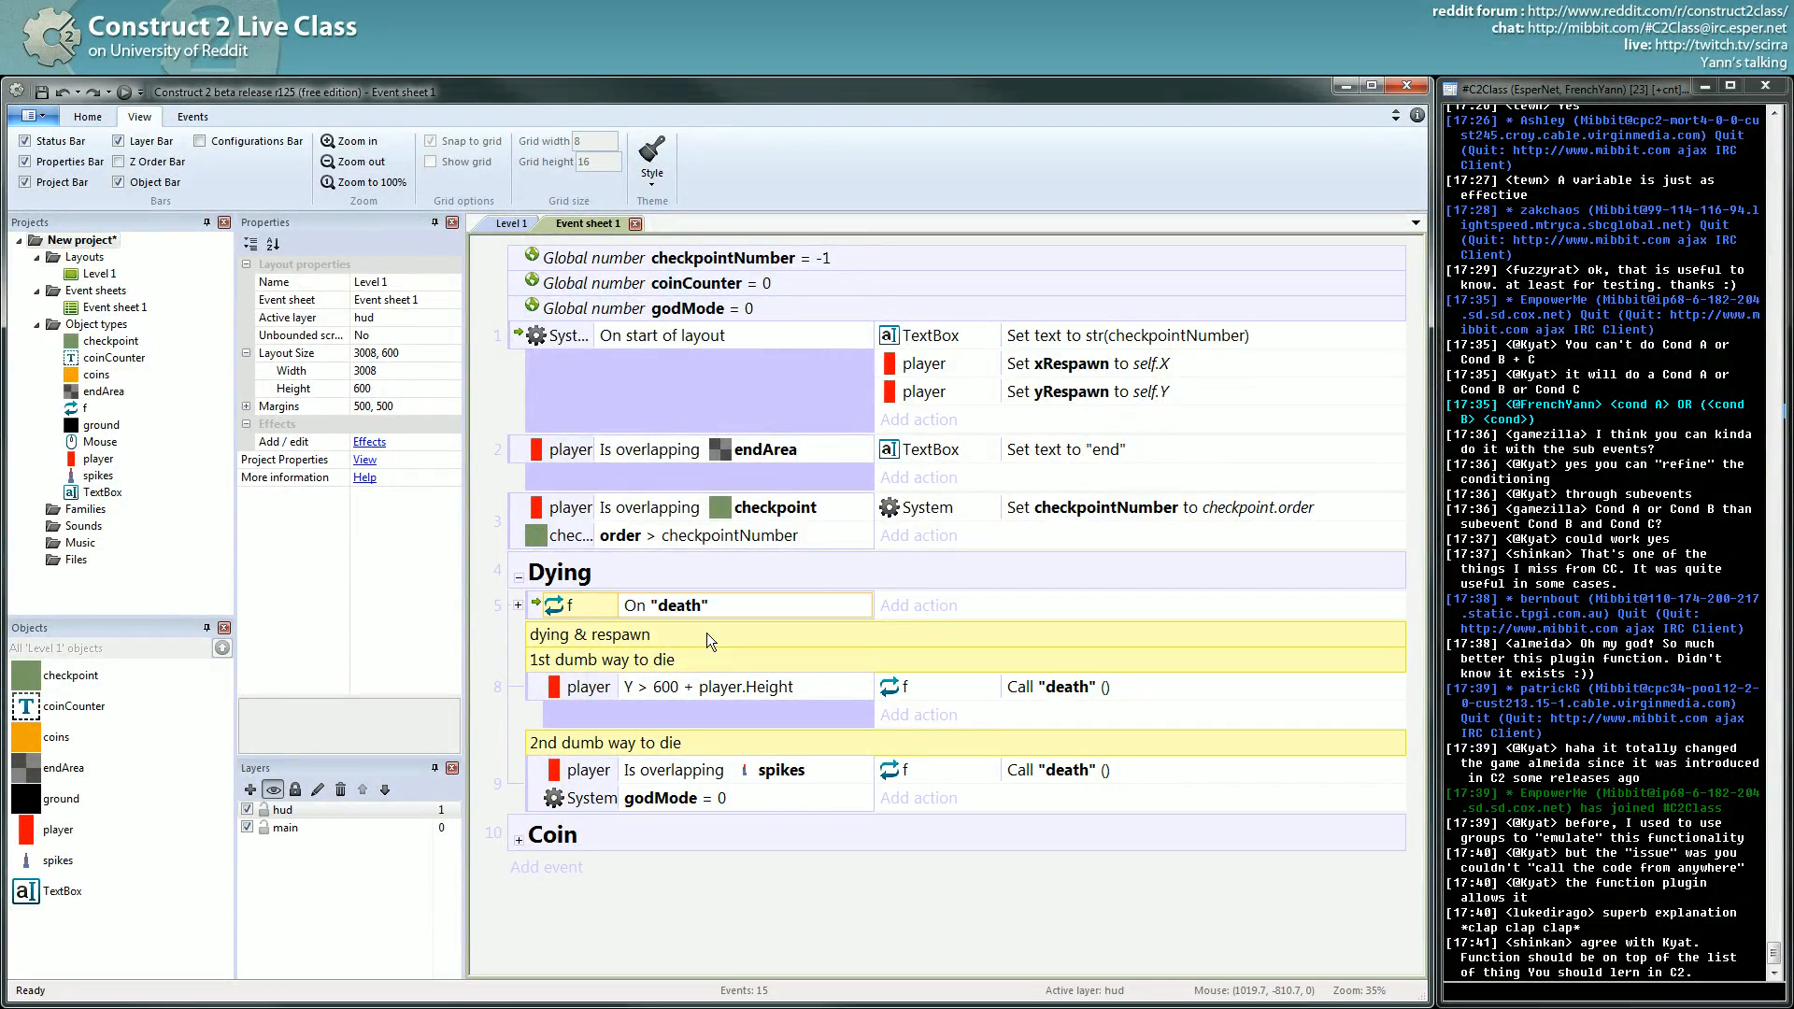
pyautogui.moveTo(108, 970)
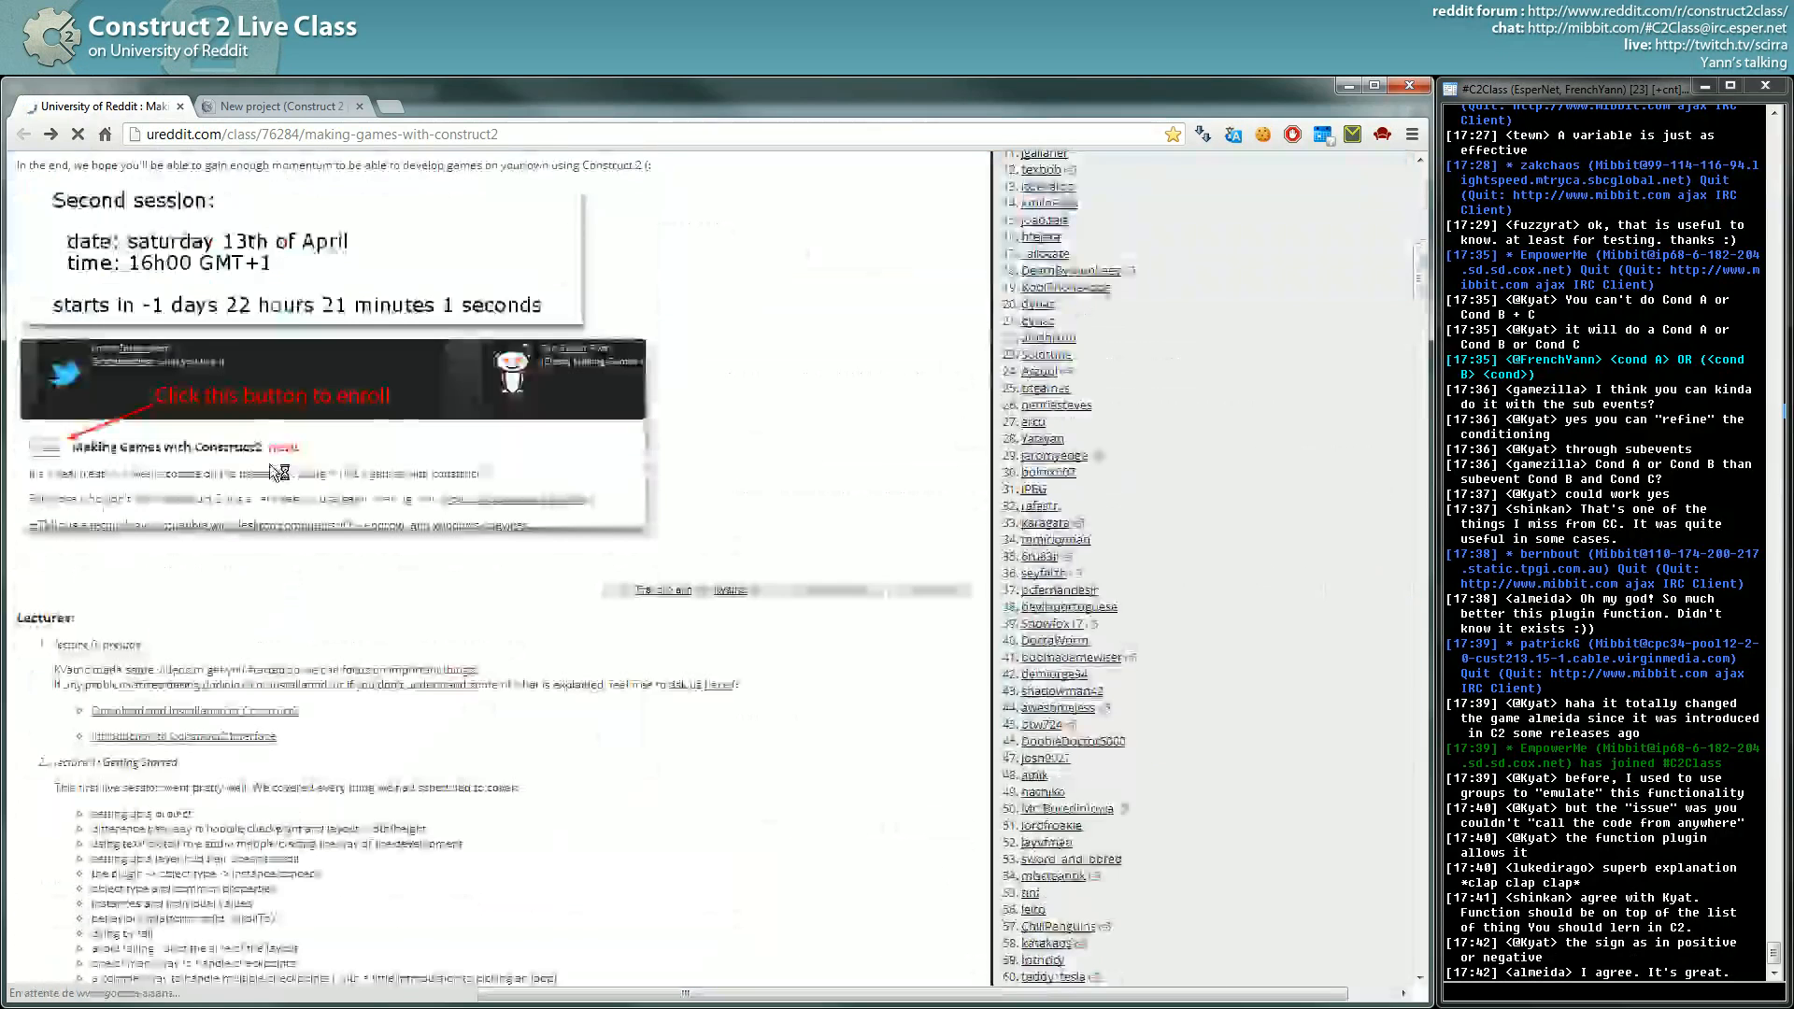
pyautogui.scroll(-3)
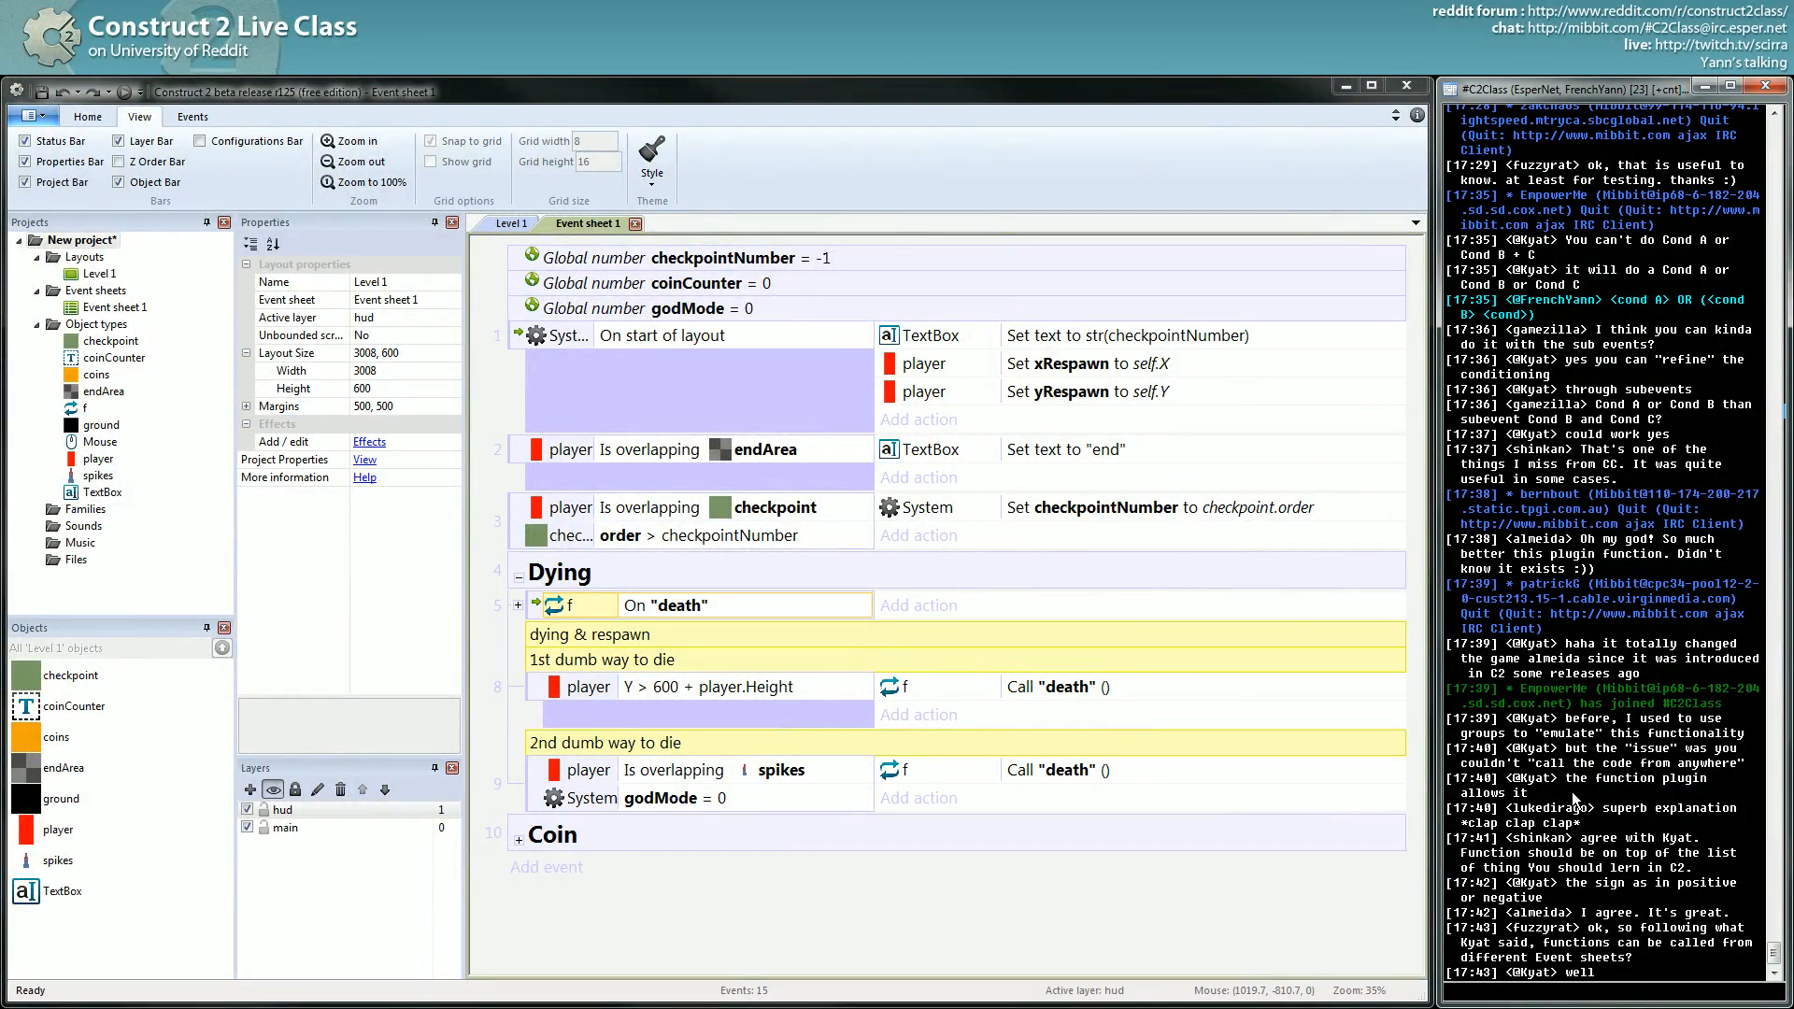
# Step: Minimize the Construct 2 window to show the desktop
pyautogui.scroll(-3)
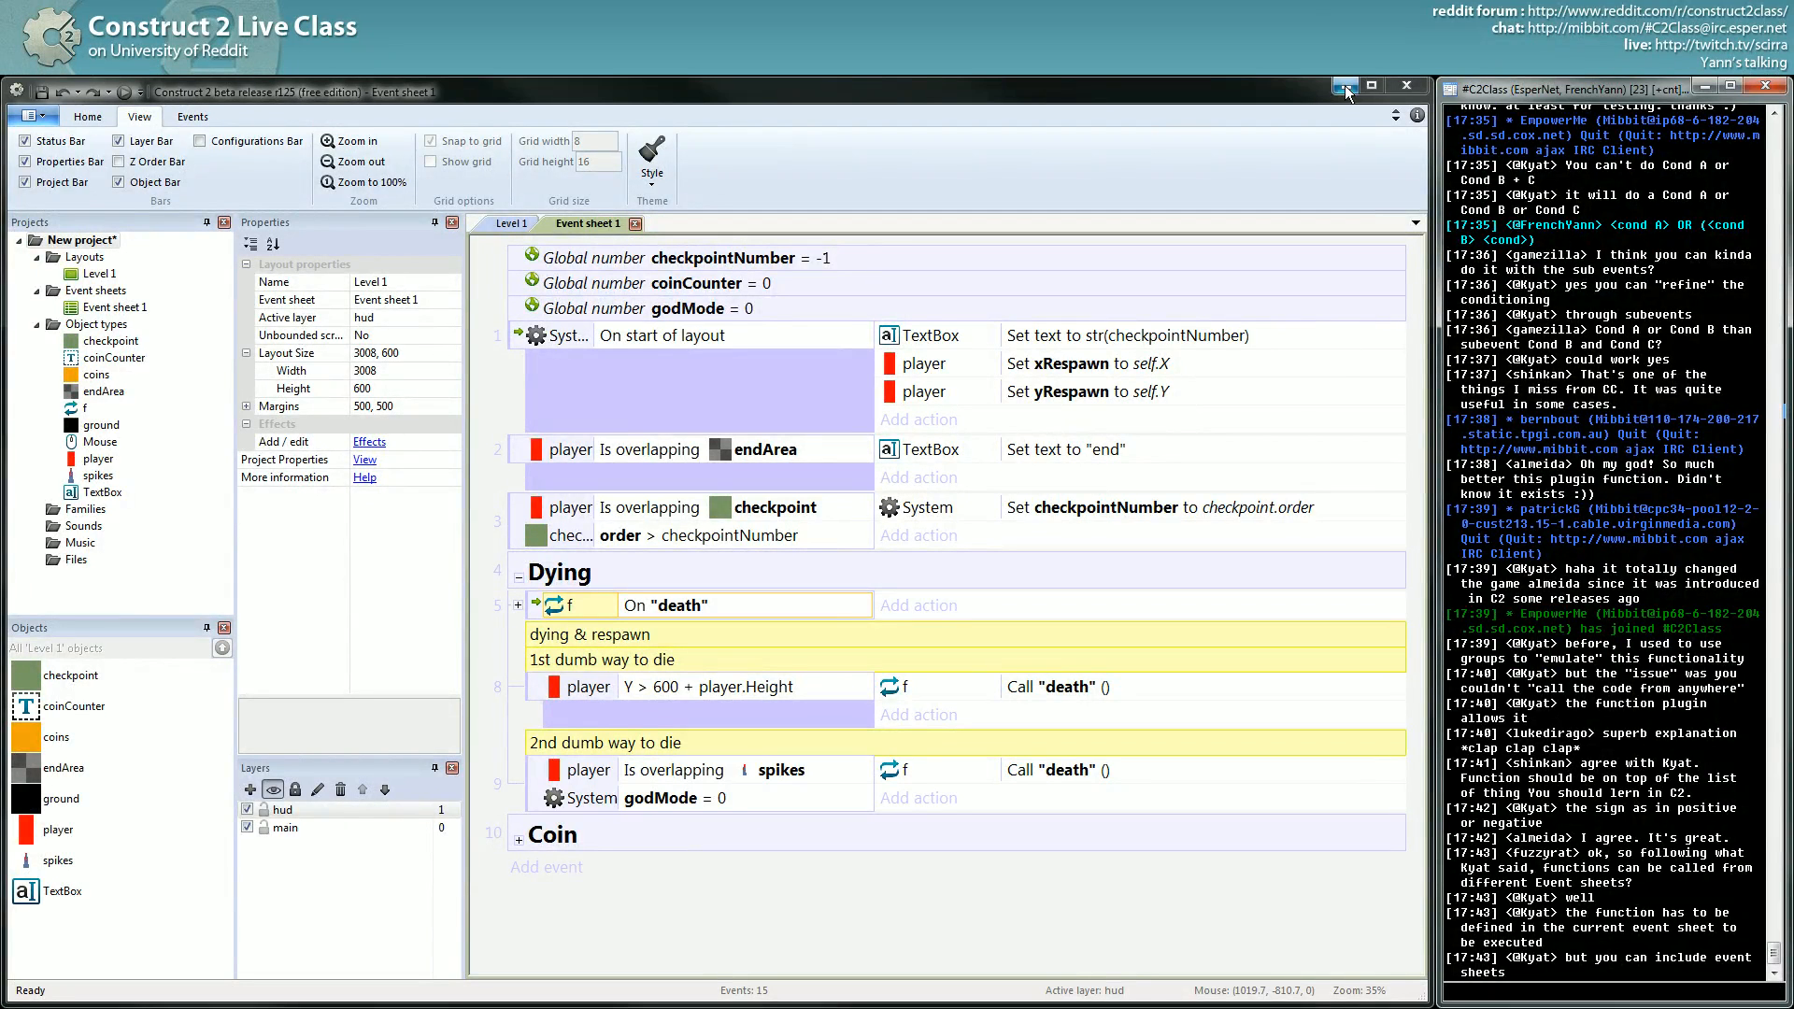
pyautogui.click(1344, 88)
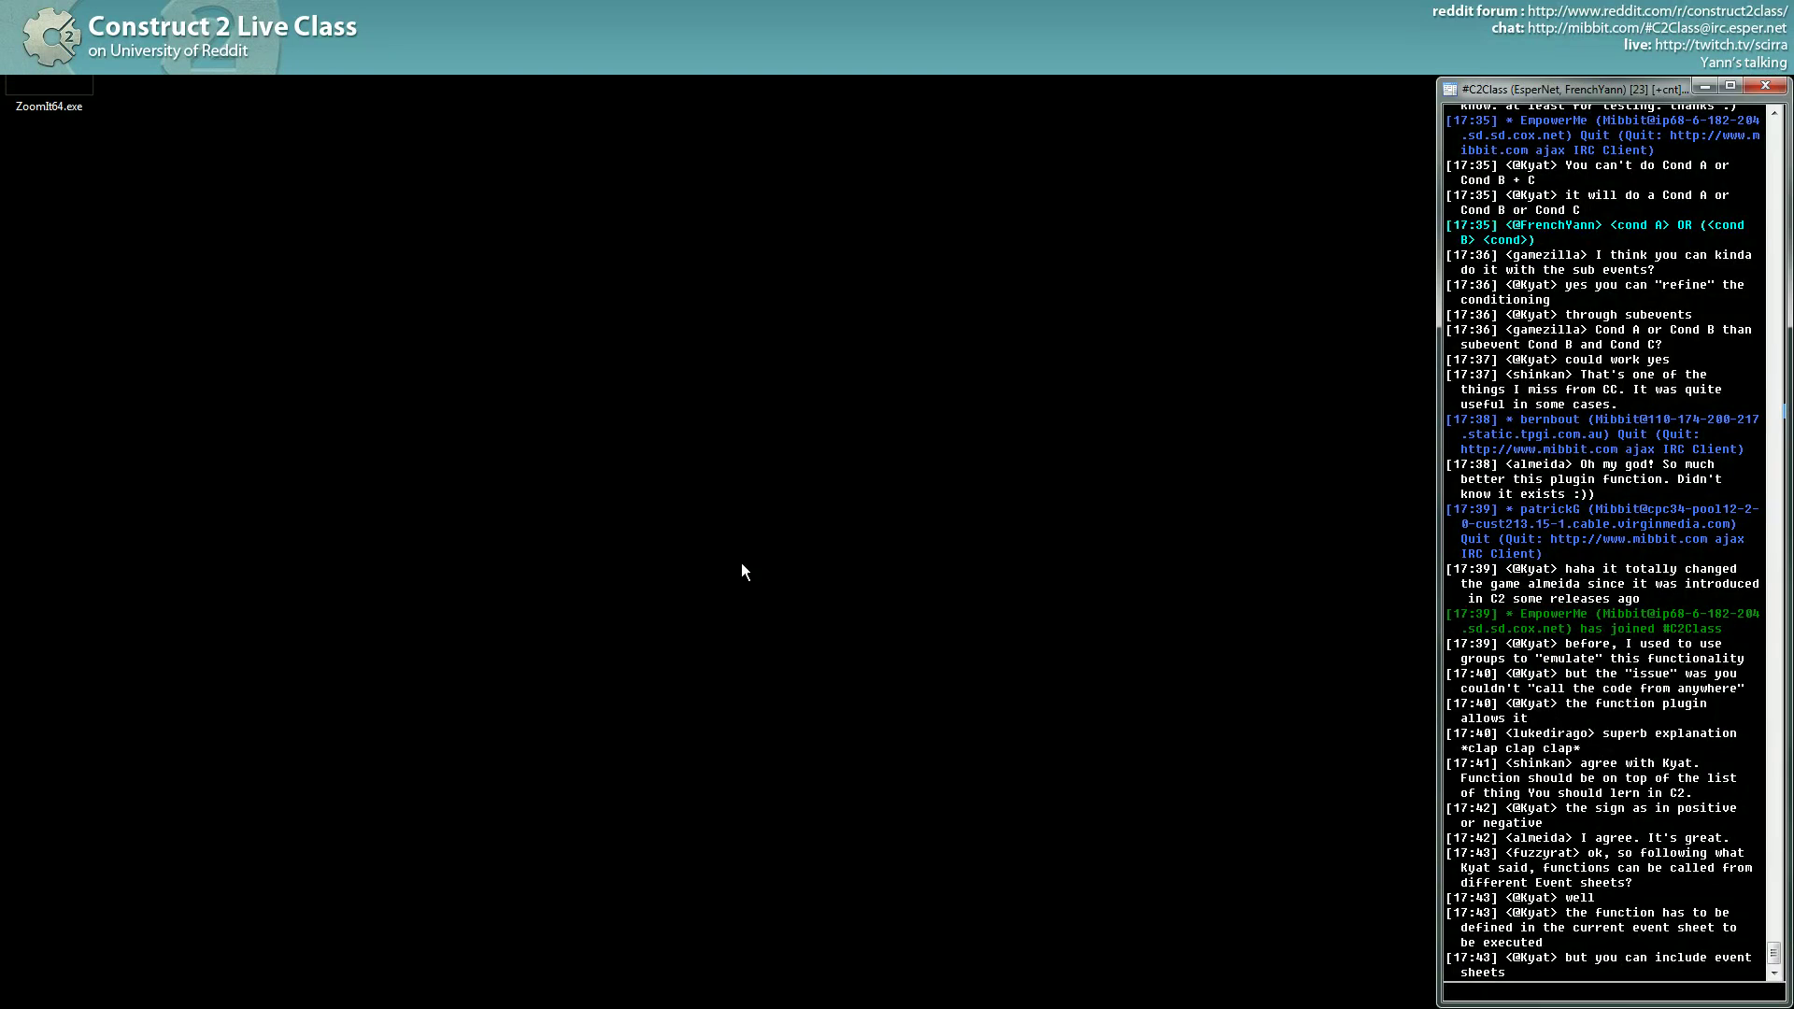
# Step: Bring the Construct 2 event sheet with the death function back into view
pyautogui.scroll(-3)
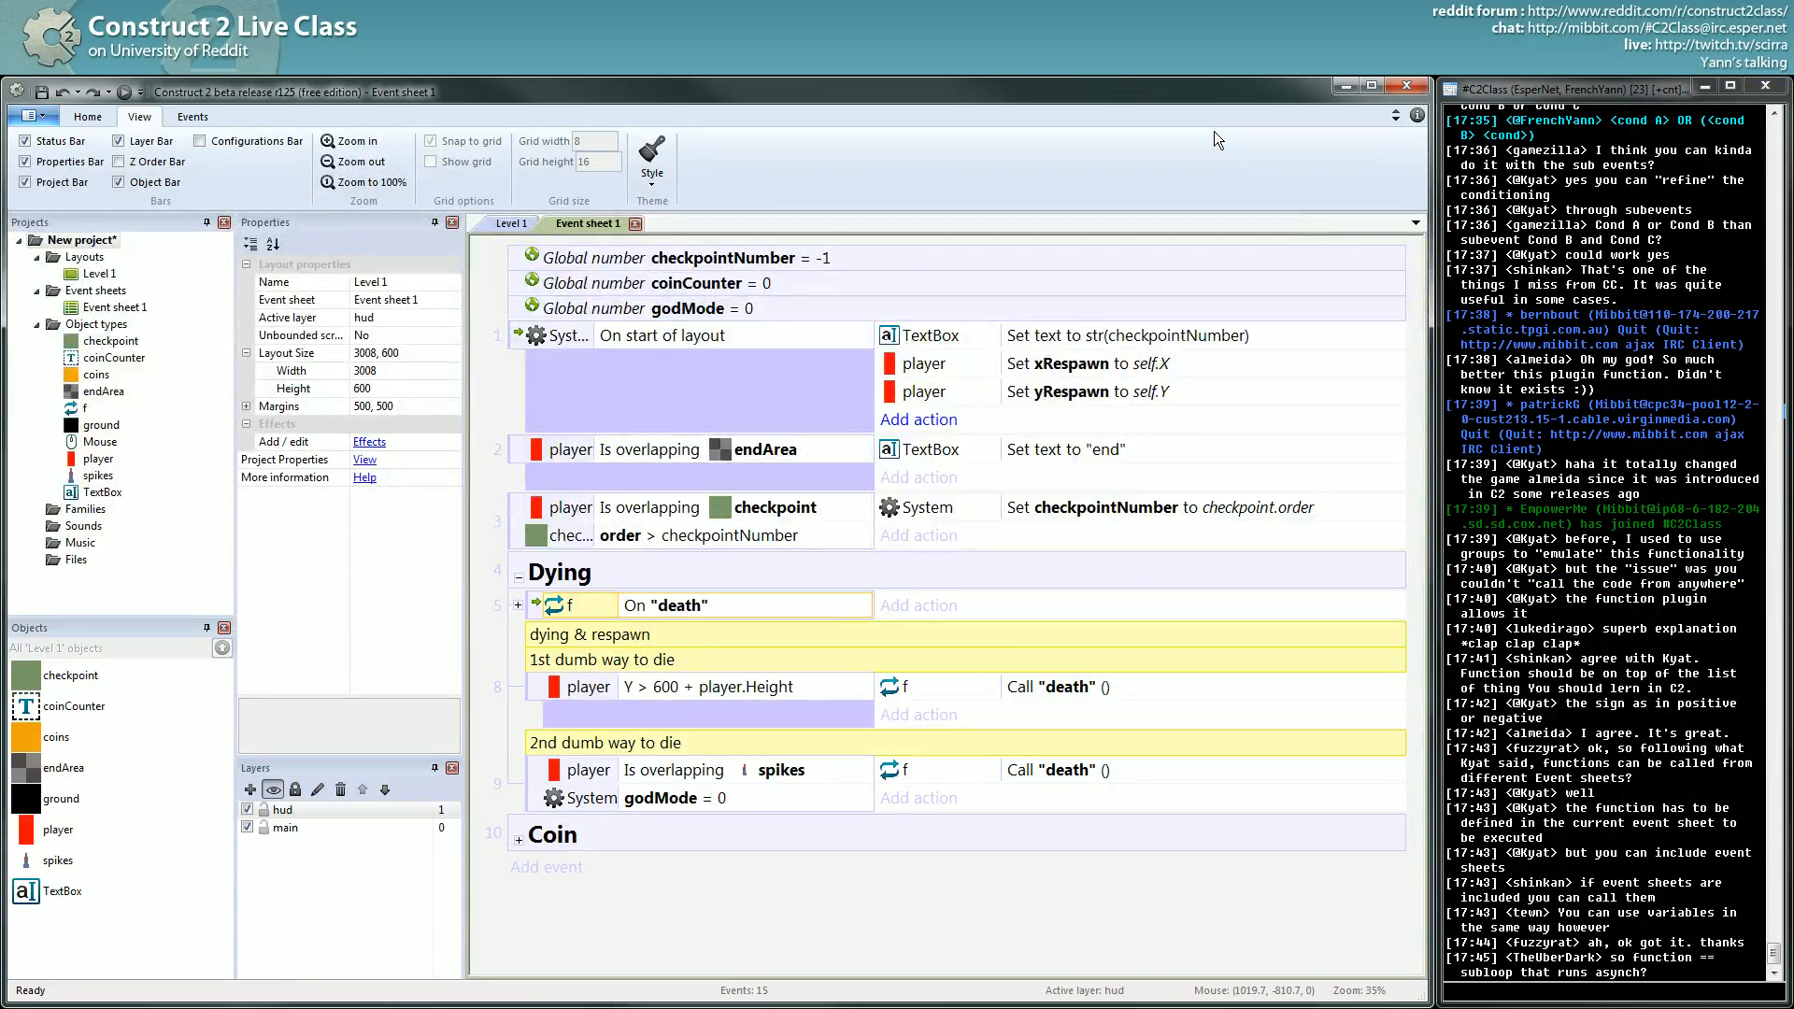
pyautogui.moveTo(1213, 120)
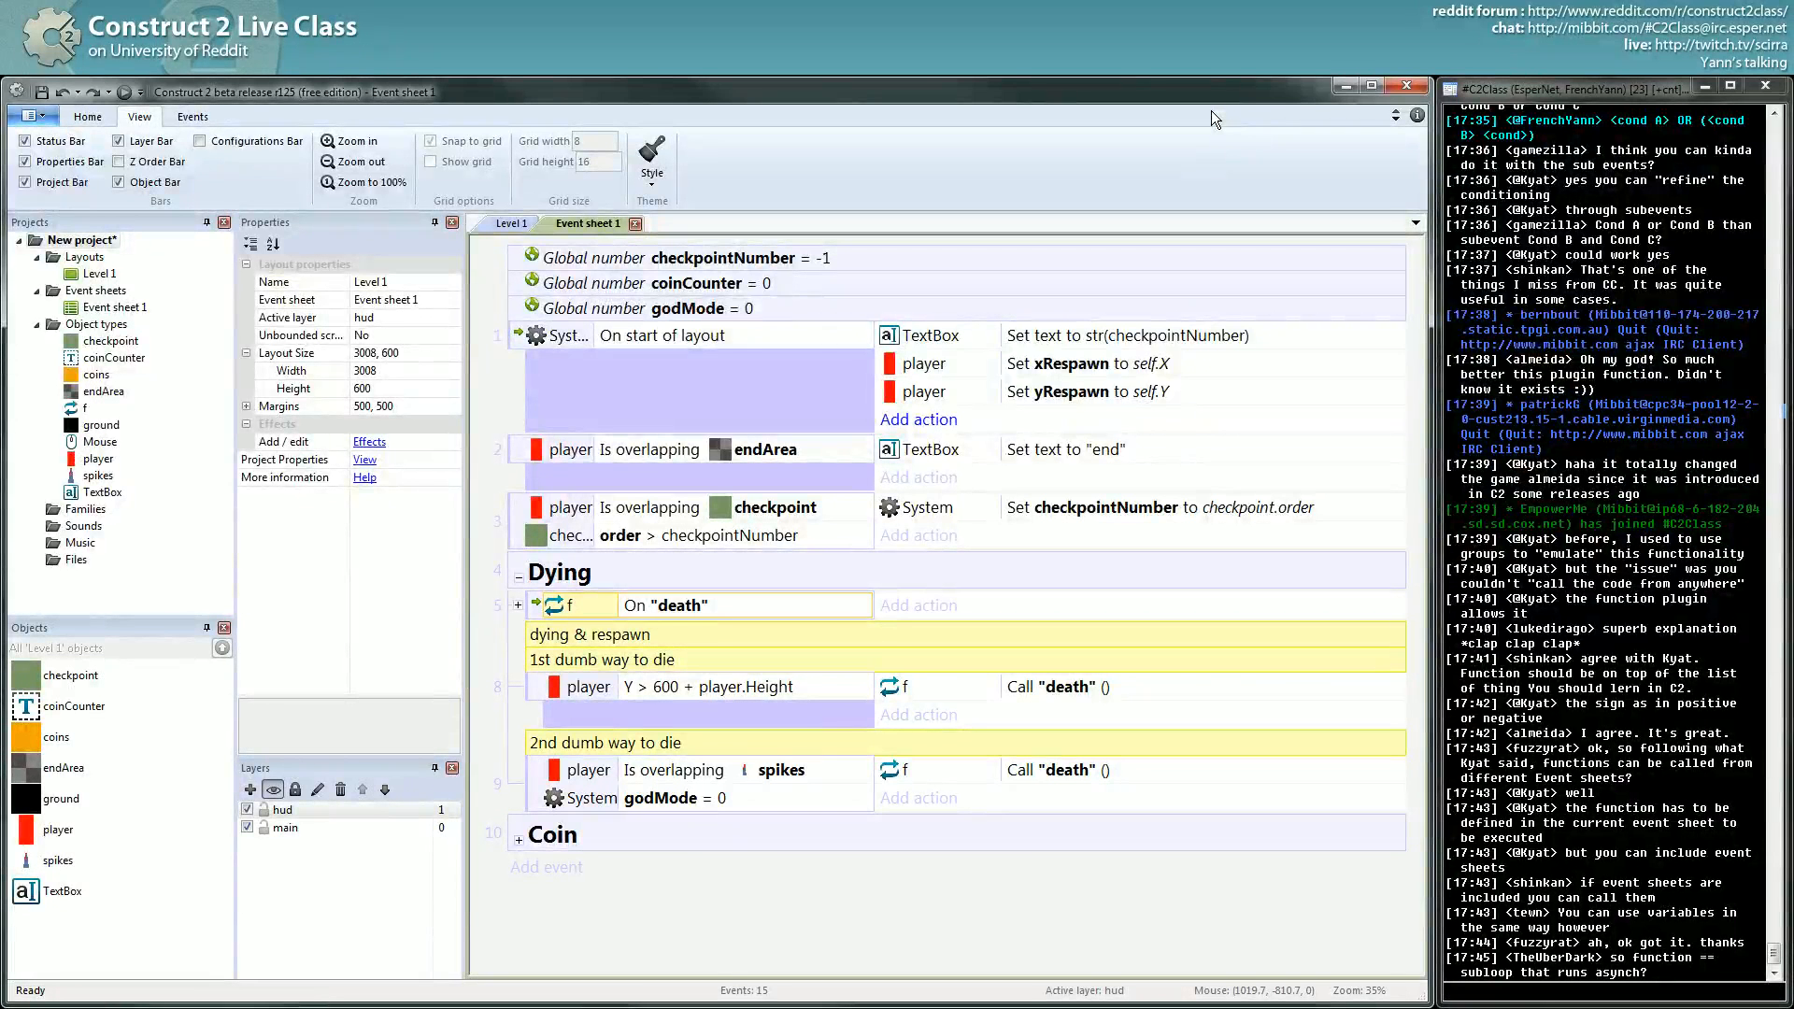
pyautogui.scroll(-3)
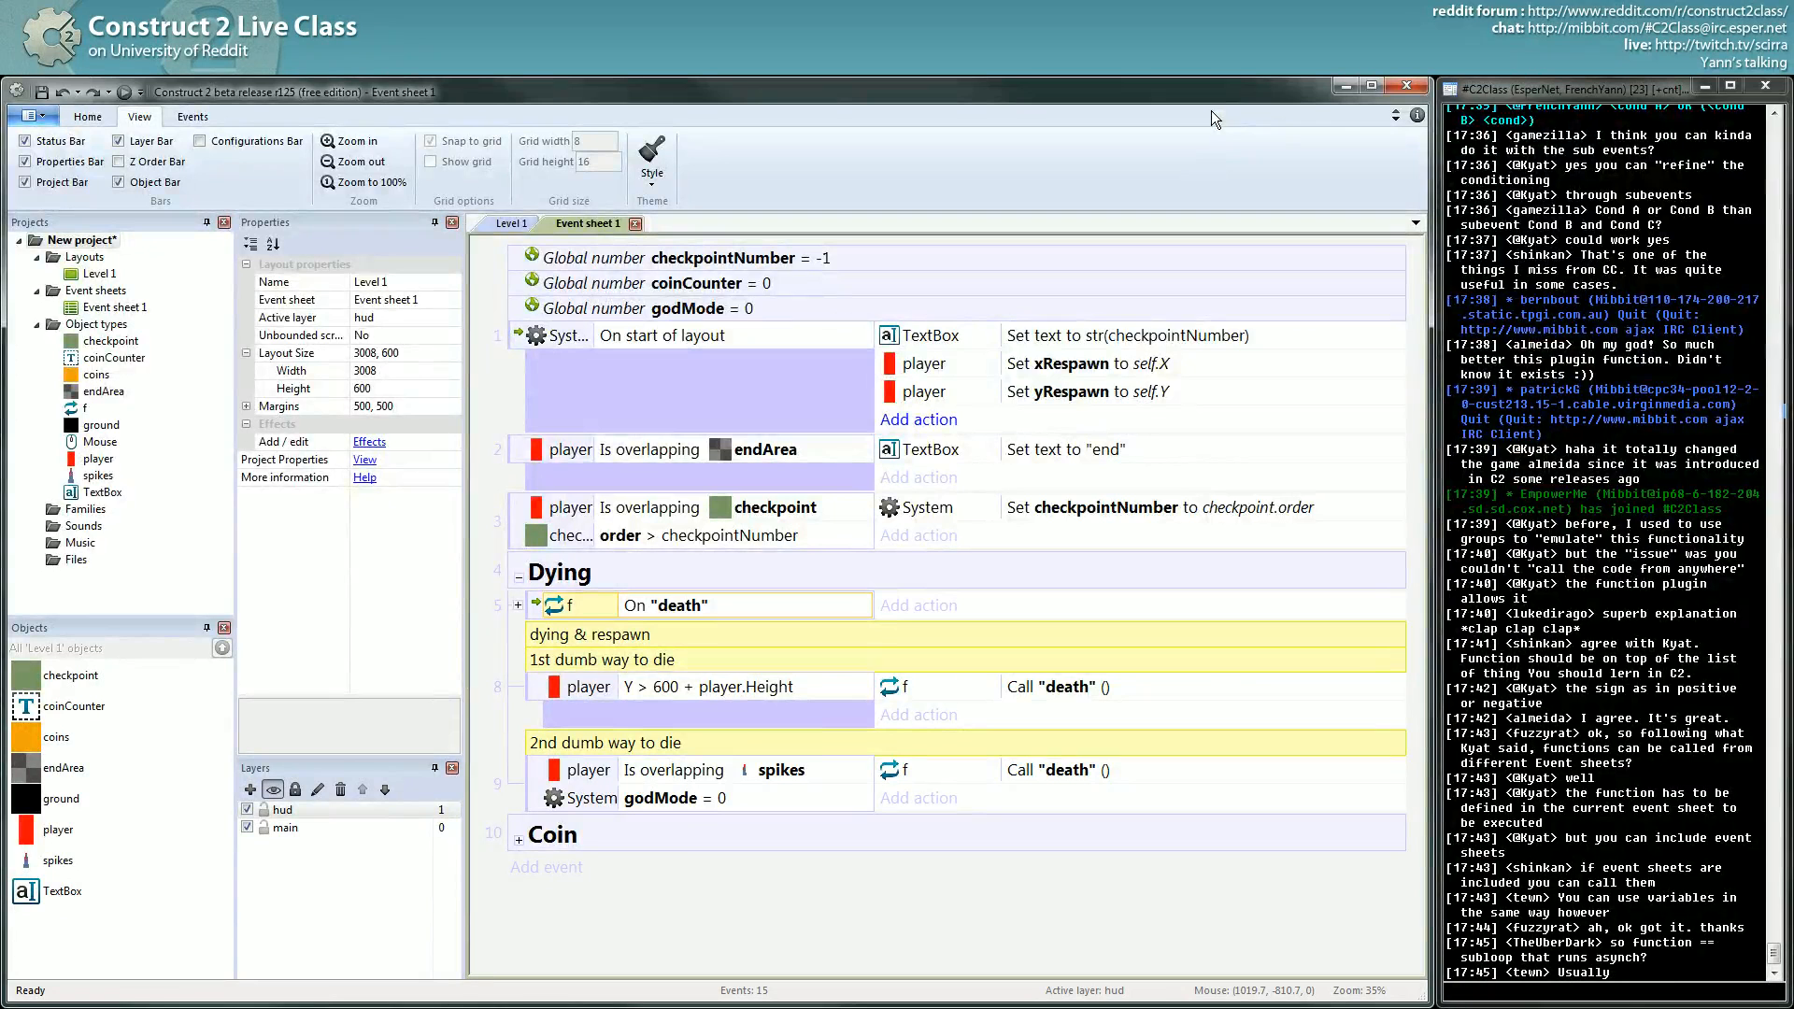
pyautogui.scroll(-3)
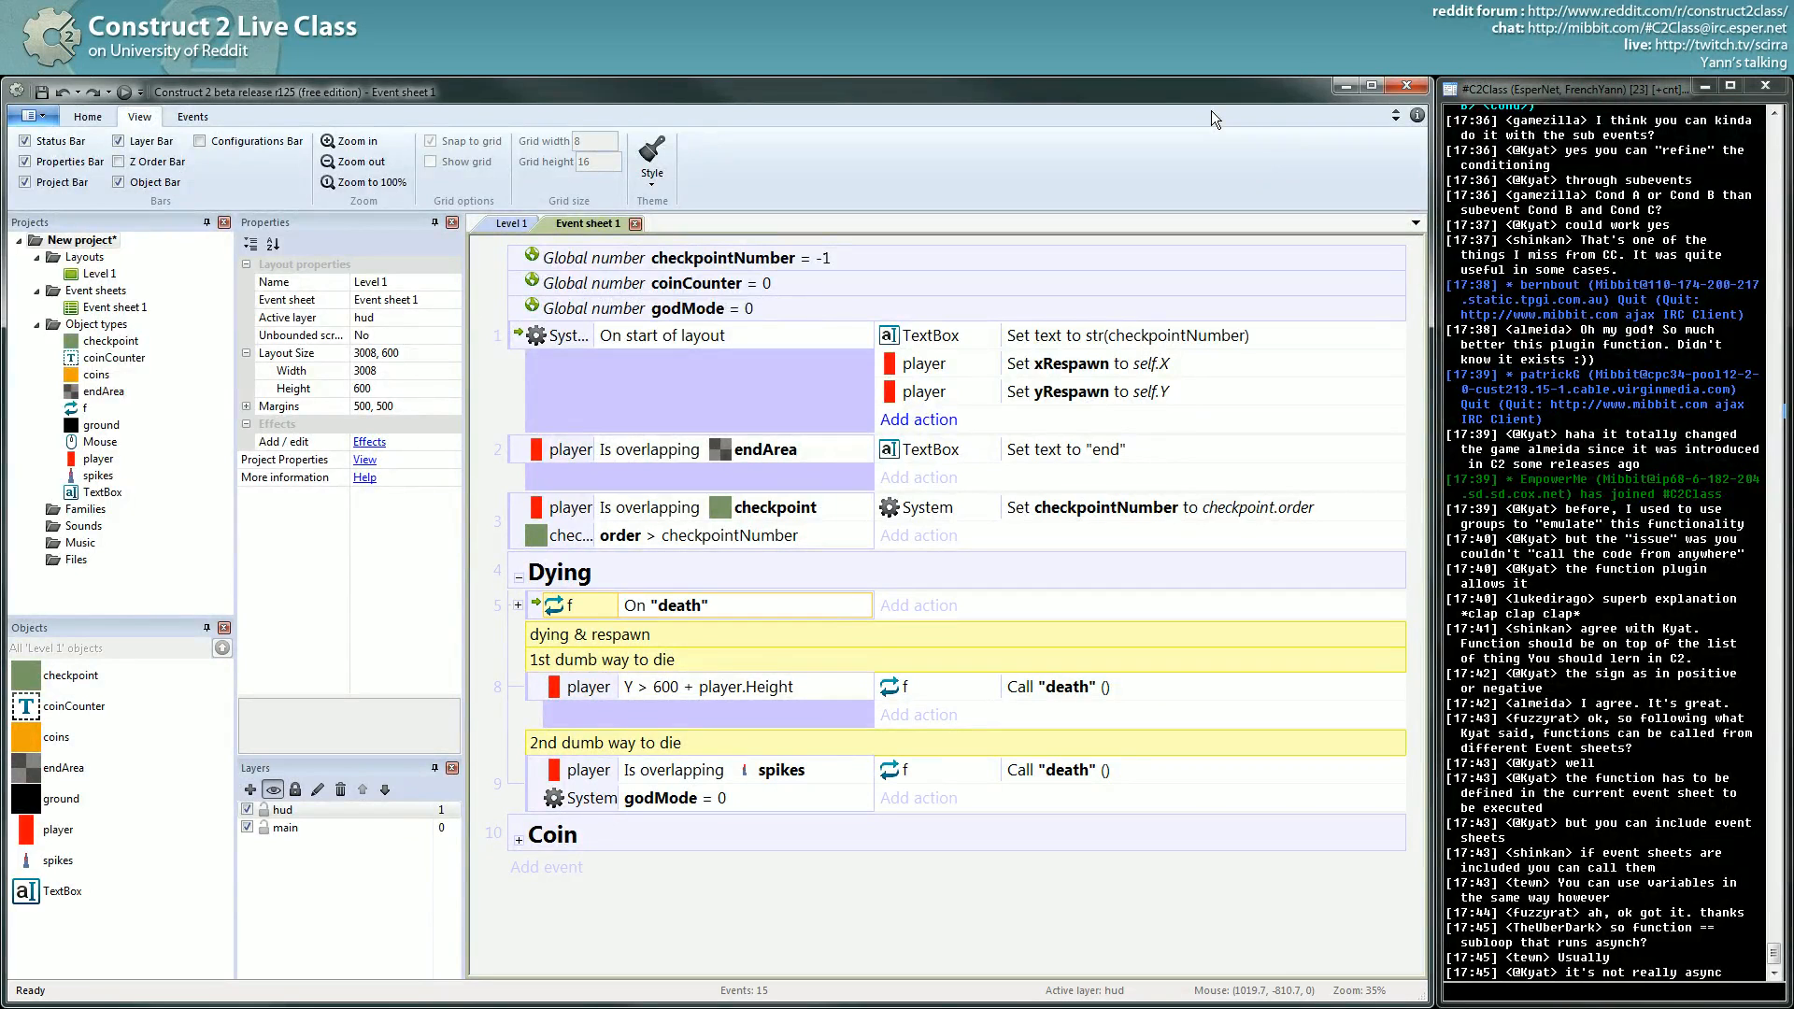
pyautogui.scroll(-3)
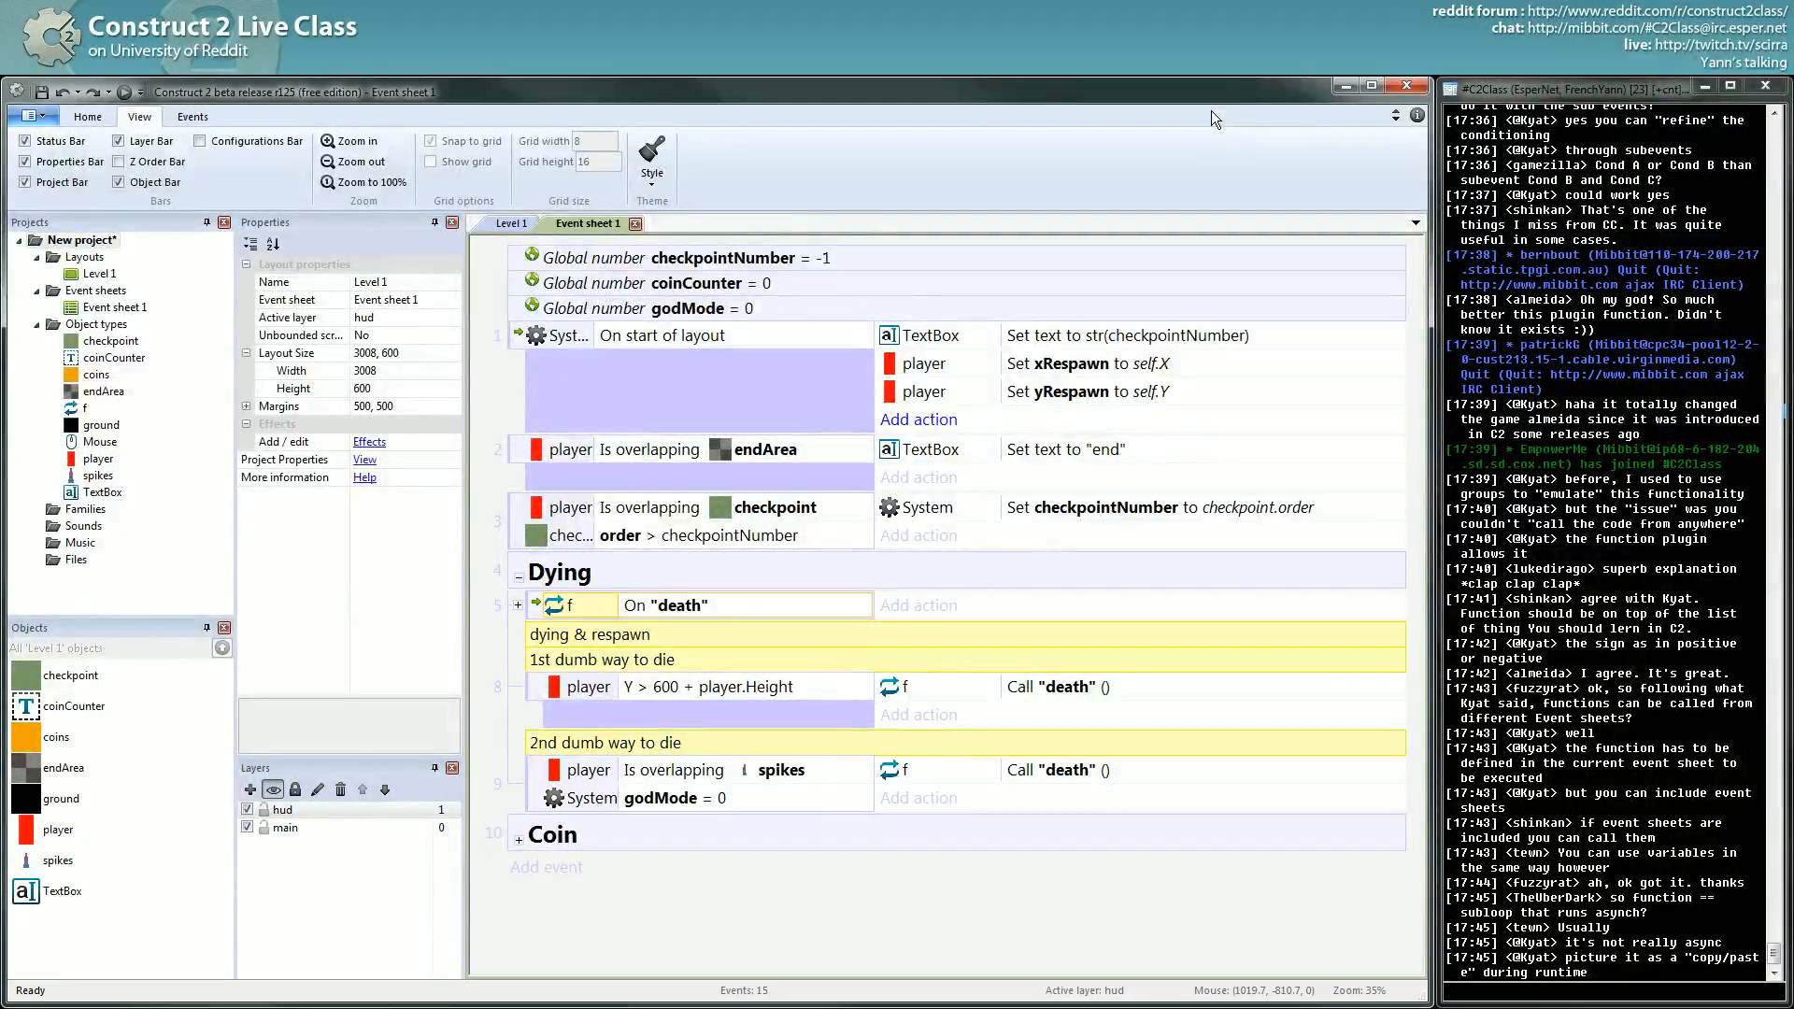
pyautogui.scroll(-3)
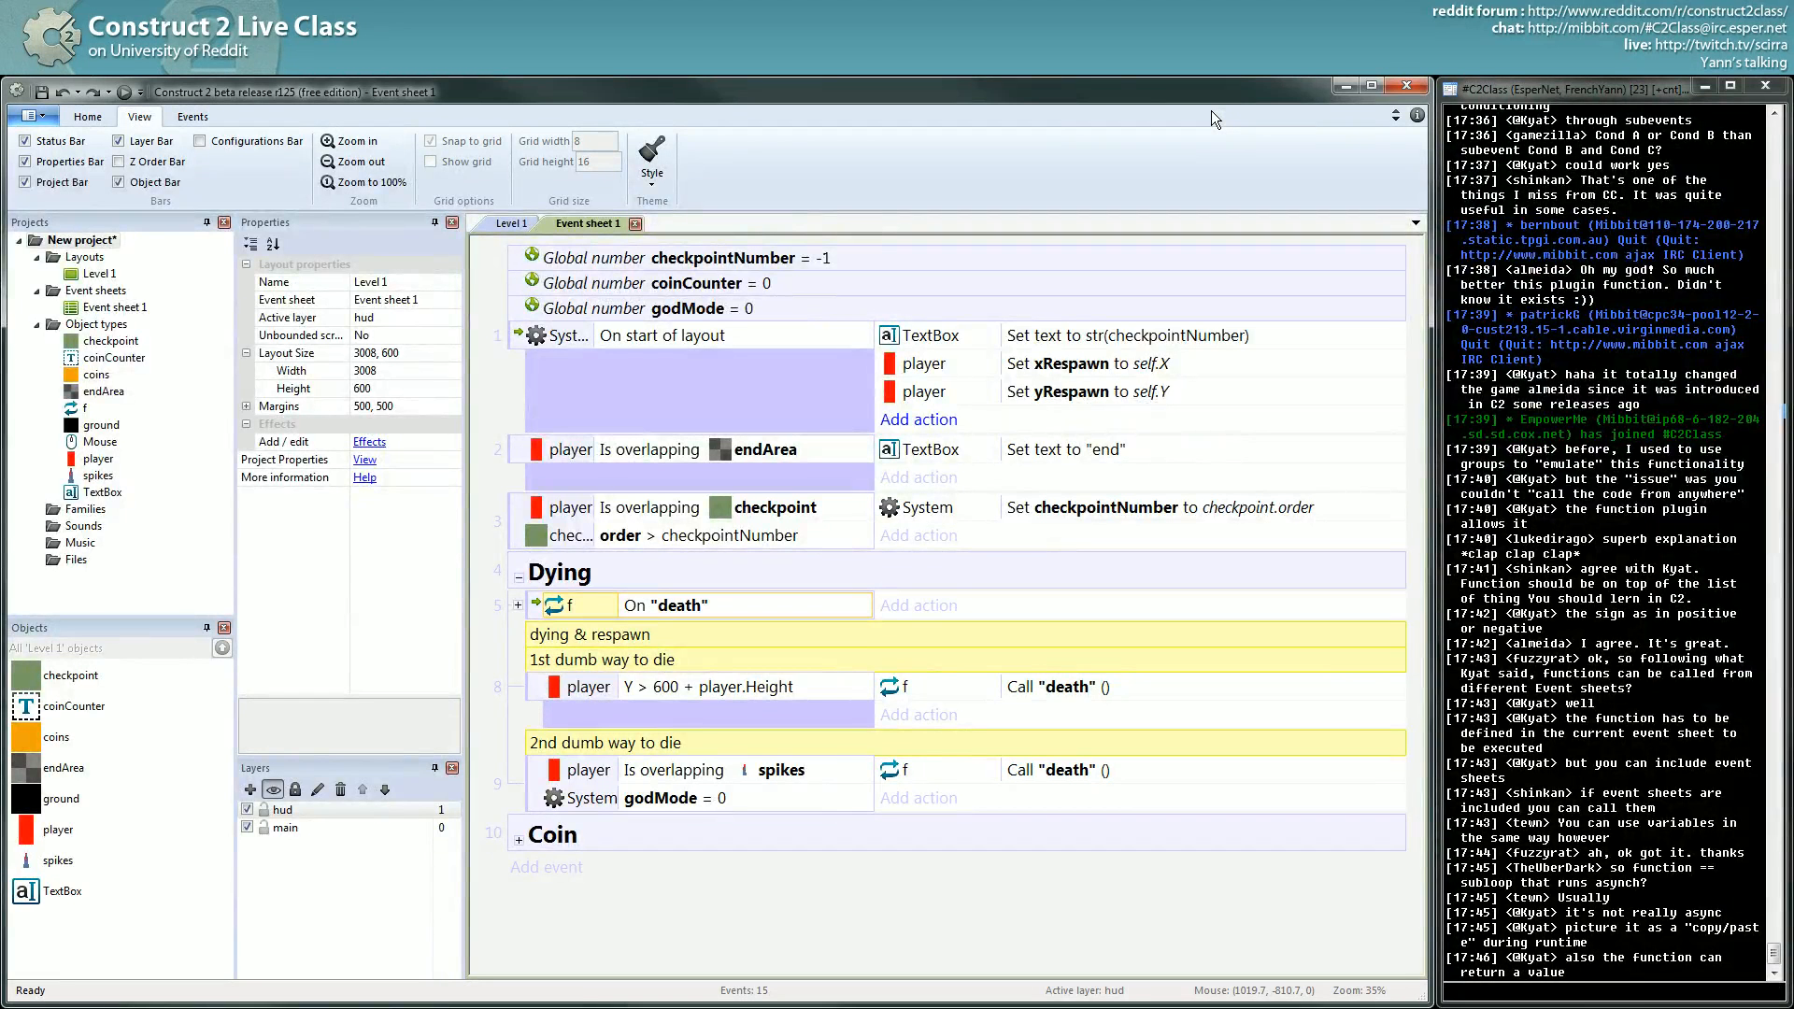
pyautogui.scroll(-3)
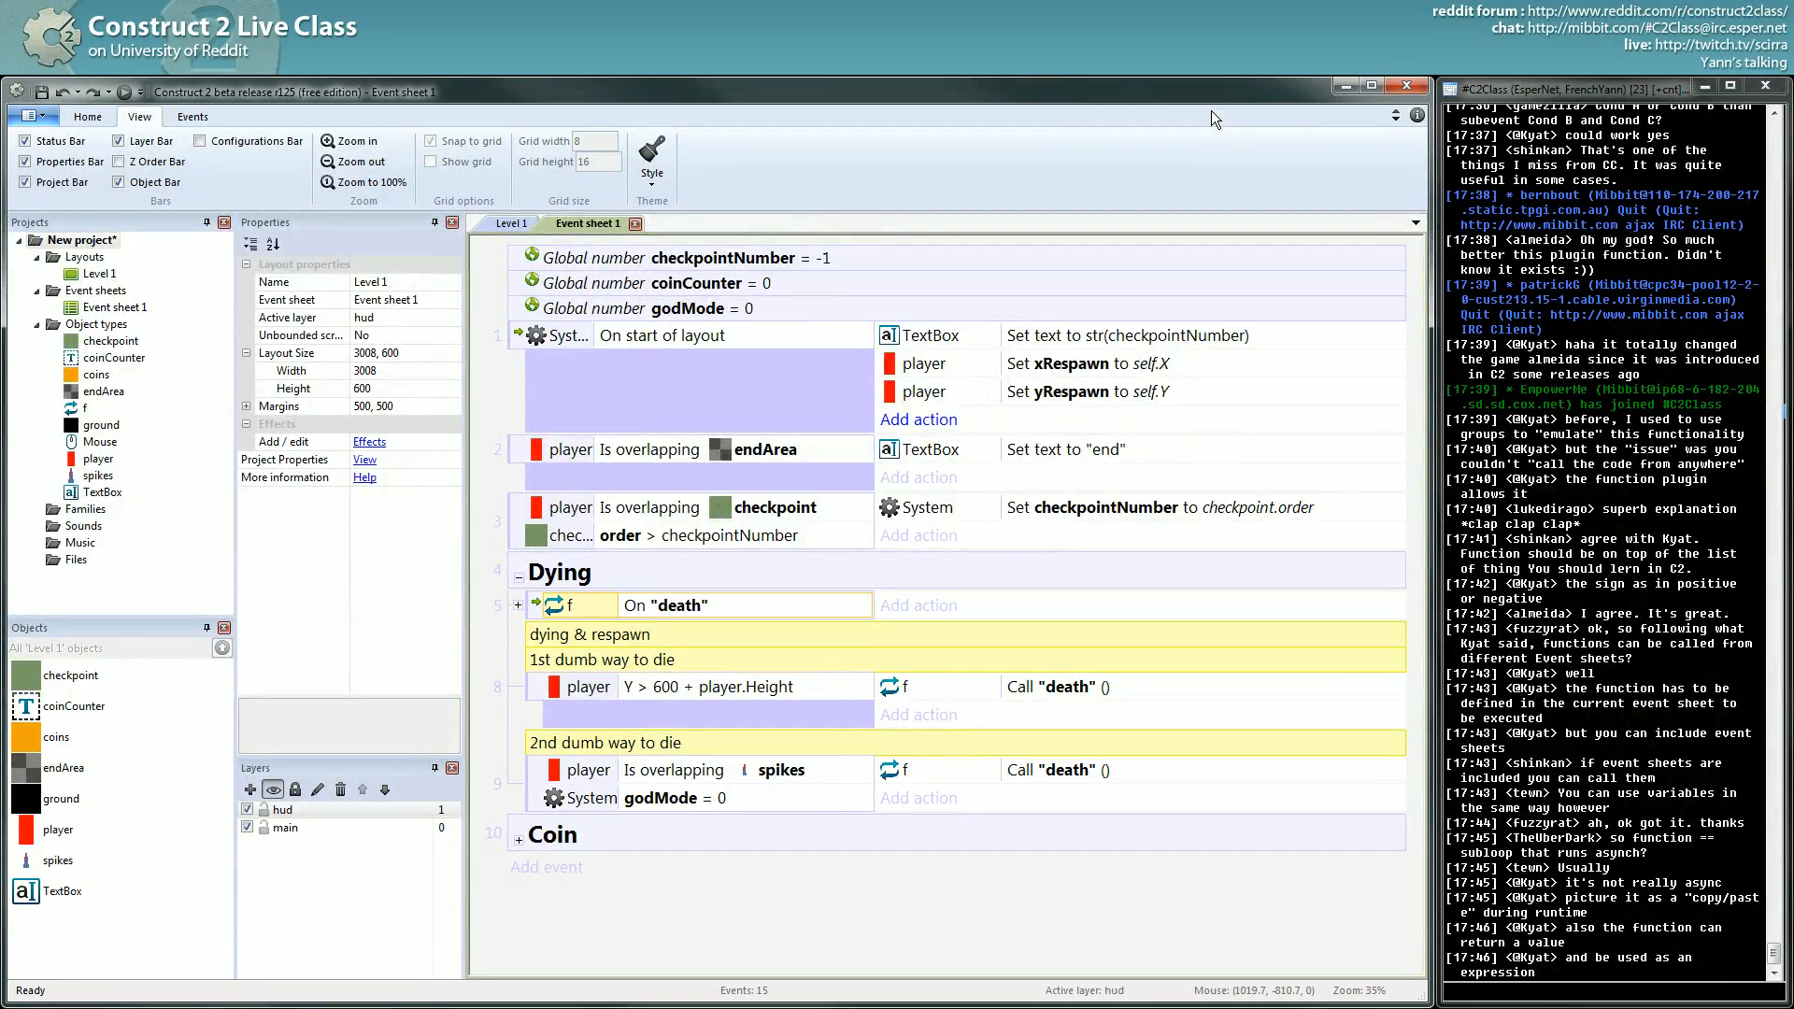
pyautogui.moveTo(896, 697)
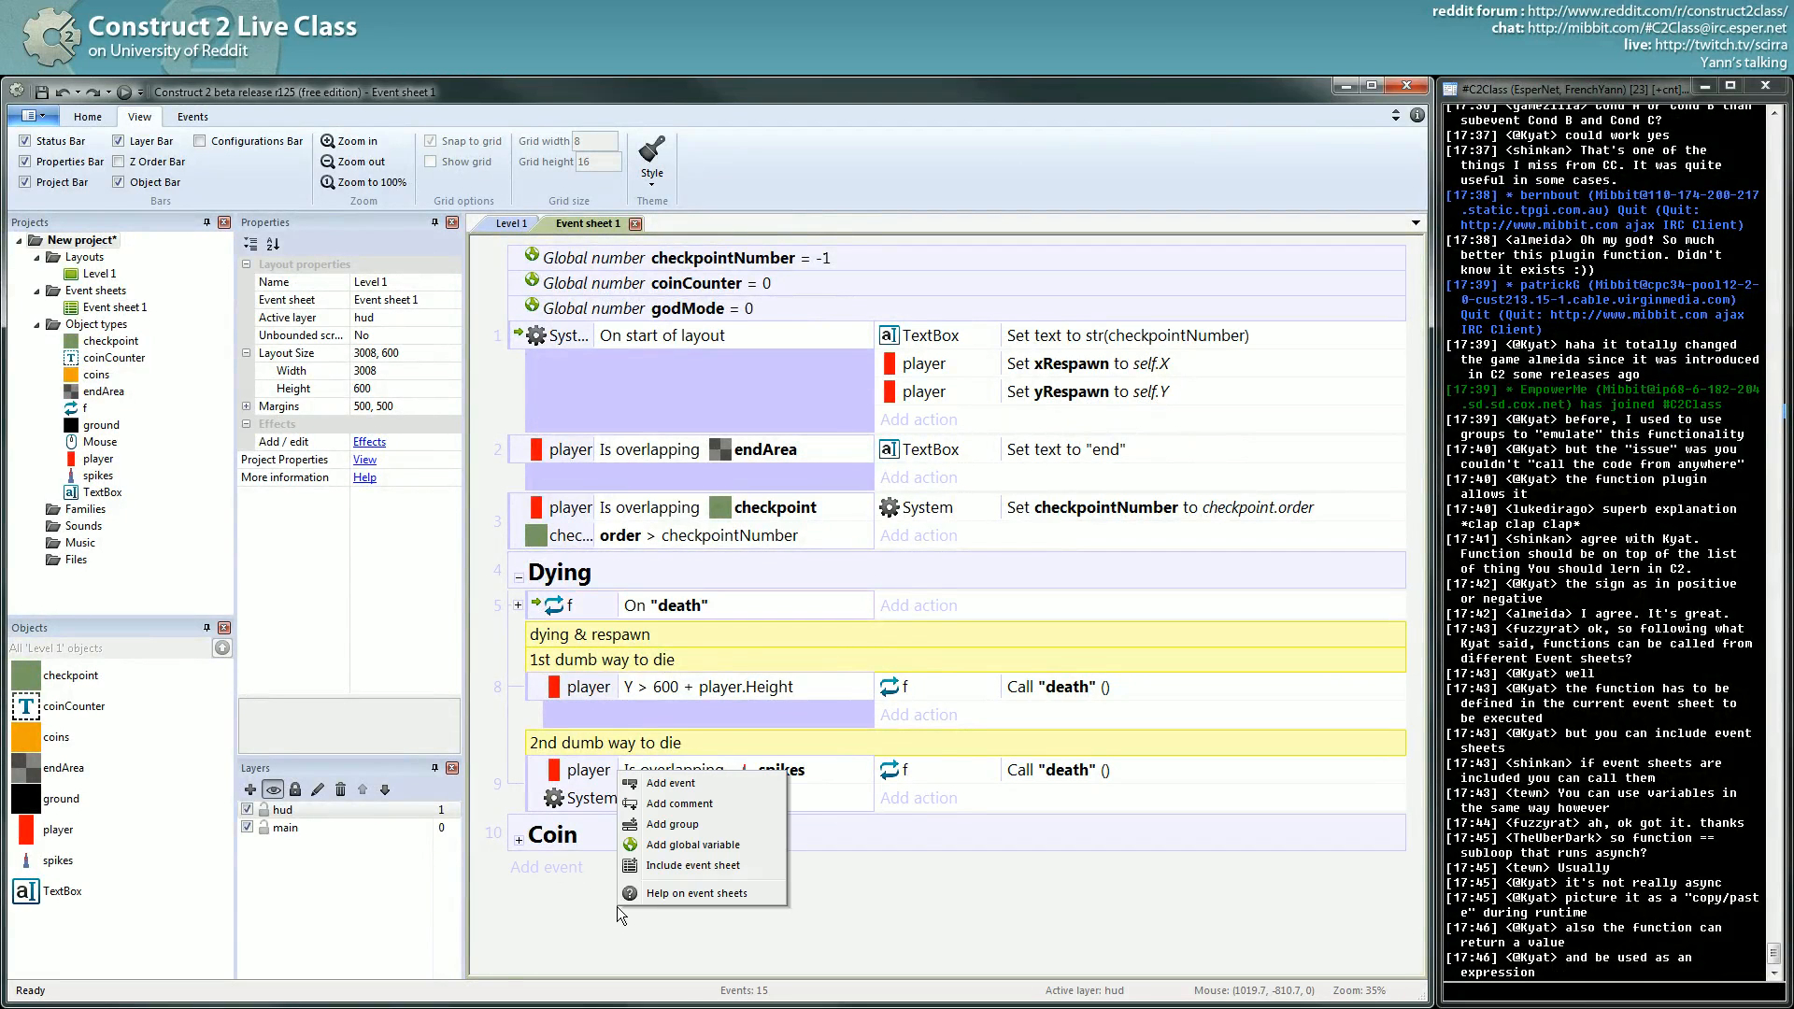
# Step: Add Event sheet 2 and move the On "death" function event into it
pyautogui.rightClick(96, 290)
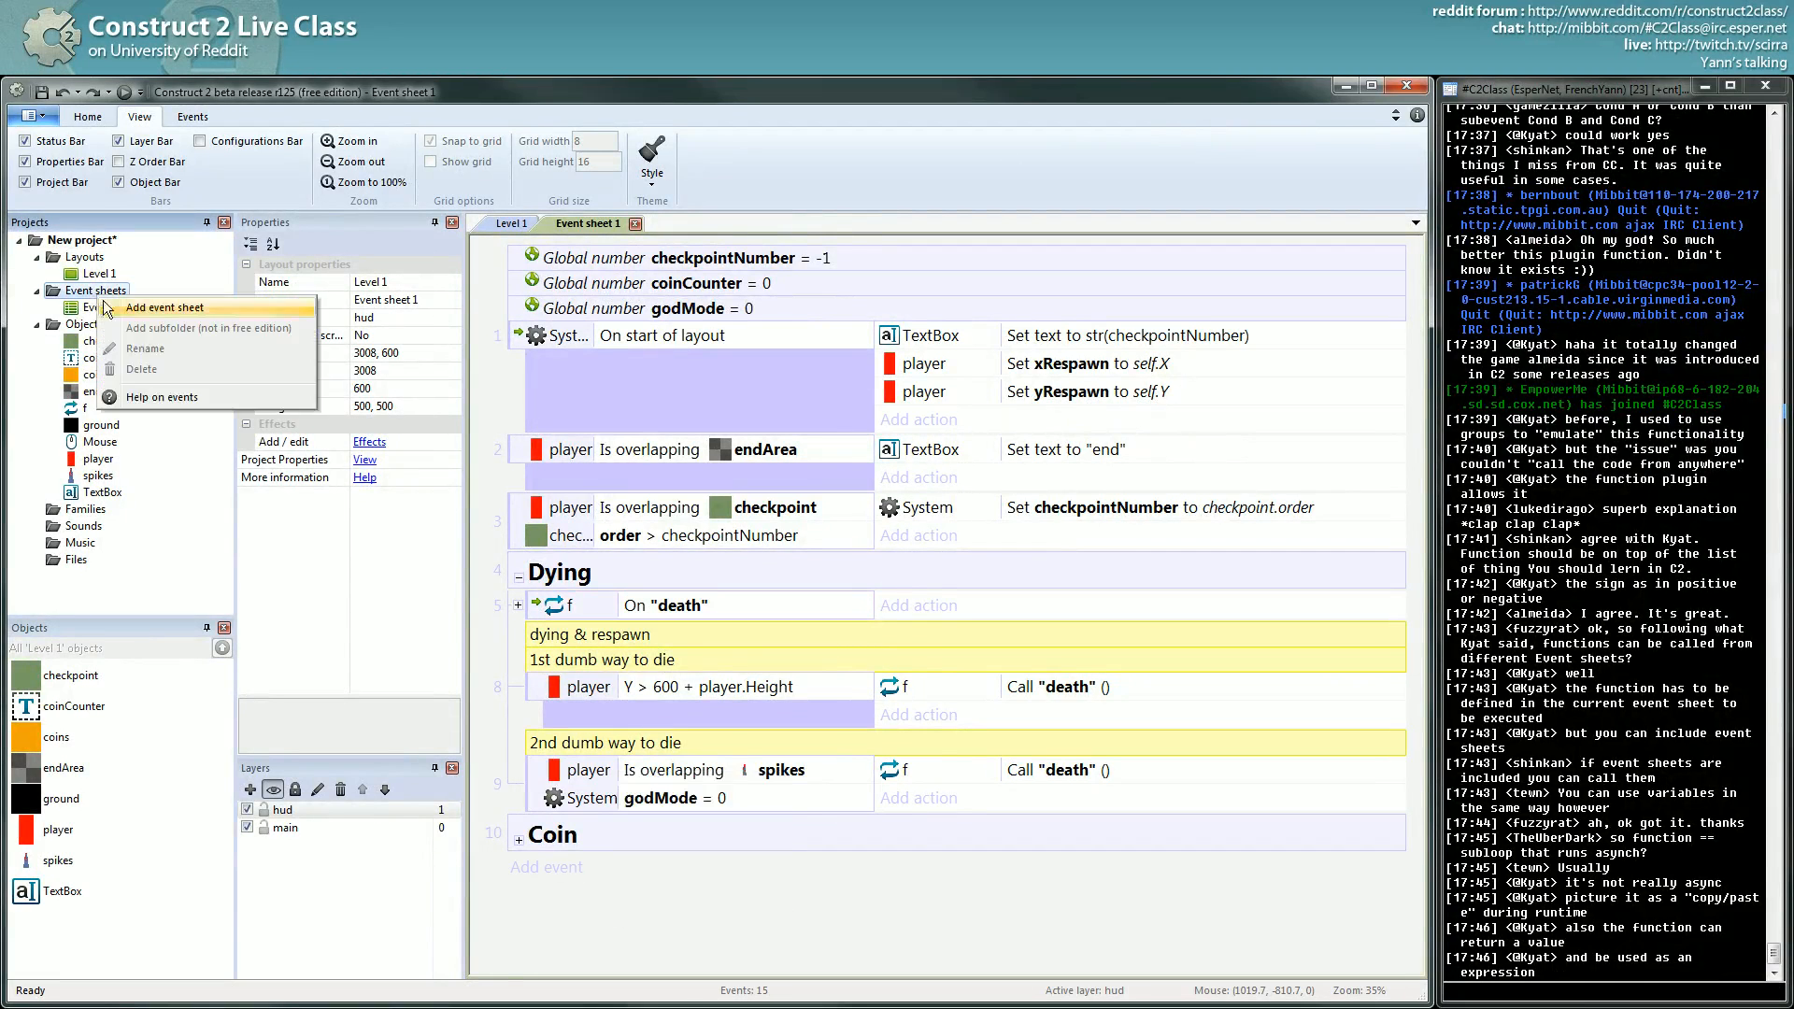
pyautogui.click(164, 306)
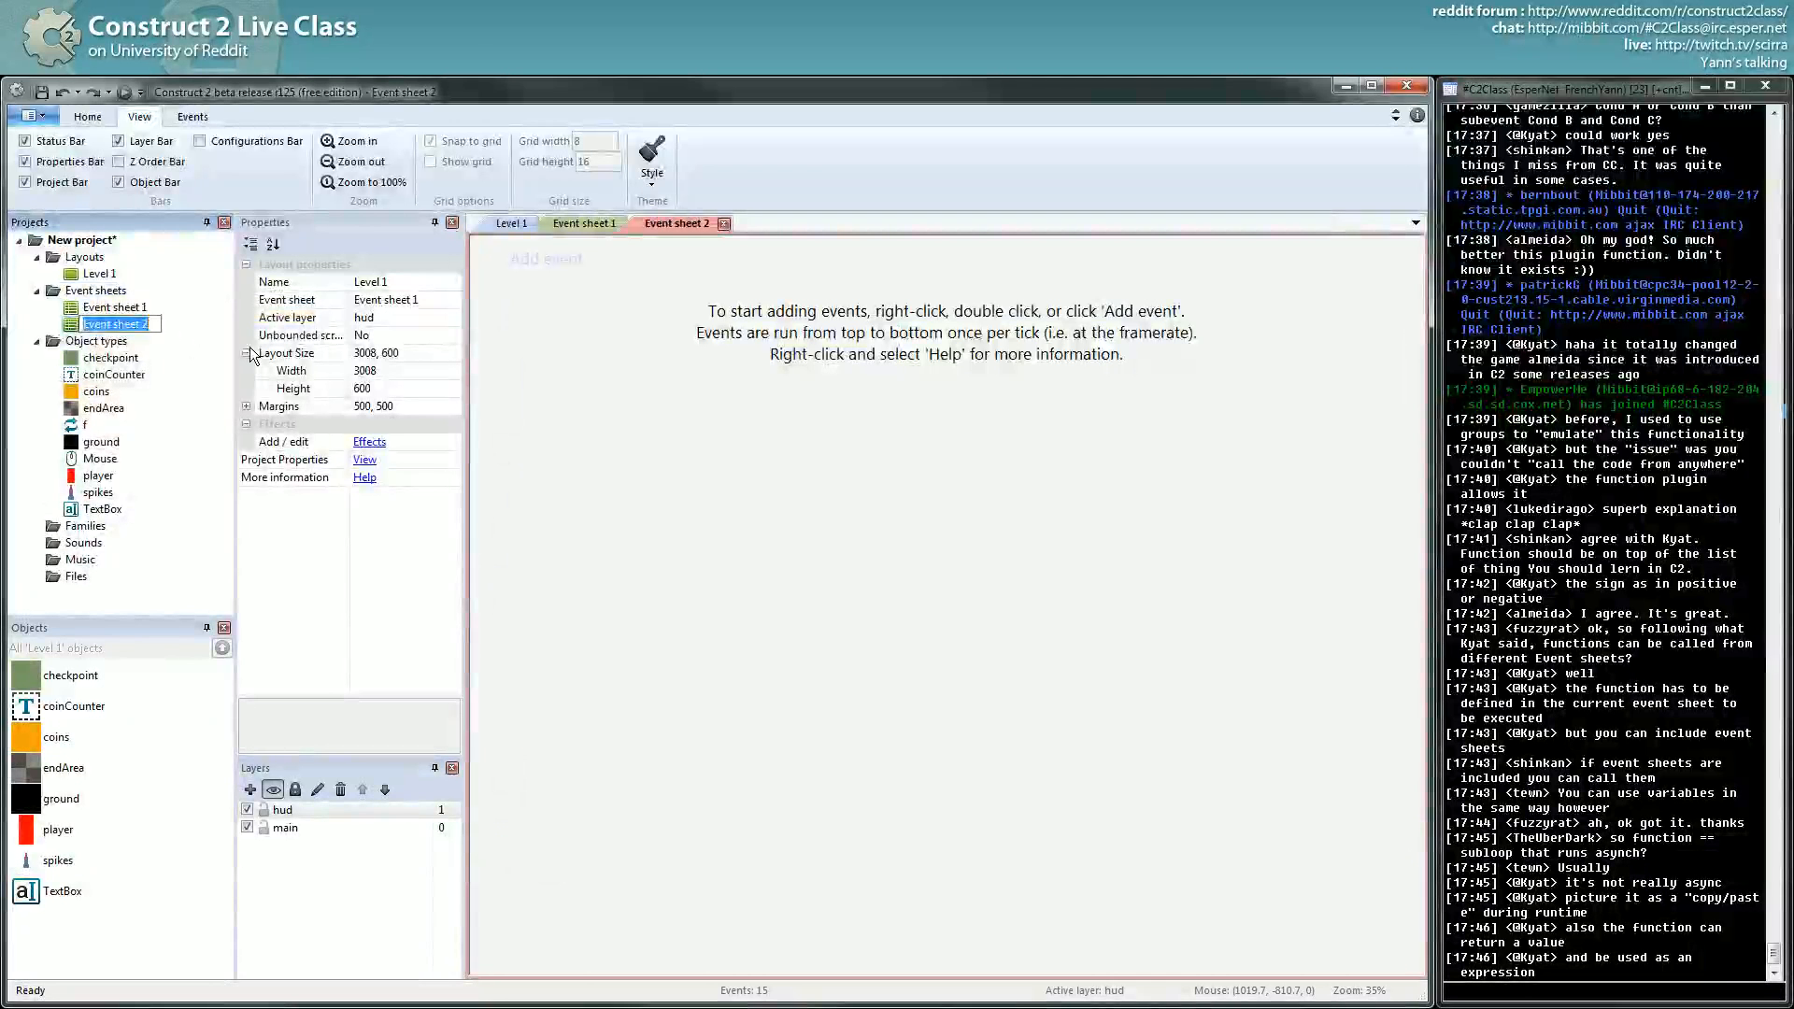
pyautogui.click(585, 223)
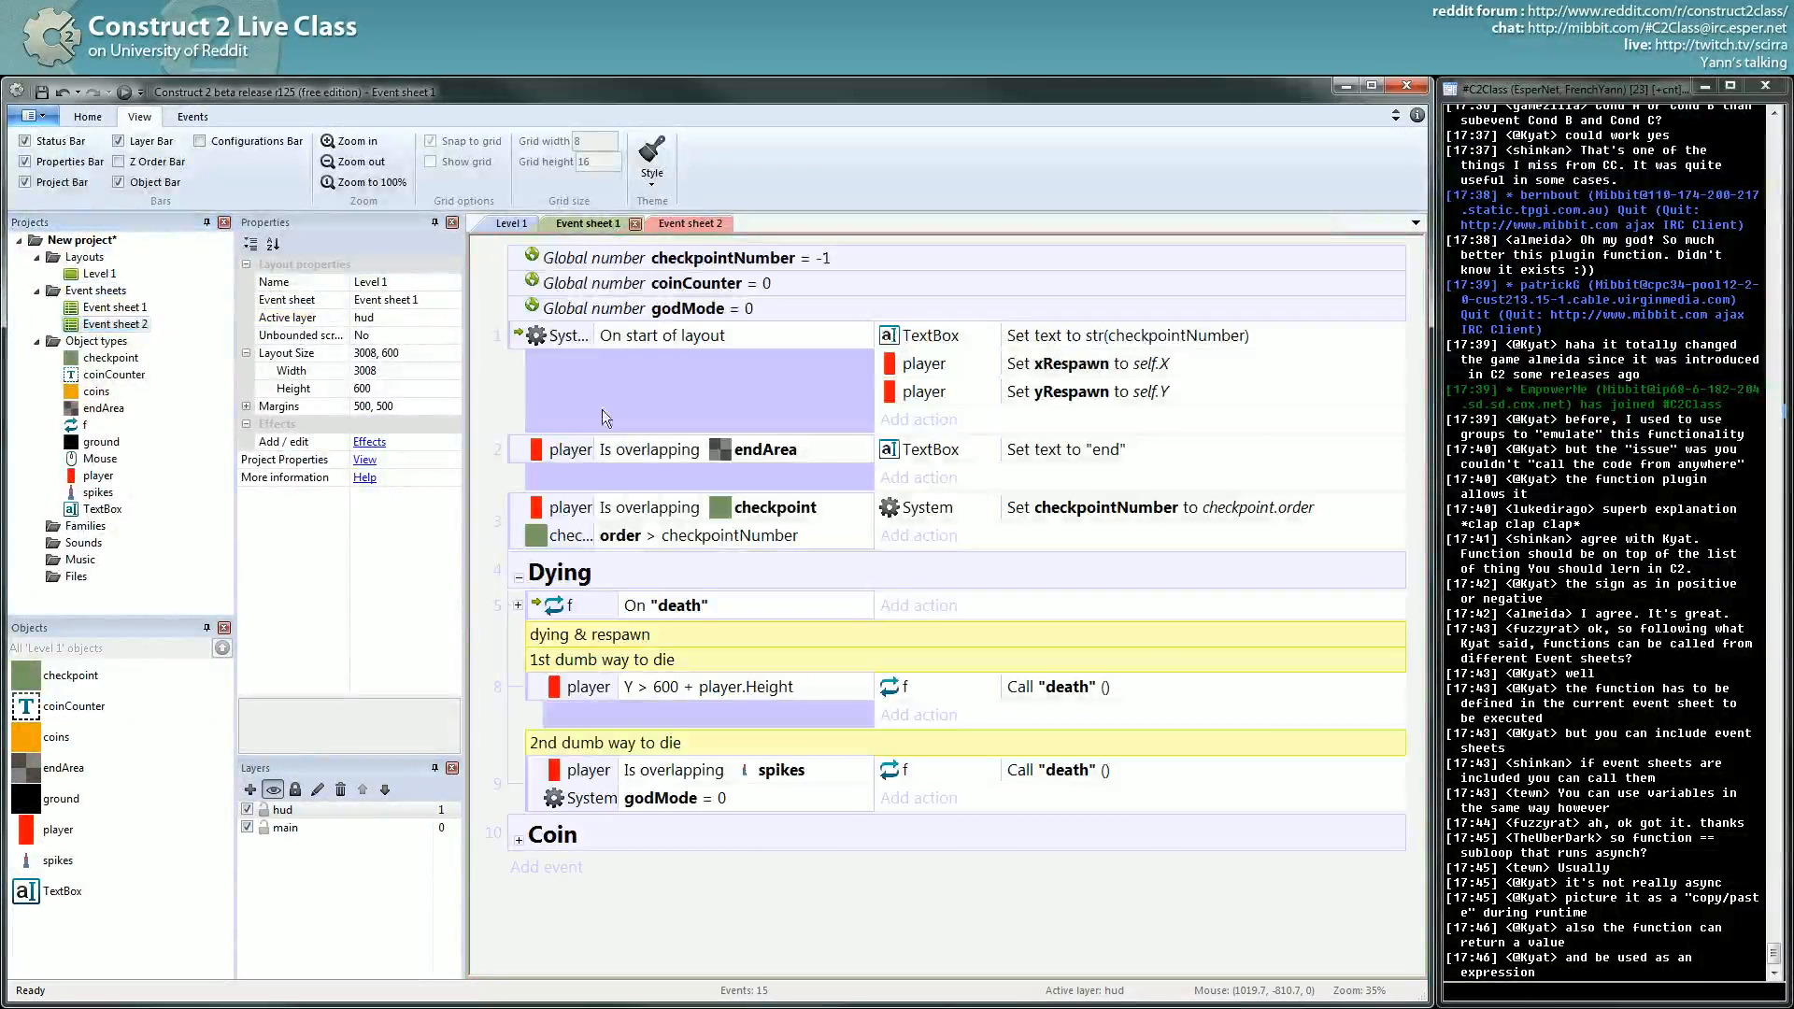
pyautogui.click(518, 572)
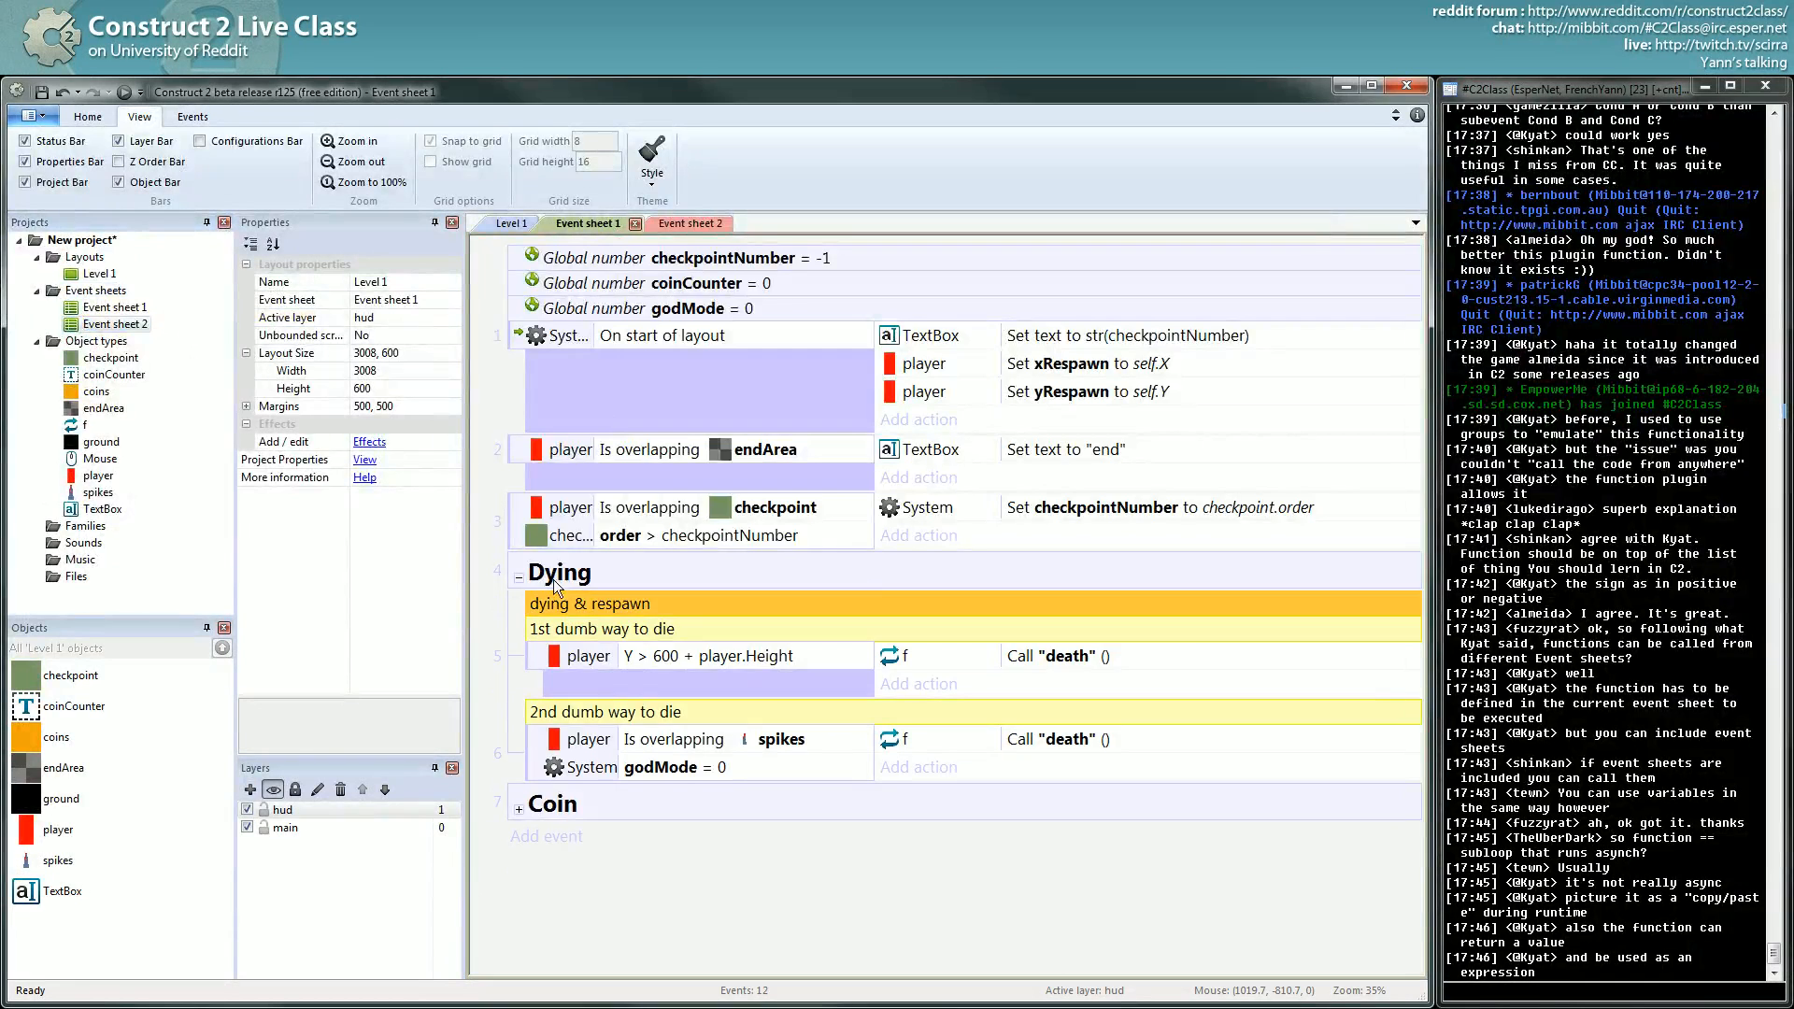
pyautogui.click(675, 223)
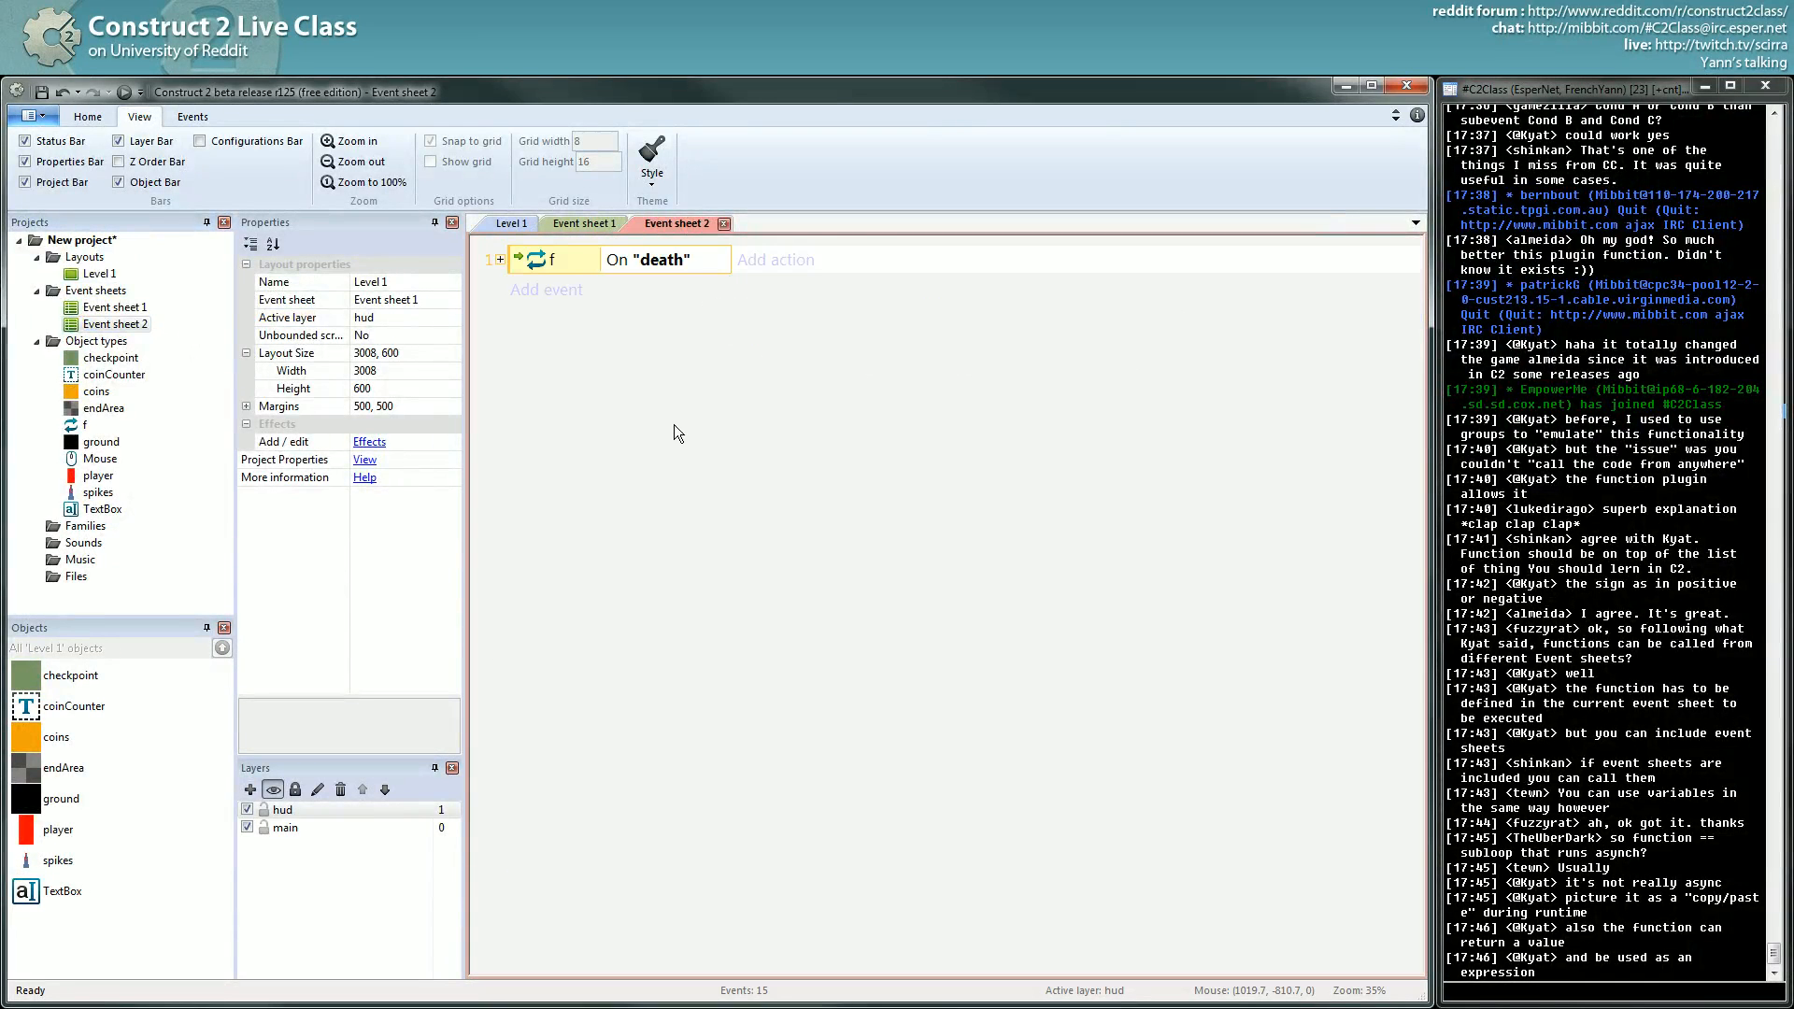
# Step: Include Event sheet 2 at the top of Event sheet 1
pyautogui.click(583, 223)
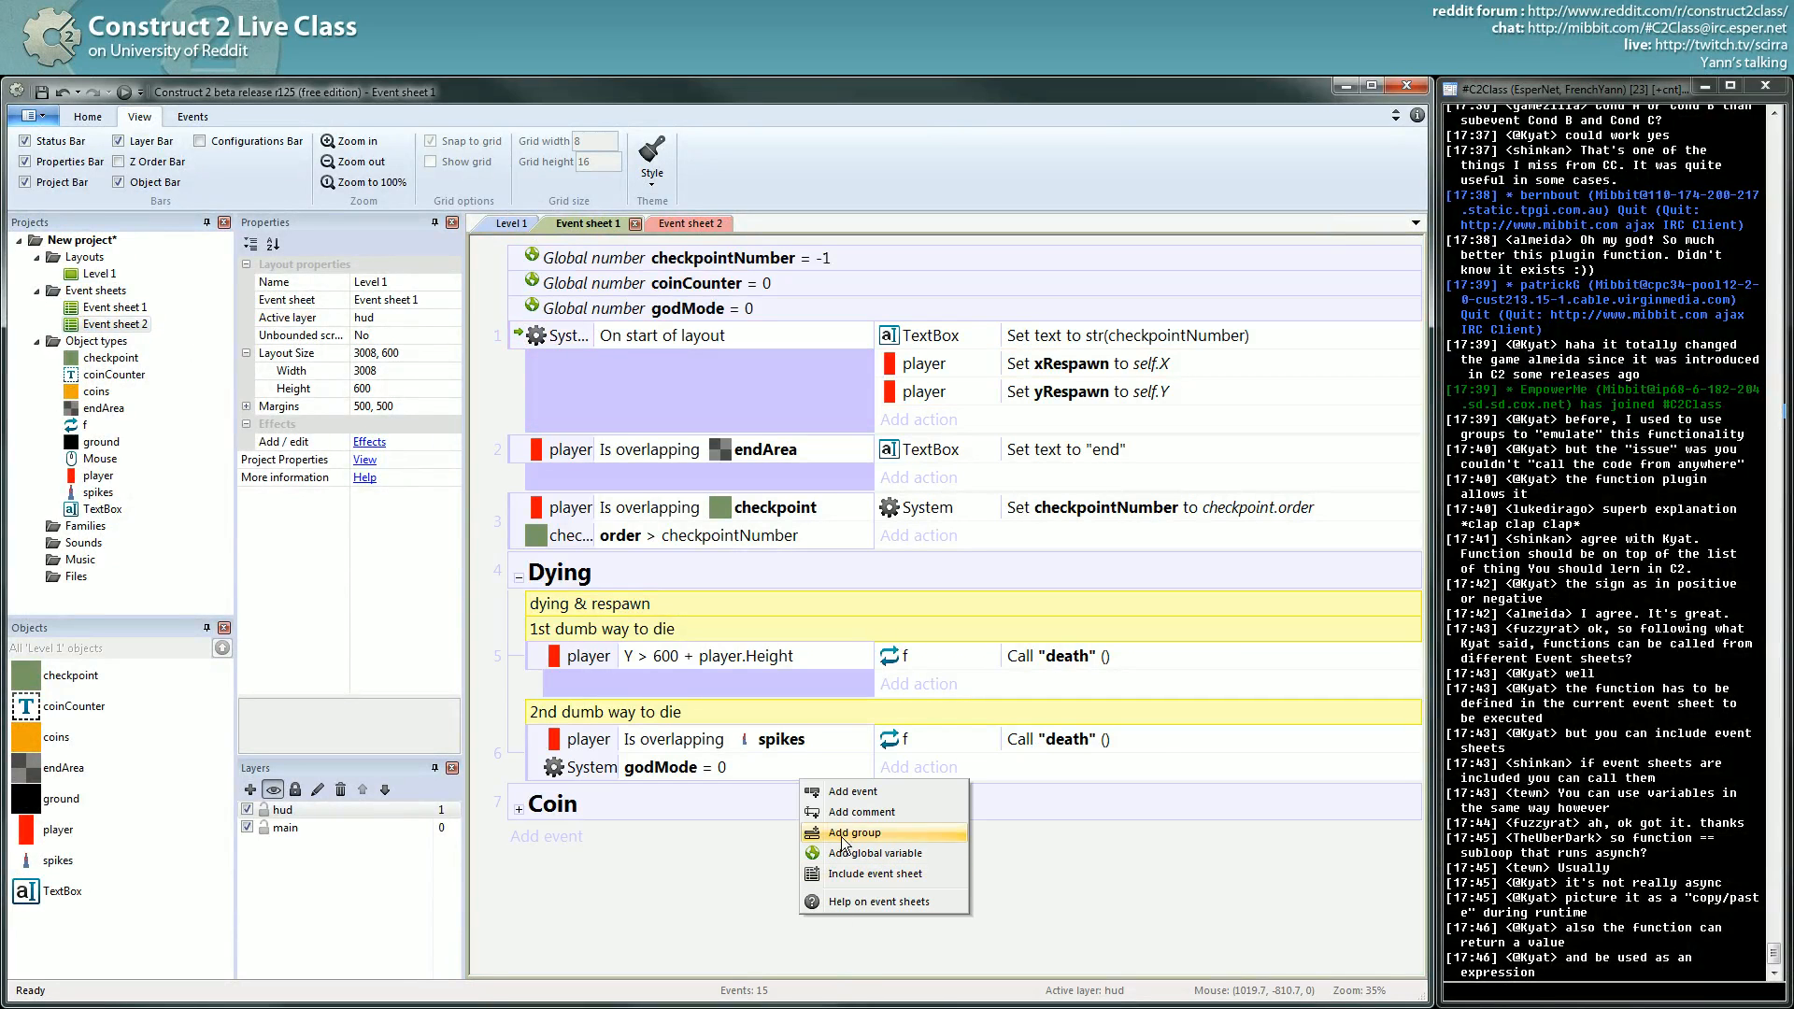
pyautogui.click(875, 873)
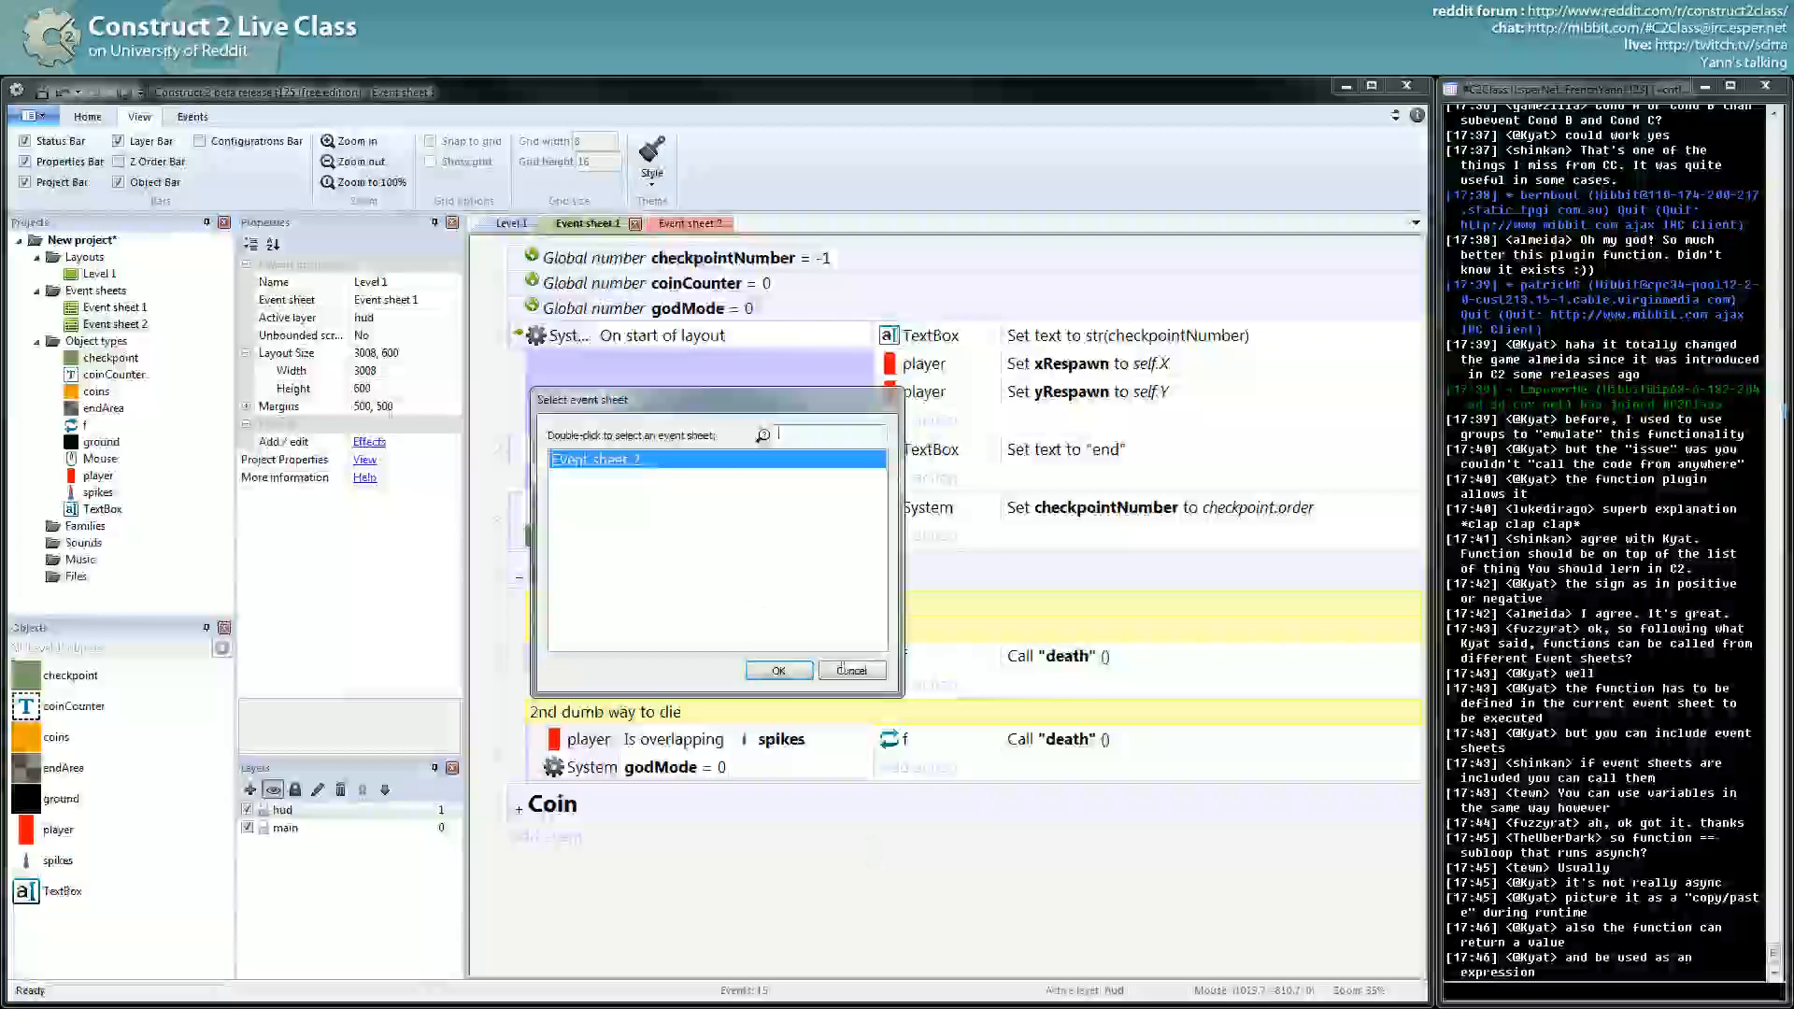
pyautogui.click(778, 669)
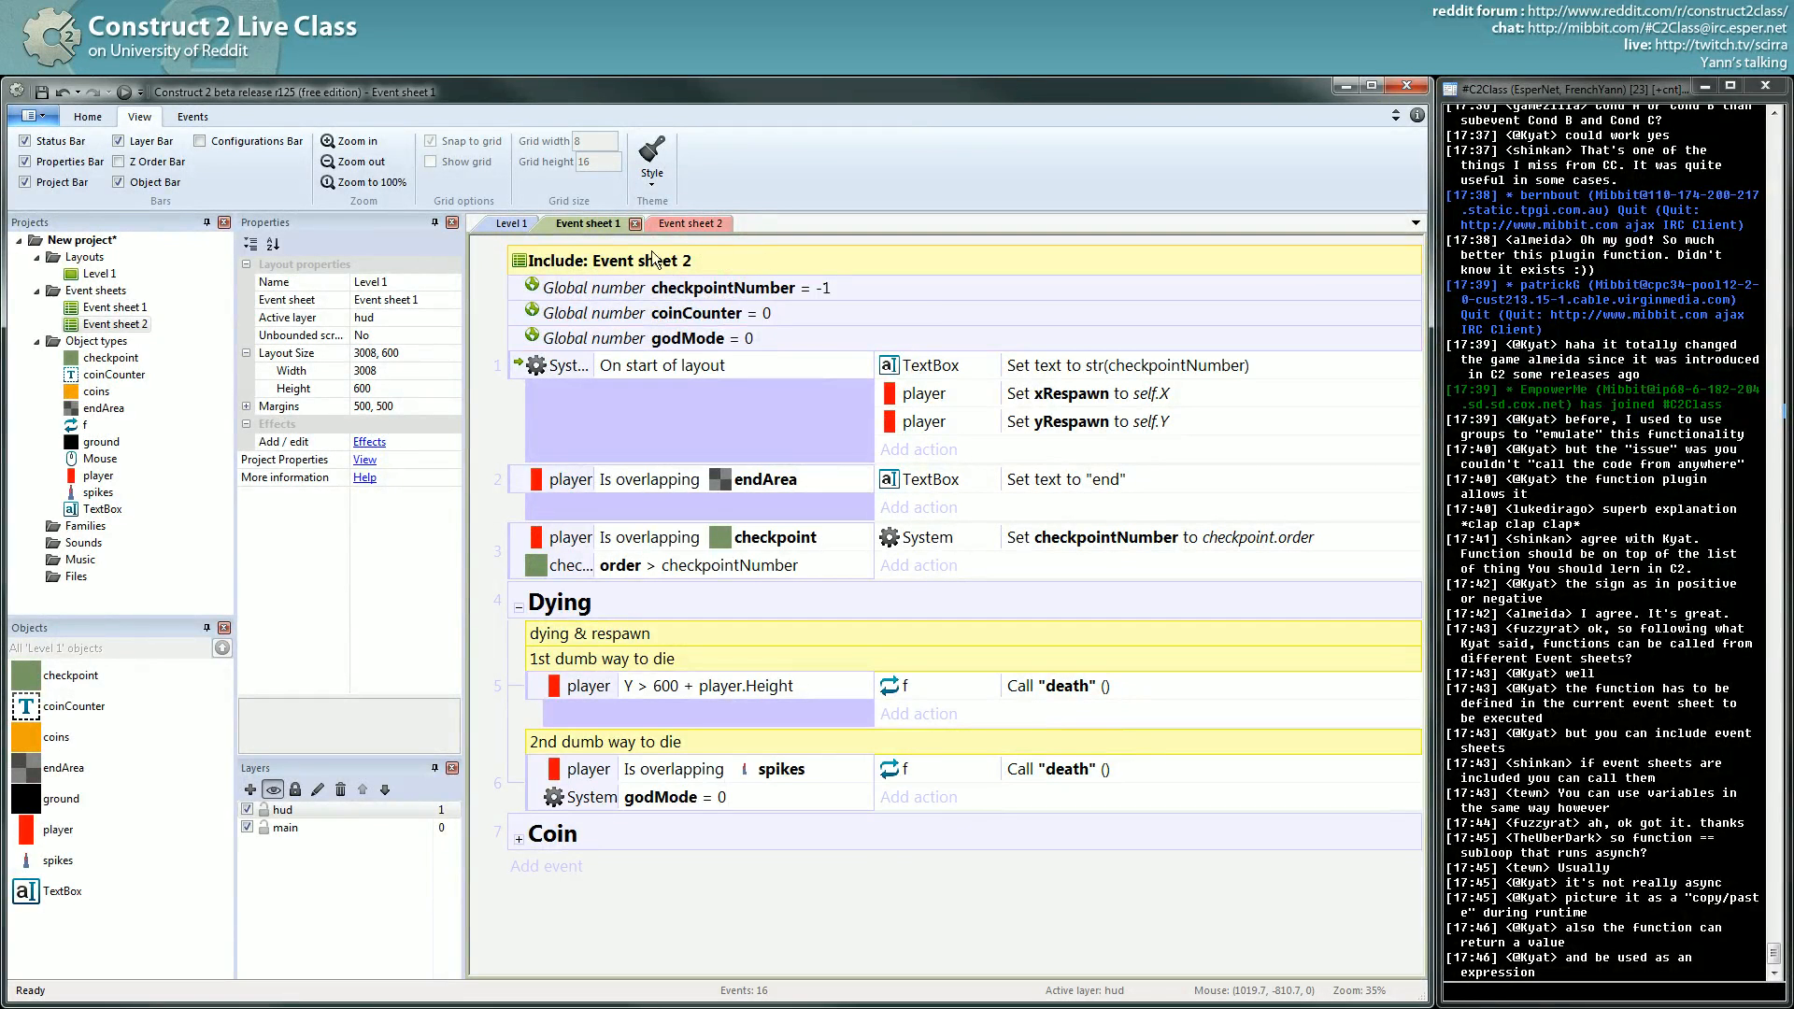
pyautogui.click(676, 222)
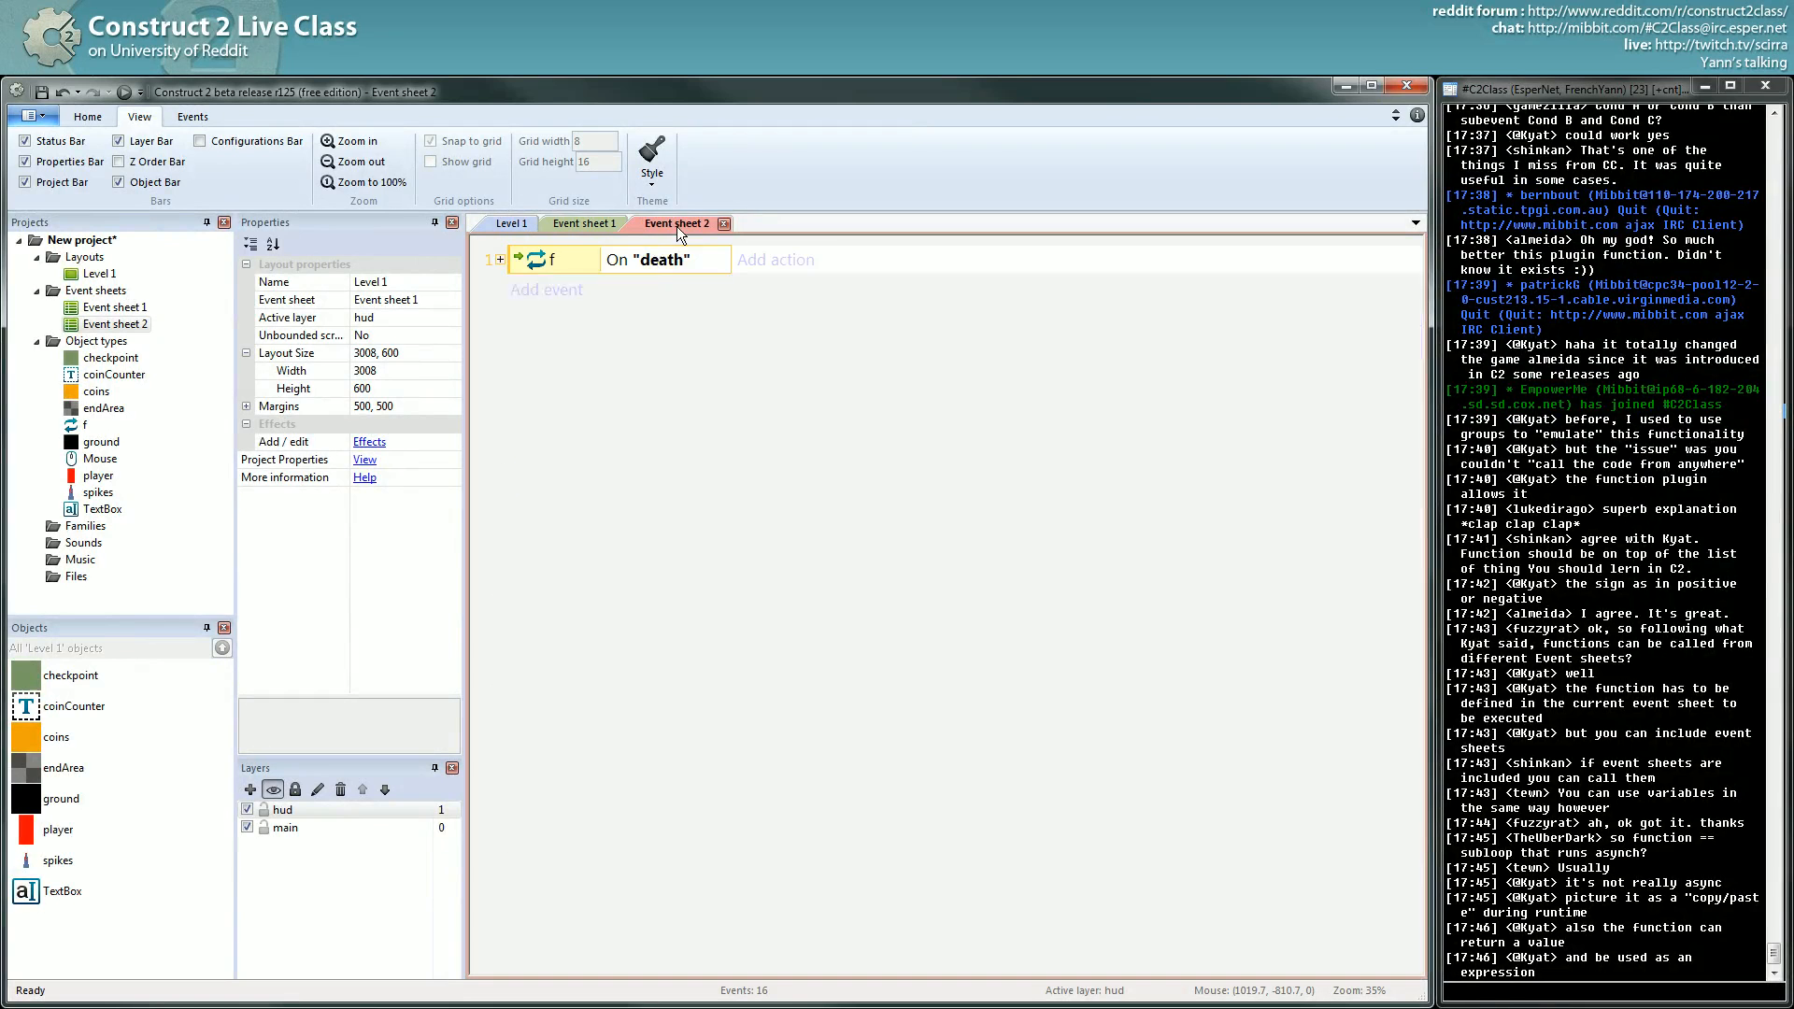
pyautogui.click(583, 222)
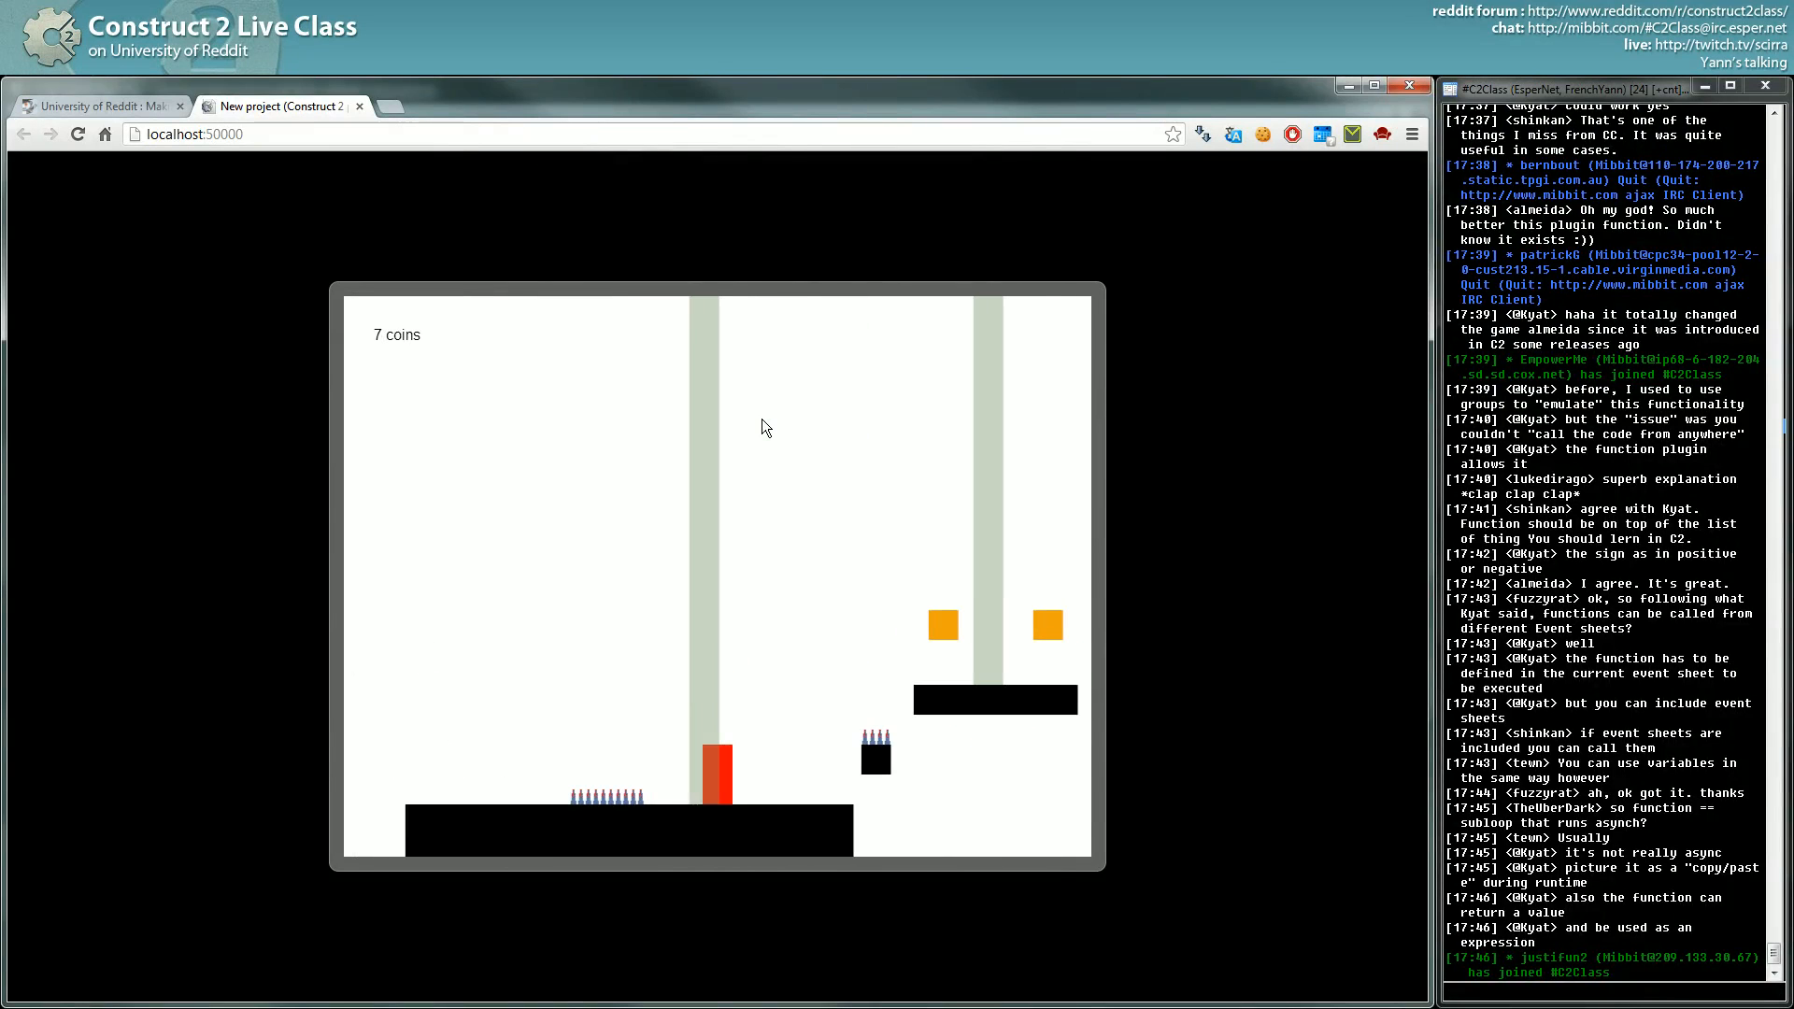
pyautogui.scroll(-3)
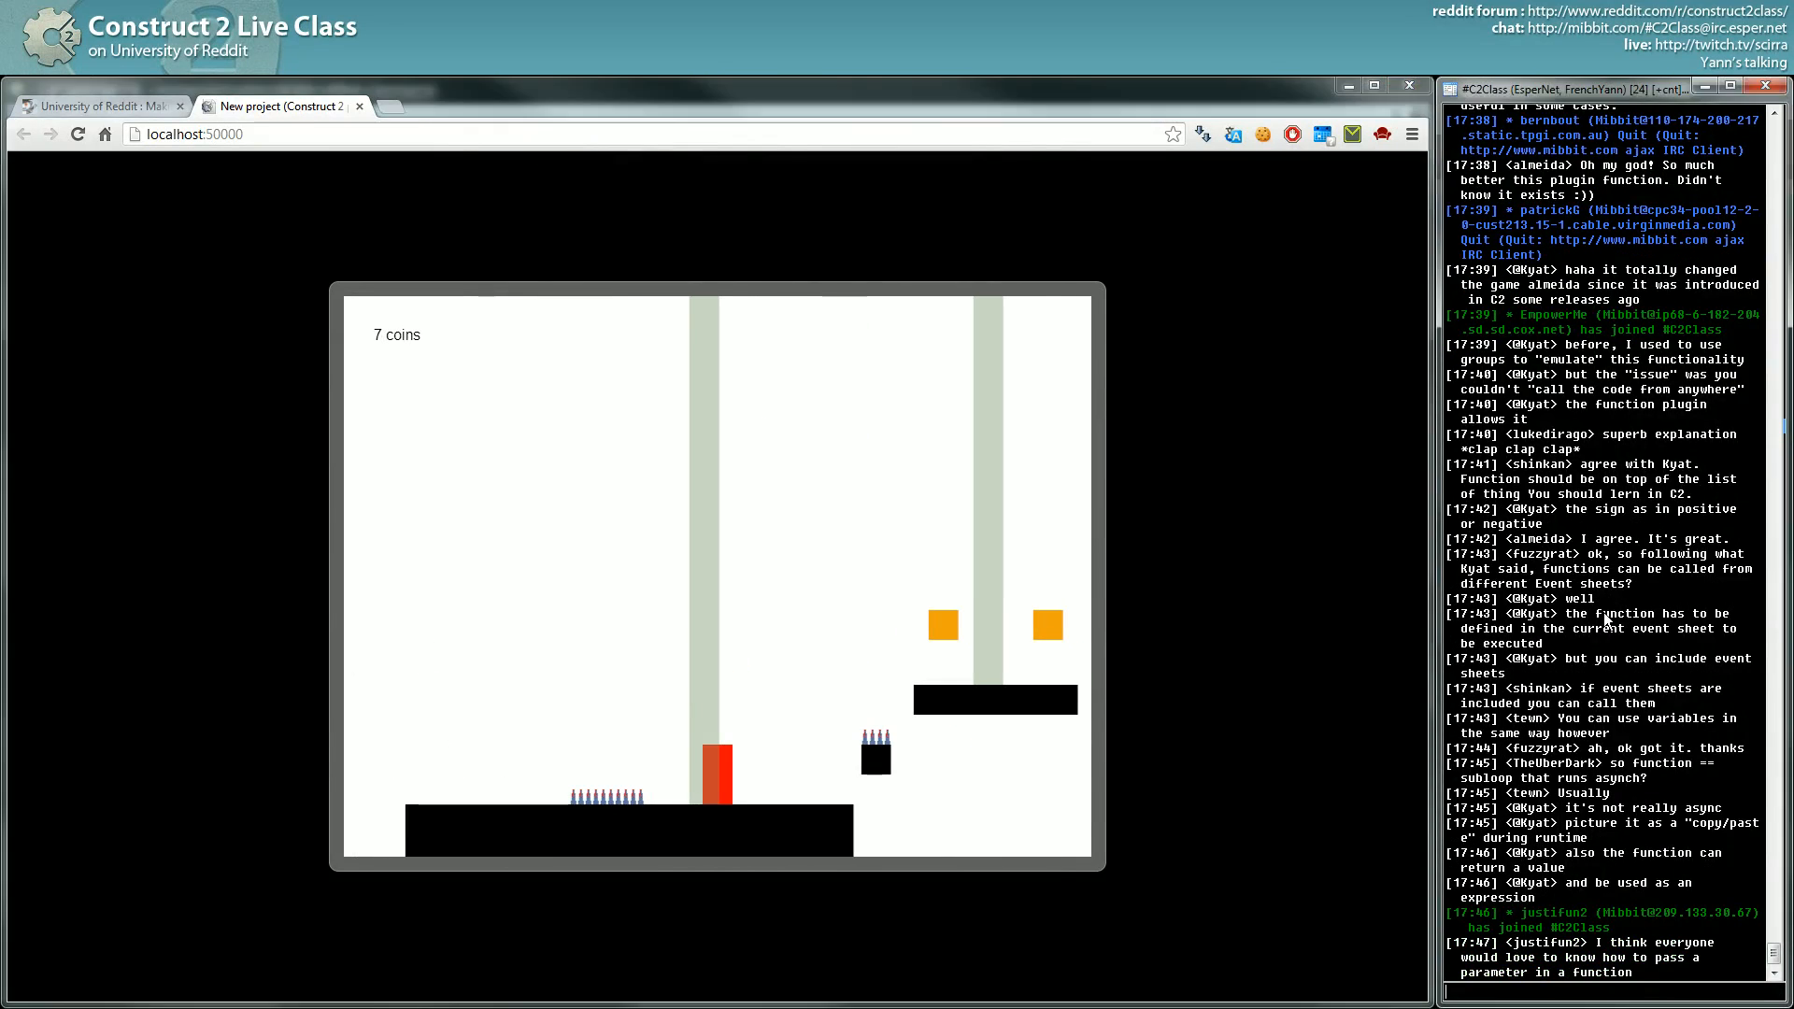
pyautogui.moveTo(1566, 580)
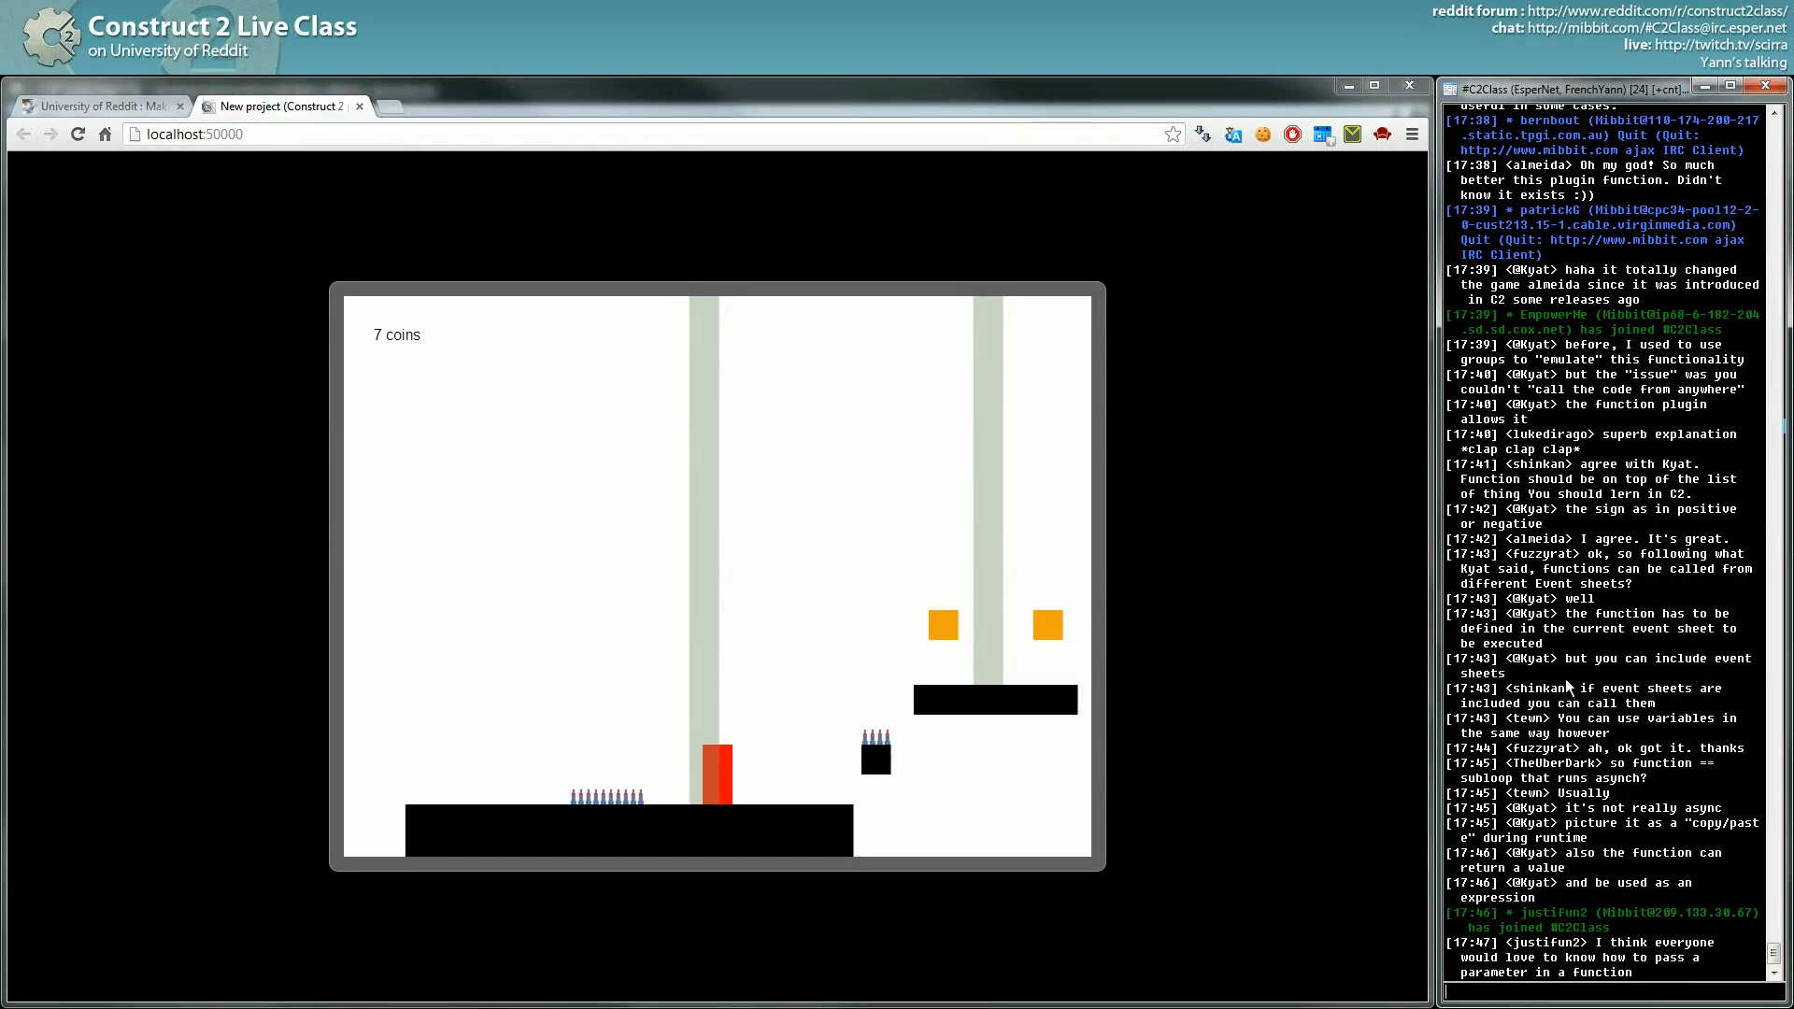
pyautogui.moveTo(1648, 698)
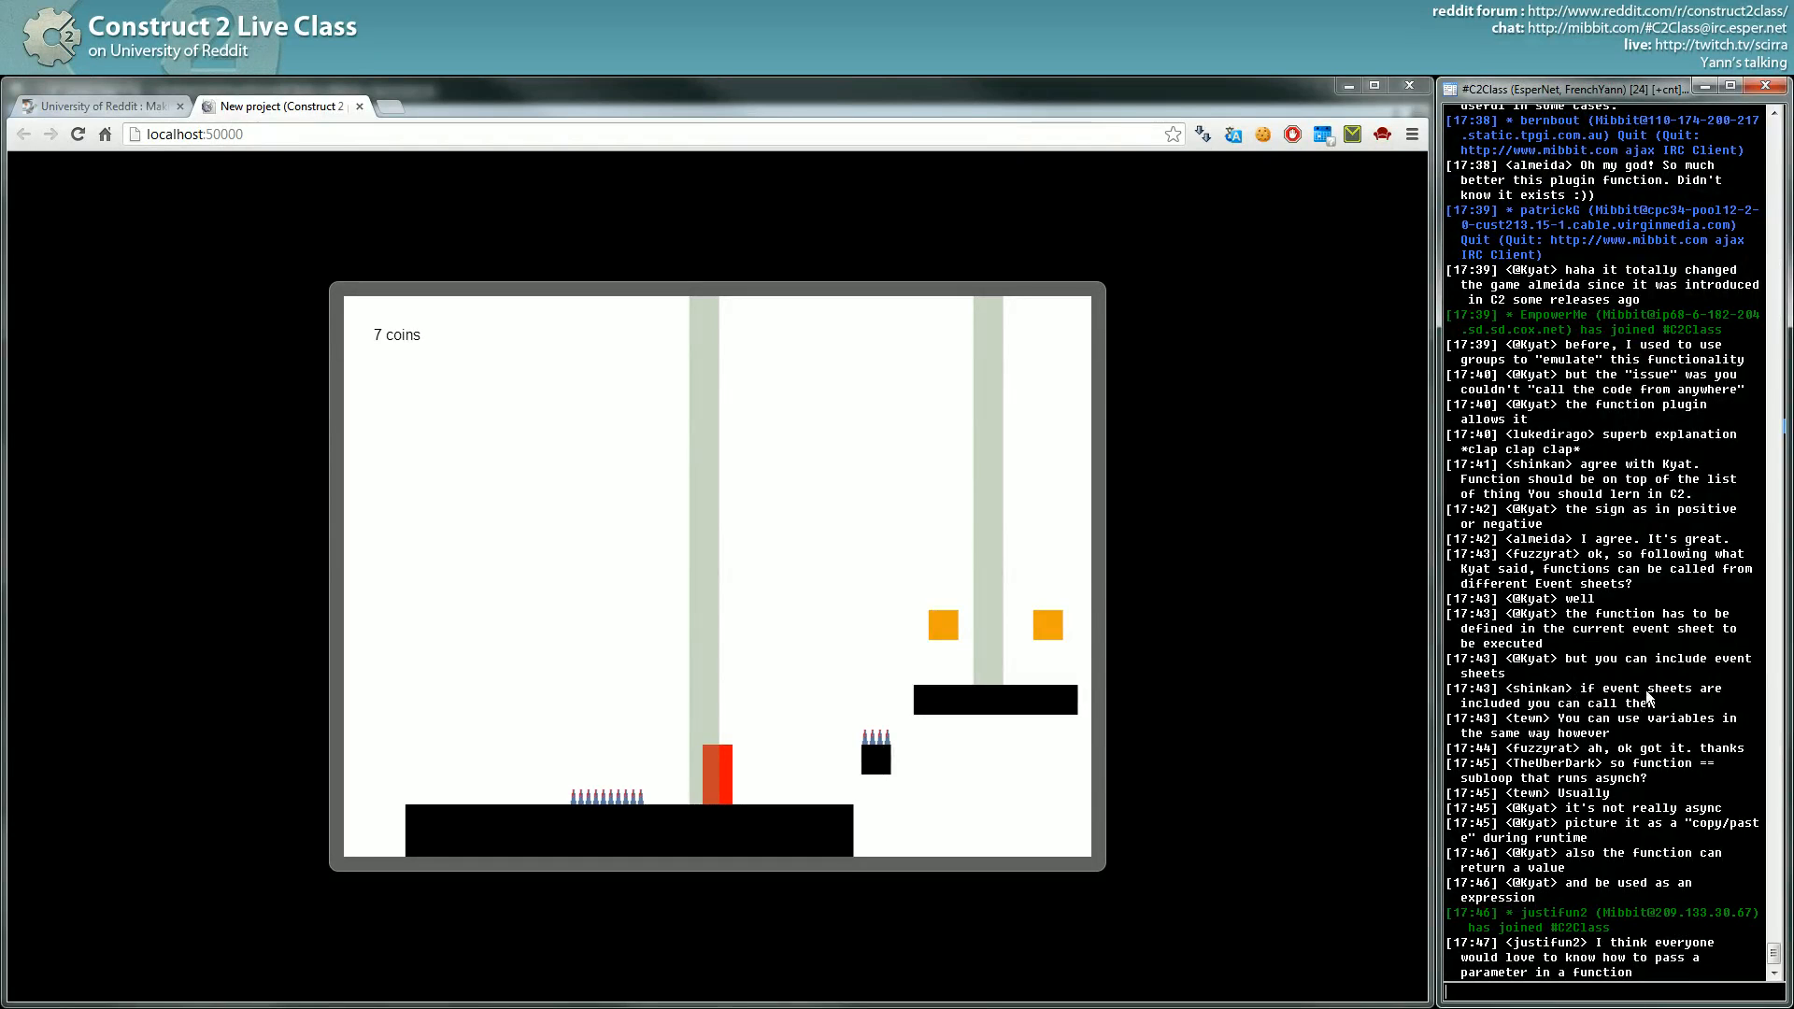
pyautogui.moveTo(1634, 722)
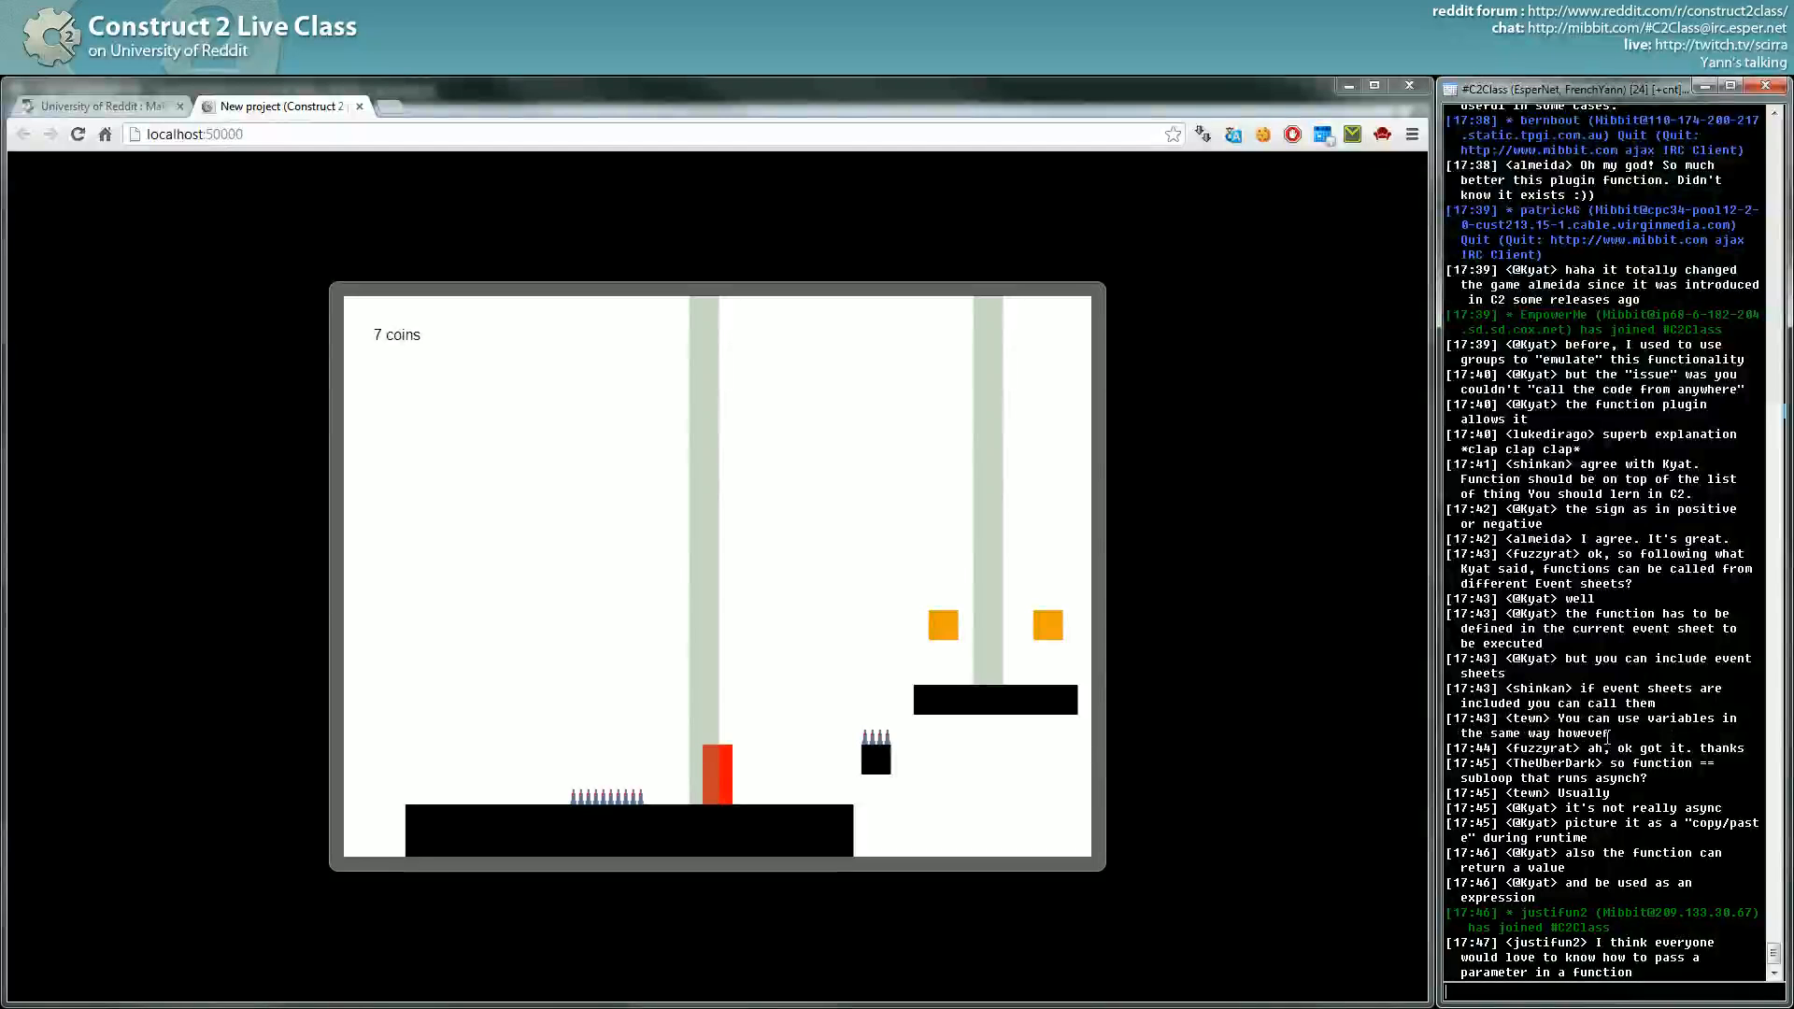
pyautogui.press('alt+tab')
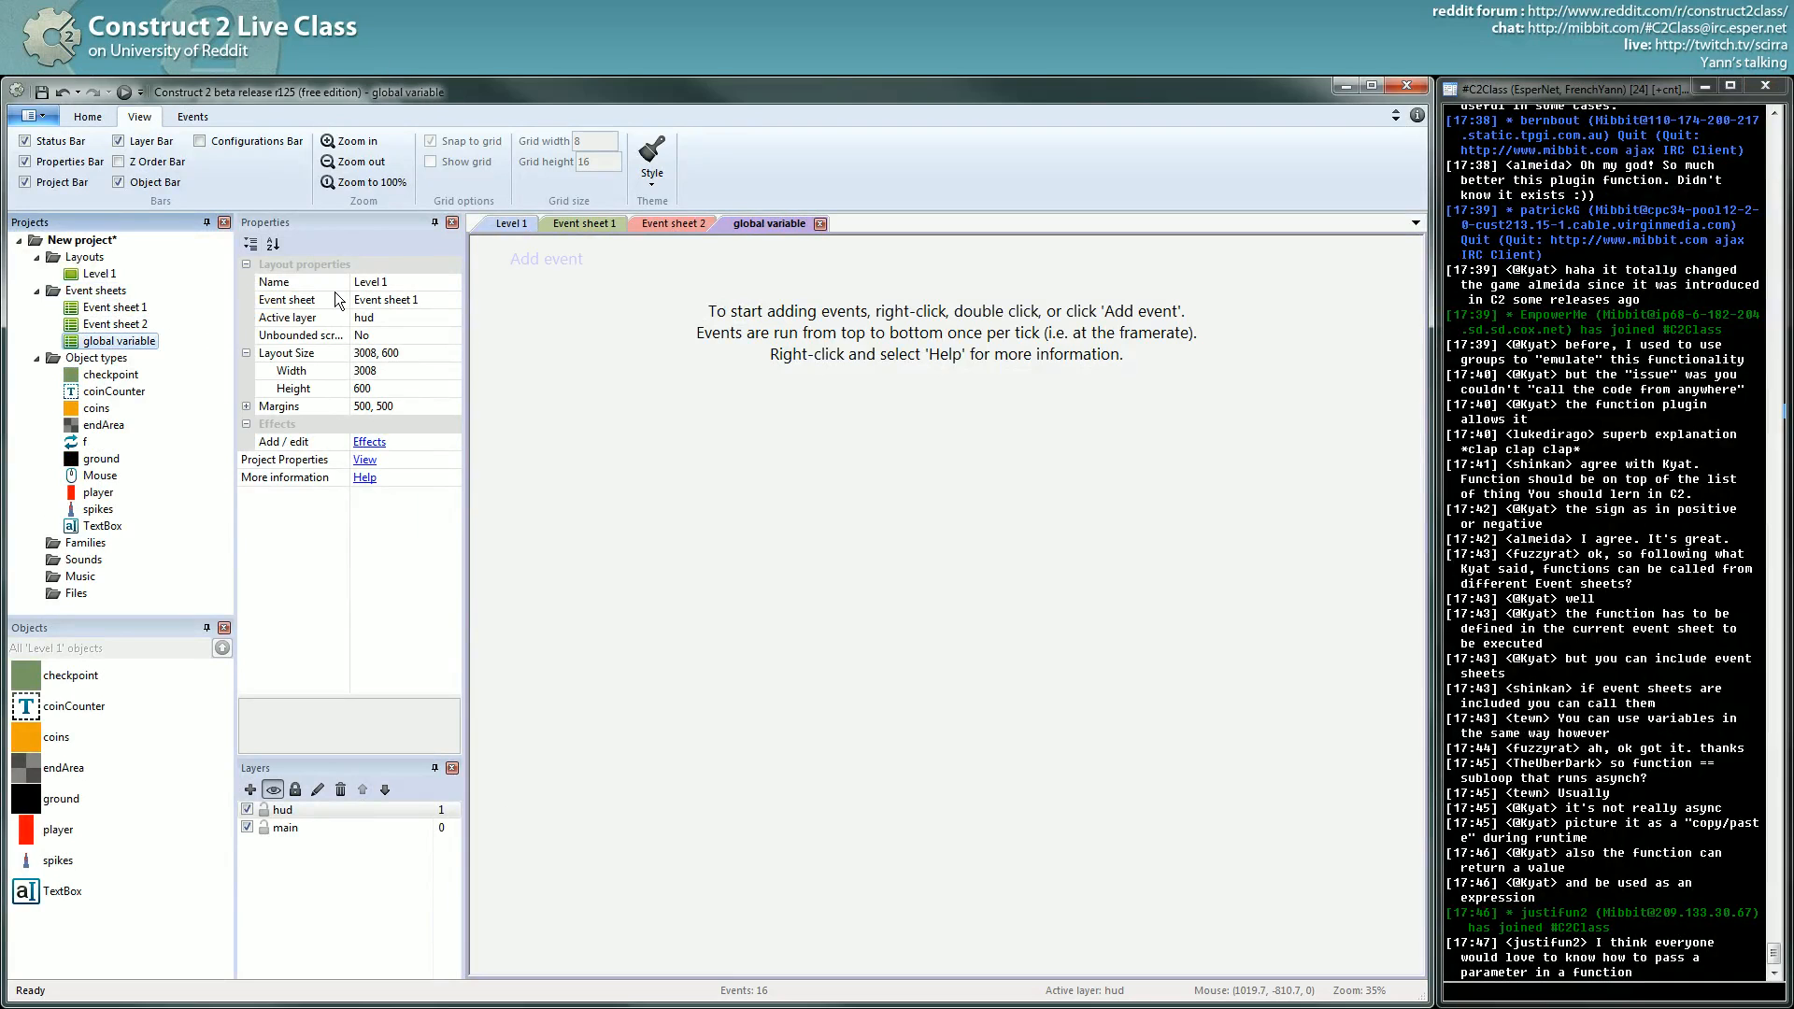
pyautogui.moveTo(679, 312)
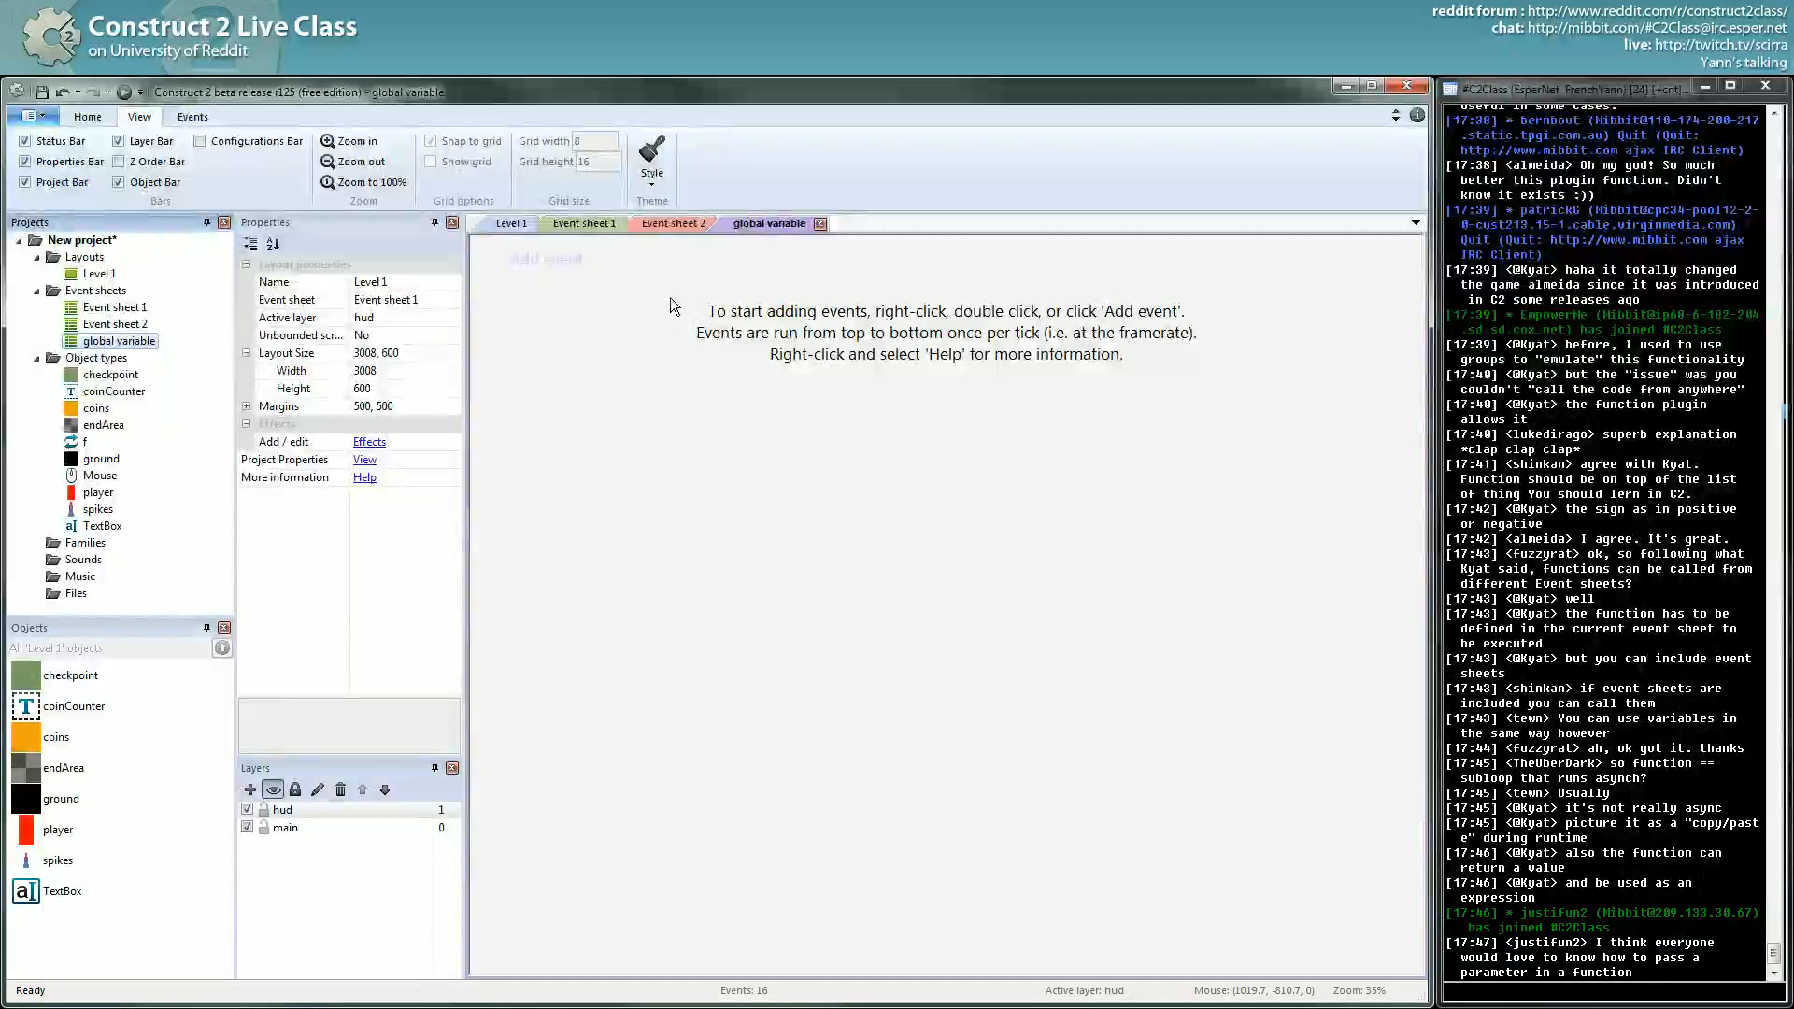
# Step: Switch from the global variable sheet back to Event sheet 1
pyautogui.click(583, 223)
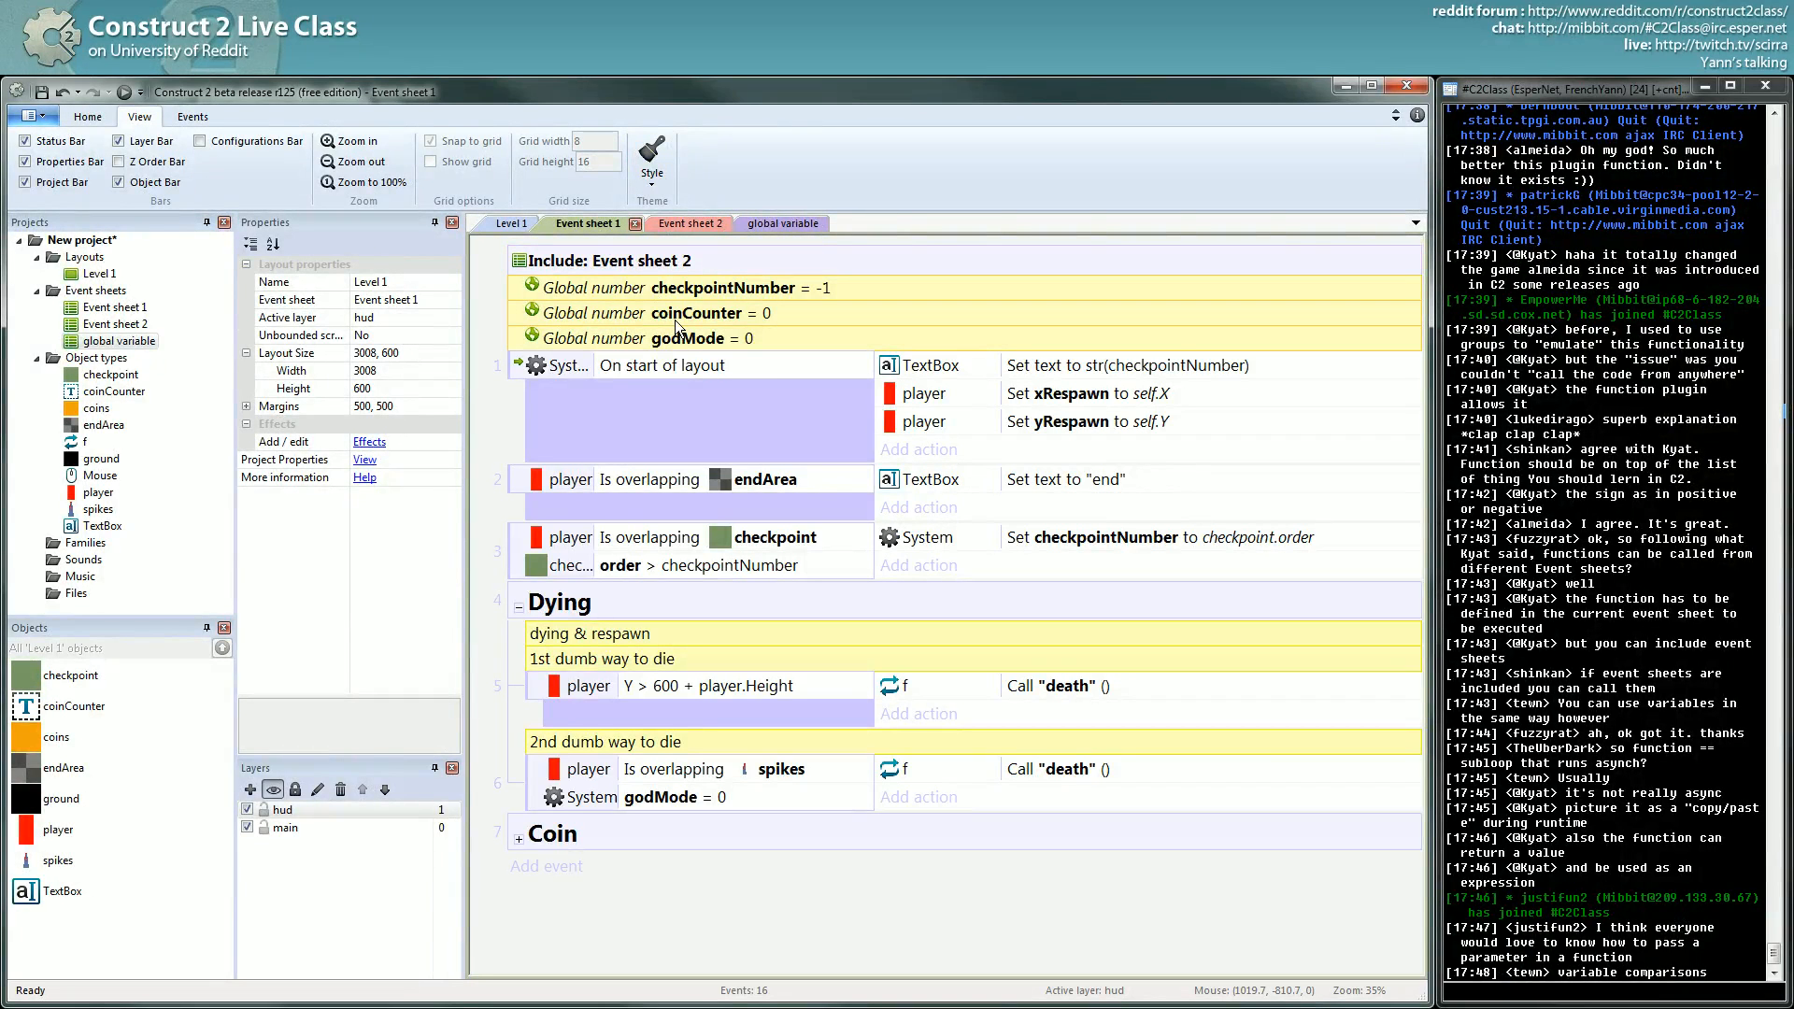
# Step: Cut the three global number variables from Event sheet 1, accepting deletion of their references
pyautogui.rightClick(686, 339)
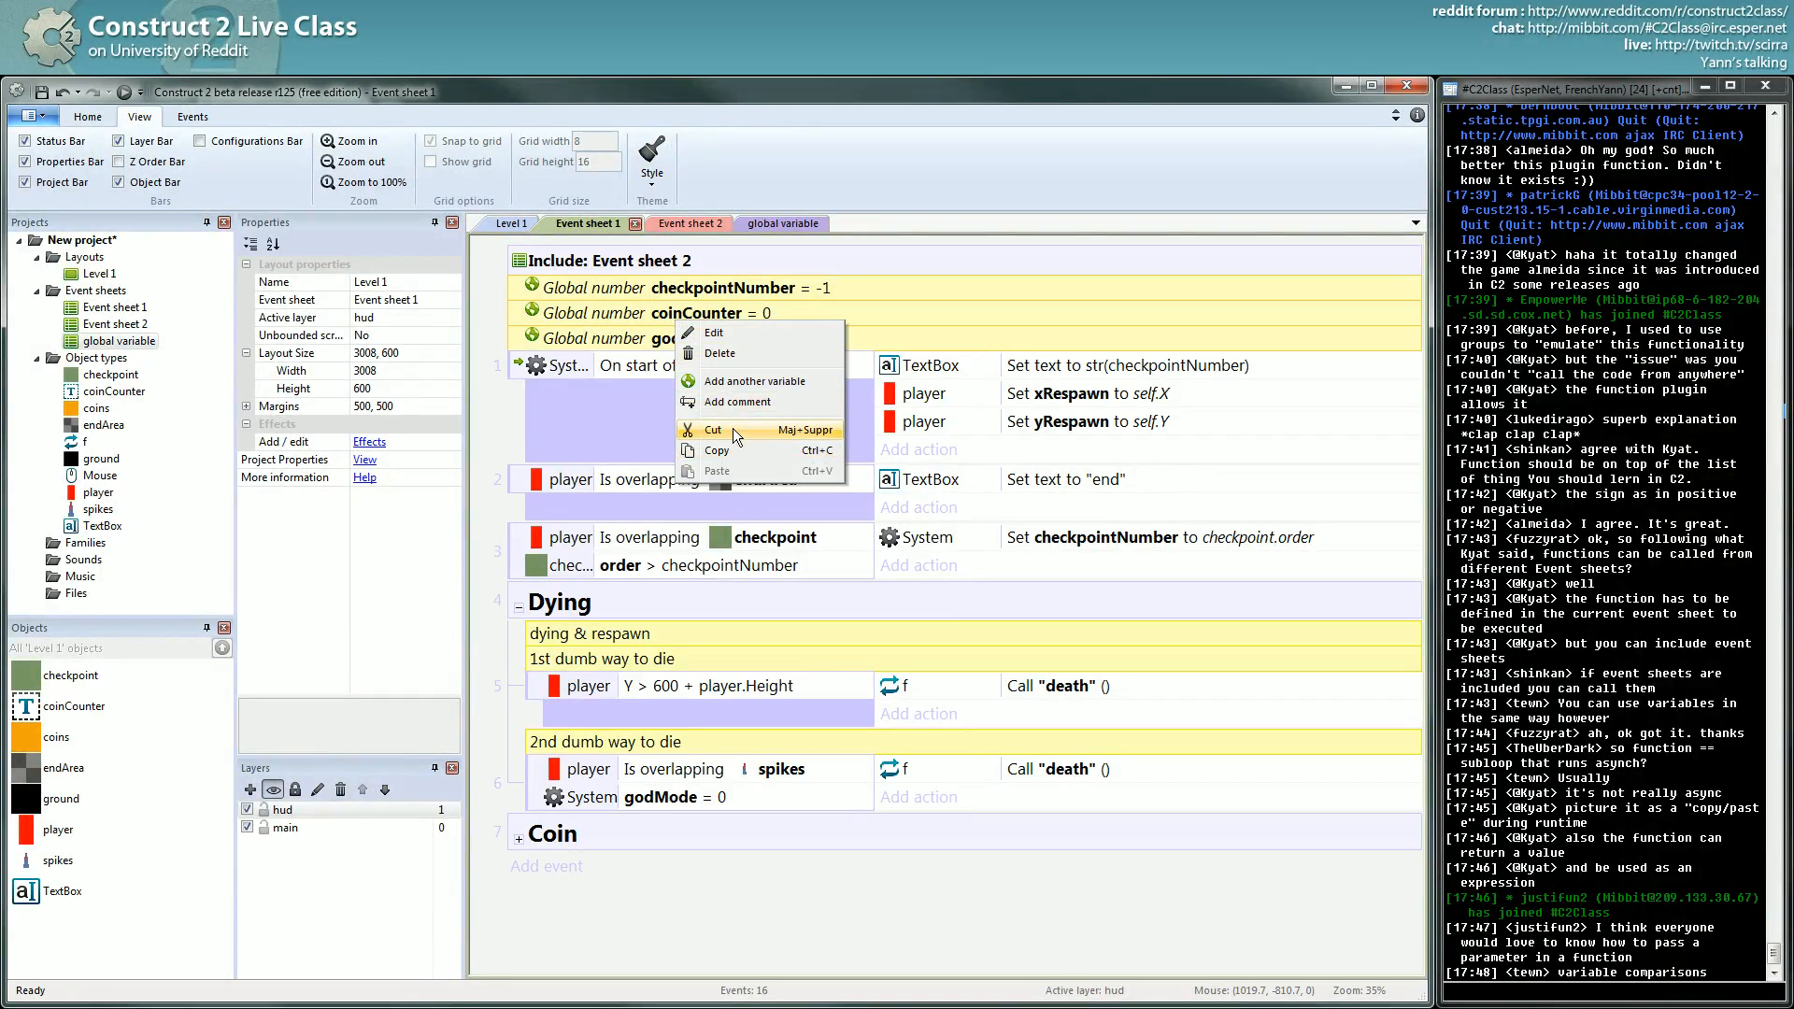
pyautogui.click(718, 353)
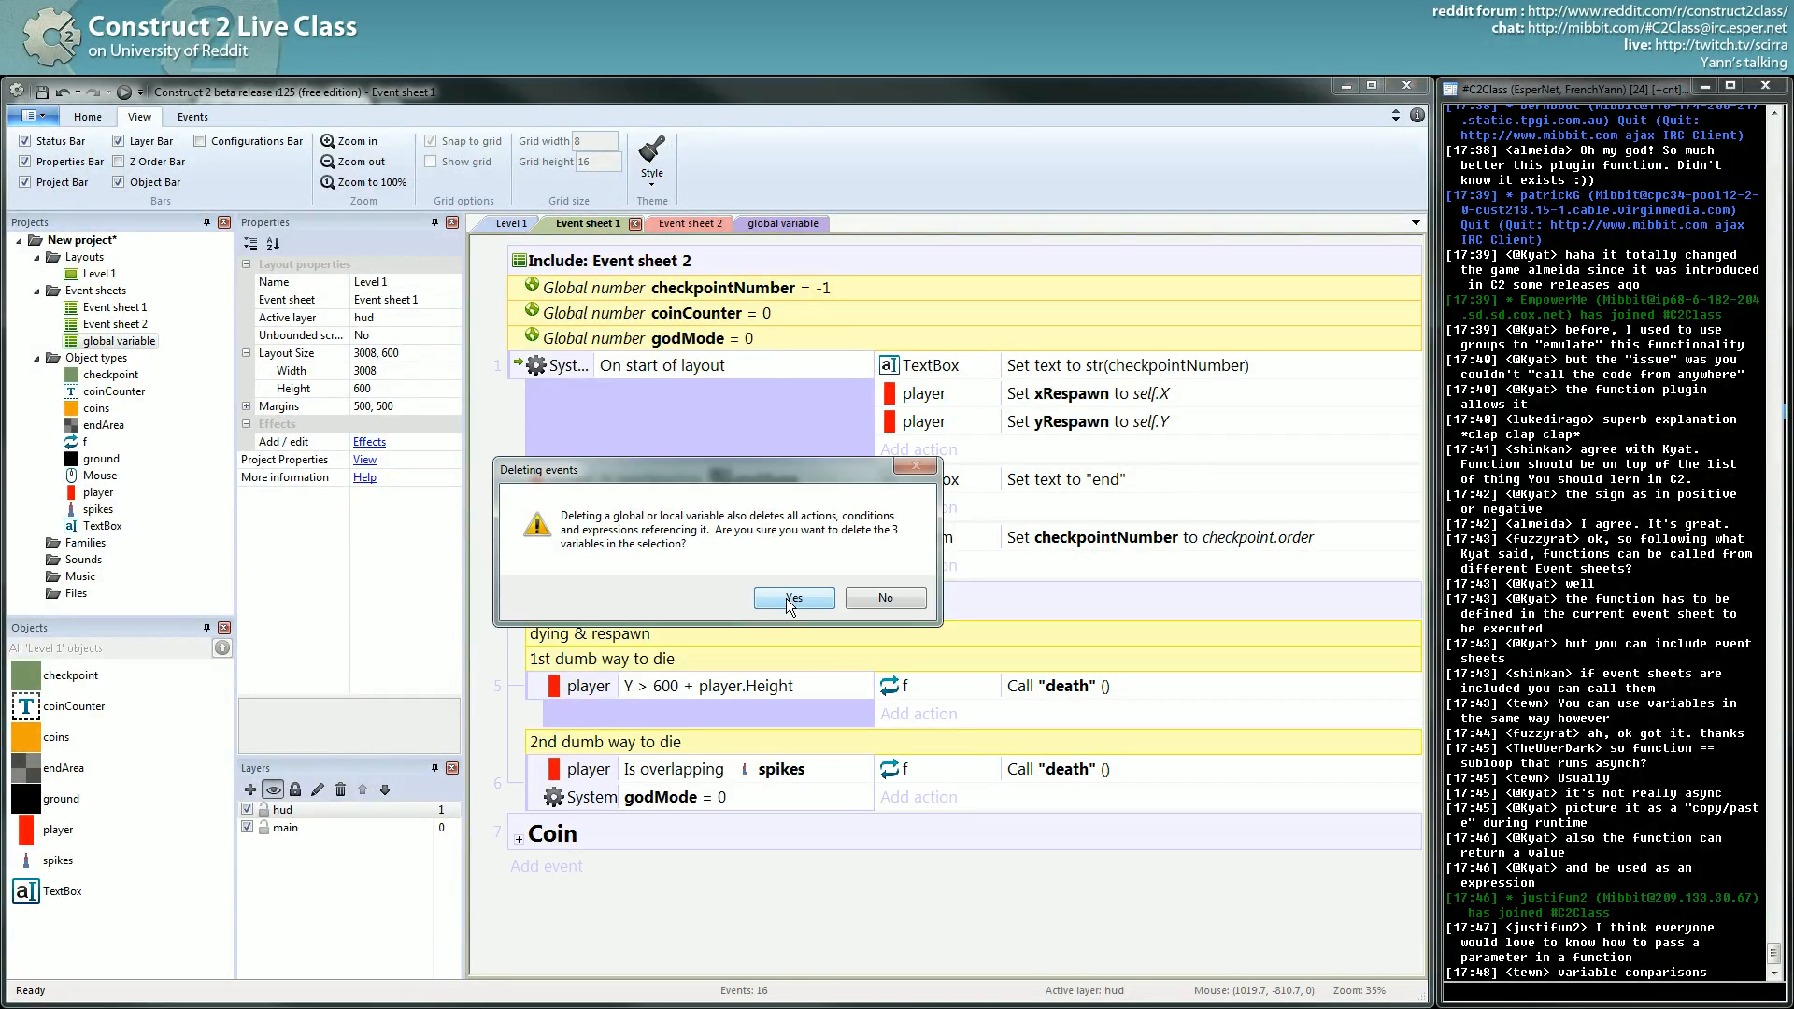
pyautogui.click(795, 598)
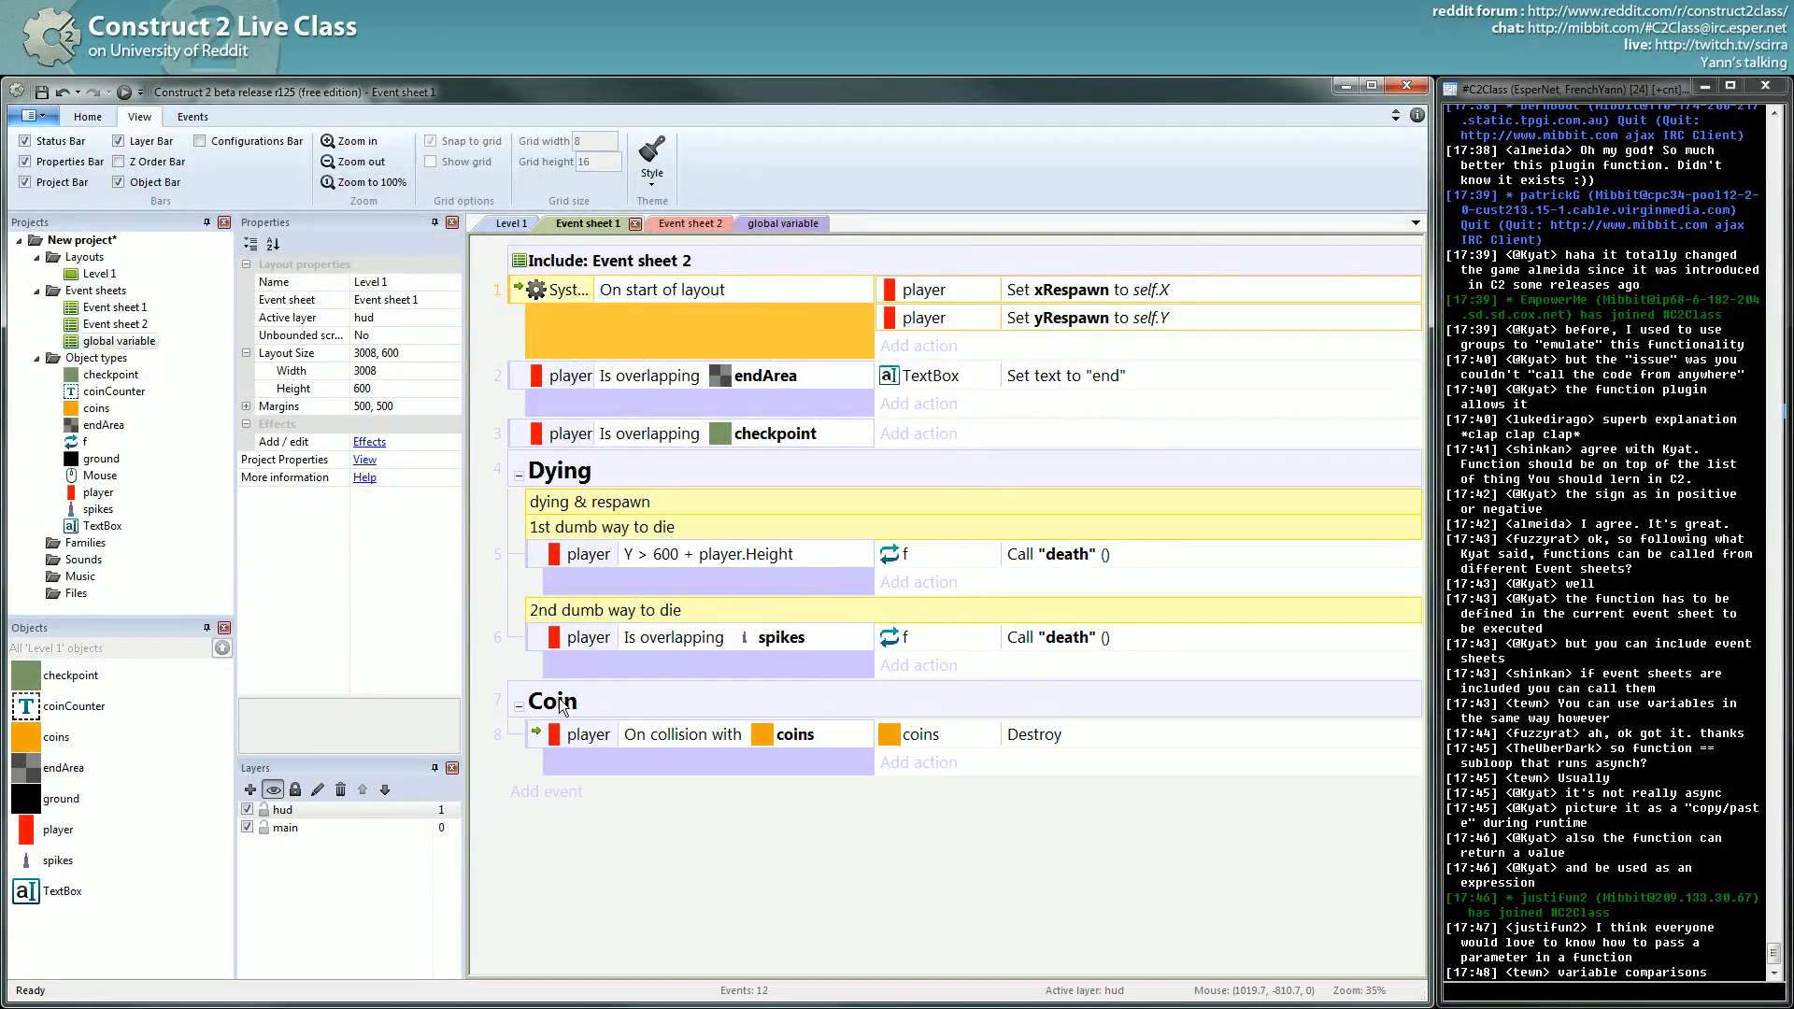
pyautogui.moveTo(710, 424)
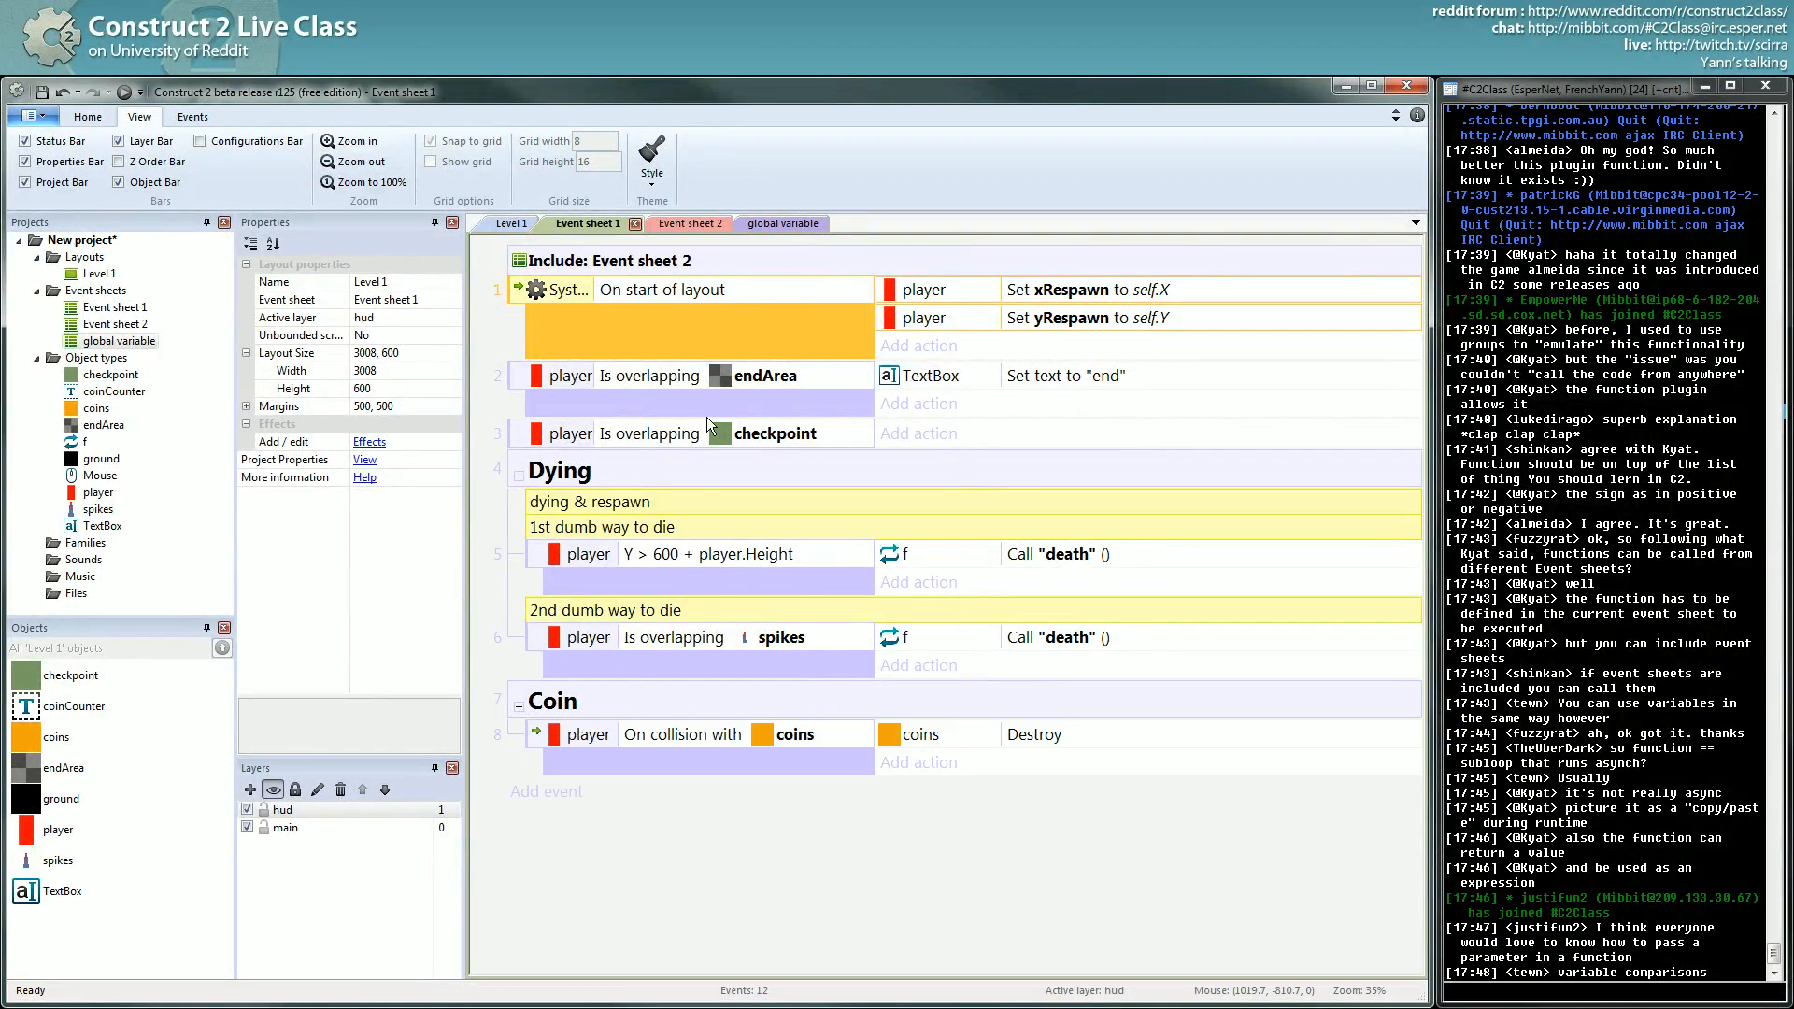
# Step: Paste the three global numbers into the 'global variable' sheet and return to Event sheet 1
pyautogui.click(768, 222)
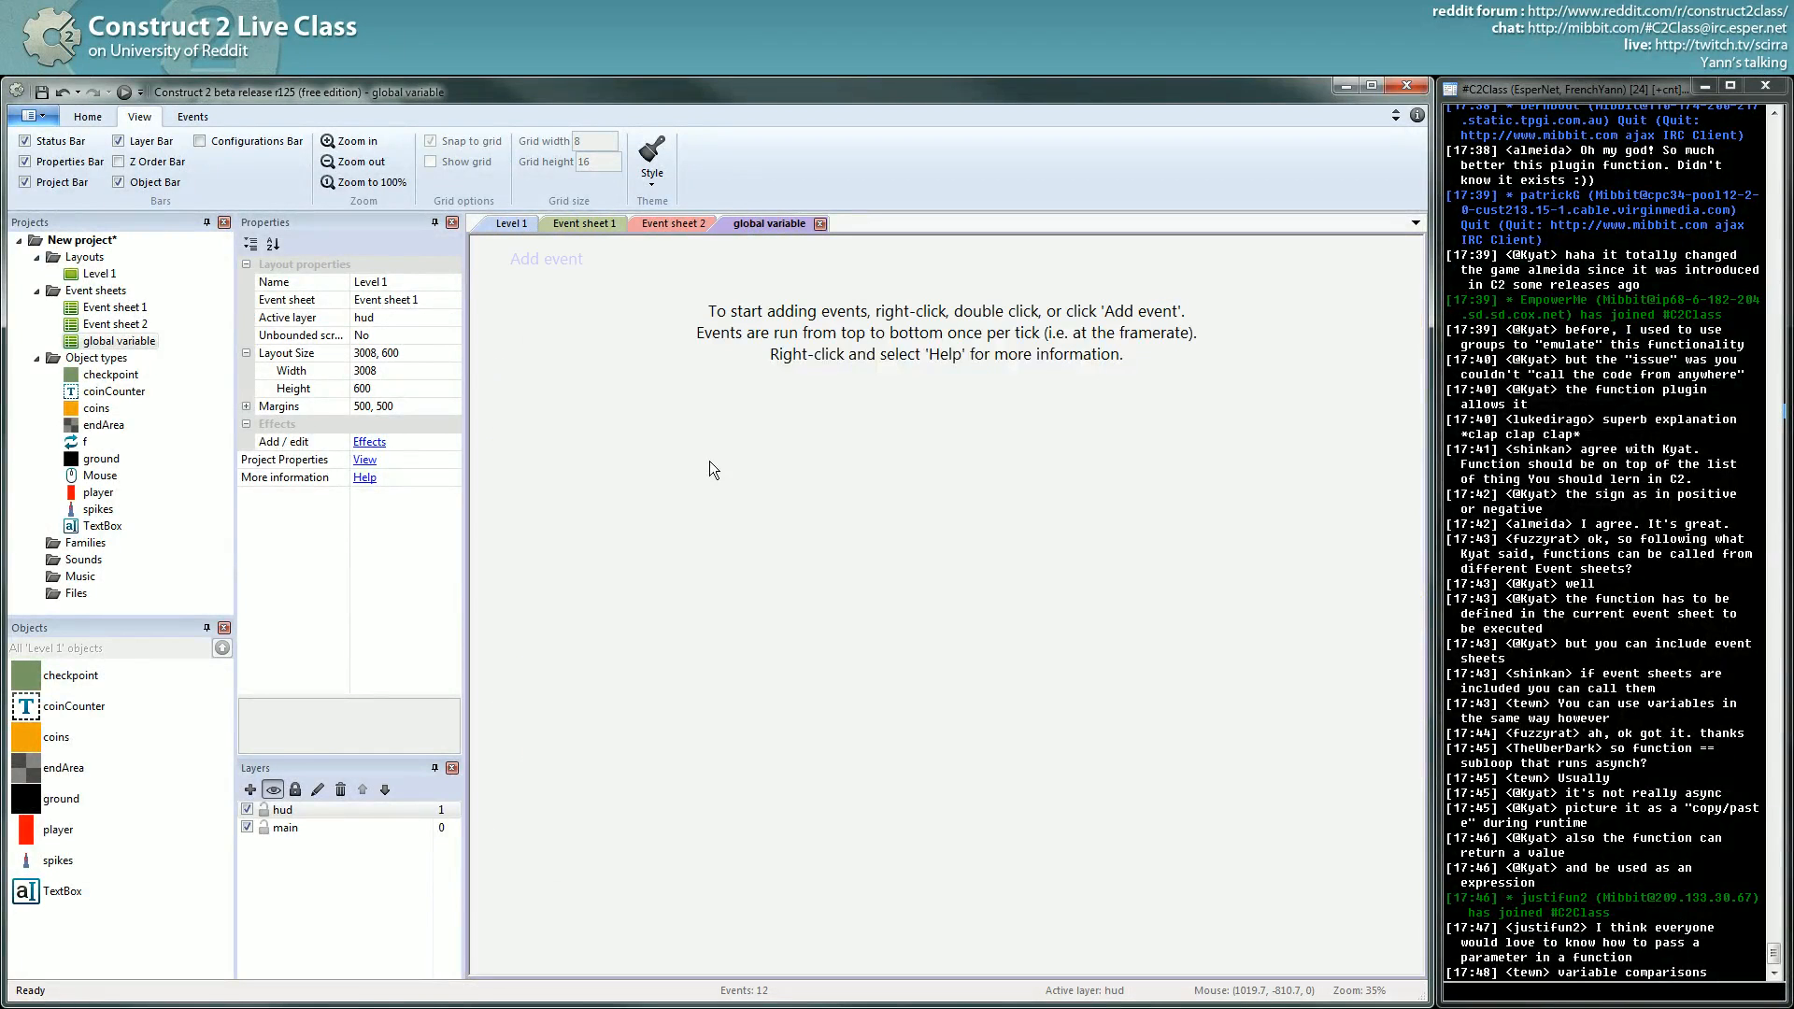
pyautogui.click(769, 222)
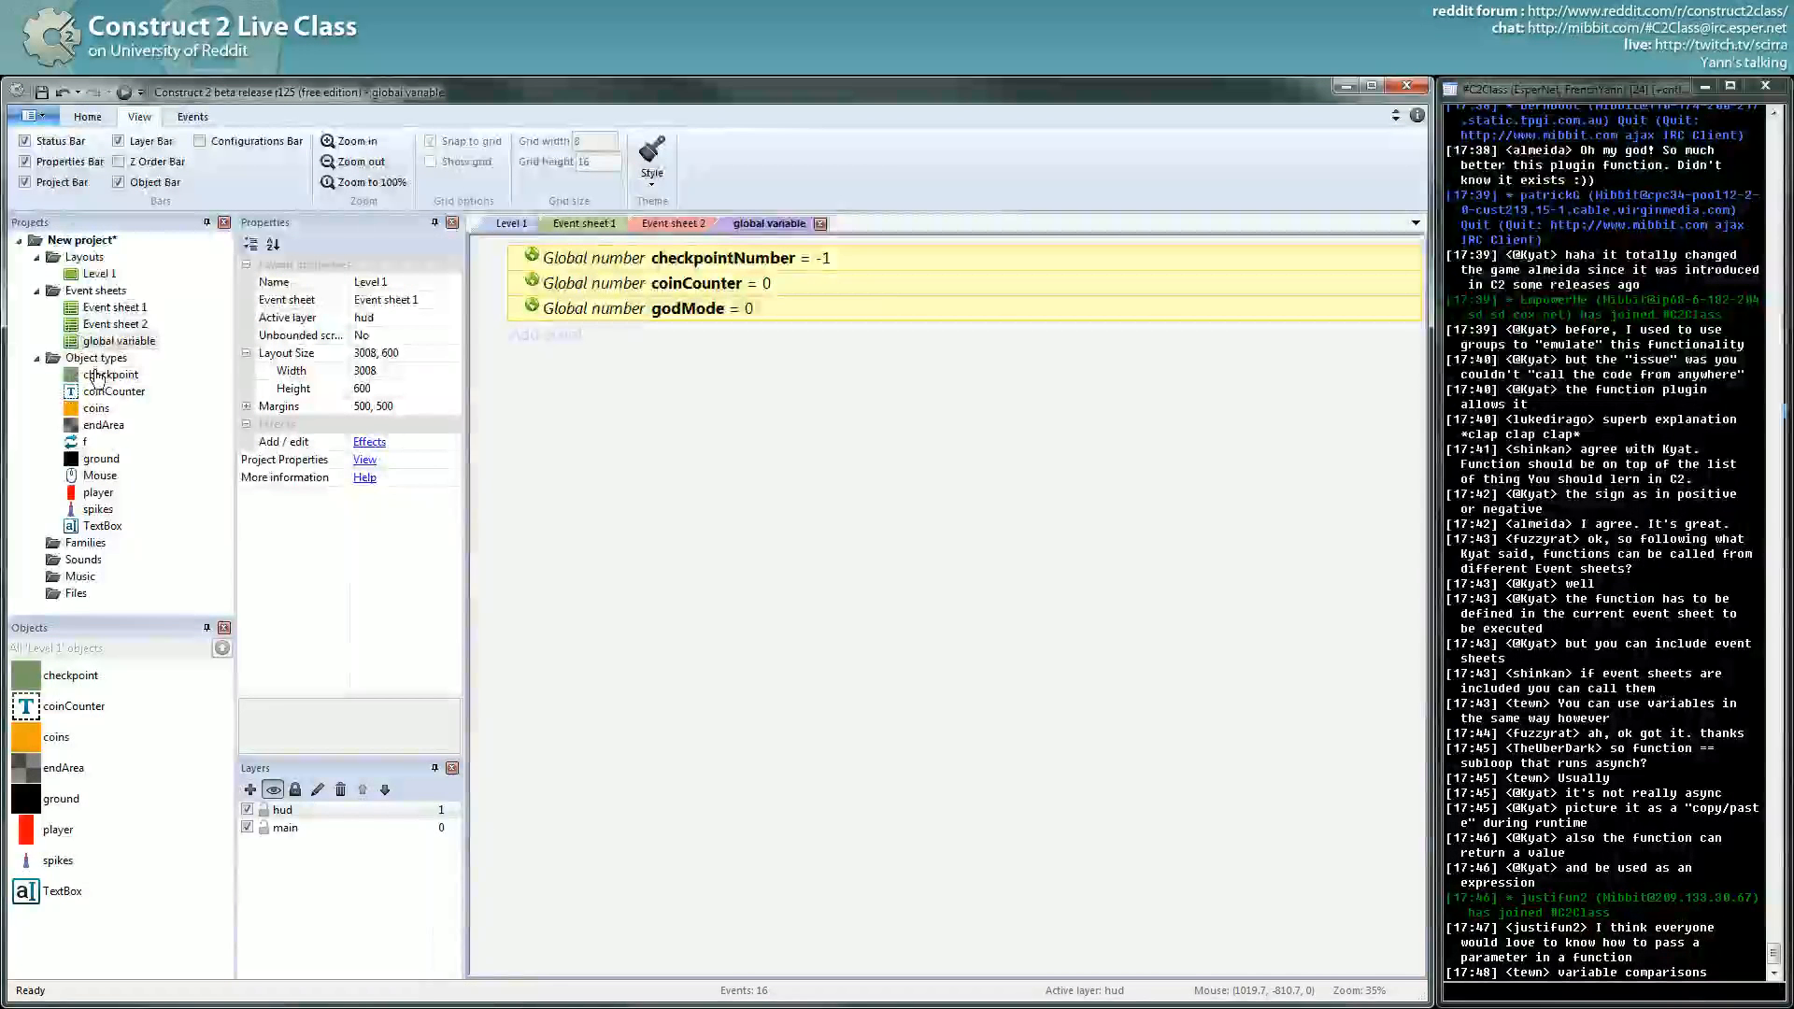
pyautogui.click(583, 223)
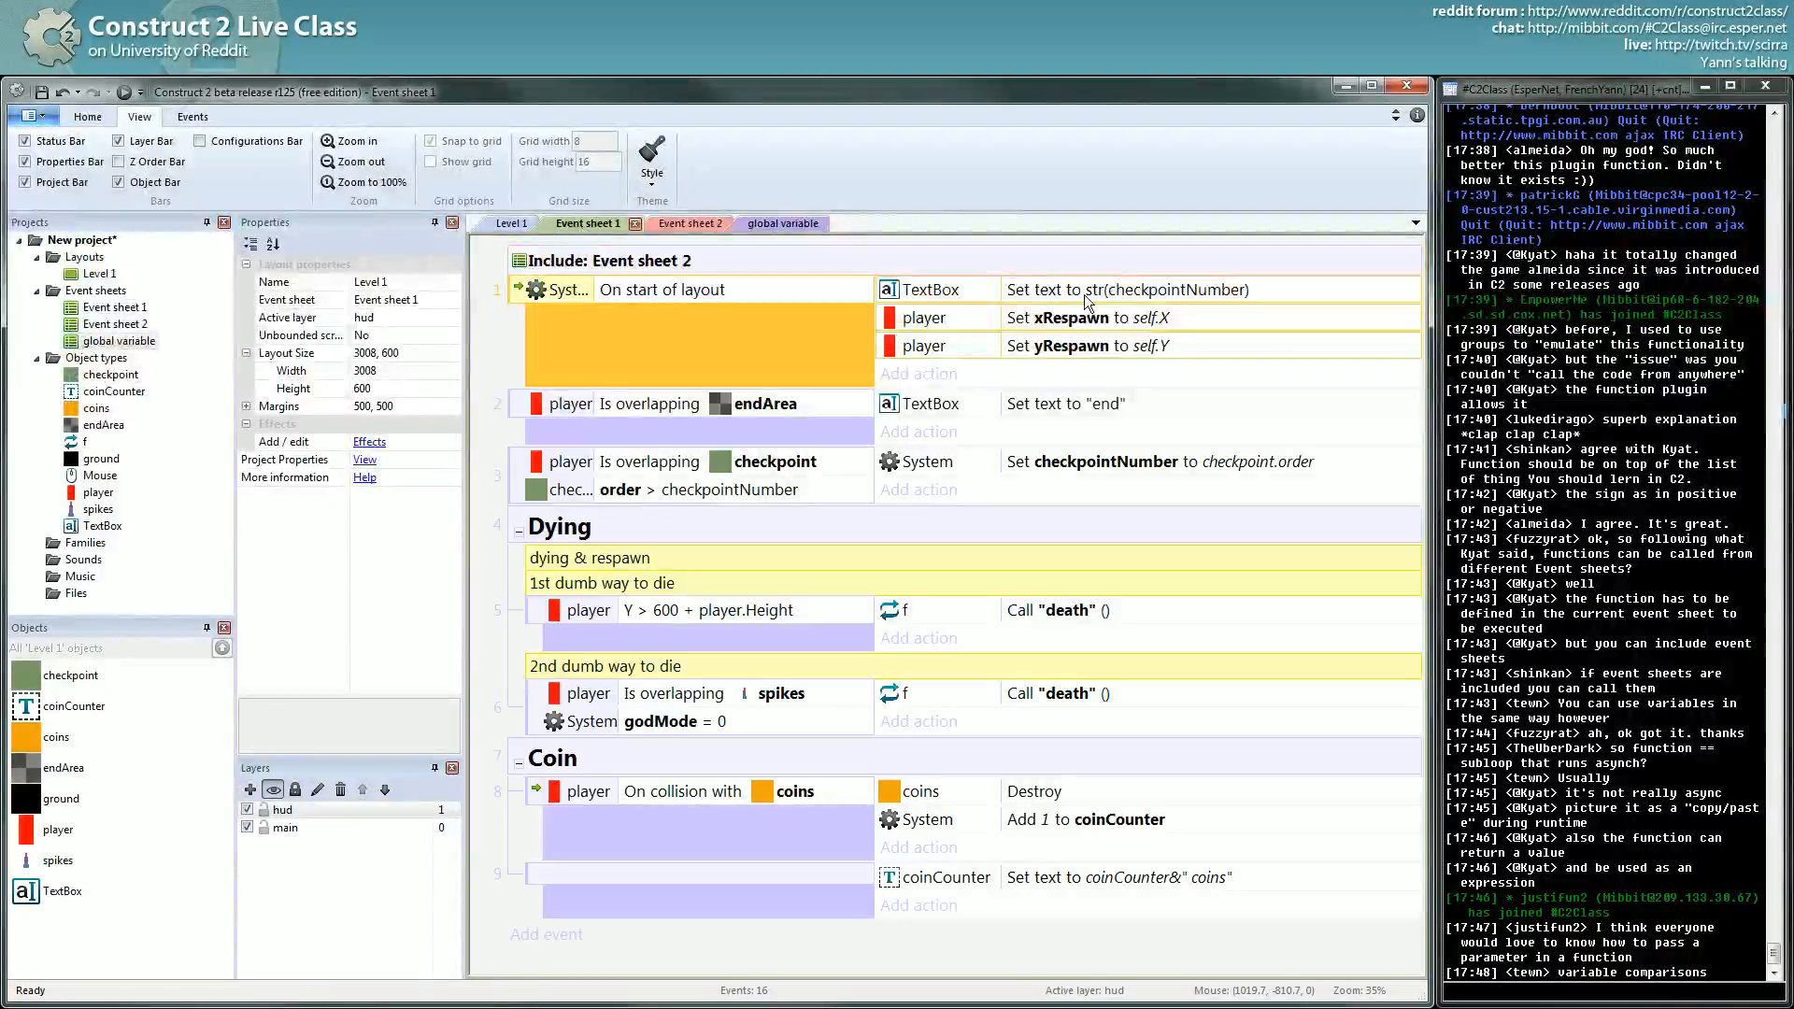
pyautogui.moveTo(1079, 523)
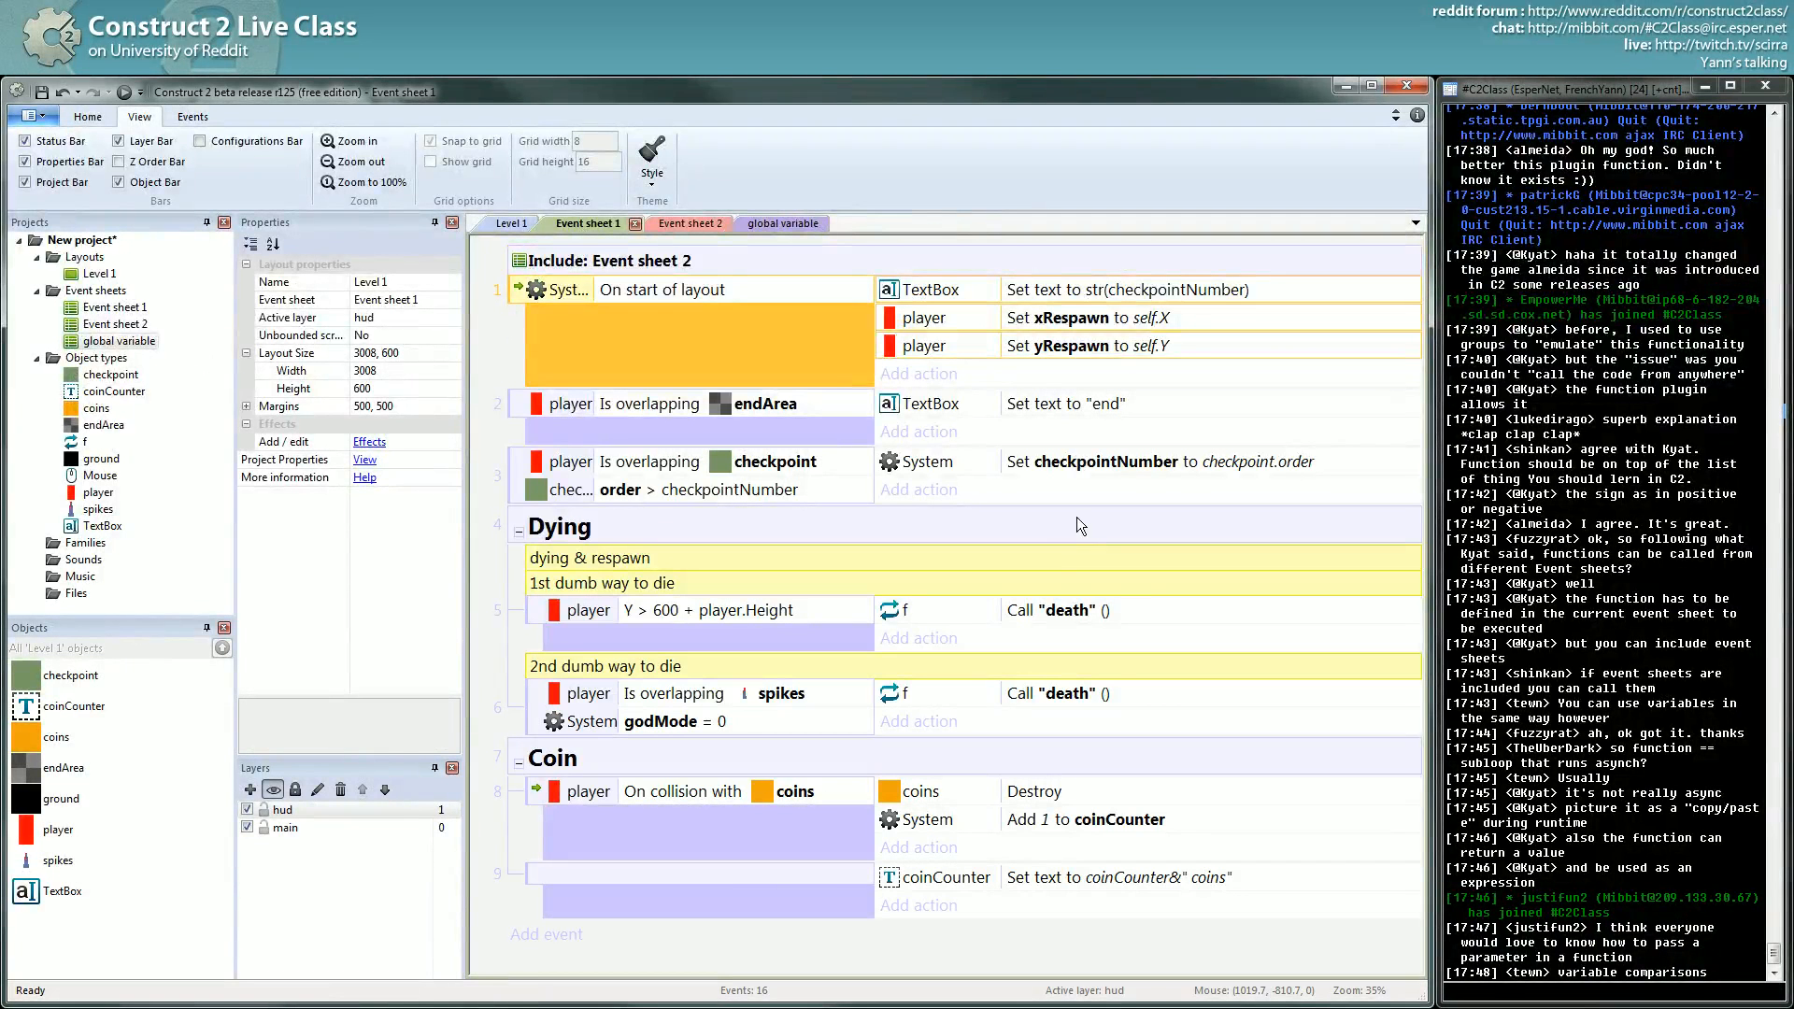
pyautogui.moveTo(1071, 557)
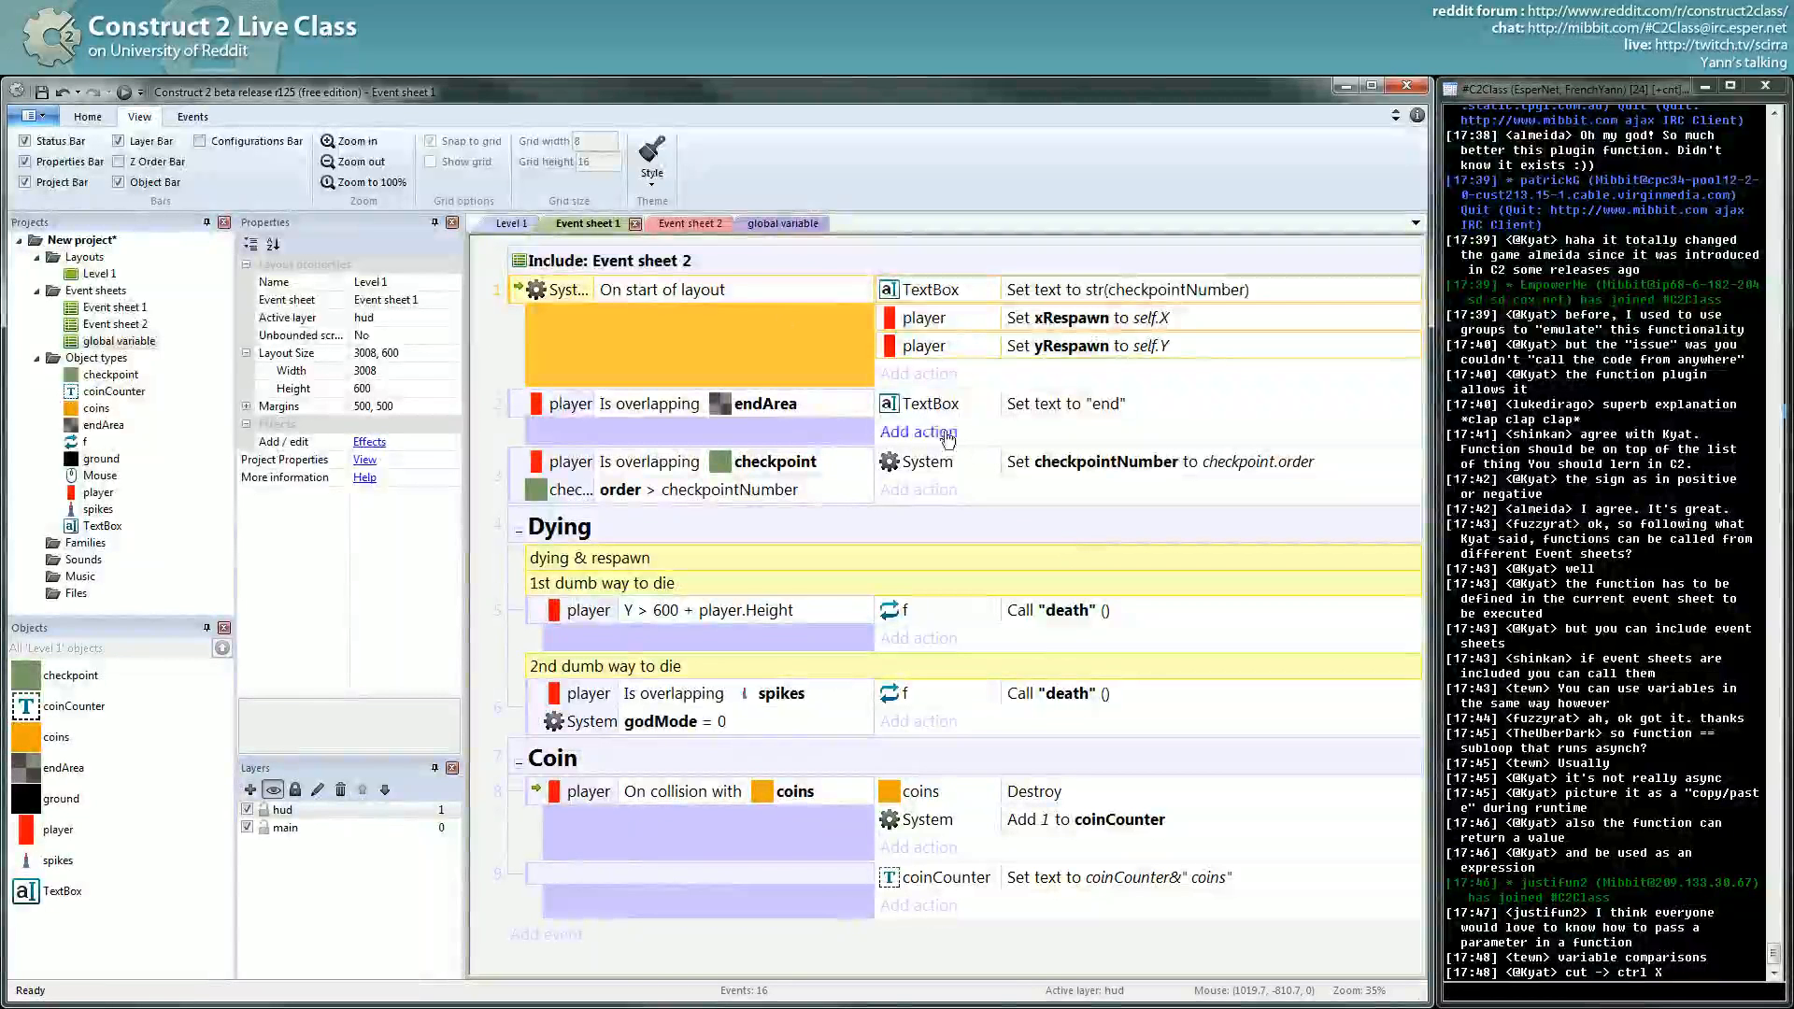
pyautogui.moveTo(688, 222)
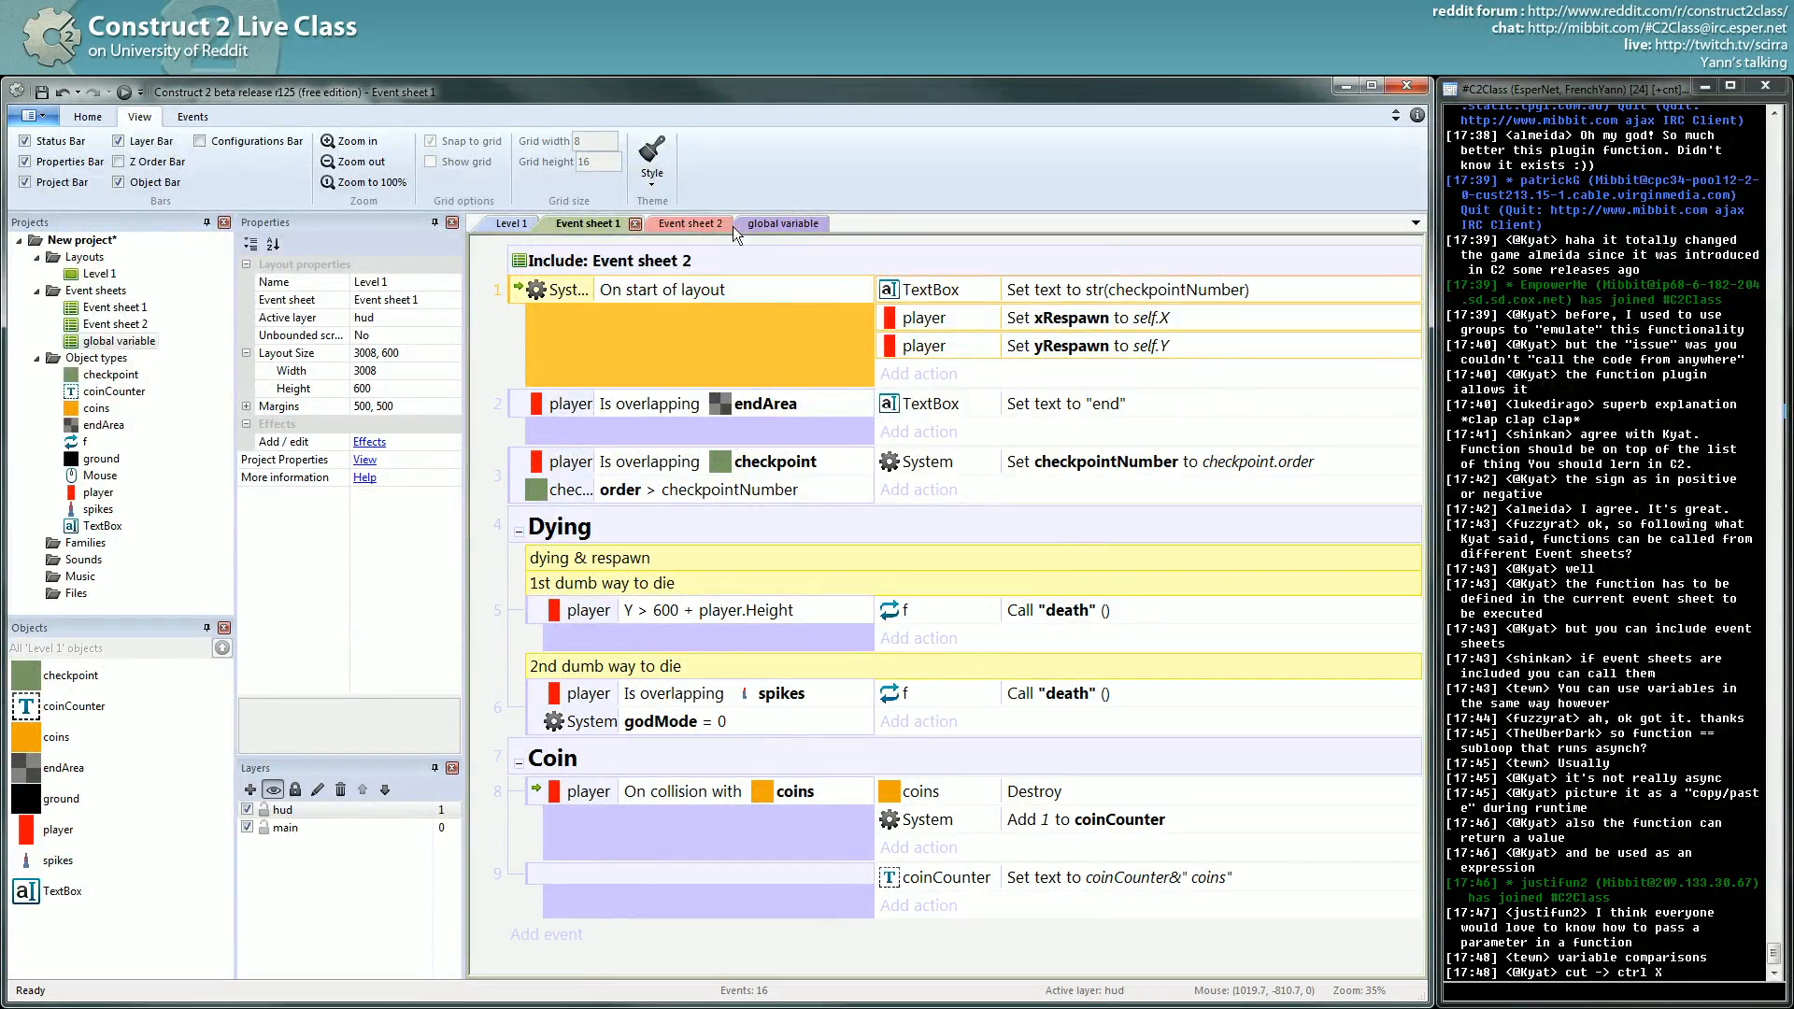
# Step: Undo the move and verify Event sheet 2's death function, the empty global variable sheet and Event sheet 1
pyautogui.click(675, 223)
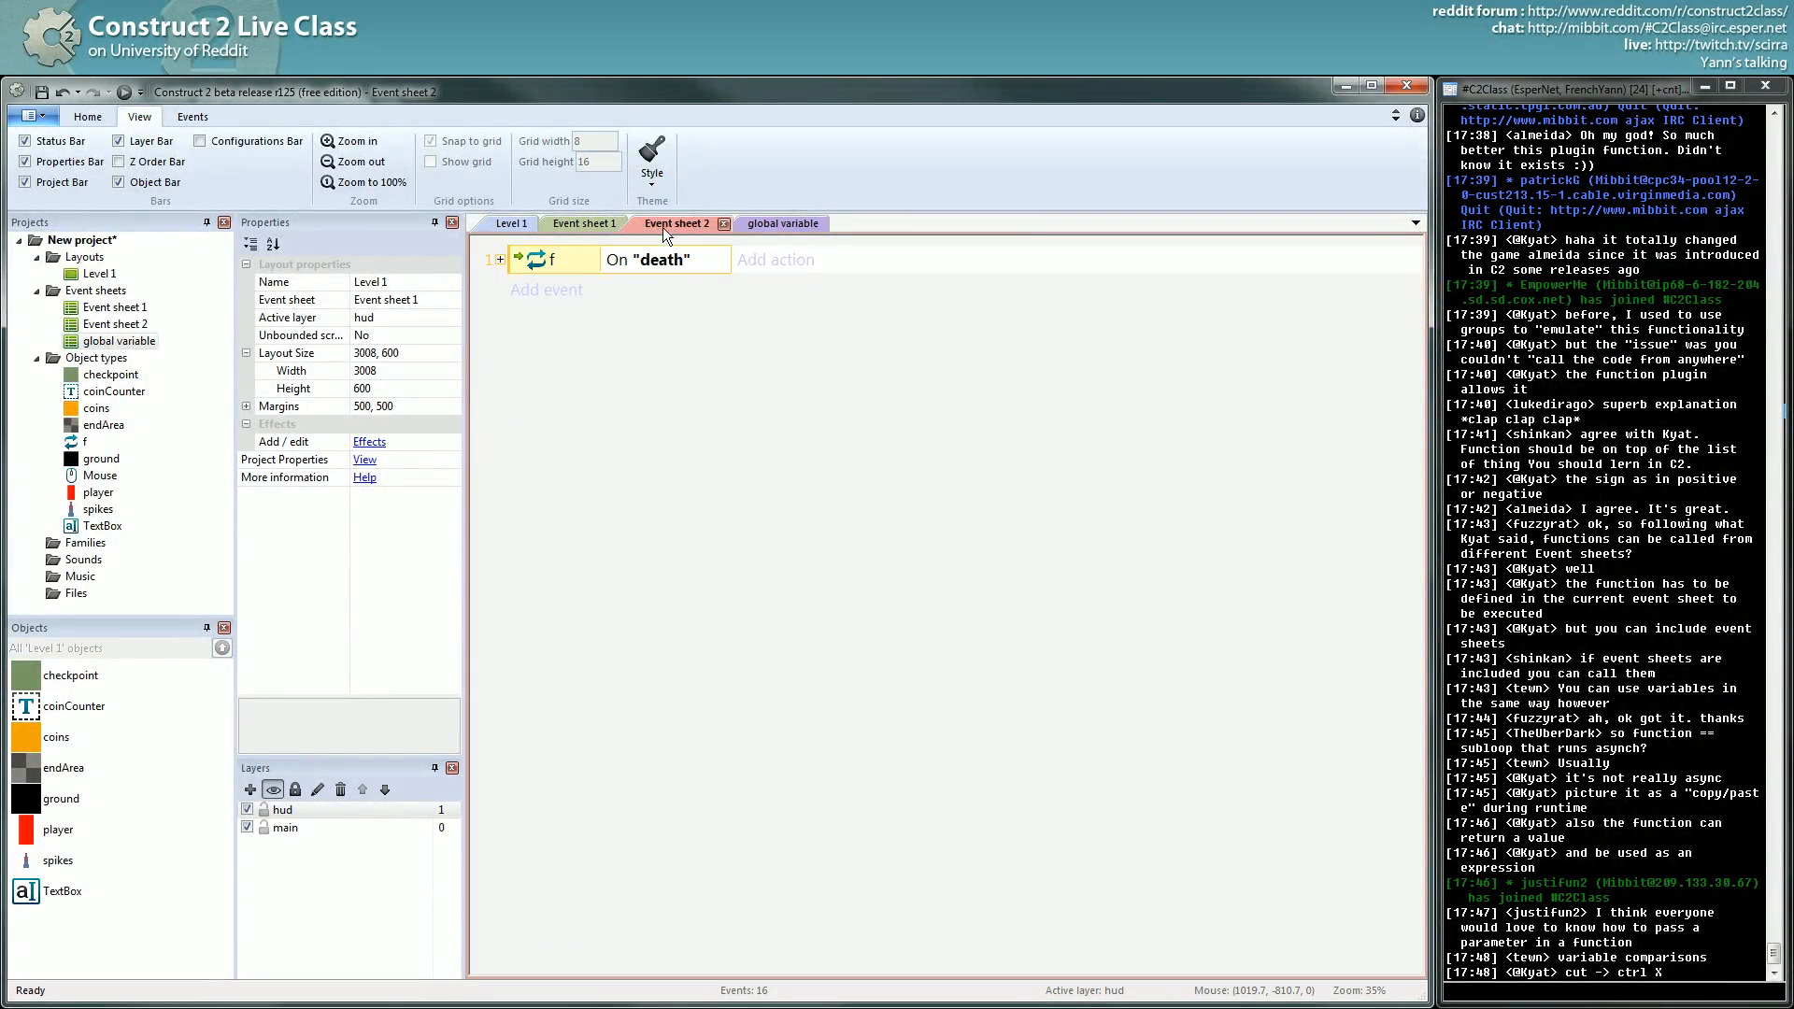
pyautogui.moveTo(744, 284)
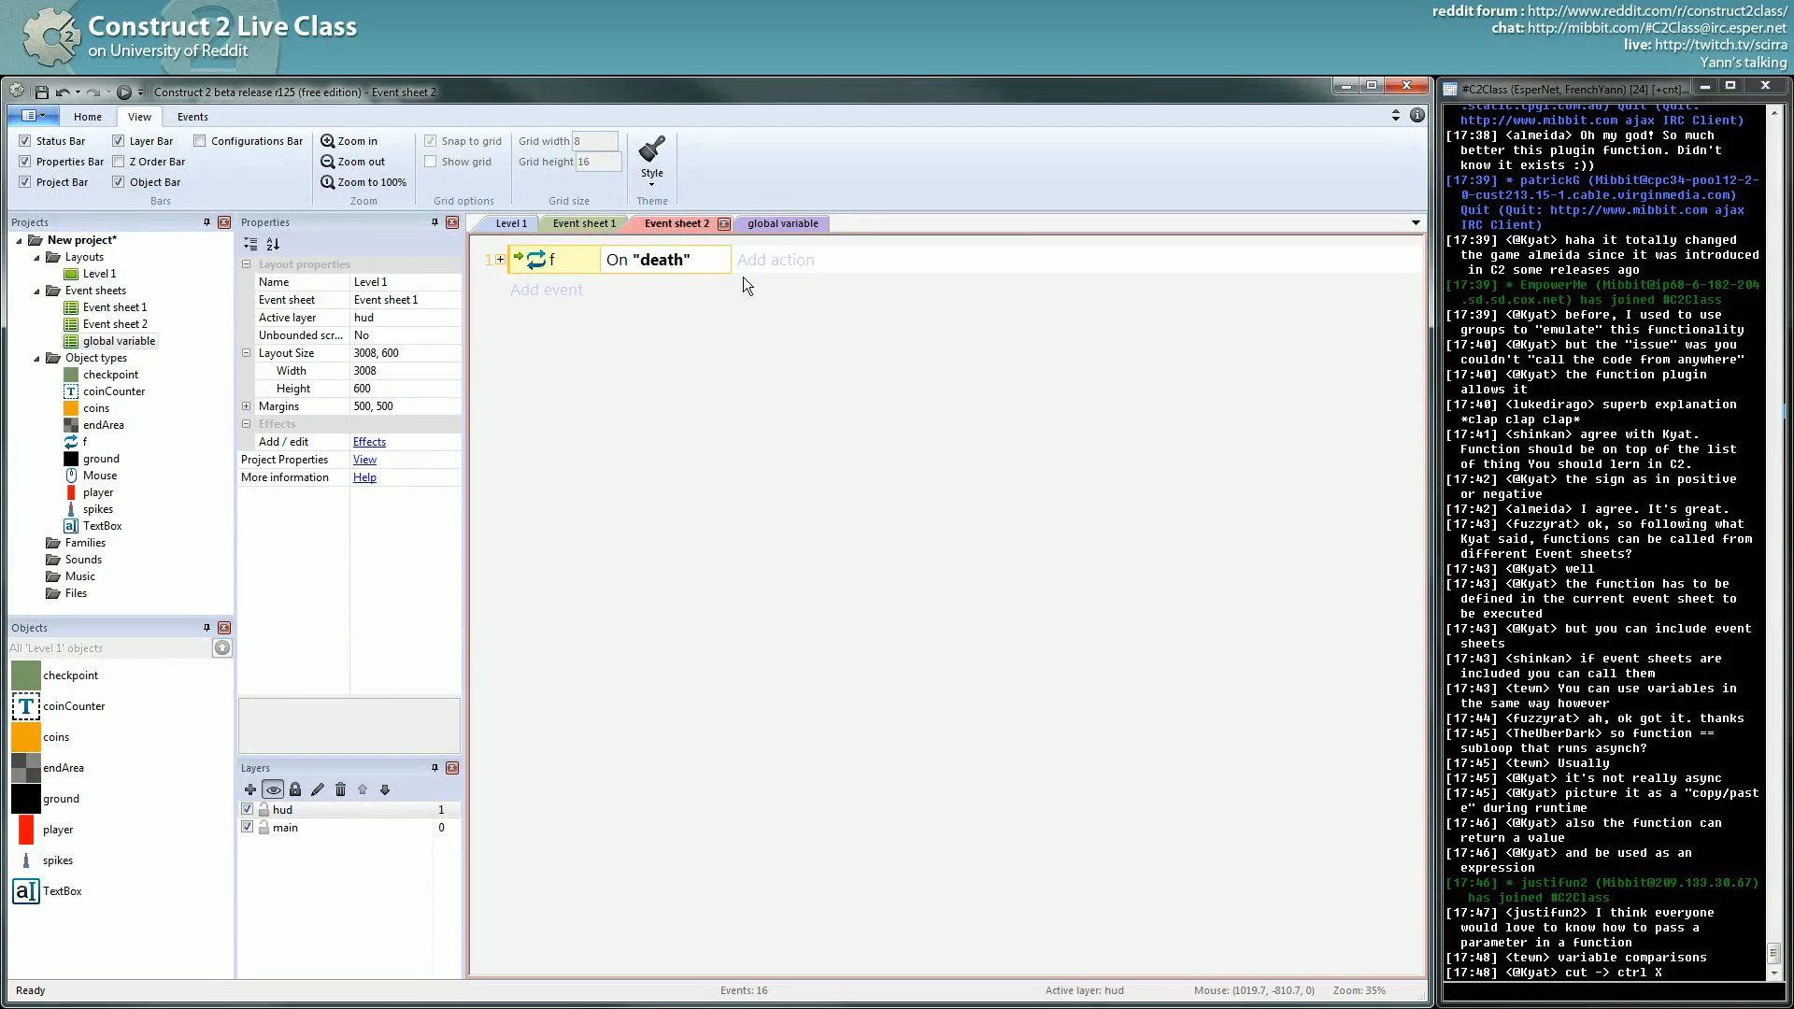
pyautogui.moveTo(745, 352)
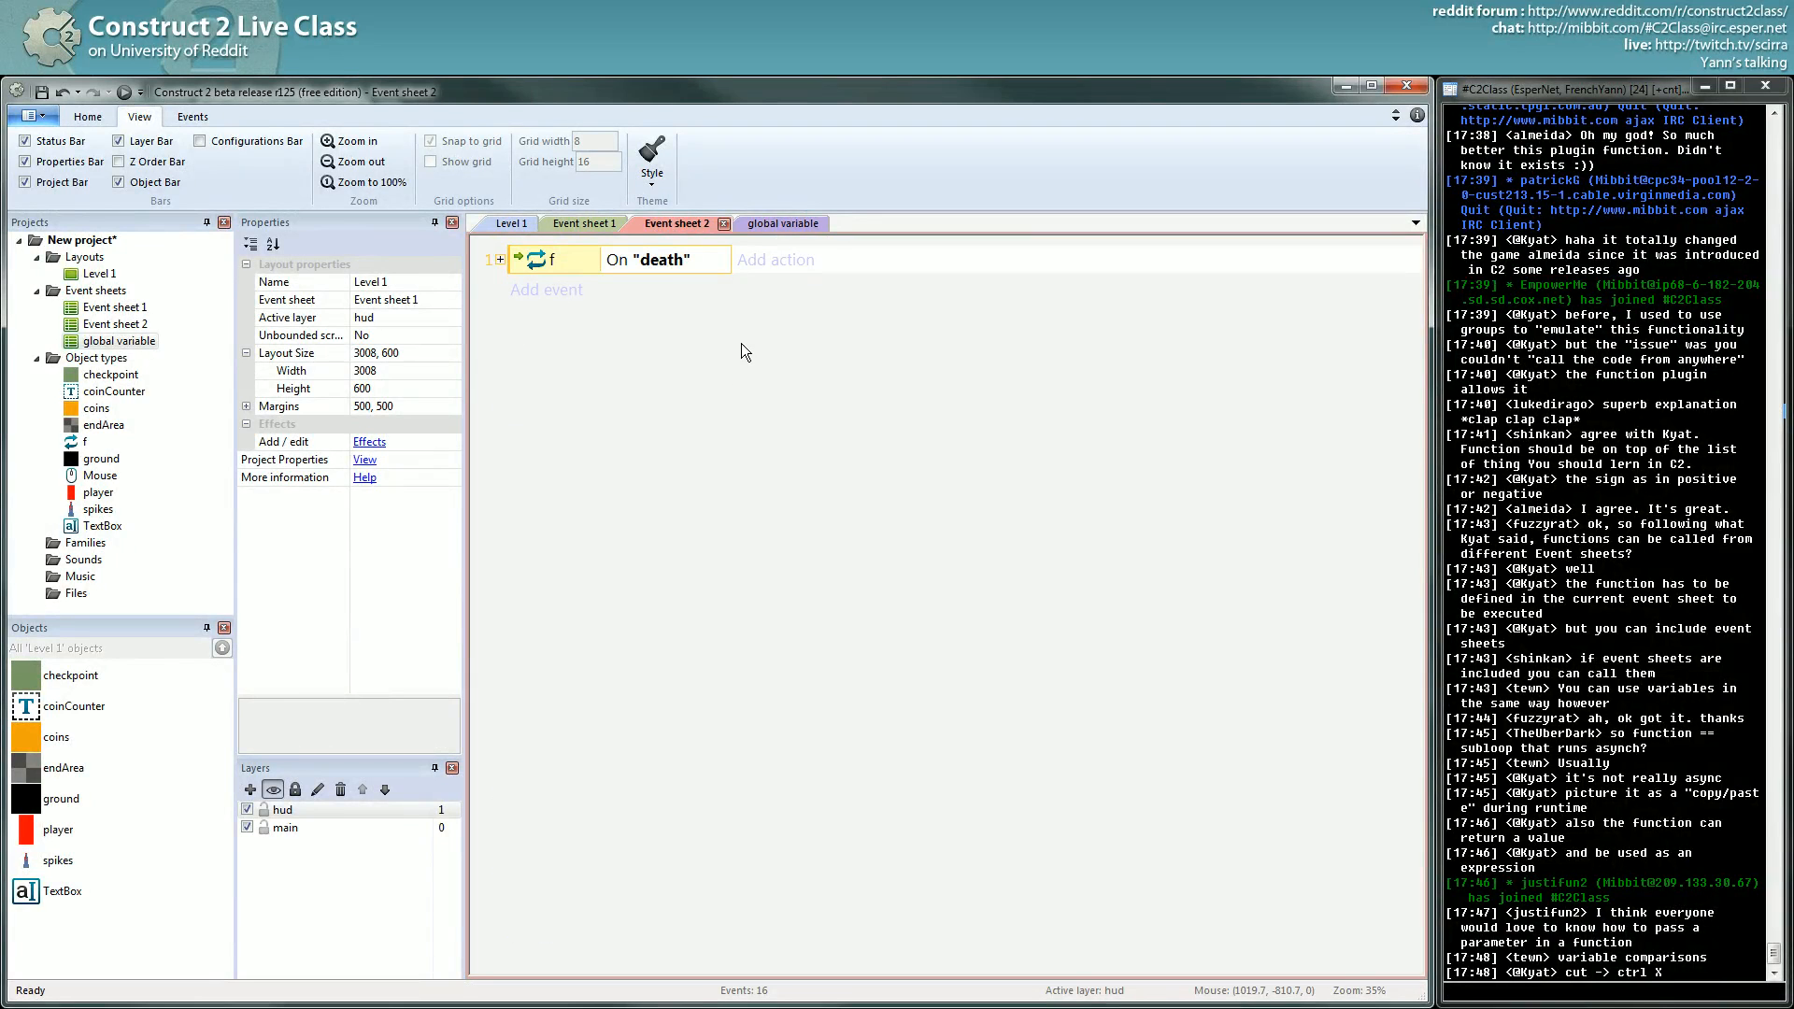
pyautogui.click(584, 223)
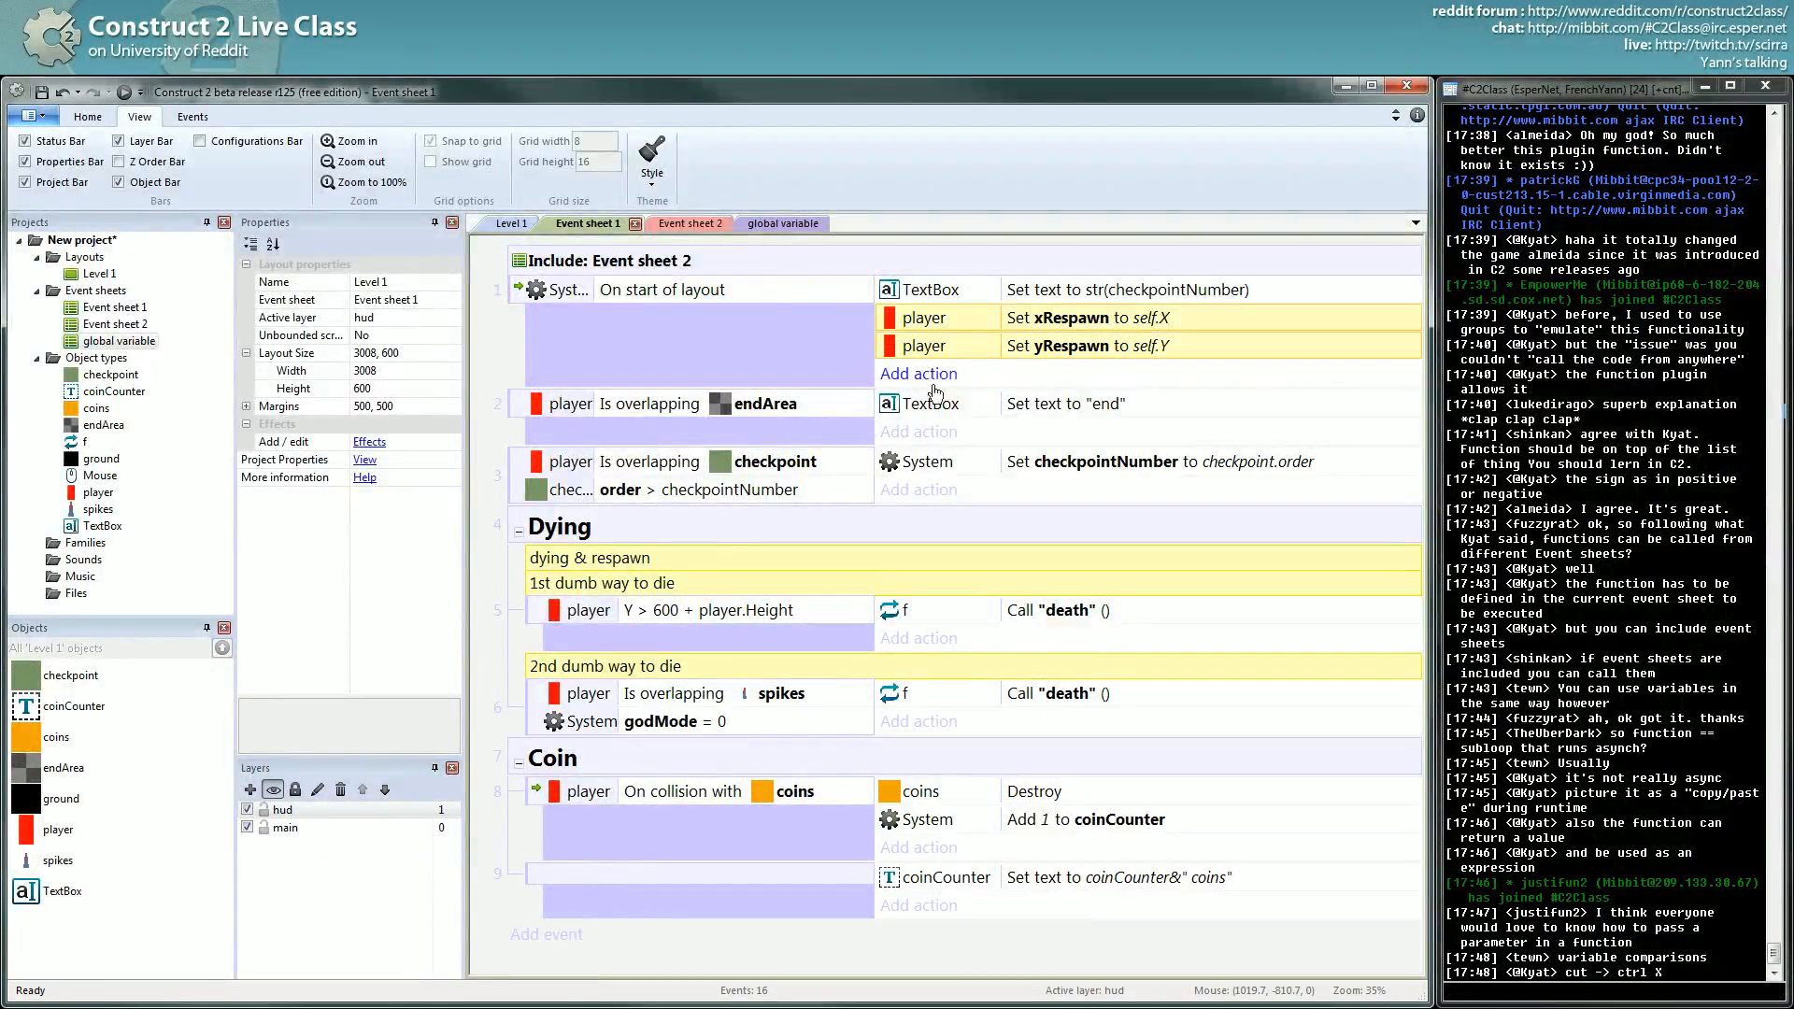
pyautogui.moveTo(755, 227)
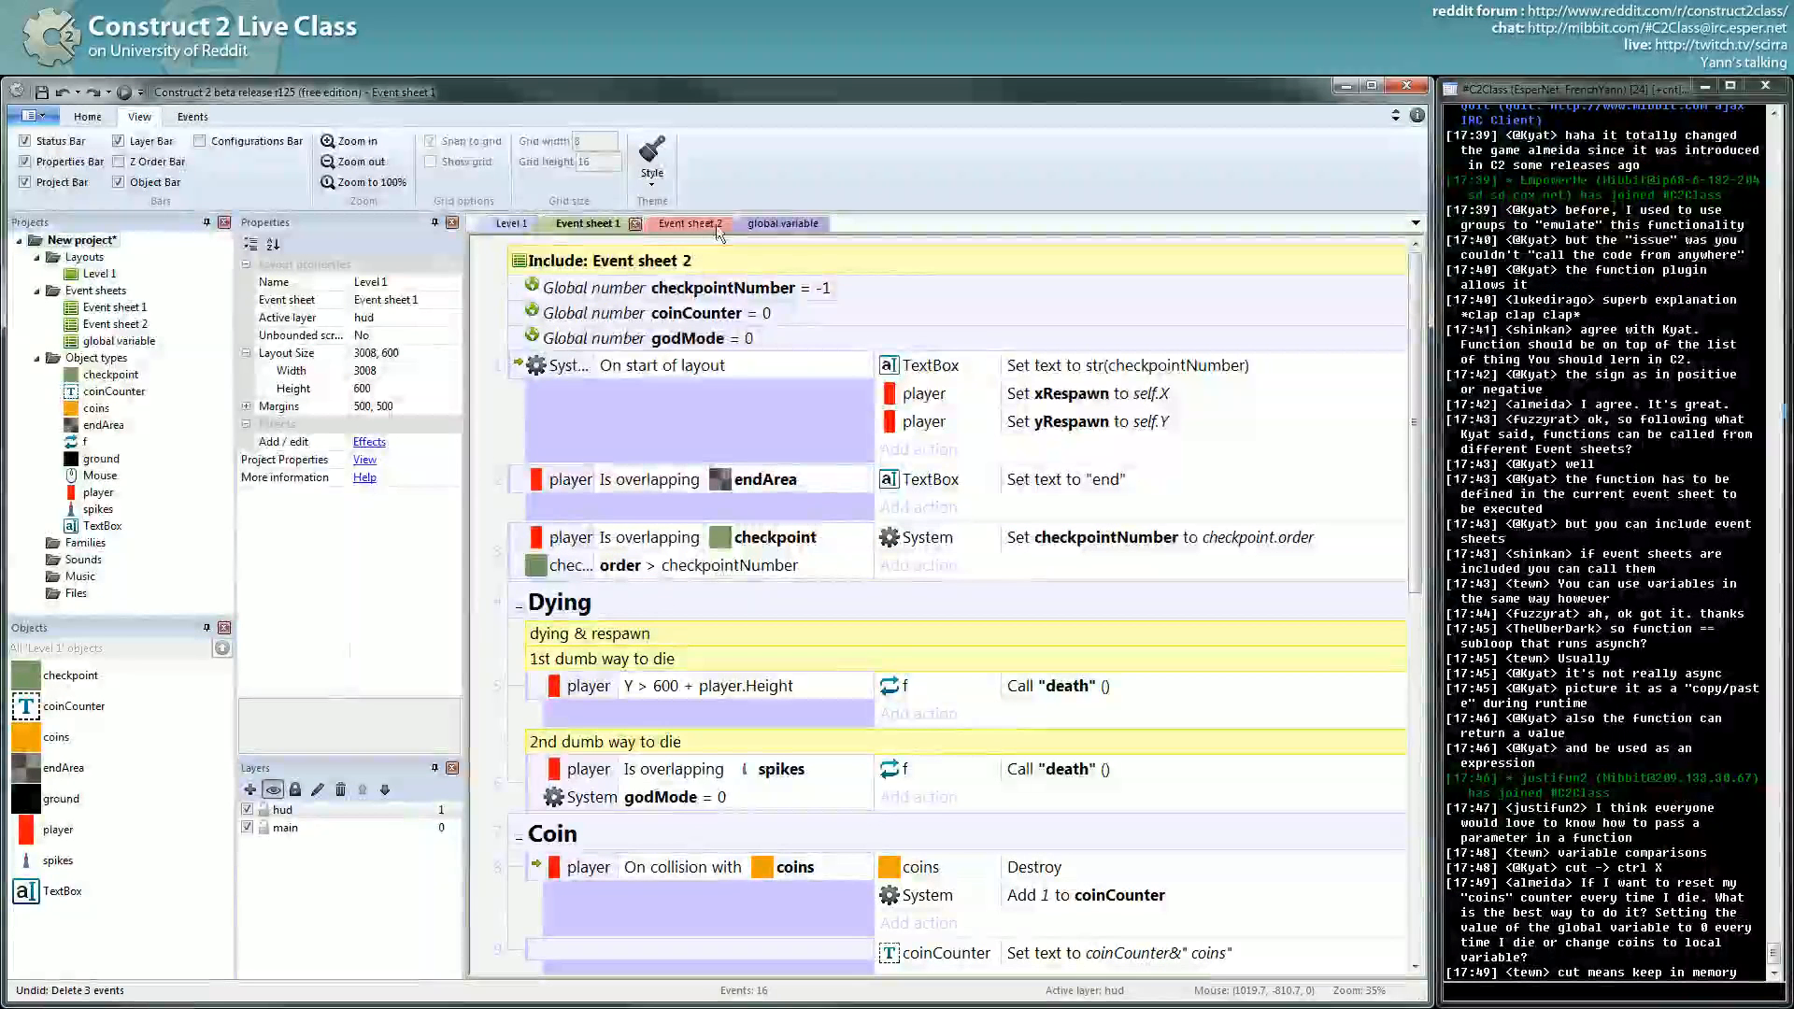
pyautogui.click(677, 222)
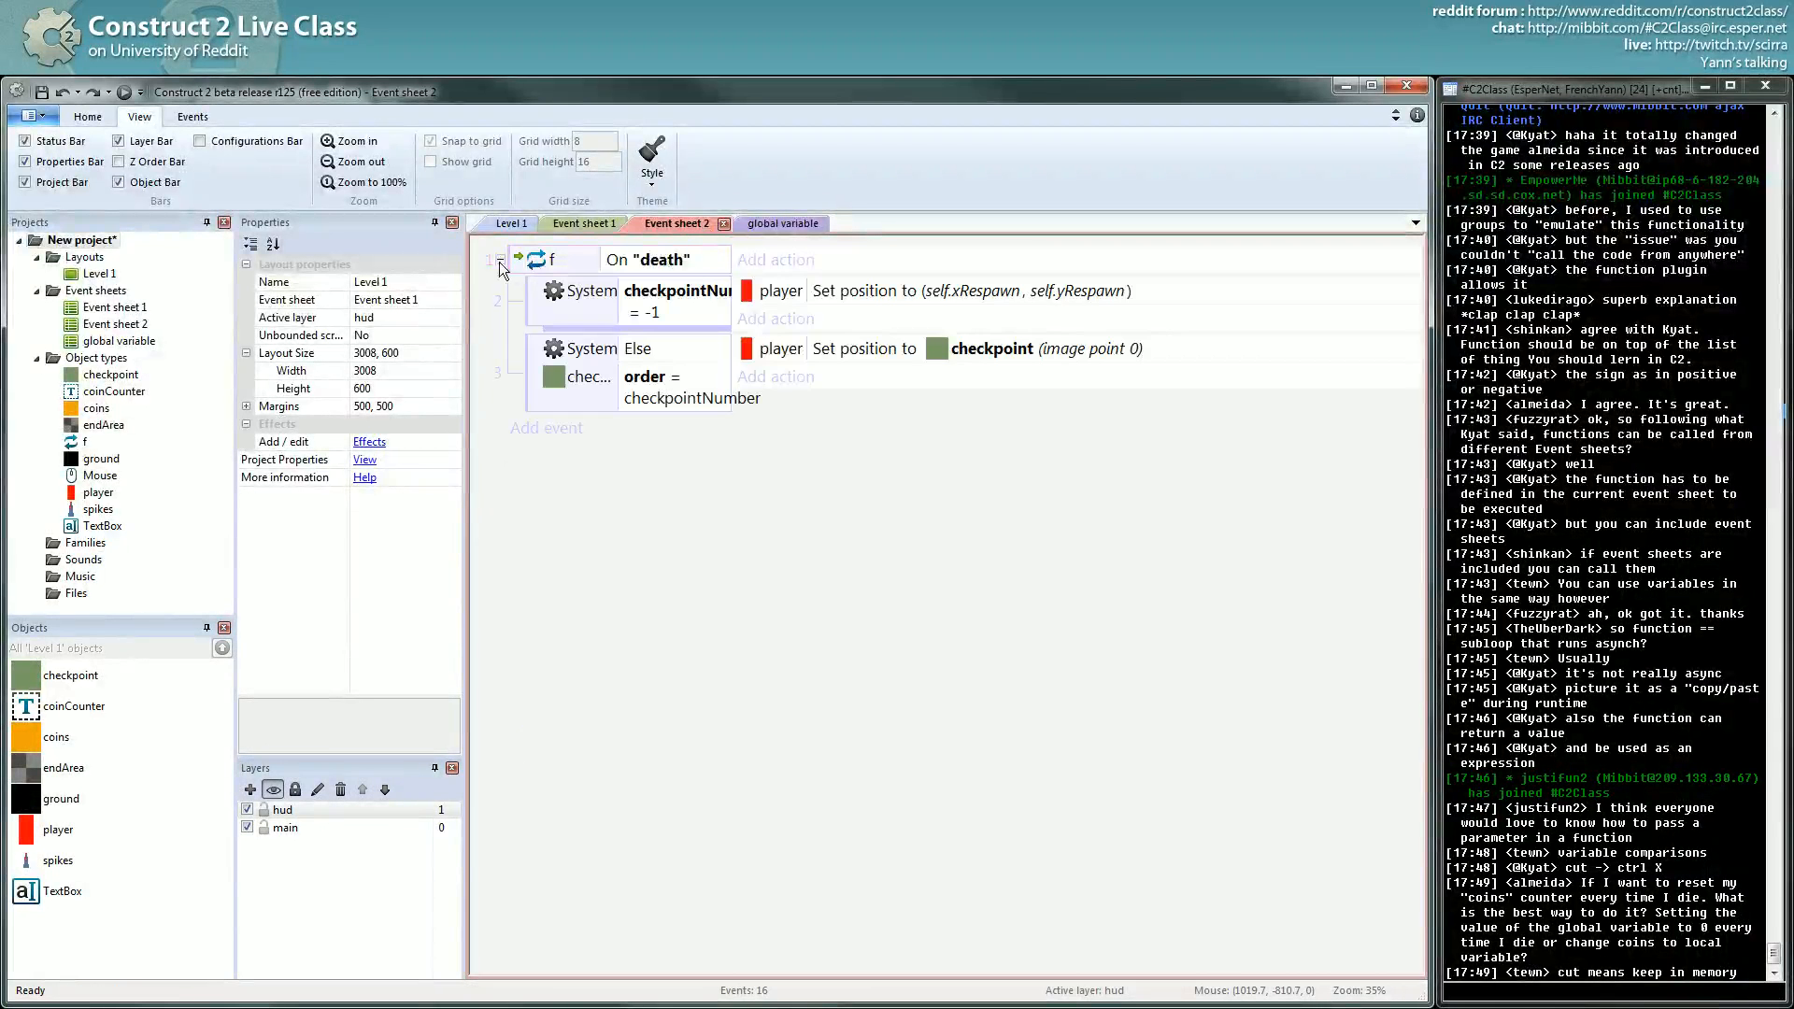
pyautogui.click(584, 223)
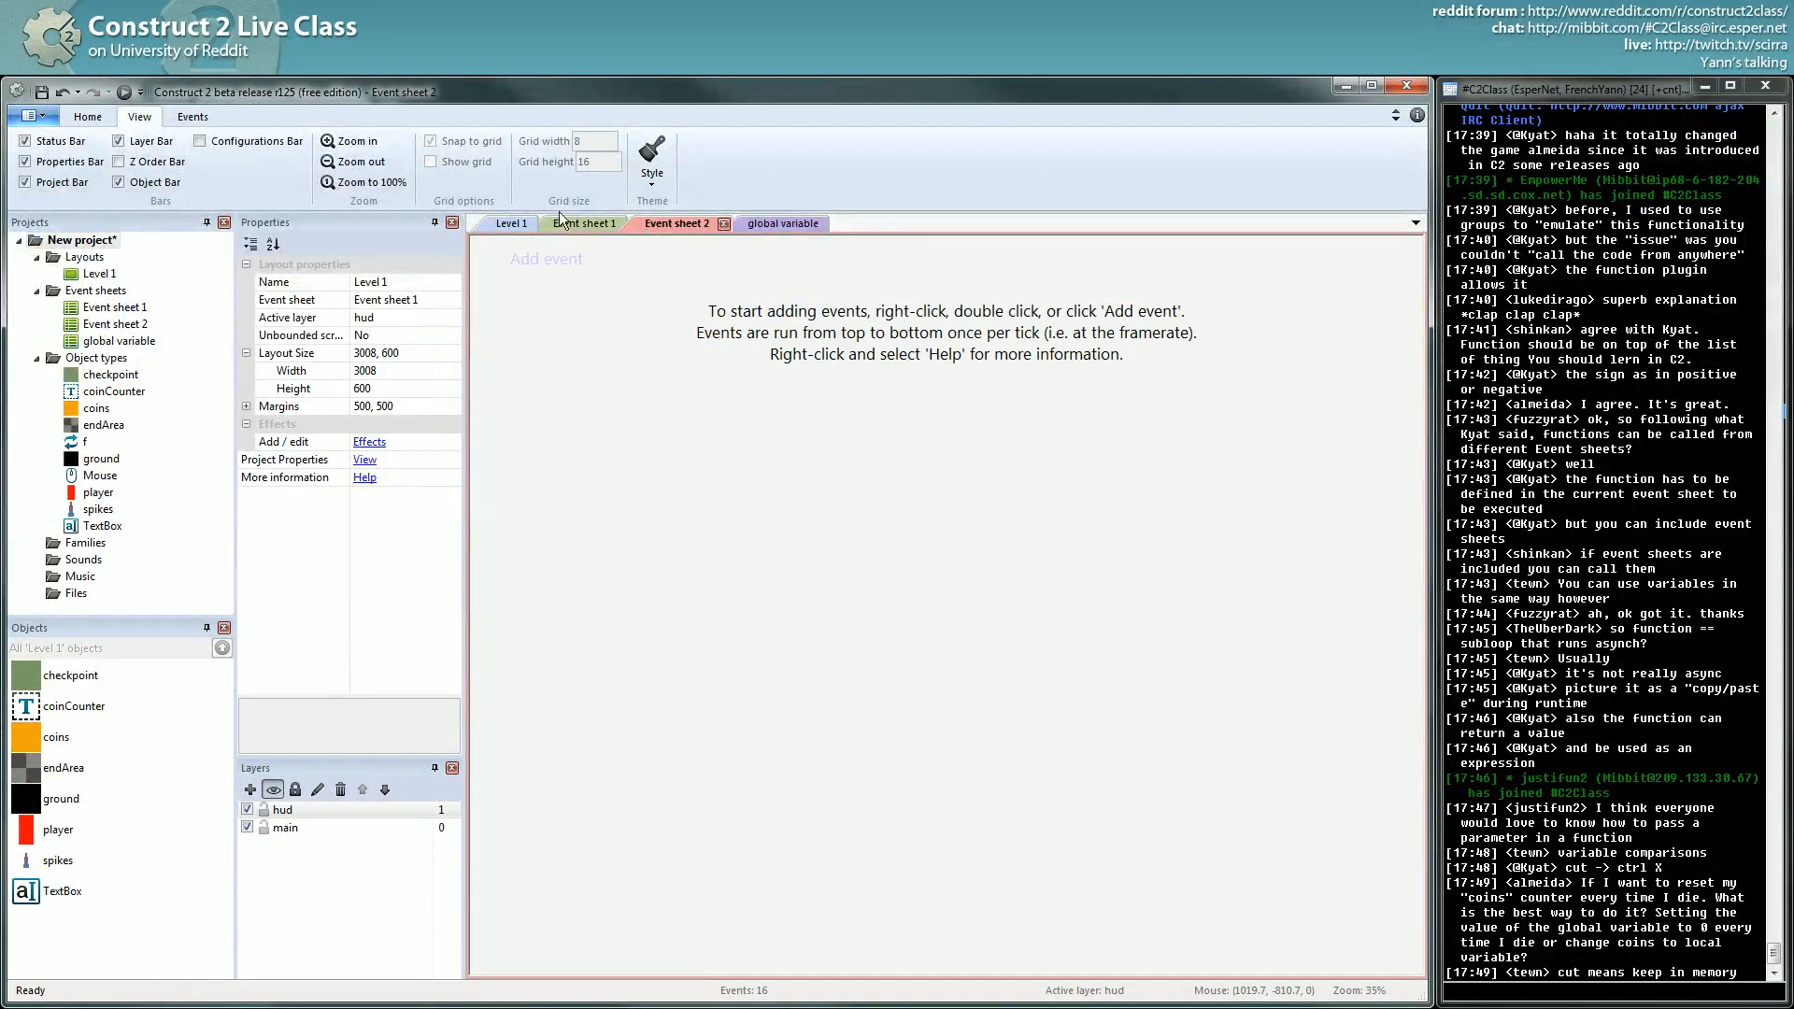
pyautogui.click(585, 222)
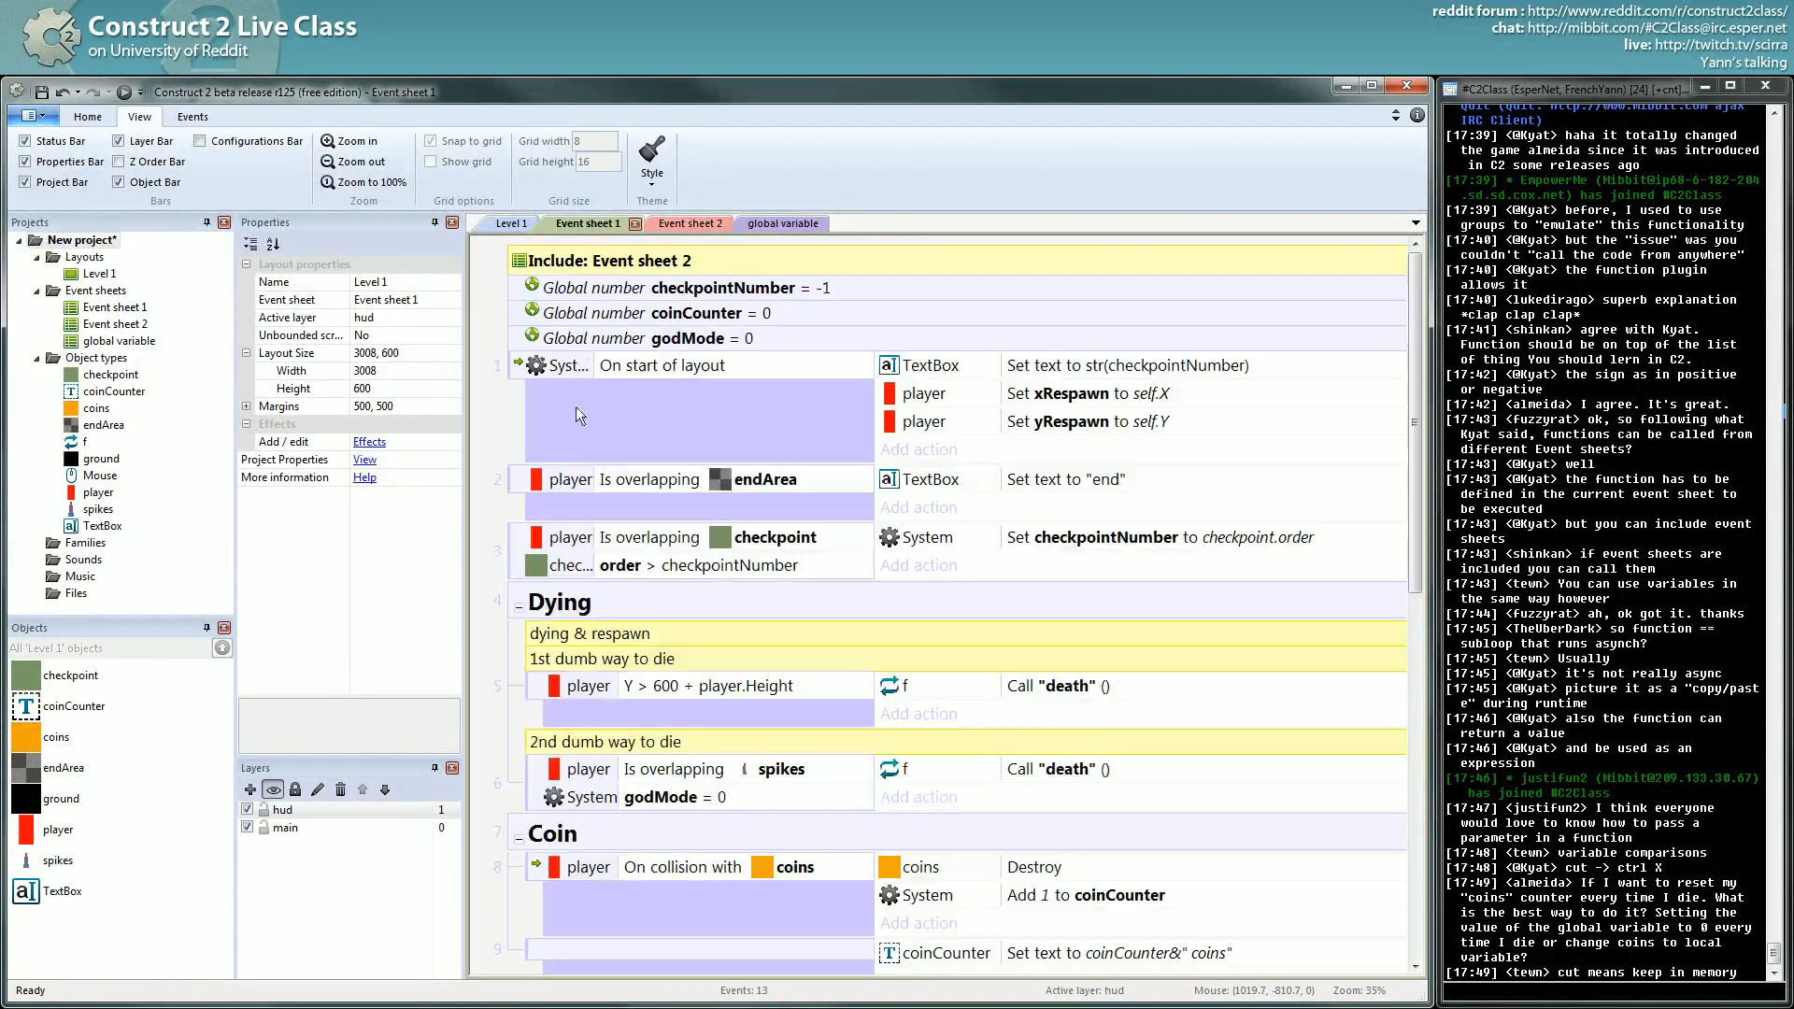